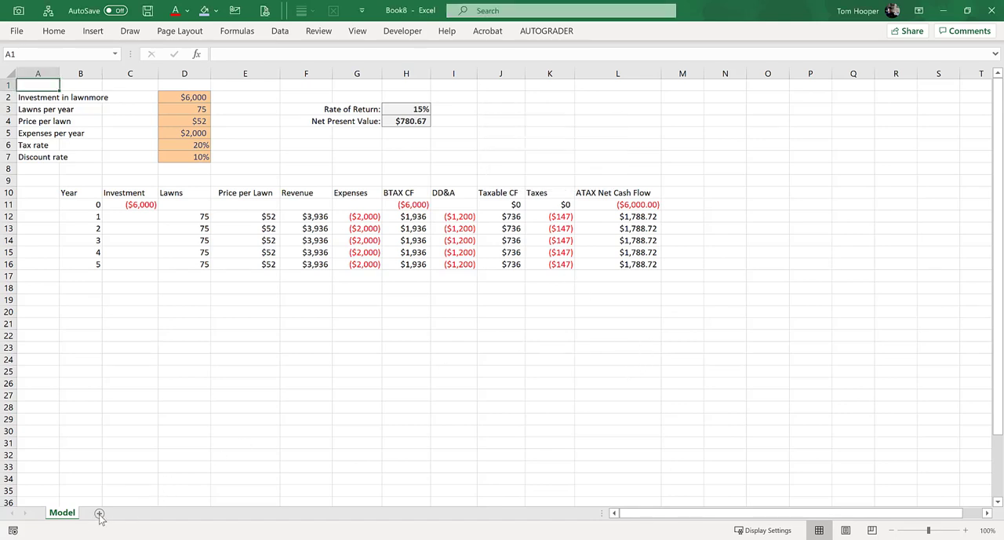
Add a Dash sheet and fill its top block A1:L22 light blue
left_click(99, 511)
type("Dash")
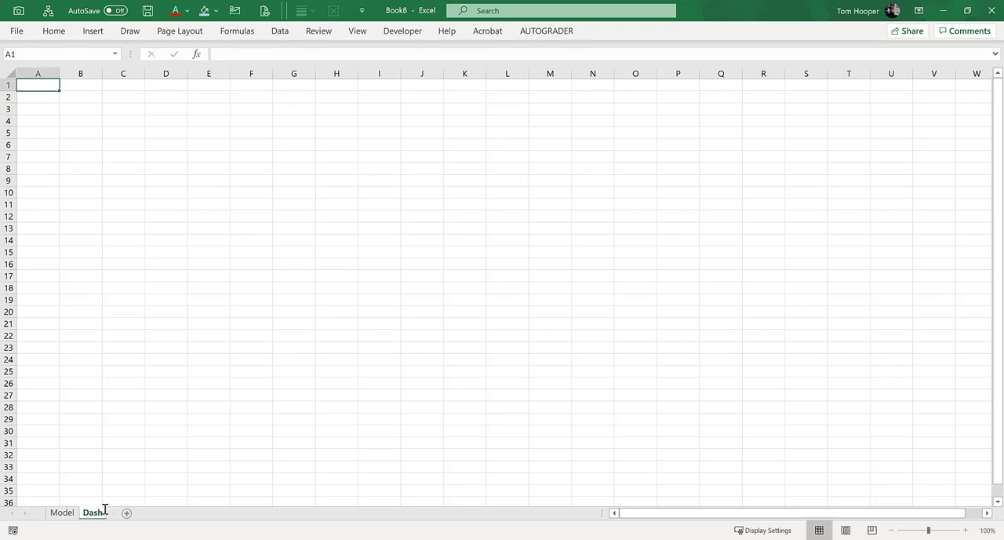
left_click_drag(37, 85, 435, 336)
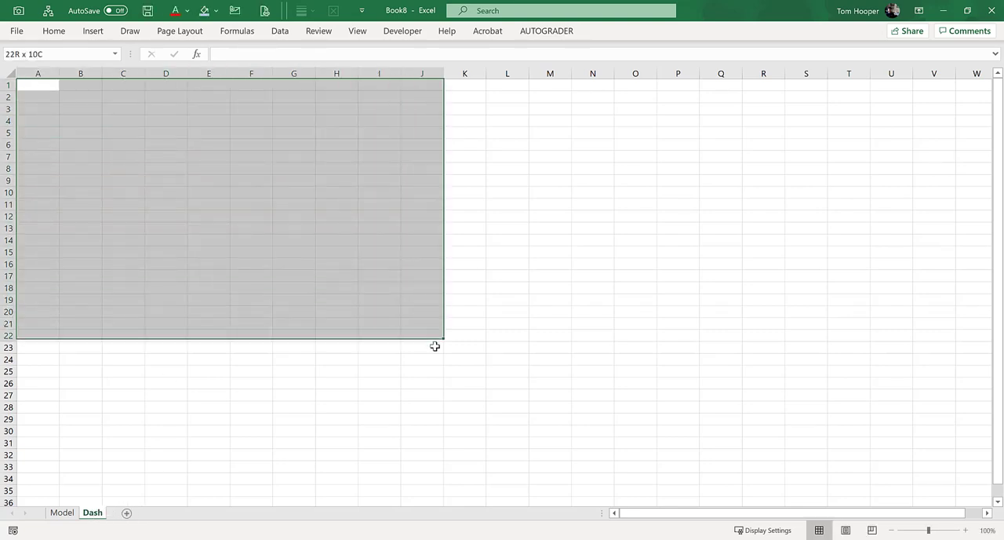
left_click(358, 31)
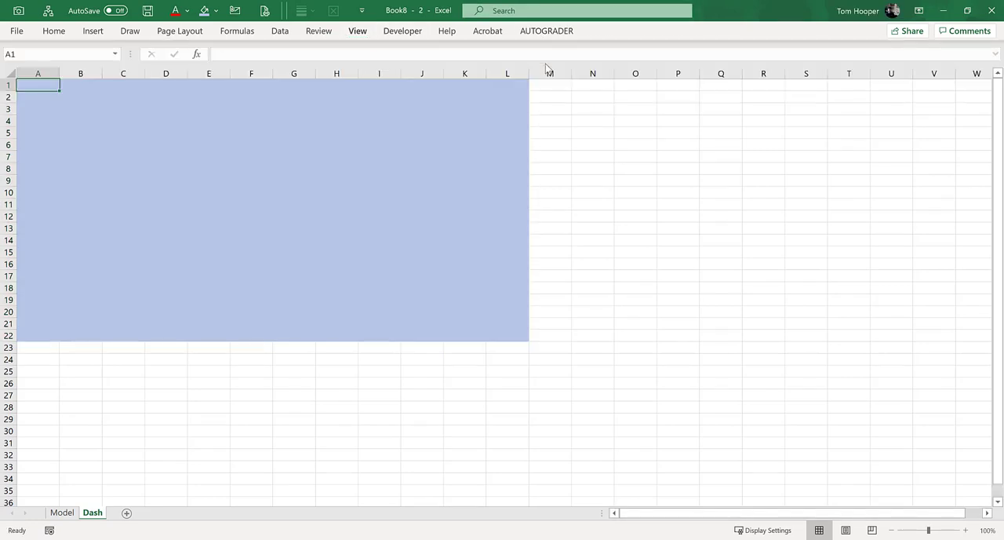
Arrange the two workbook windows vertically and enter 'Hello' in D7 of the left window
left_click(358, 32)
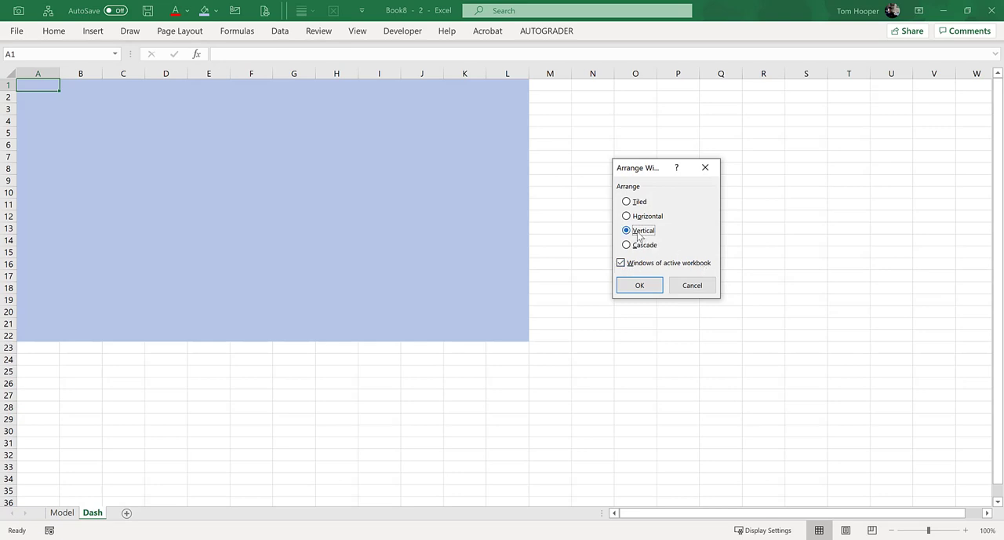
left_click(639, 286)
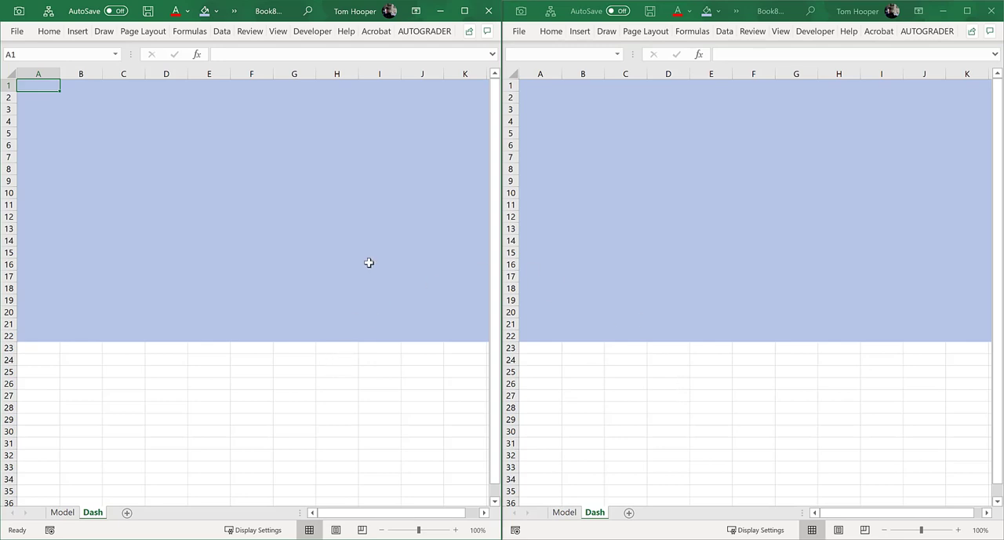
mouse_move(364, 304)
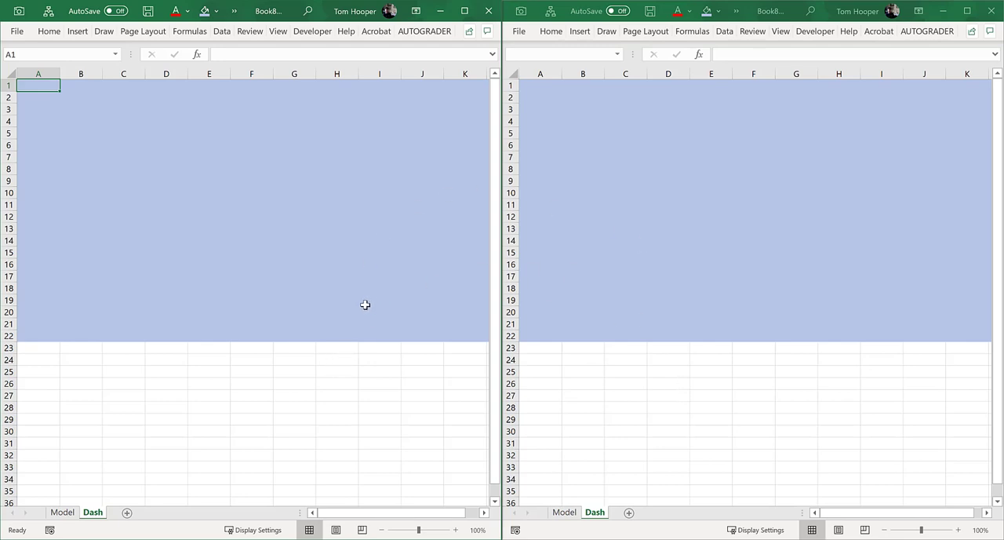
left_click(167, 157)
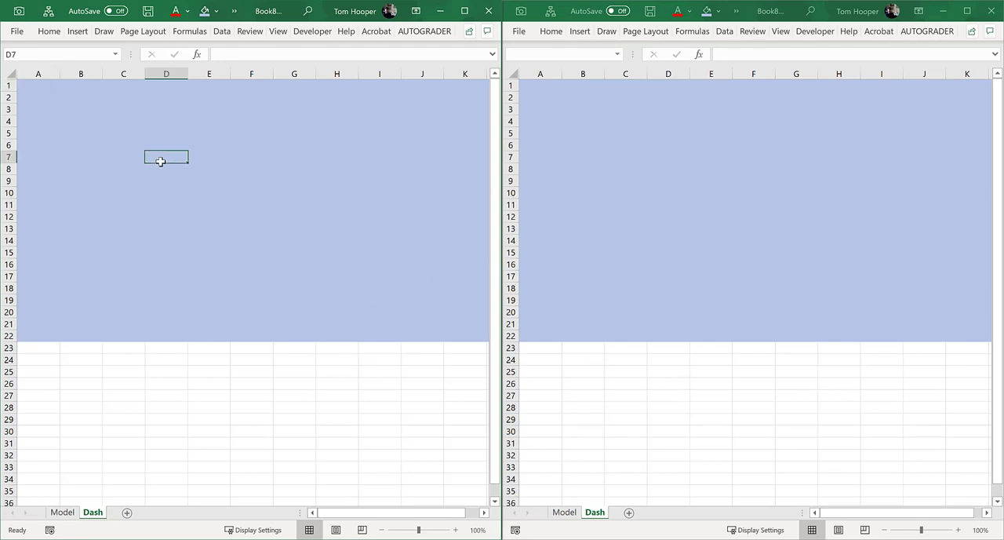
type("Hello")
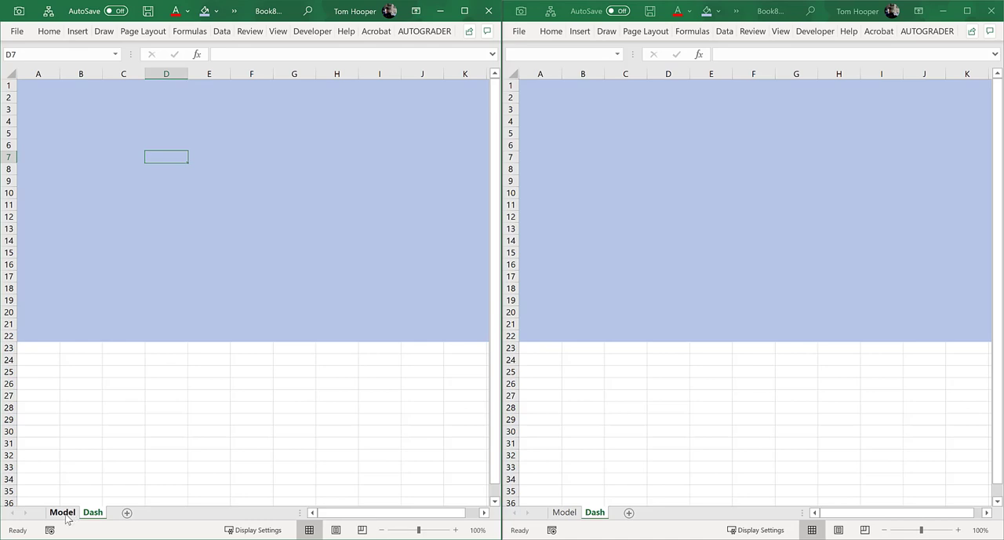
Total Model revenue F12:F16 in Dash C12 with a SUM formula showing $19,680
left_click(63, 511)
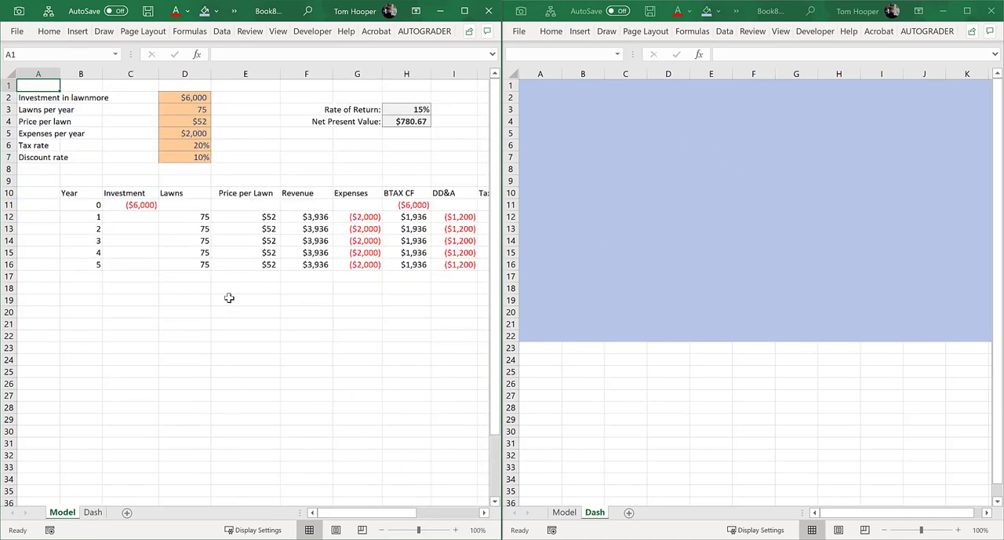
mouse_move(336, 353)
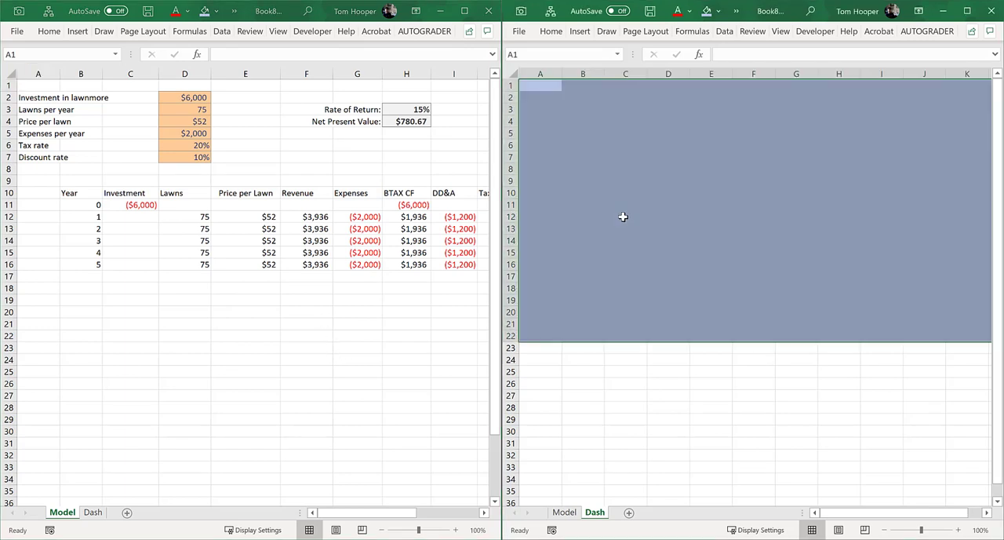
type("=sum(")
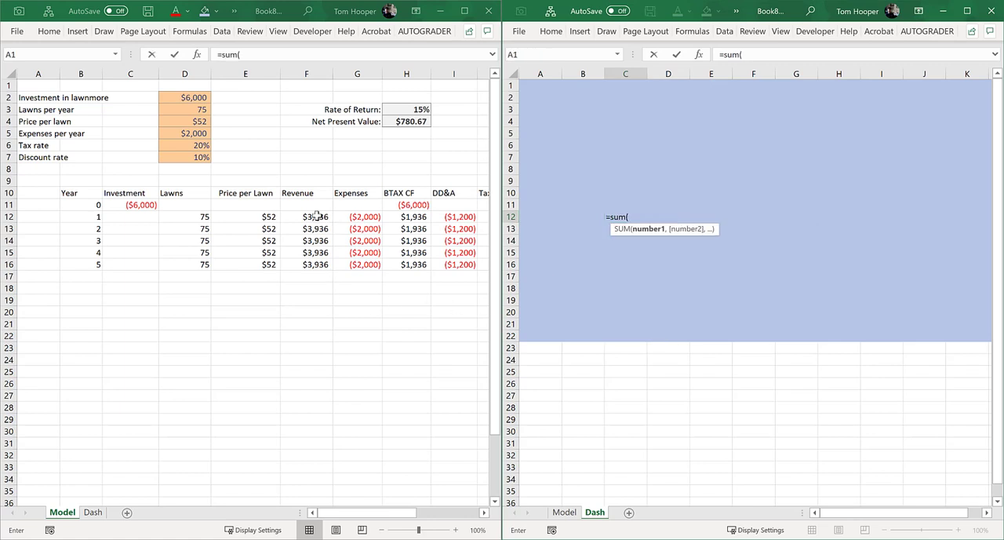
left_click_drag(308, 217, 307, 264)
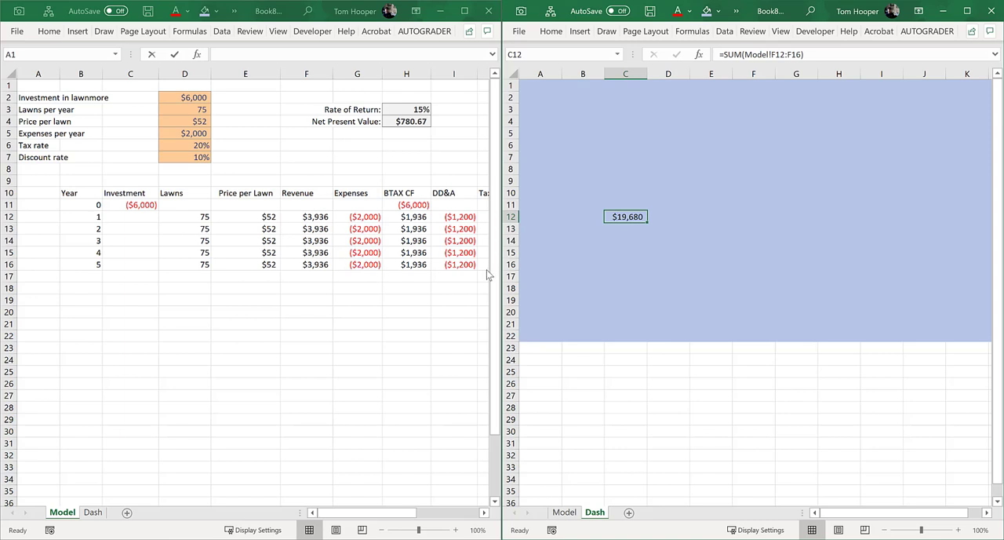
mouse_move(643, 234)
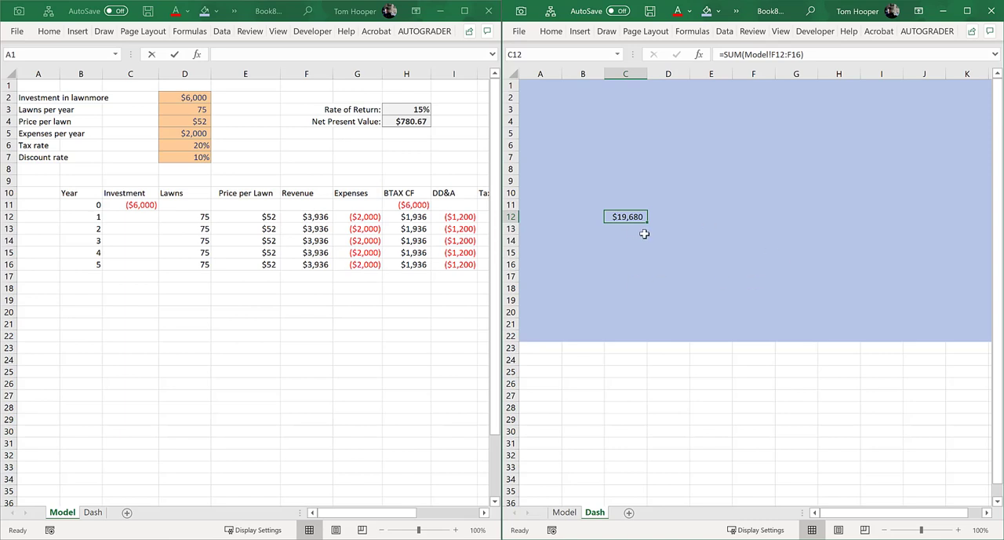
double_click(624, 216)
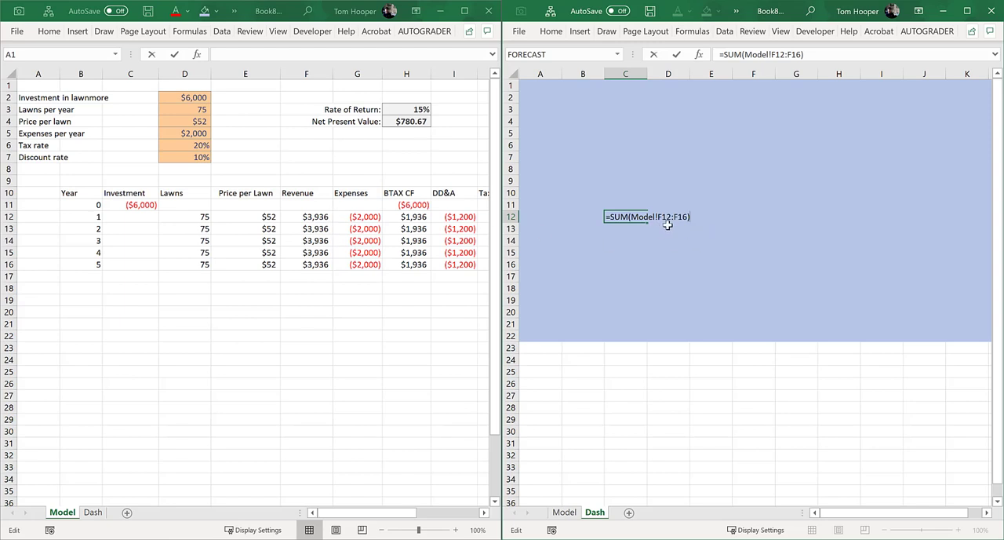
key("Return")
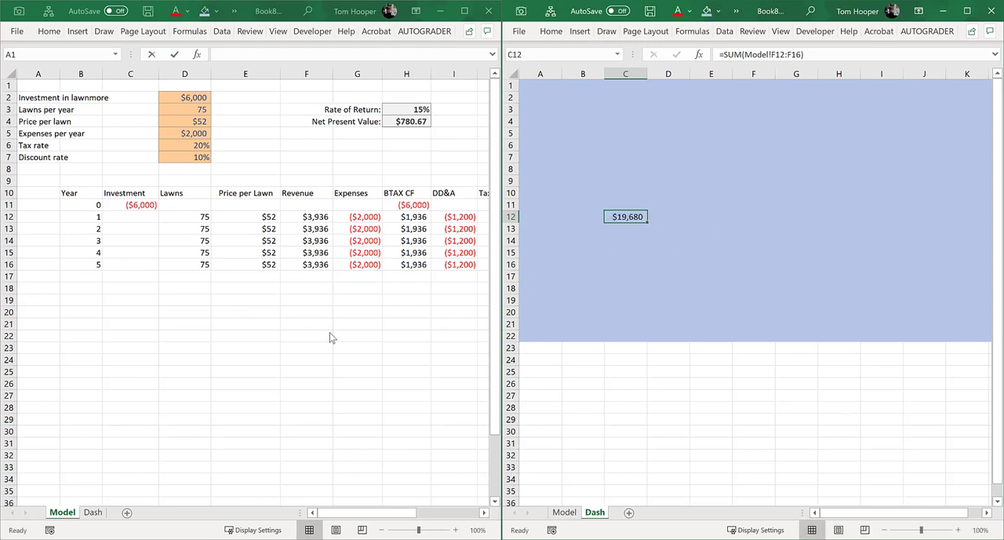
Enter =SUM(F12:F16) in Model F20 for a matching revenue total
left_click(306, 311)
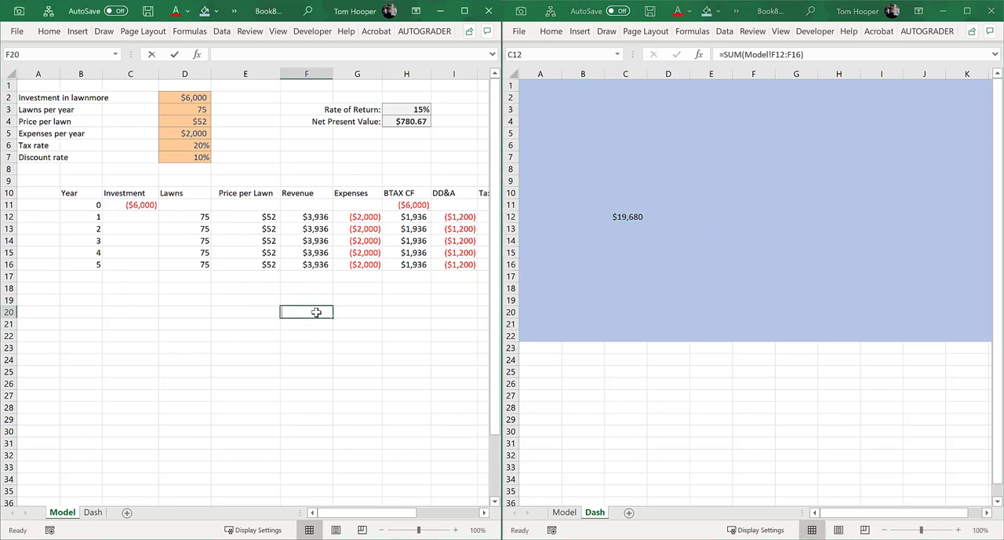
type("=sum(F12:F16")
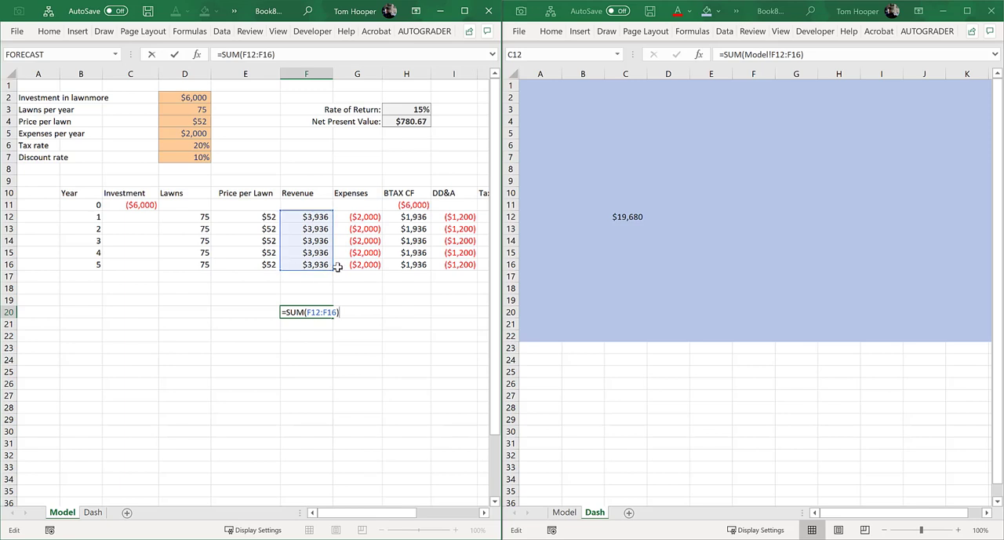
mouse_move(325, 281)
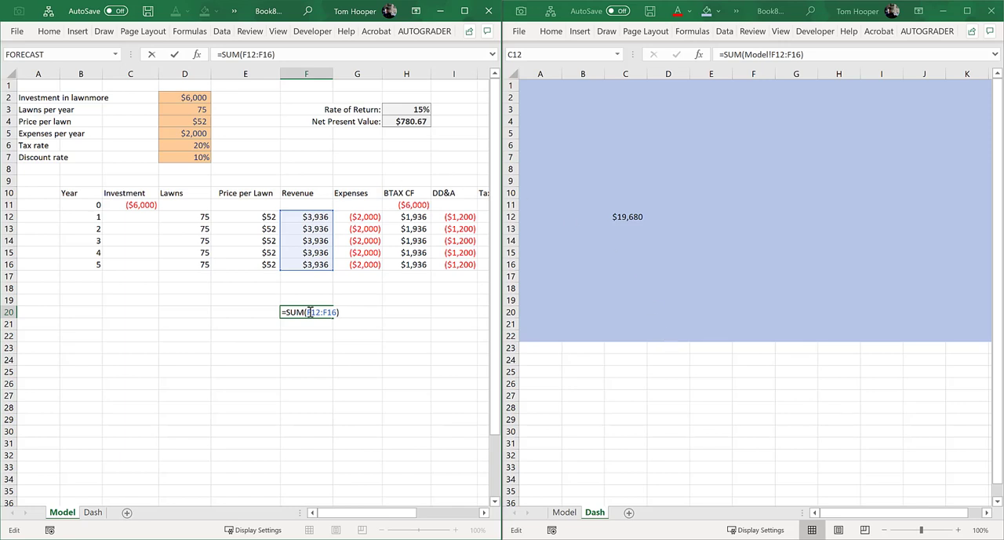
key("Return")
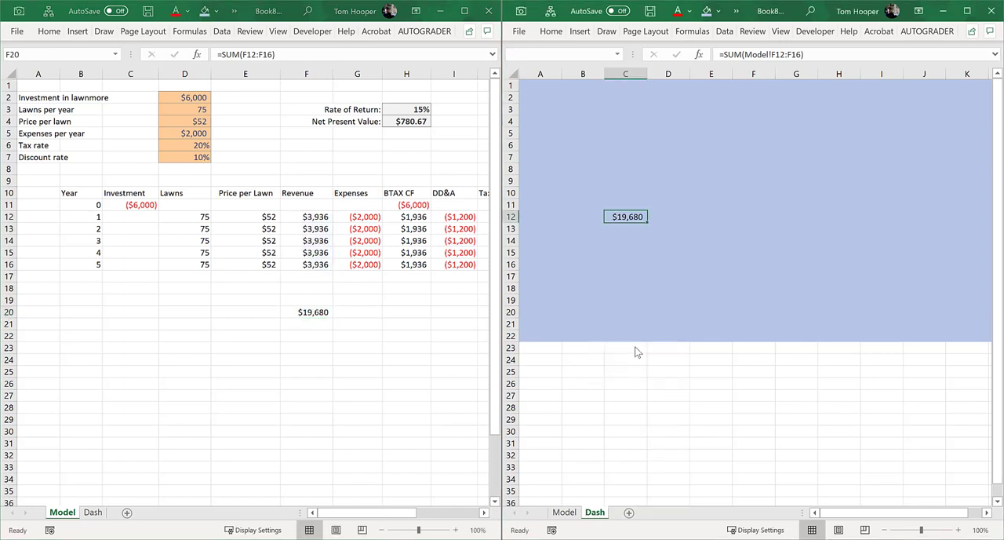
Shade the newly inserted top rows of the Model sheet light blue
left_click(565, 512)
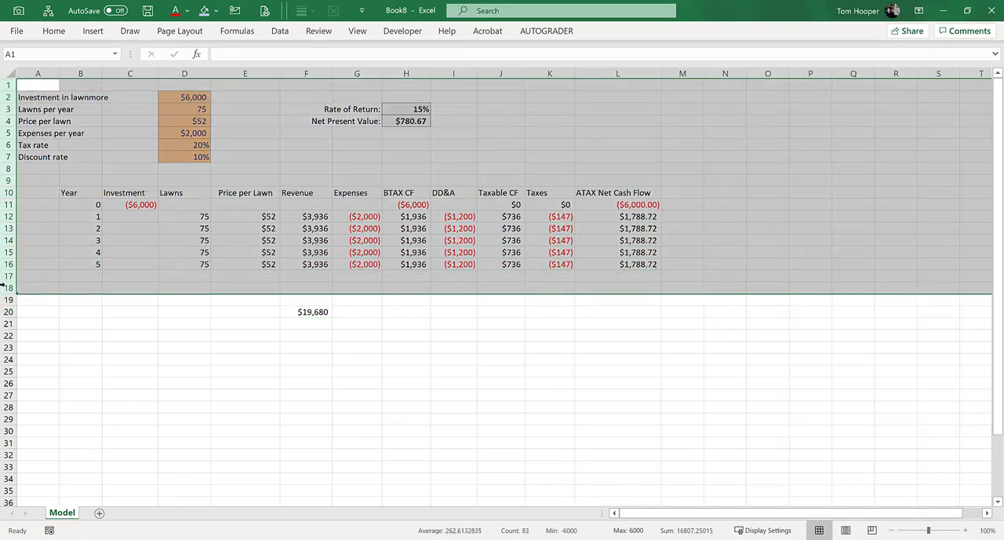
scroll("down", 3)
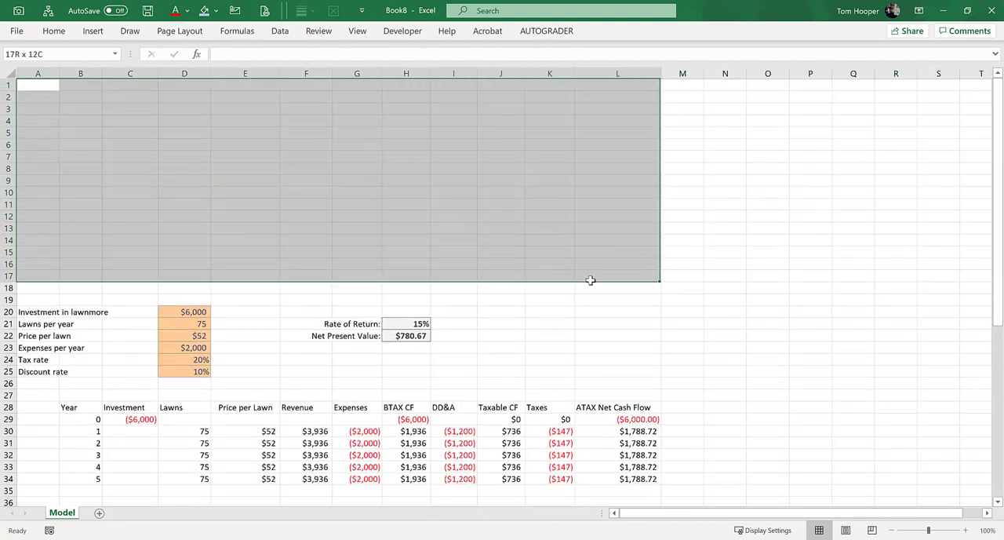
left_click(405, 204)
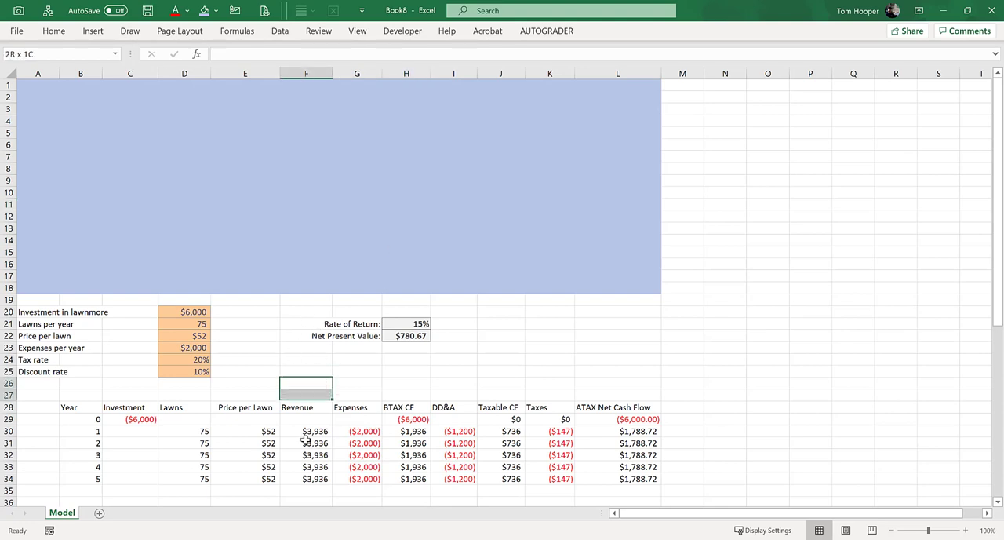
Shift the Revenue block right with inserted cells and select column F
left_click_drag(306, 383, 306, 479)
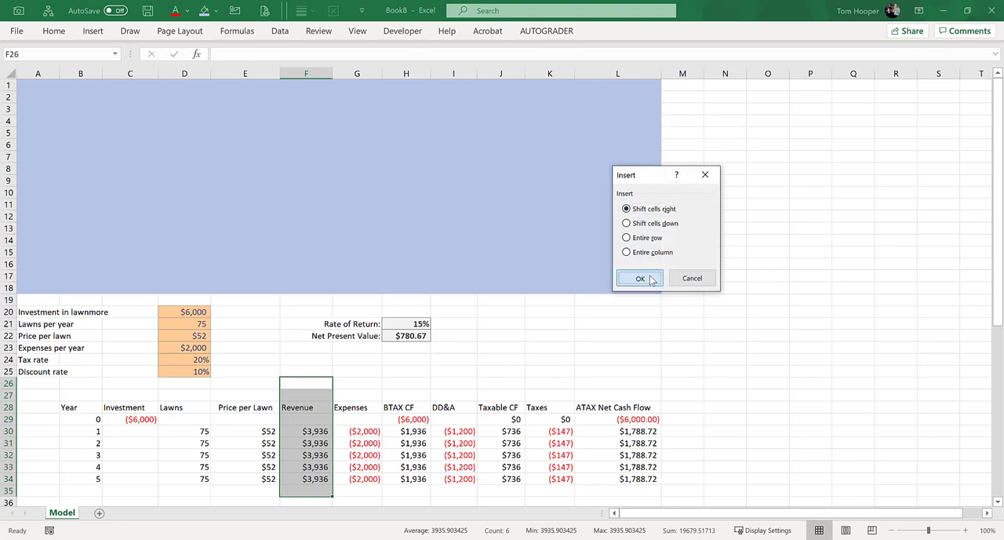
left_click(640, 278)
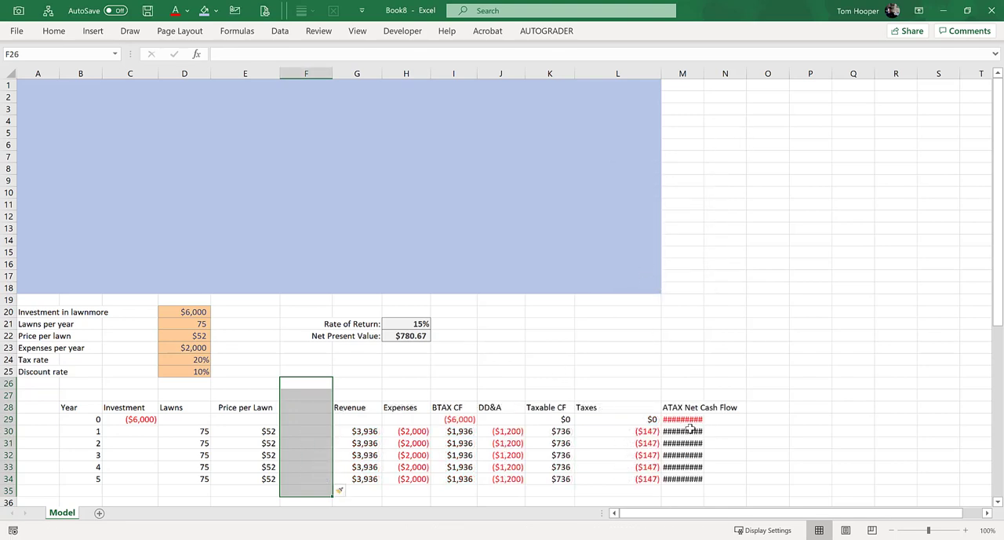
mouse_move(612, 433)
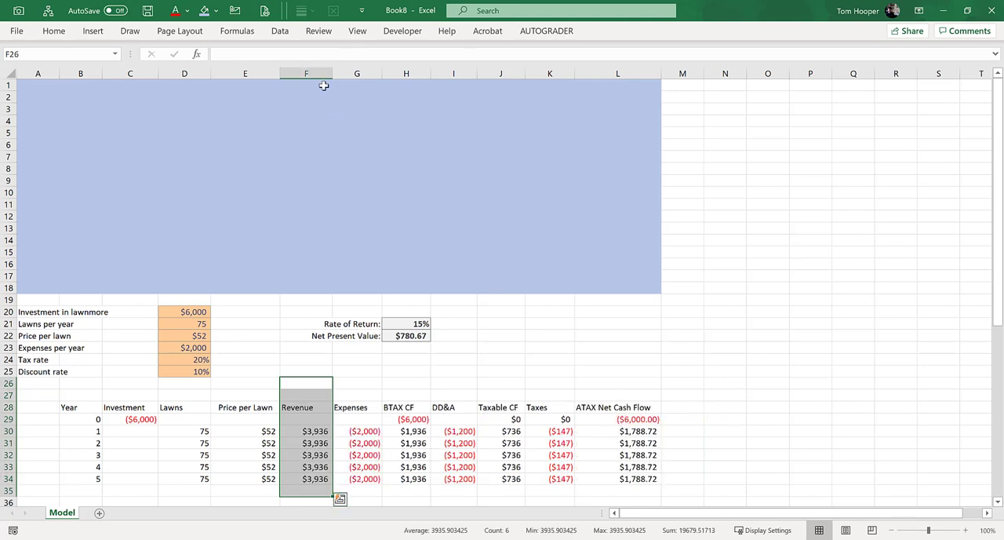
left_click(306, 72)
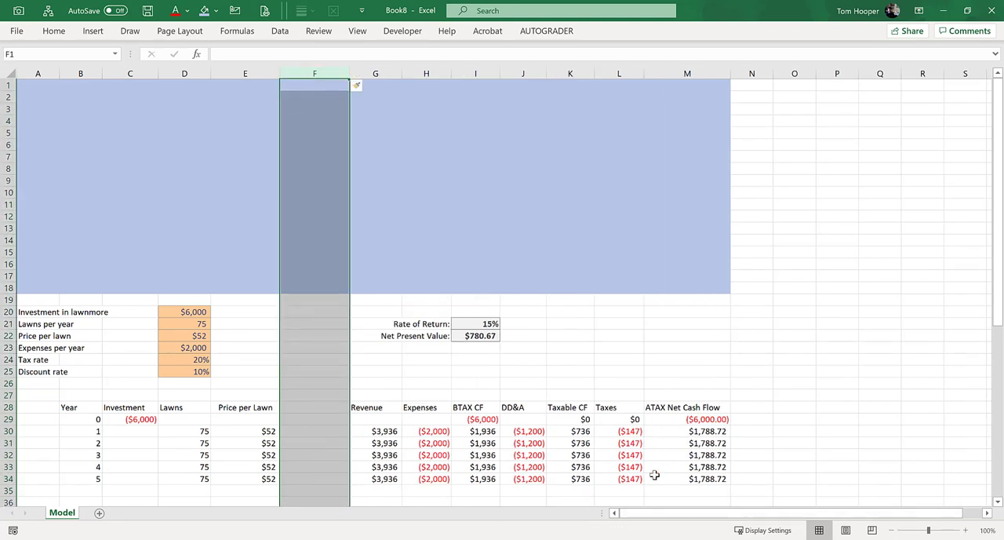
mouse_move(498, 220)
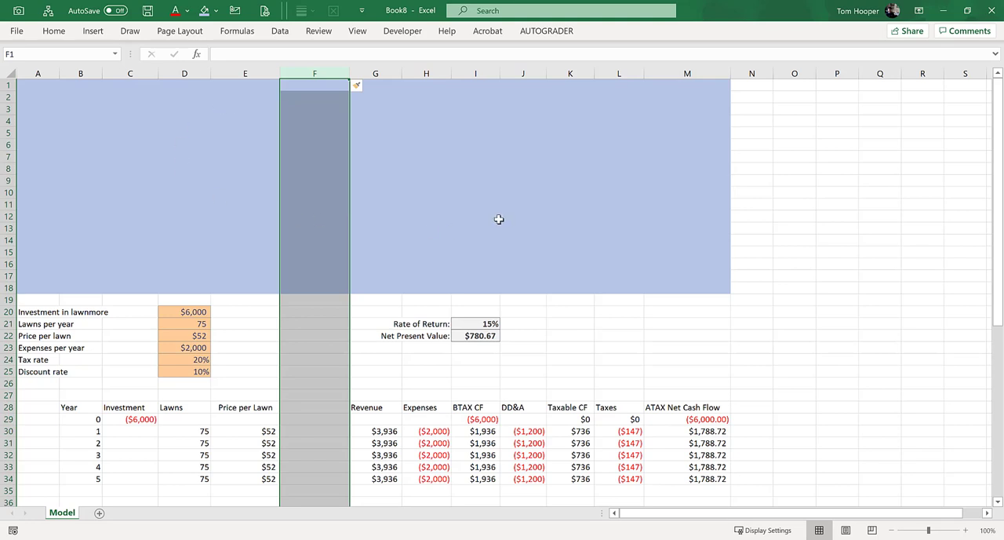
mouse_move(285, 166)
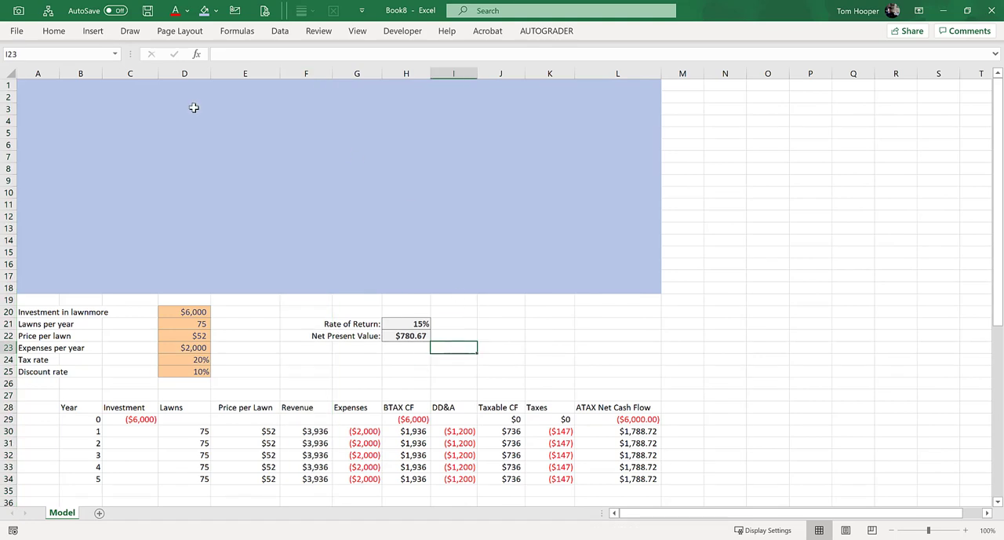
Select columns A through L, then clear the selection and select column F
left_click(9, 73)
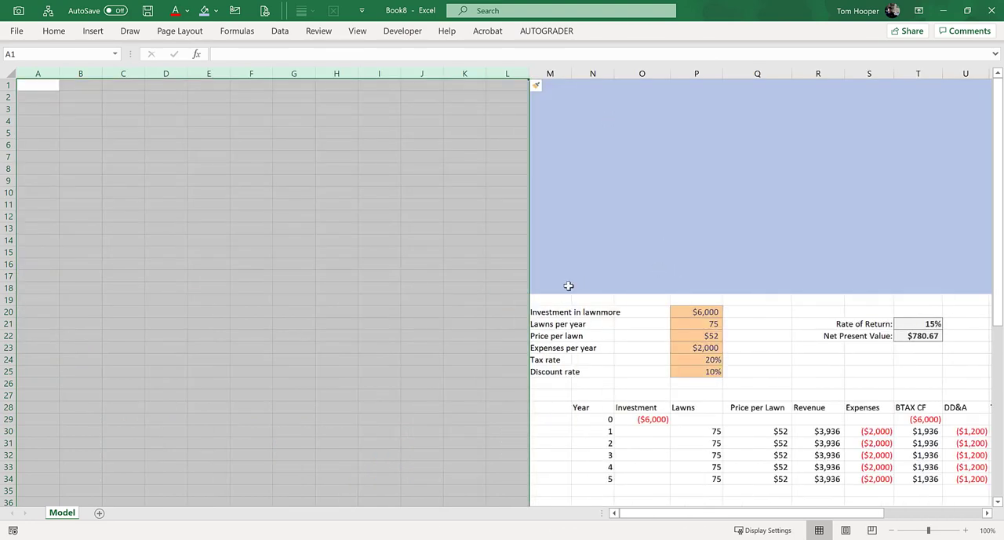
left_click(935, 287)
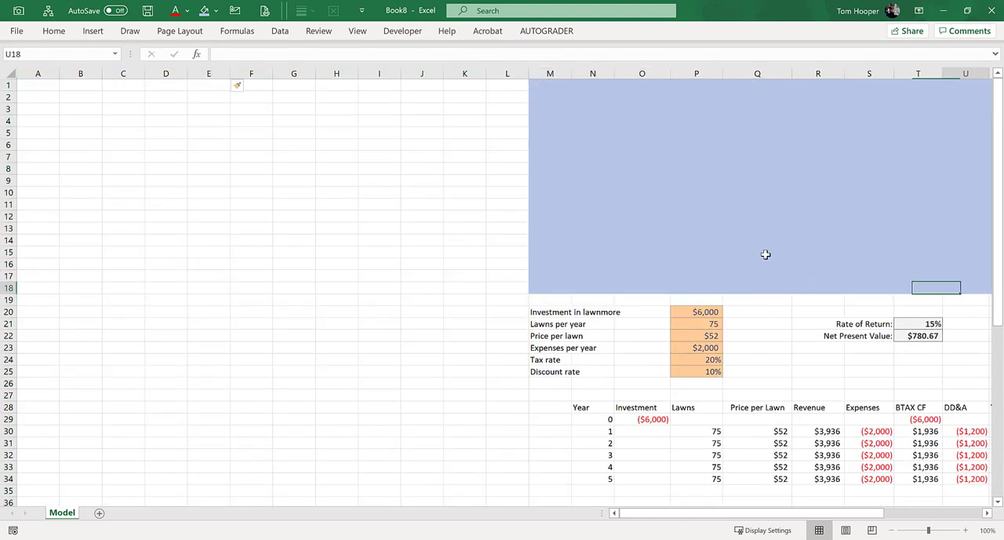
scroll("right", 3)
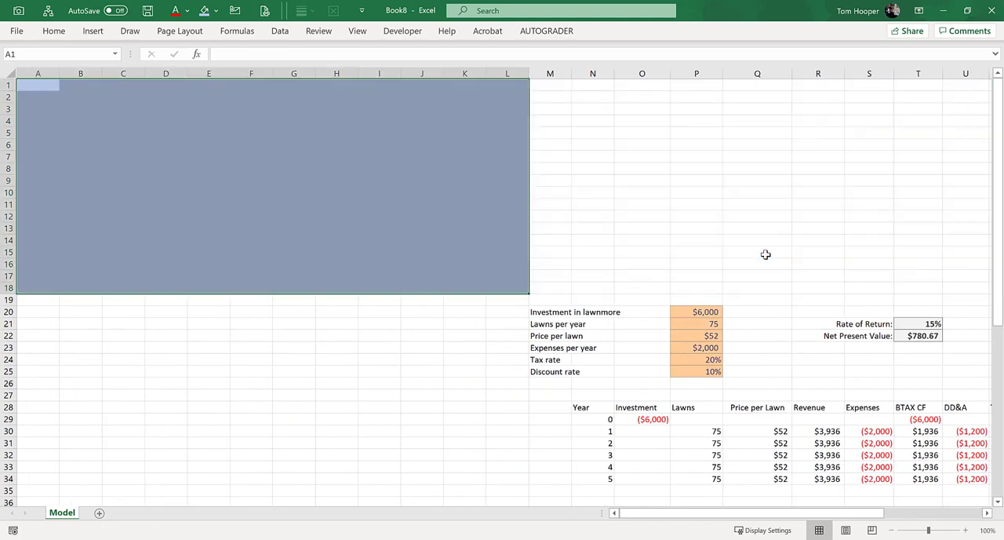
mouse_move(279, 82)
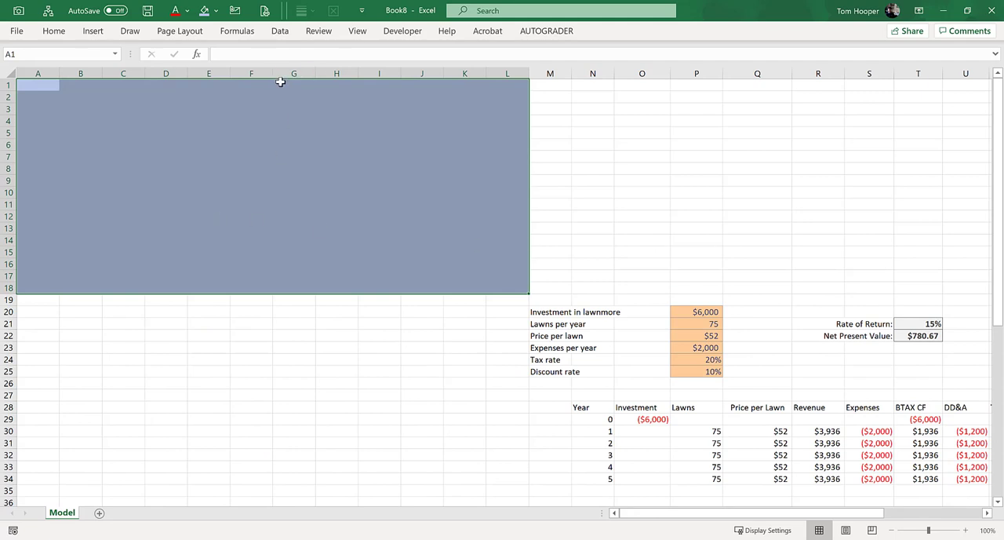
left_click_drag(281, 72, 307, 72)
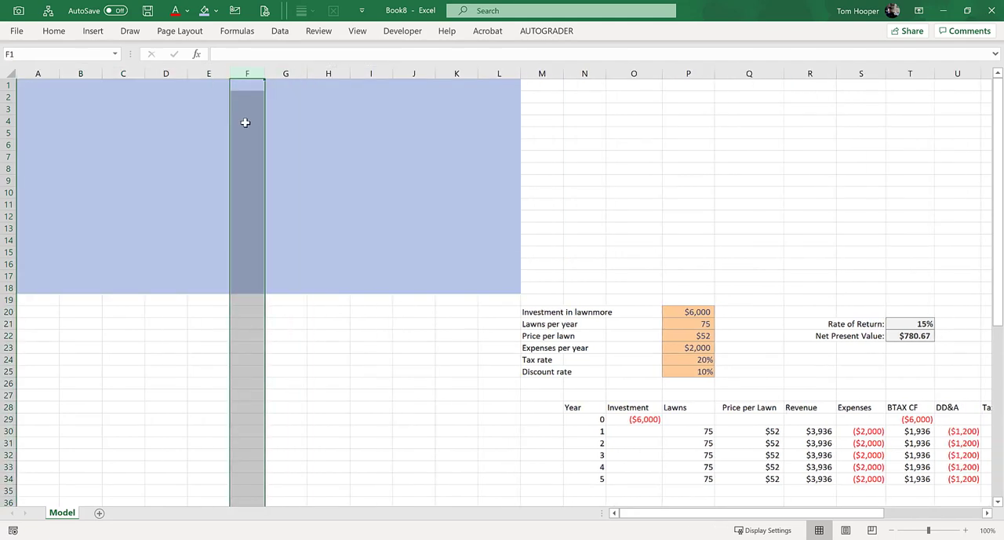
mouse_move(364, 190)
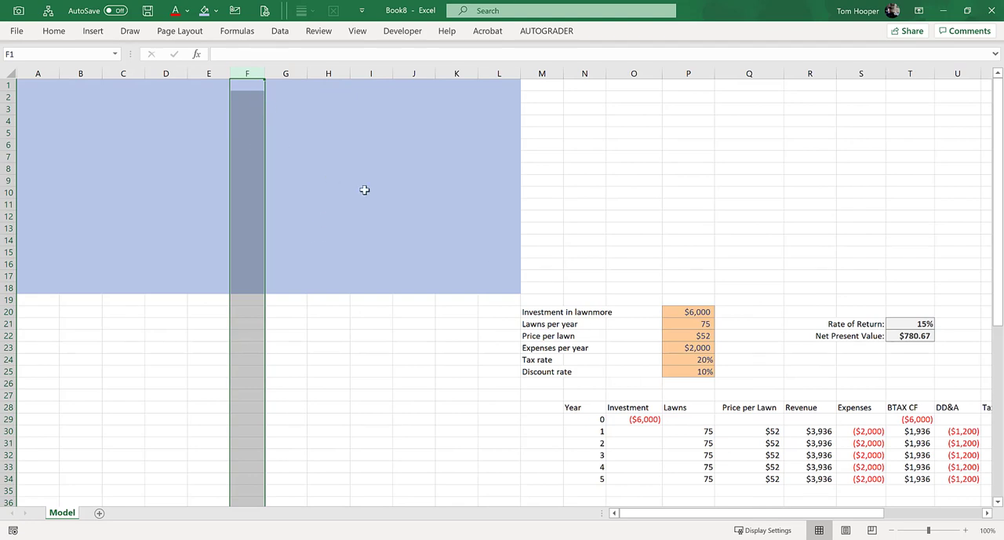
mouse_move(840, 351)
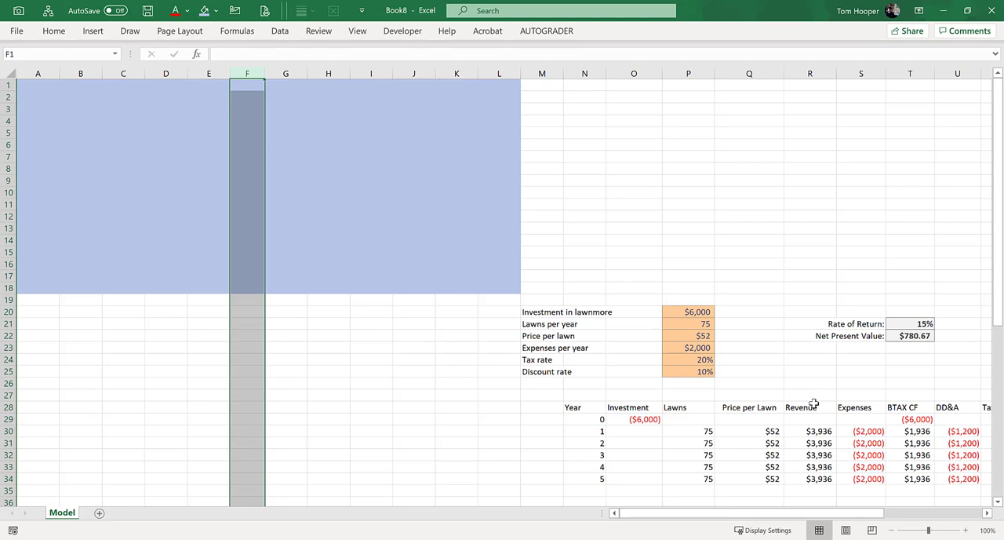
Outline the block below the blue area as the linked-cells placeholder
left_click(328, 204)
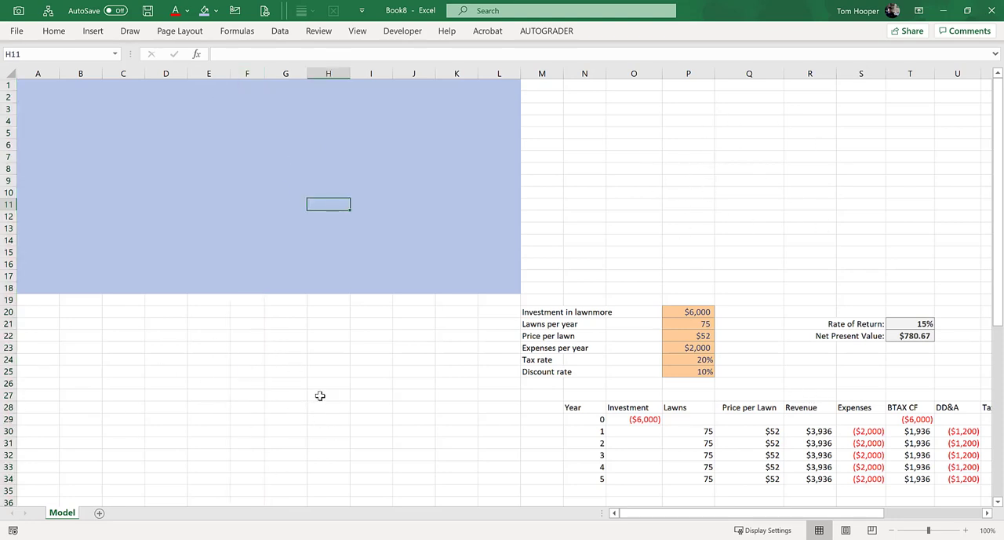
mouse_move(784, 151)
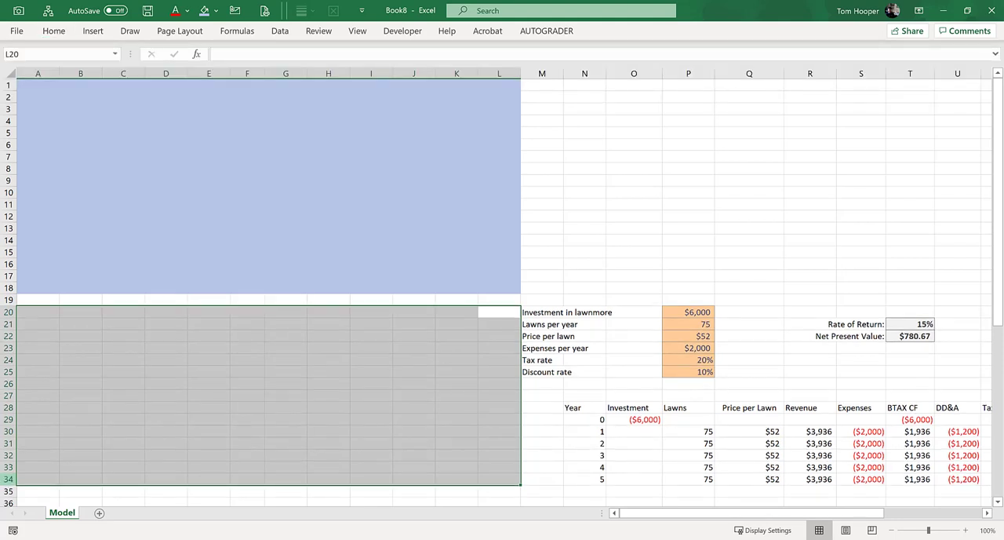
left_click(749, 180)
type("PUT DOCUMENTATION / NOTES HERE")
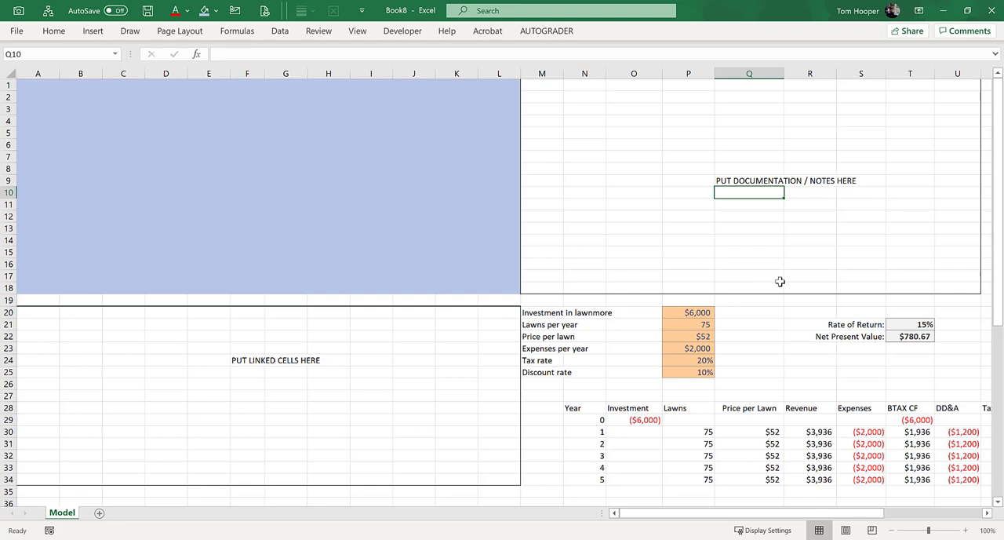
mouse_move(273, 175)
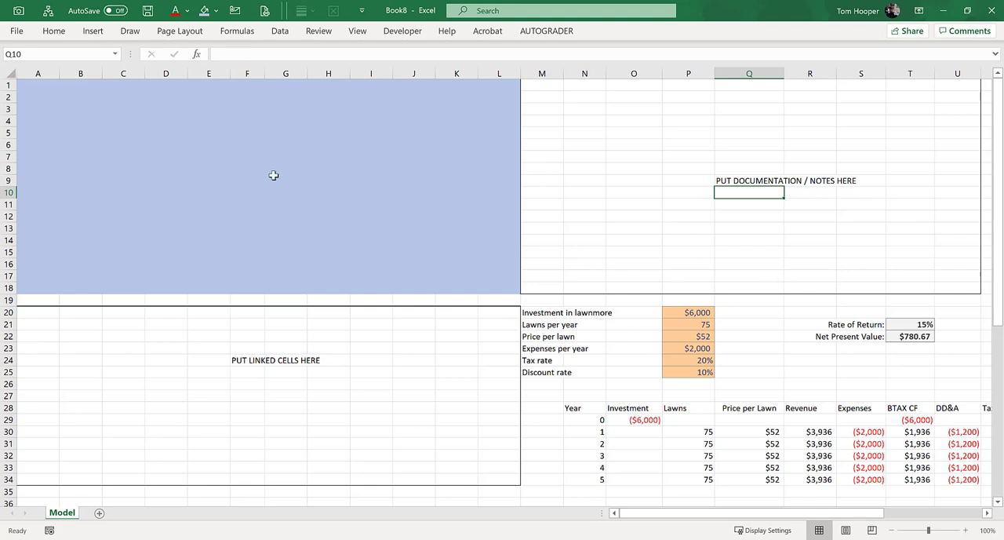
mouse_move(778, 154)
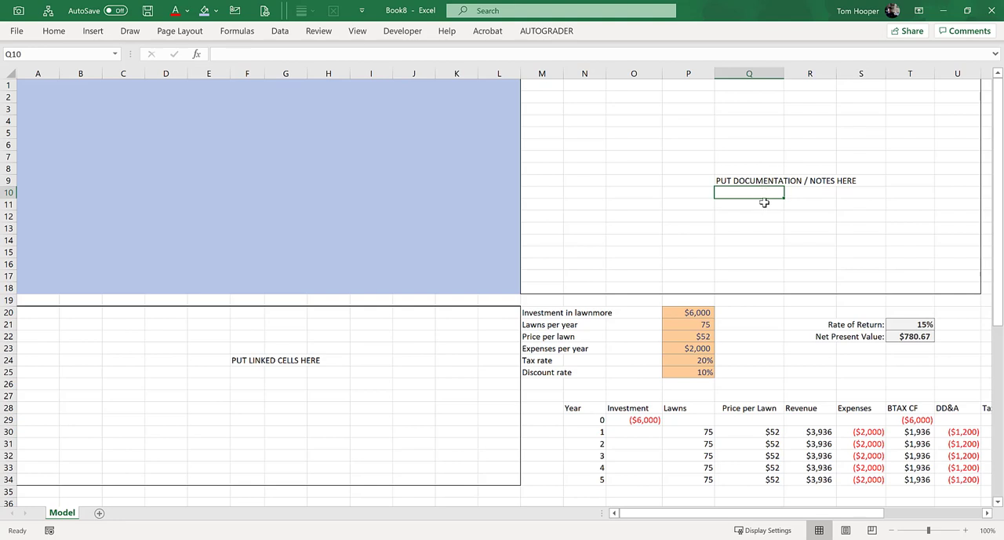
mouse_move(255, 402)
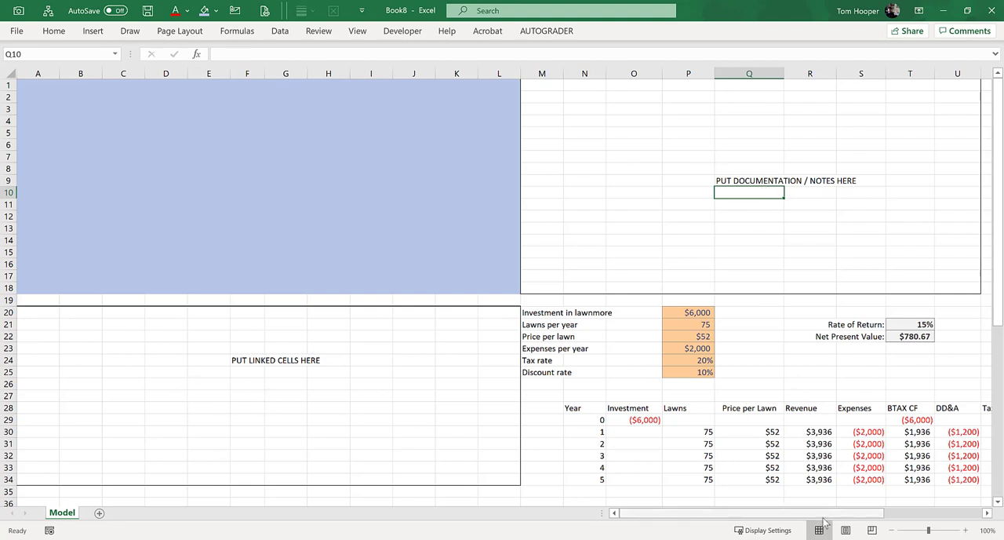
scroll("right", 3)
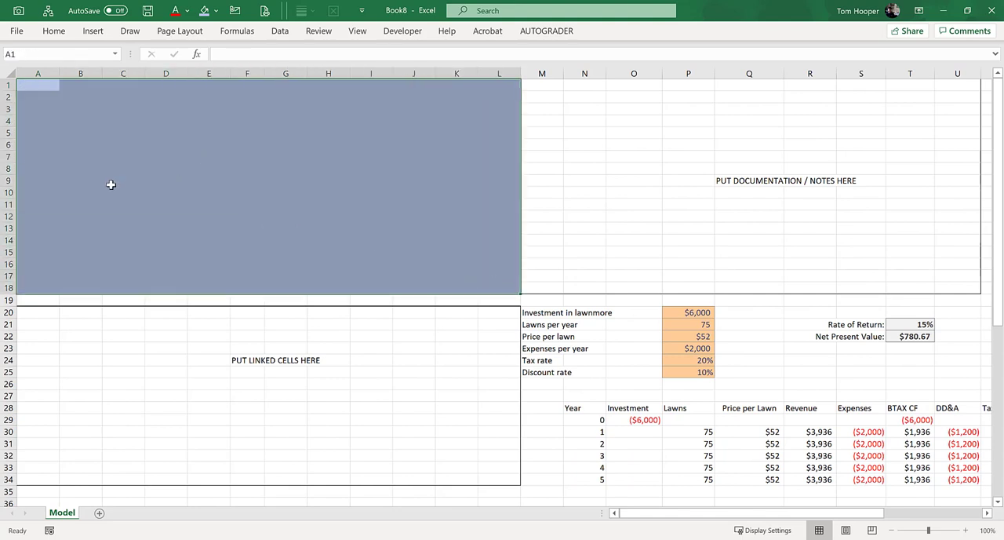
mouse_move(327, 223)
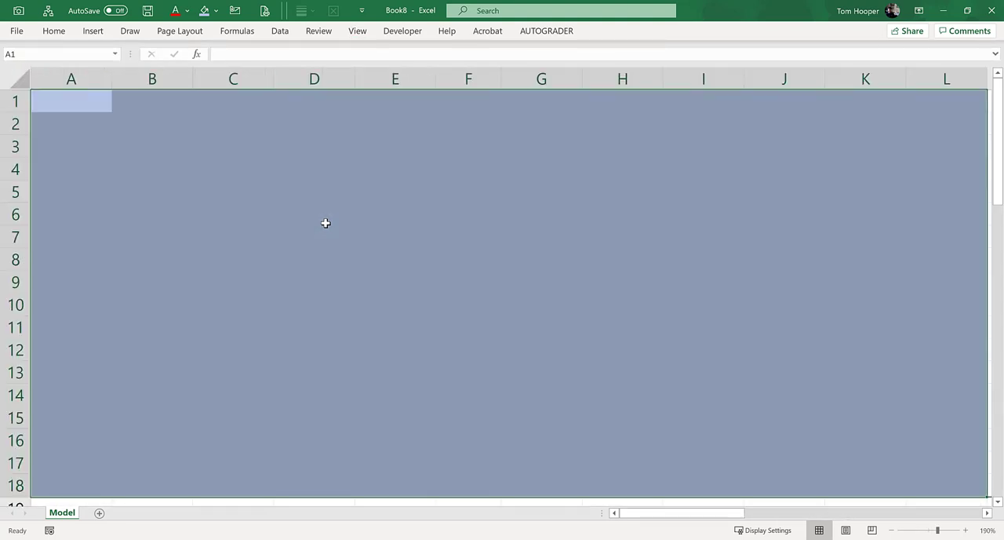
Clear the zoomed-in block selection and select cell A1
left_click(313, 213)
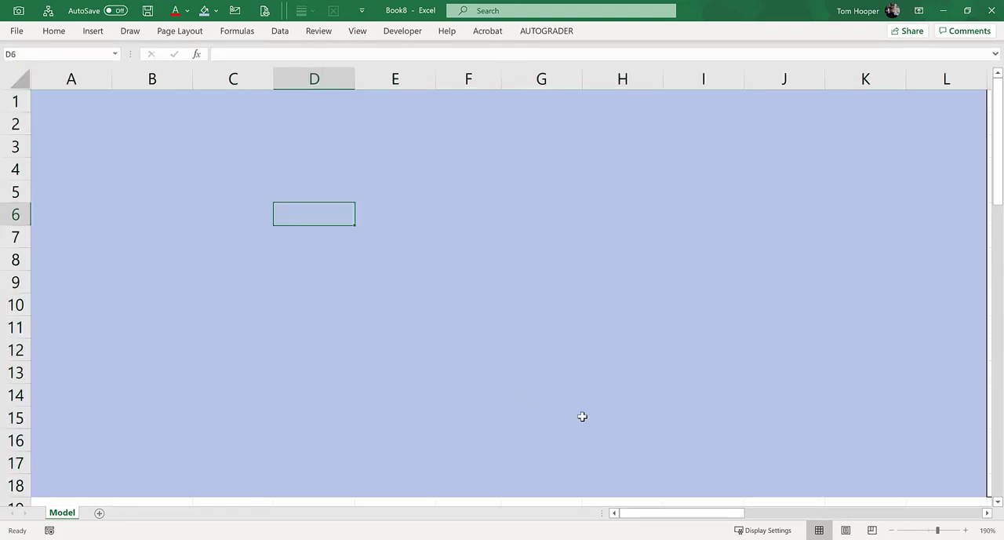
mouse_move(556, 380)
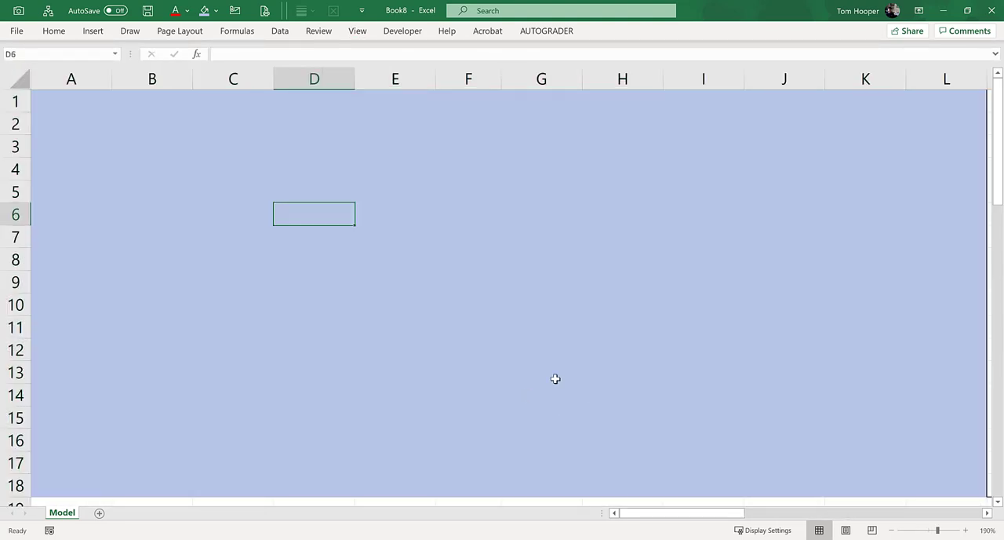
mouse_move(844, 118)
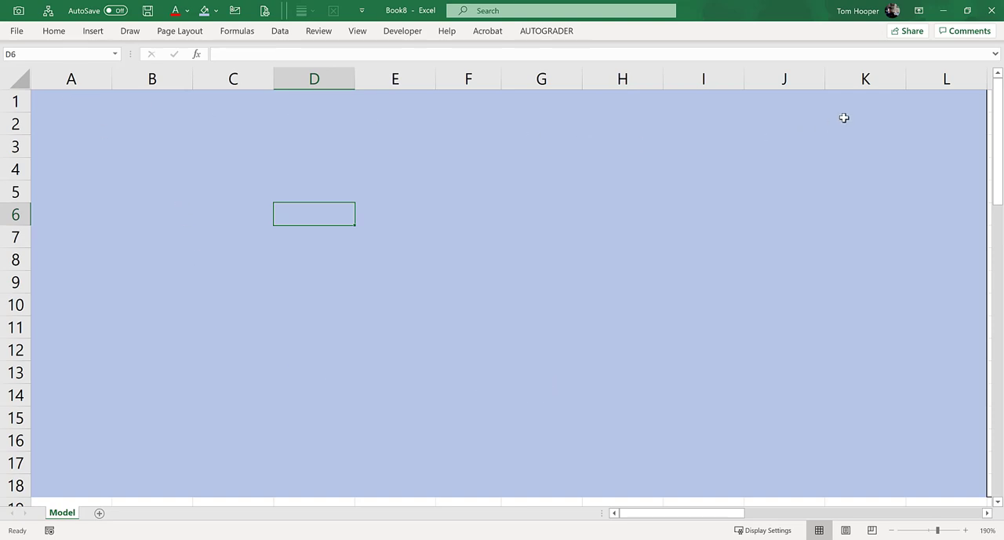
mouse_move(182, 458)
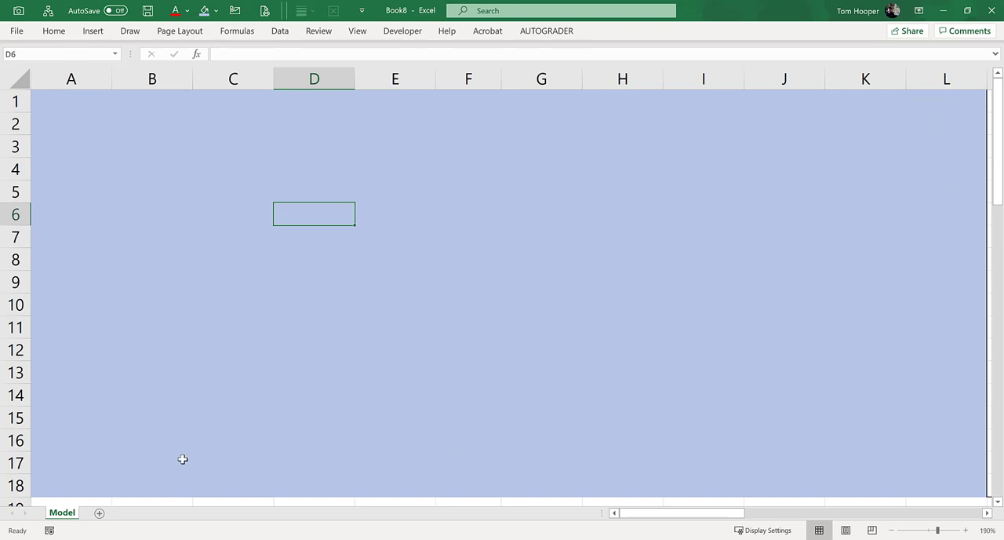
mouse_move(62, 104)
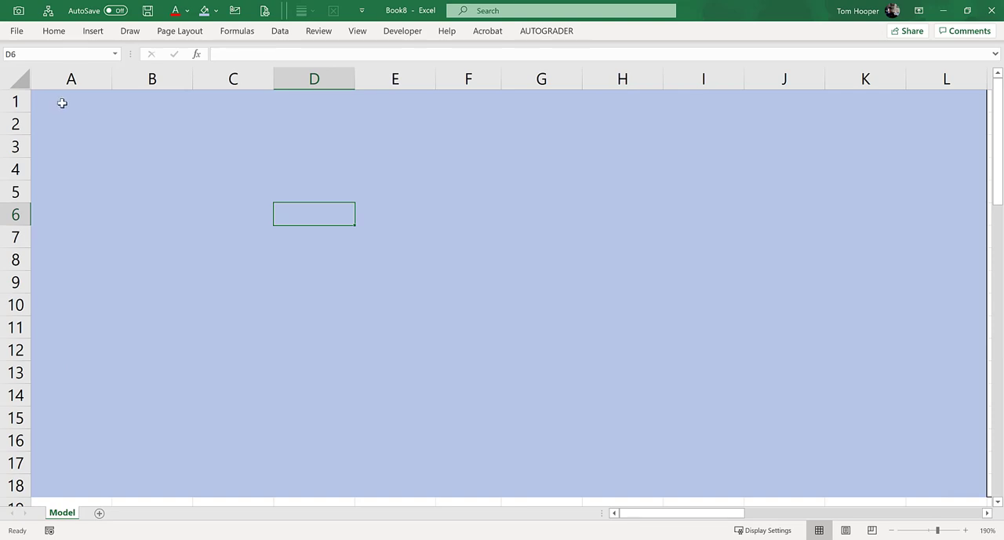
left_click(71, 101)
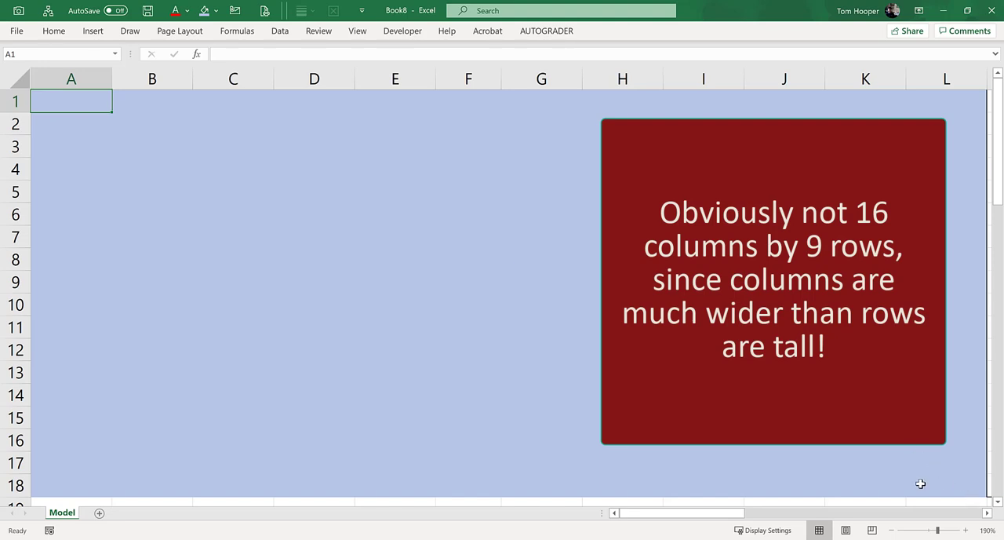
key("ctrl+c")
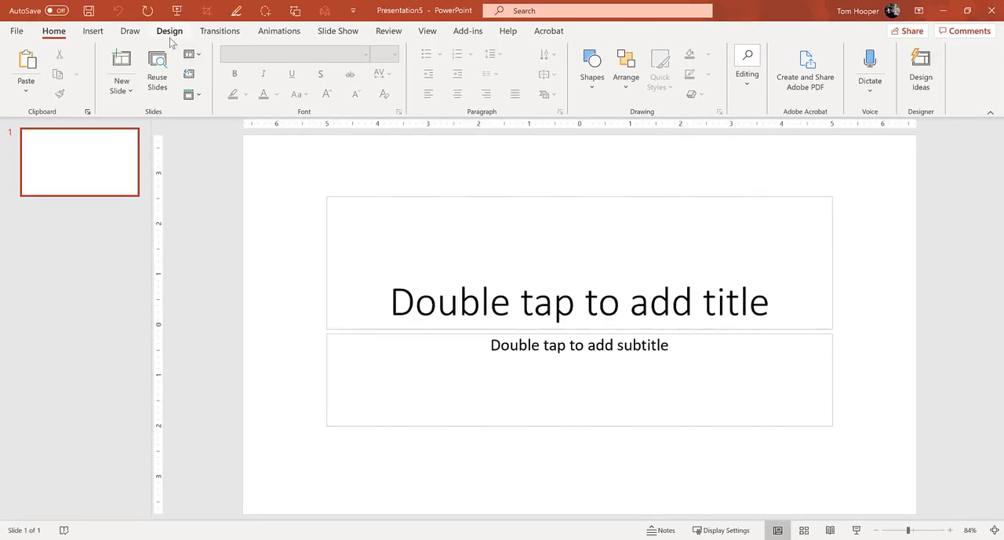
left_click(169, 31)
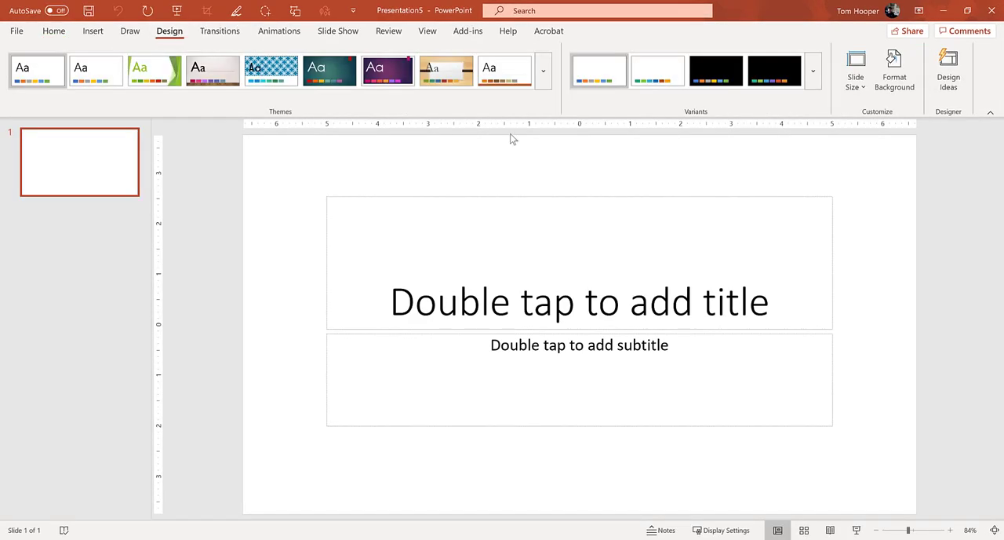
left_click(855, 71)
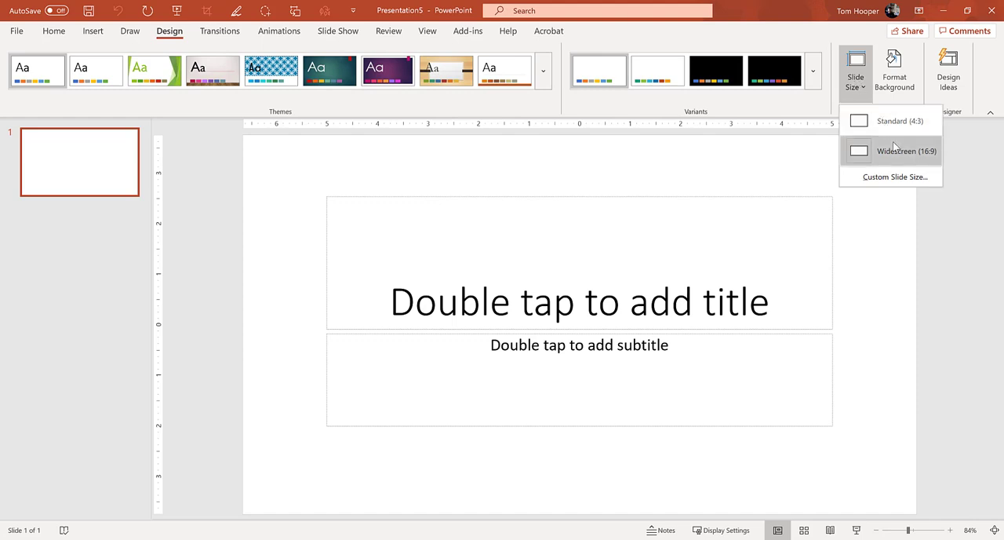
mouse_move(932, 158)
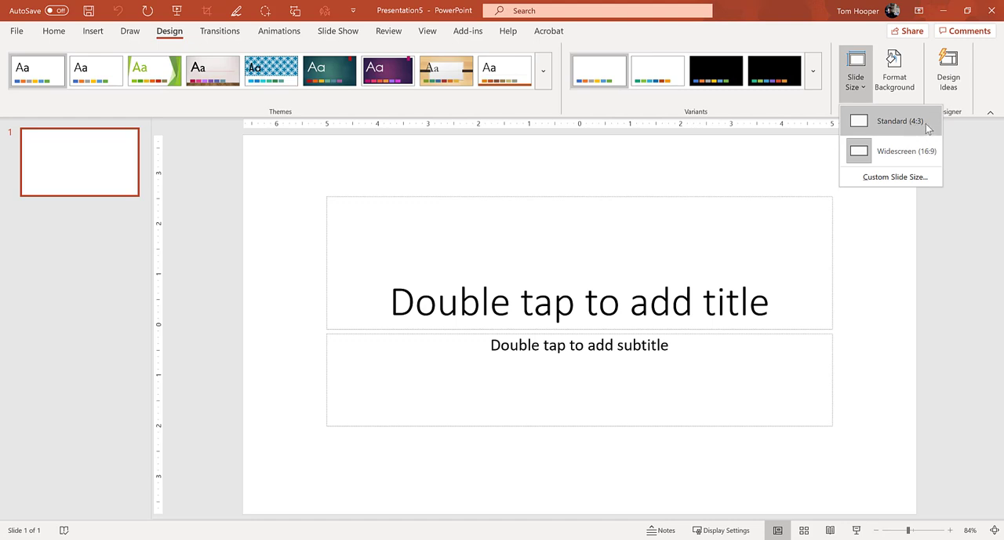
mouse_move(906, 151)
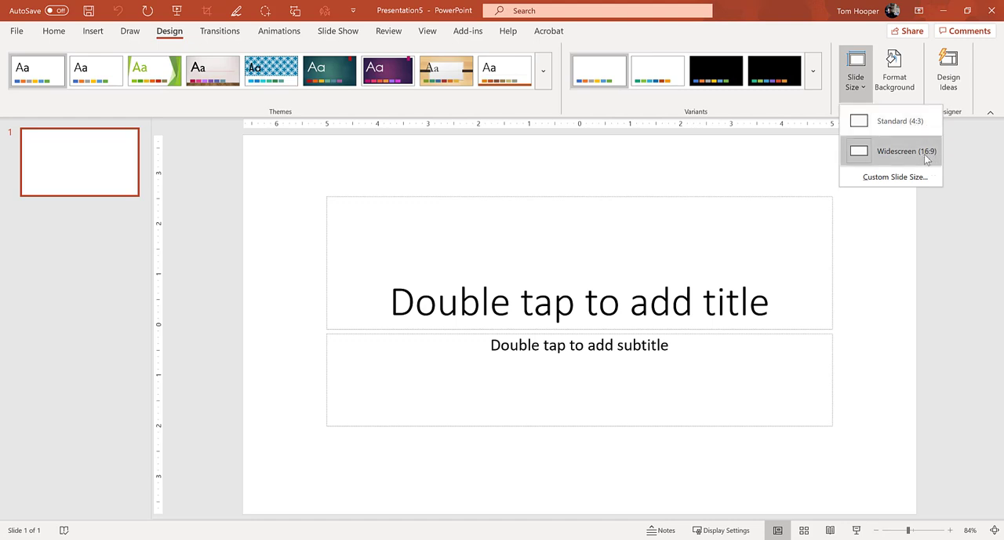
mouse_move(929, 152)
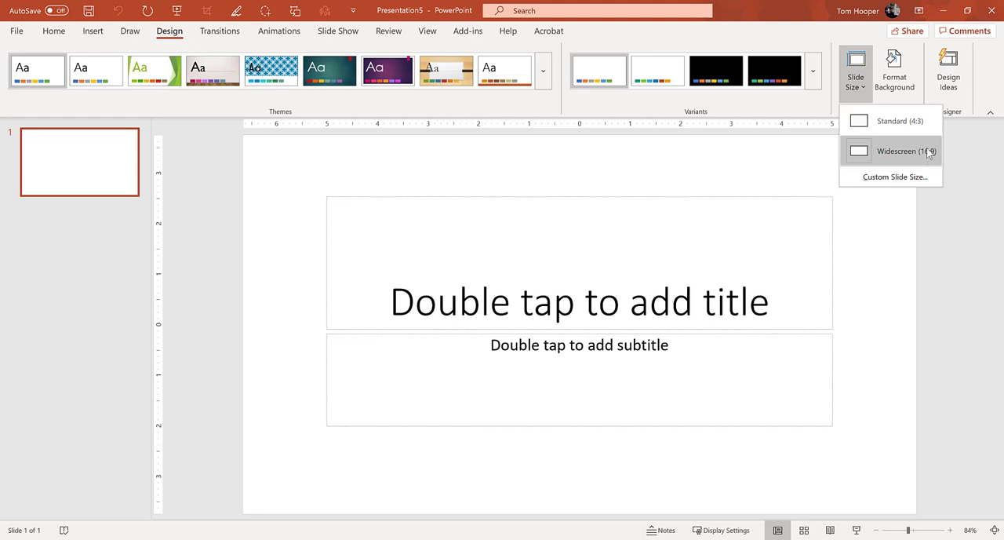
mouse_move(900, 157)
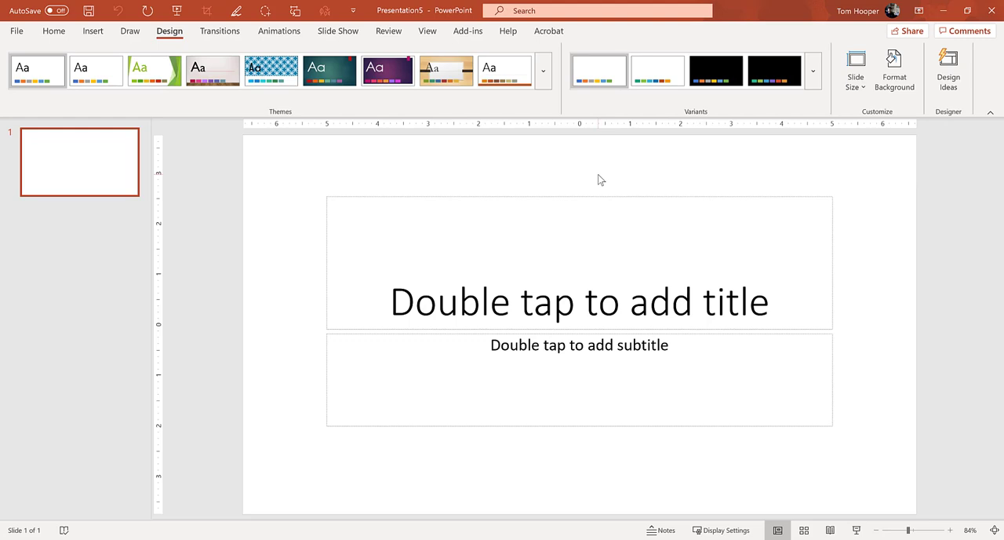
mouse_move(592, 182)
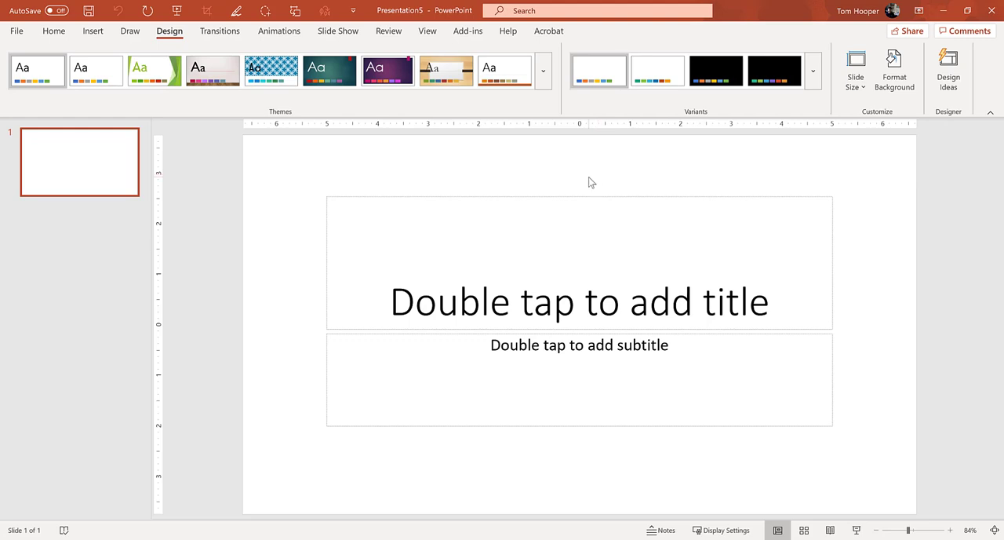
left_click(53, 32)
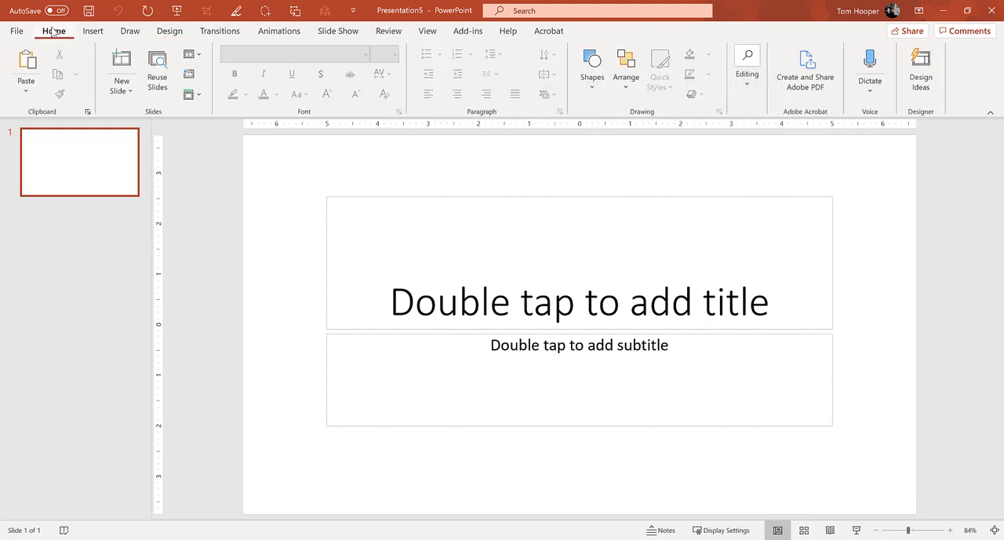
Paste the copied blue Excel block onto the slide as a picture and select it
left_click(25, 70)
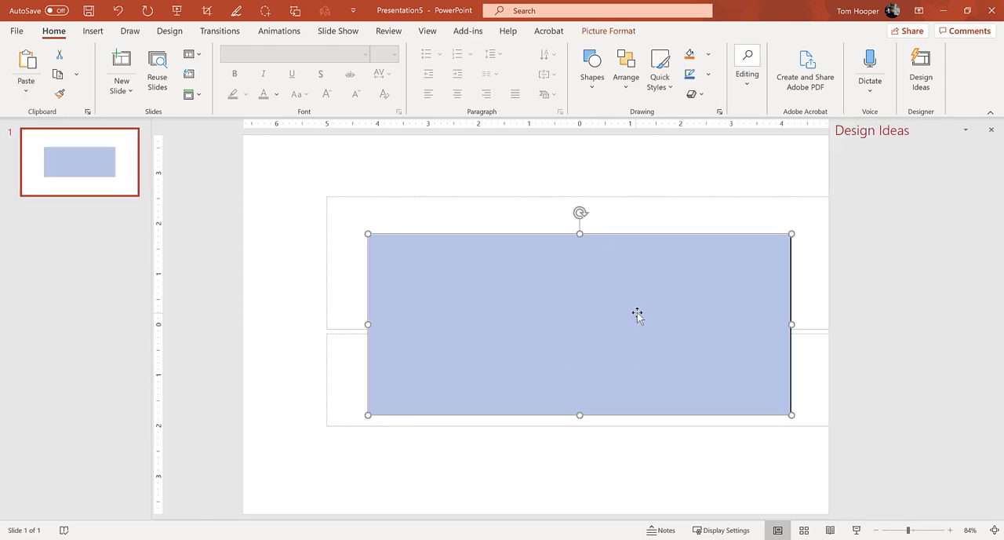
left_click(921, 71)
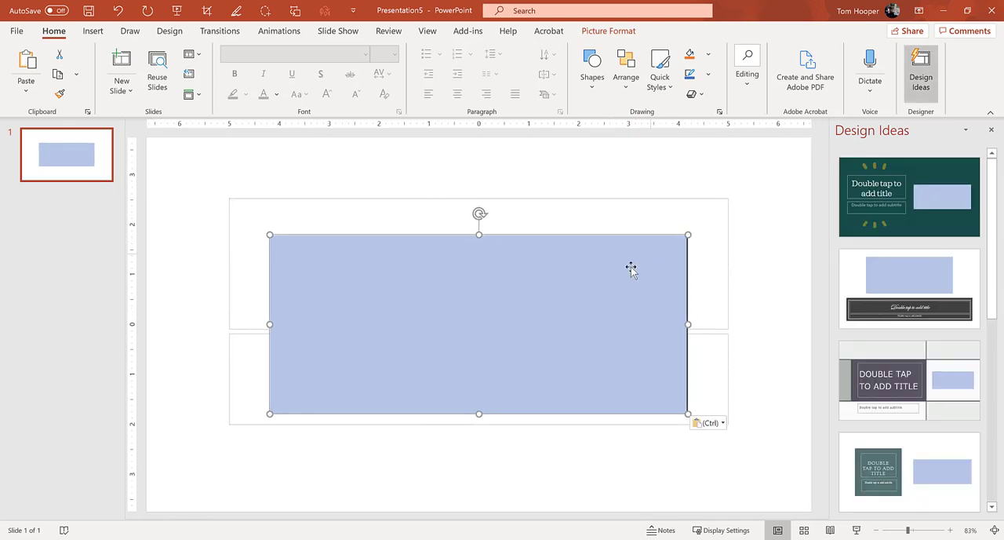
mouse_move(754, 229)
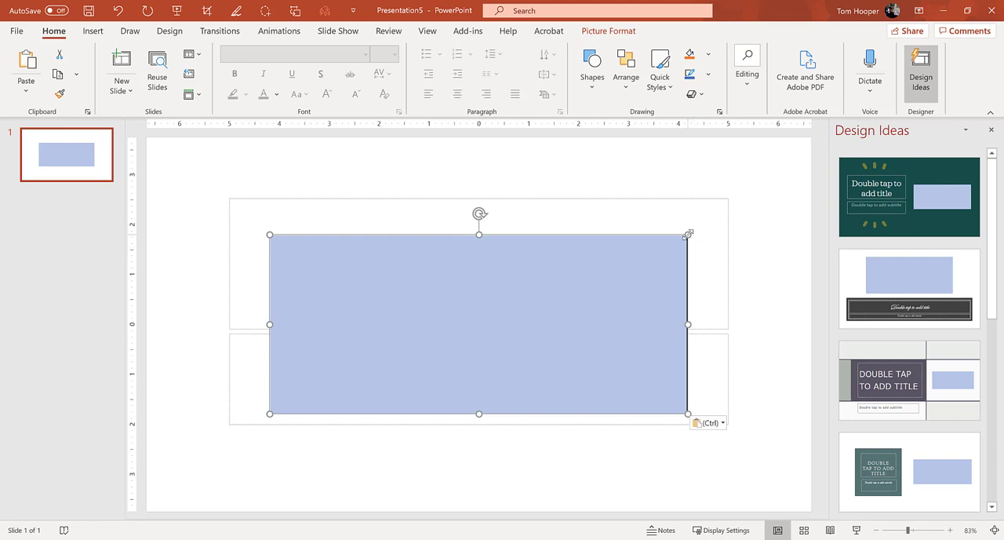
mouse_move(693, 292)
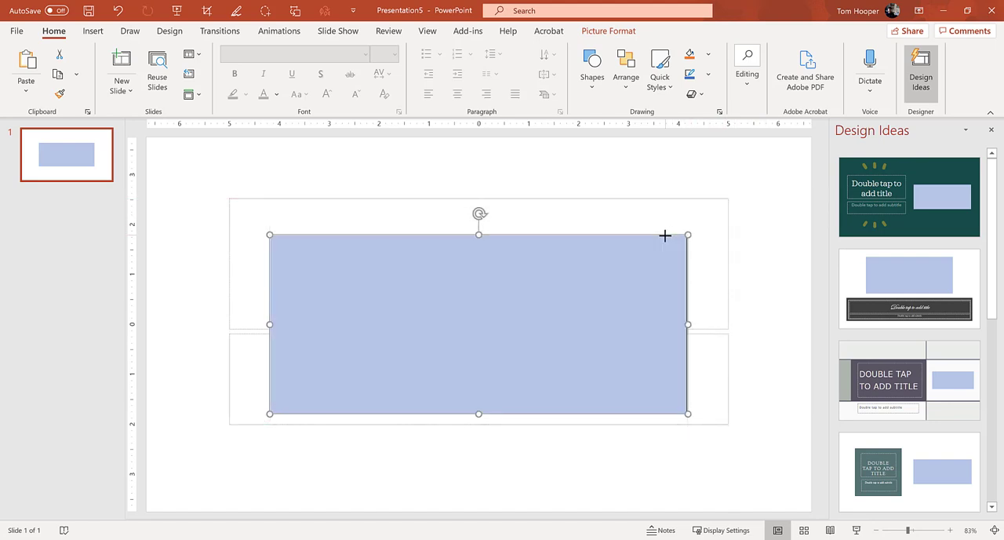
mouse_move(712, 270)
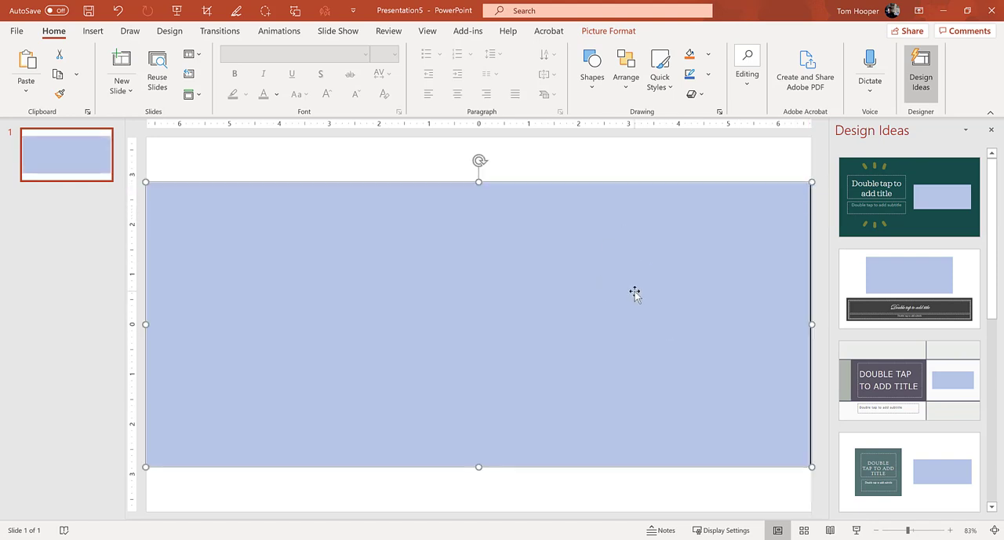
mouse_move(634, 267)
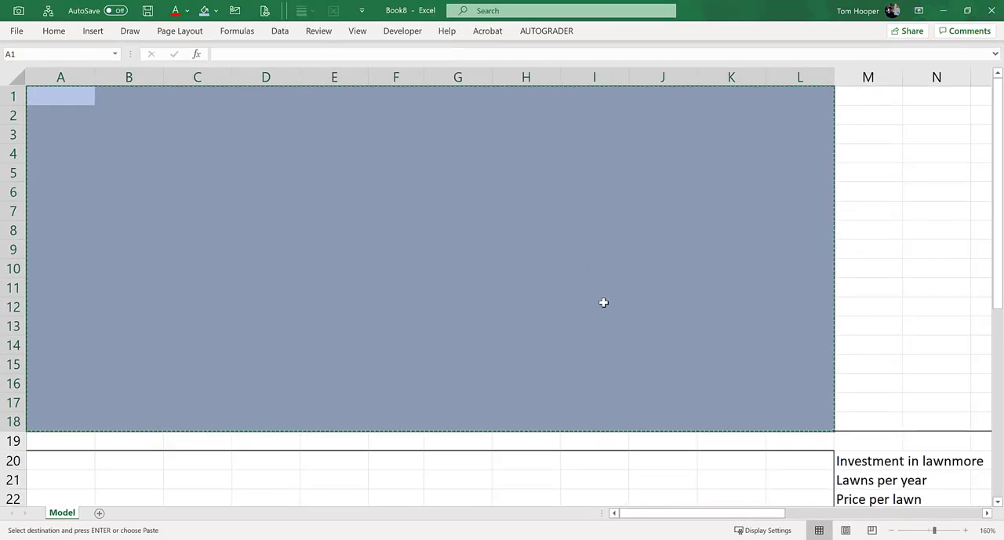
Return to the Excel window from PowerPoint
left_click(60, 191)
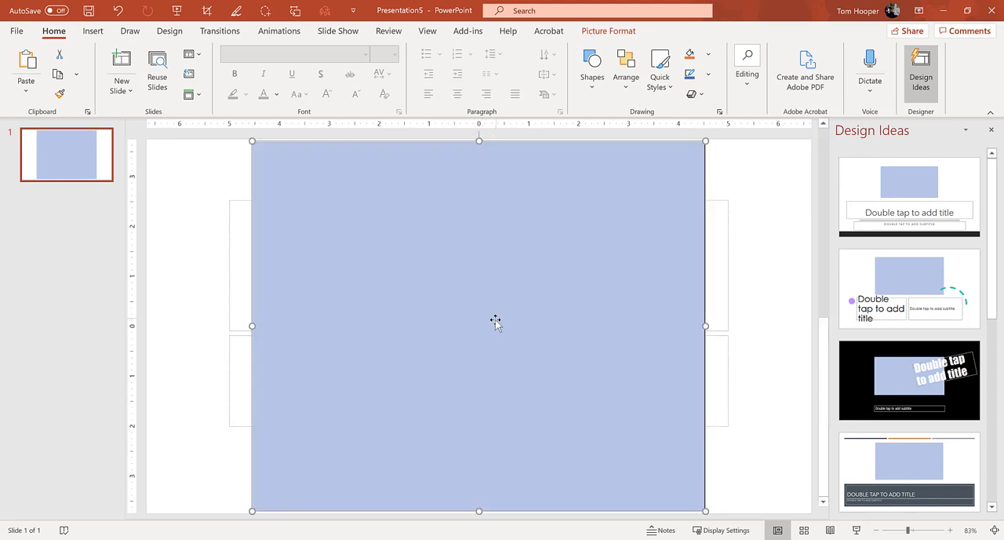
mouse_move(493, 329)
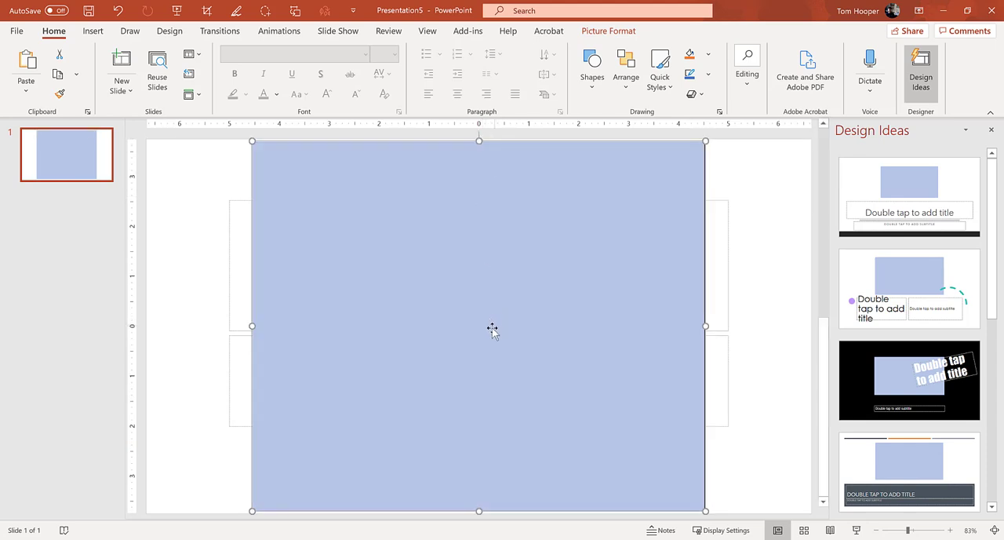
mouse_move(496, 254)
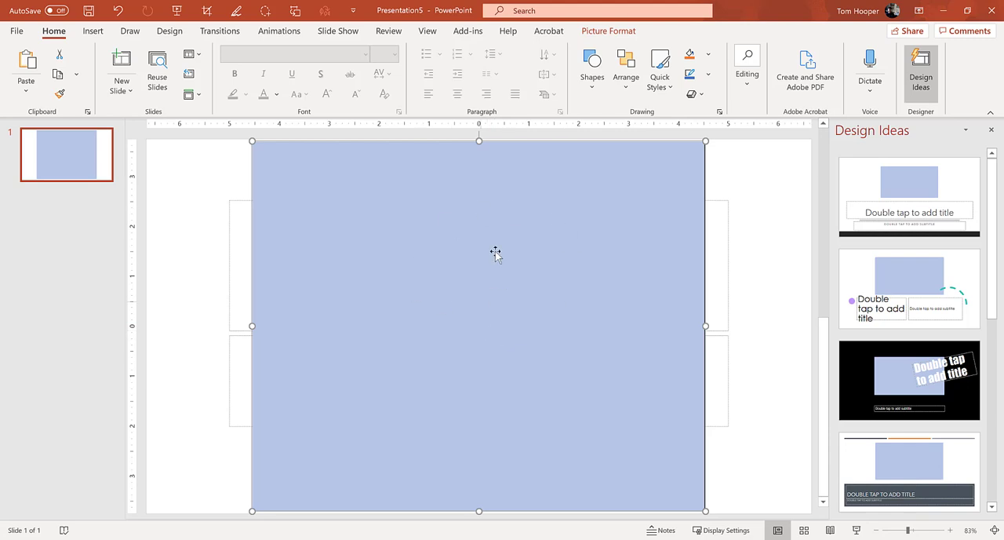
mouse_move(484, 360)
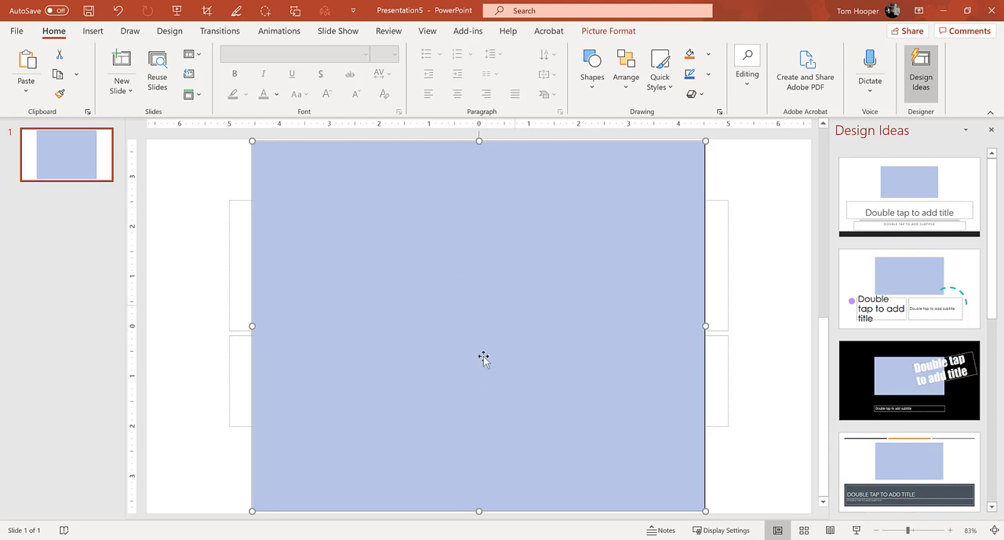
mouse_move(502, 328)
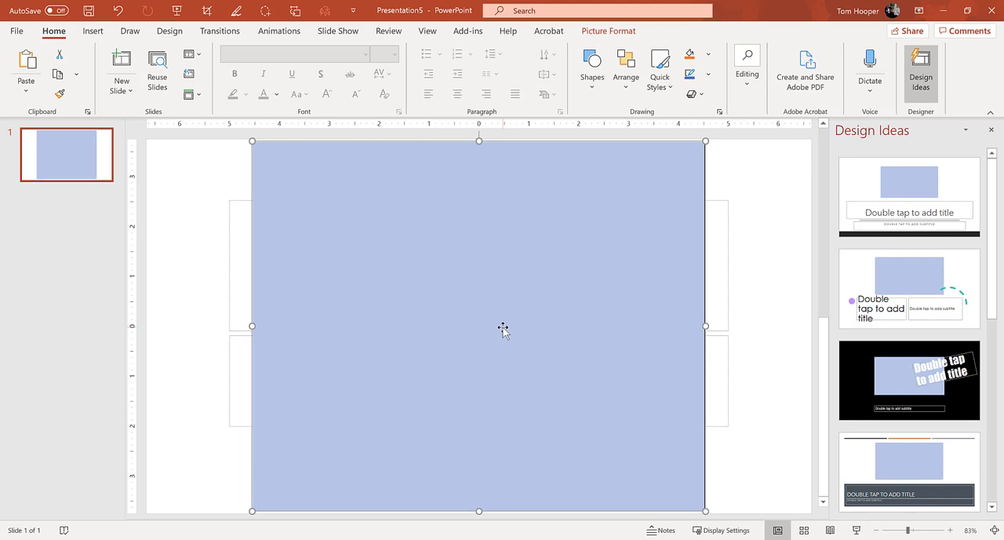
mouse_move(478, 229)
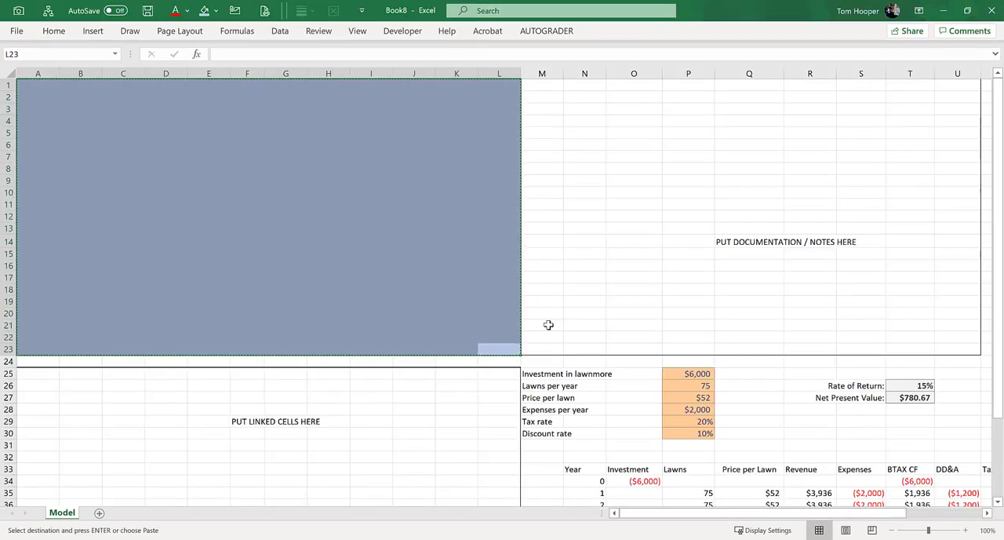
Fill the inner panel B2:K22 with Blue, Accent 1, Lighter 60% inside the gray block
left_click(498, 325)
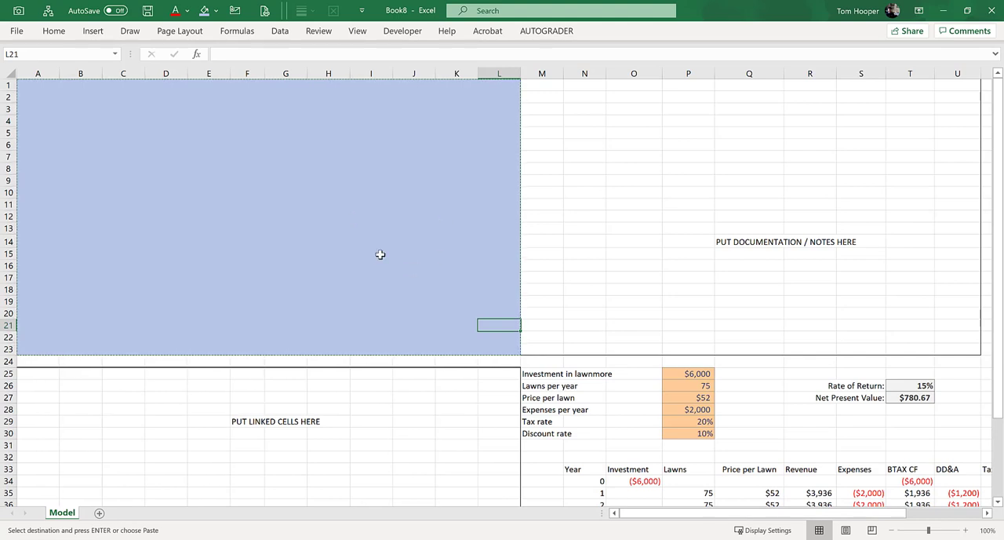
mouse_move(502, 345)
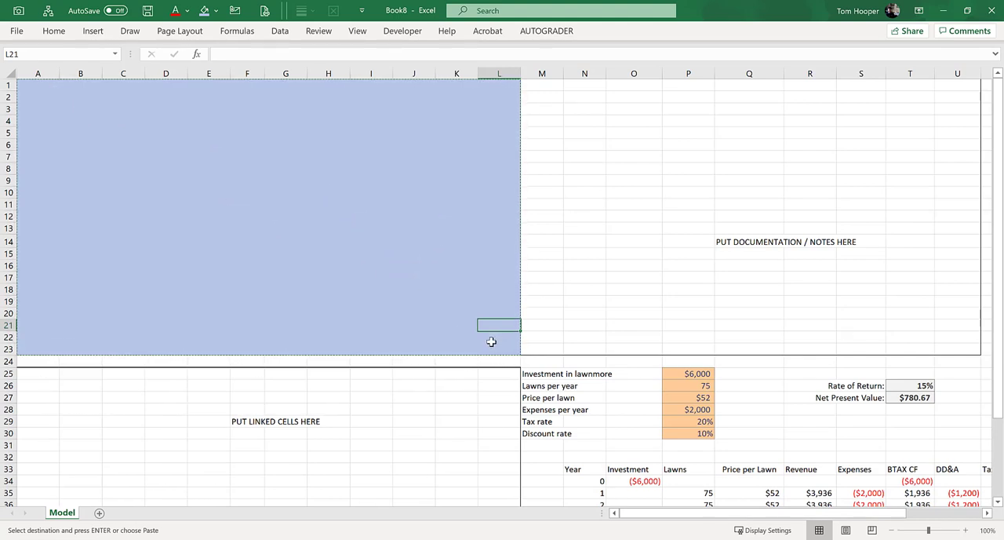
mouse_move(503, 344)
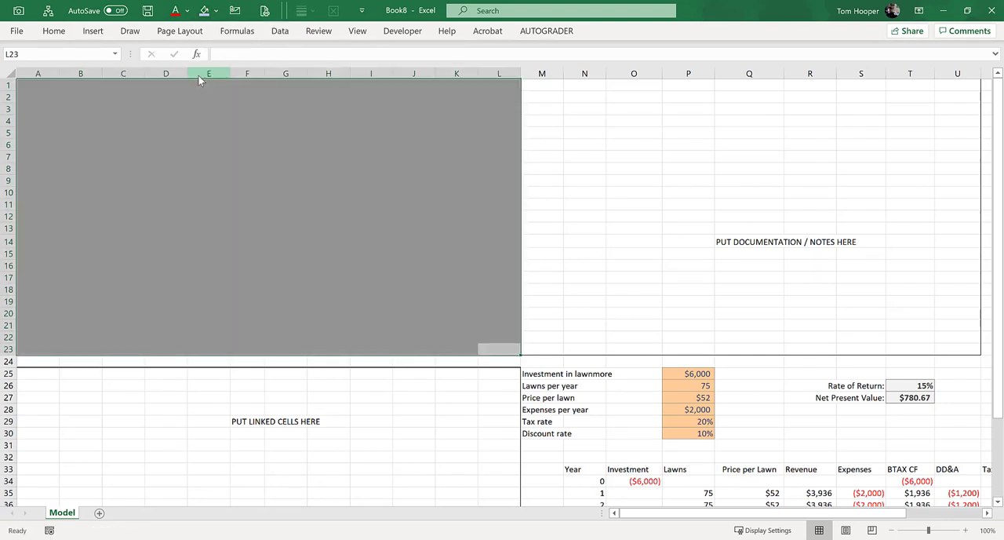
left_click_drag(80, 98, 455, 253)
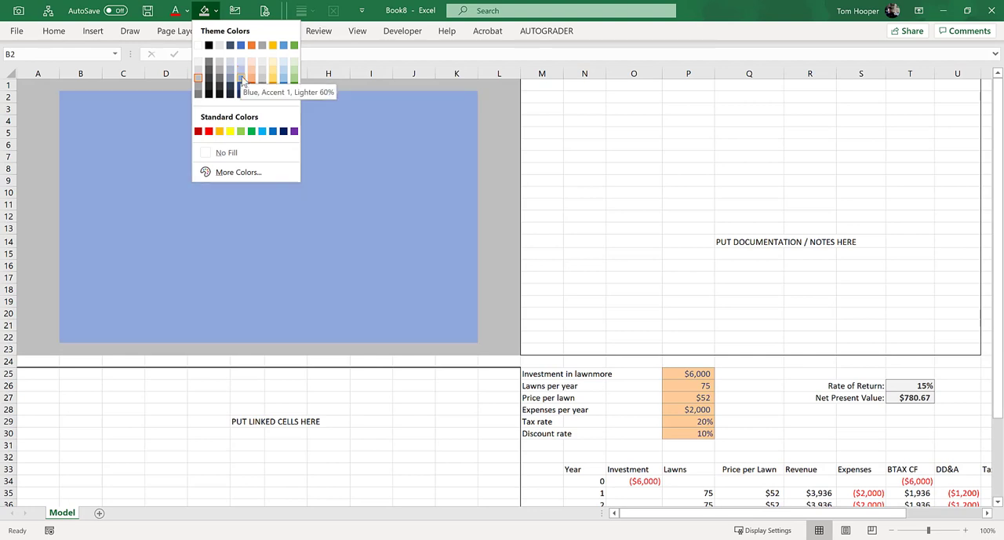
left_click(241, 77)
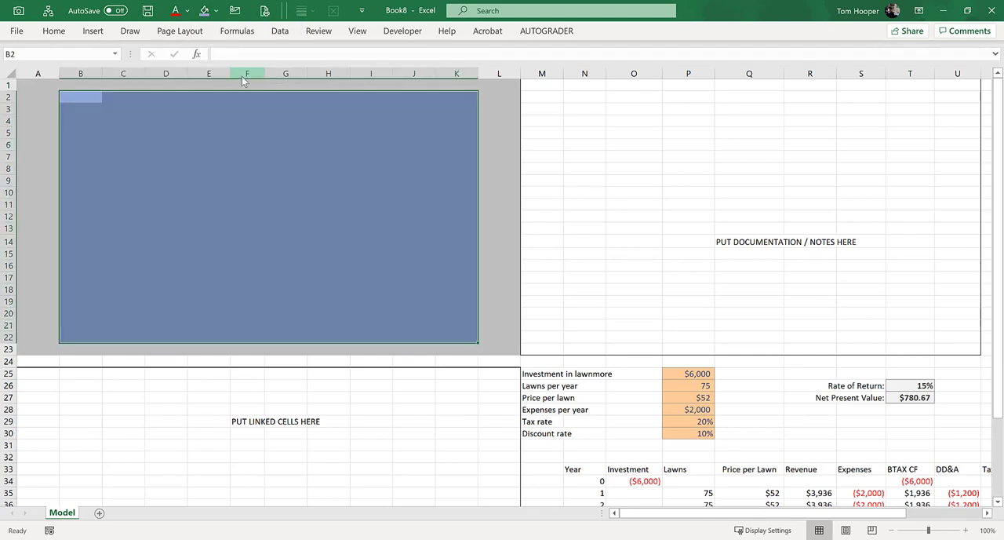
Apply a thin gray outline border to the light blue panel via More Borders
left_click(54, 31)
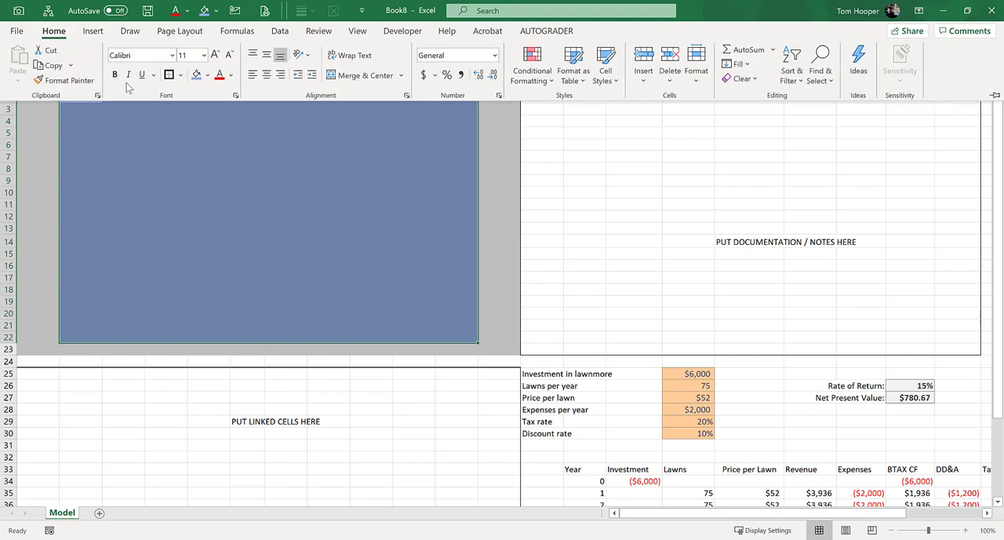
left_click(169, 76)
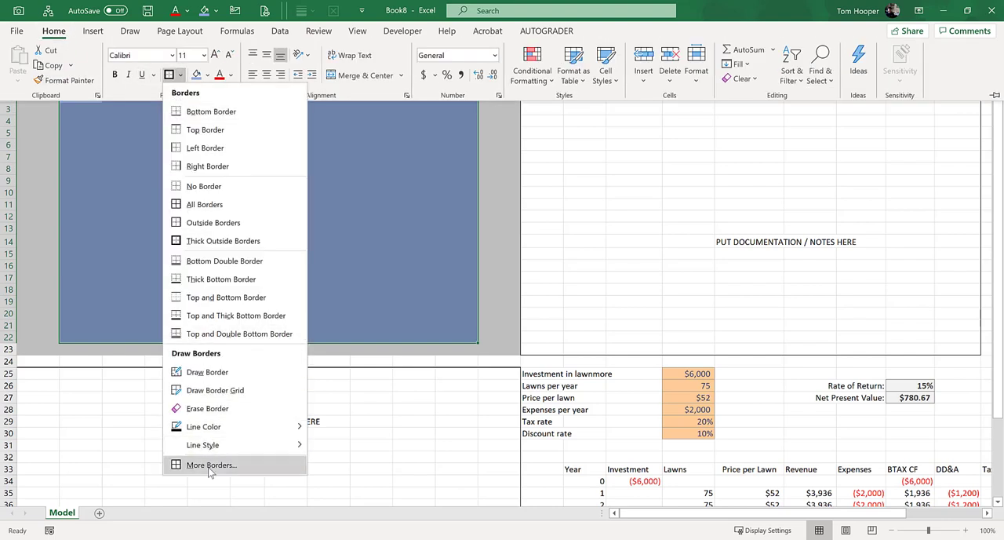
left_click(210, 465)
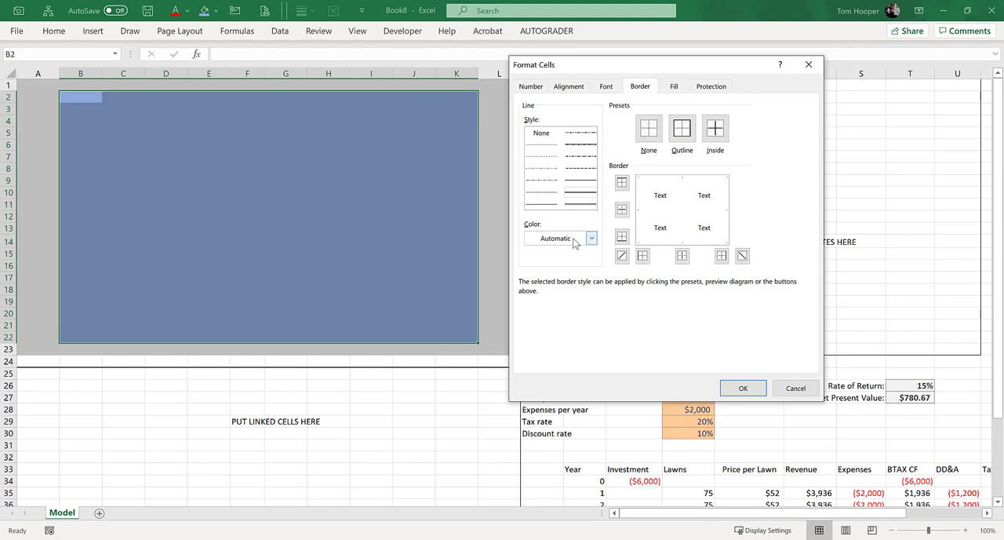
left_click(591, 238)
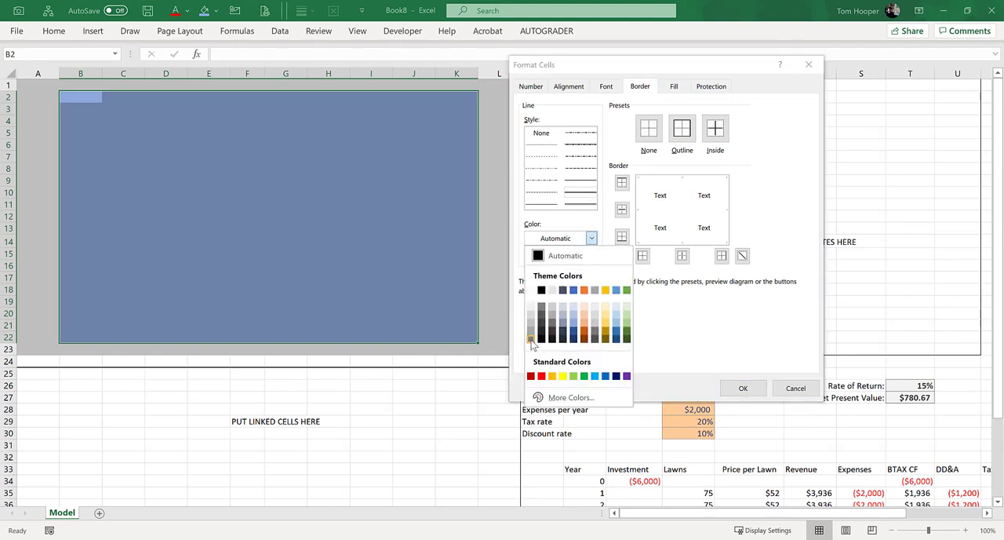
left_click(540, 330)
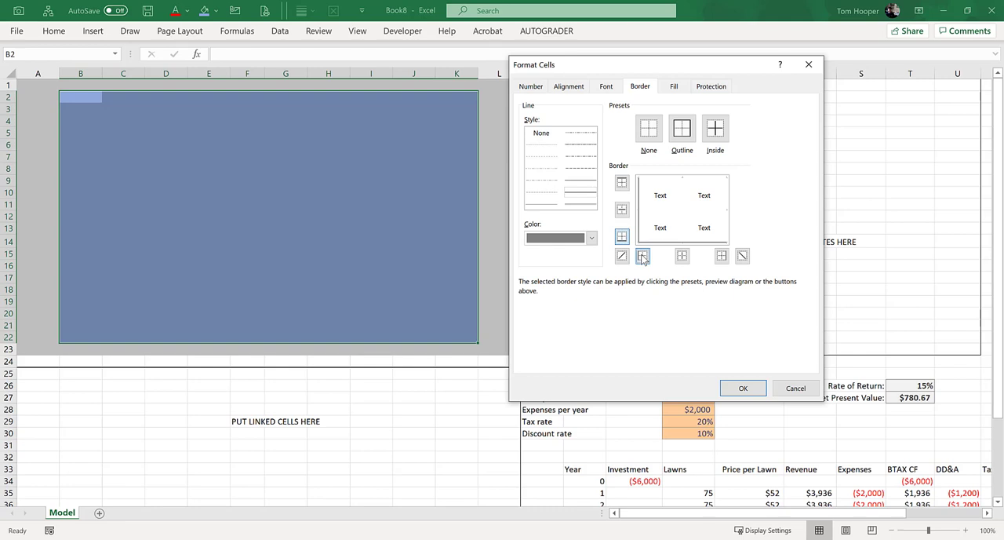
left_click(590, 238)
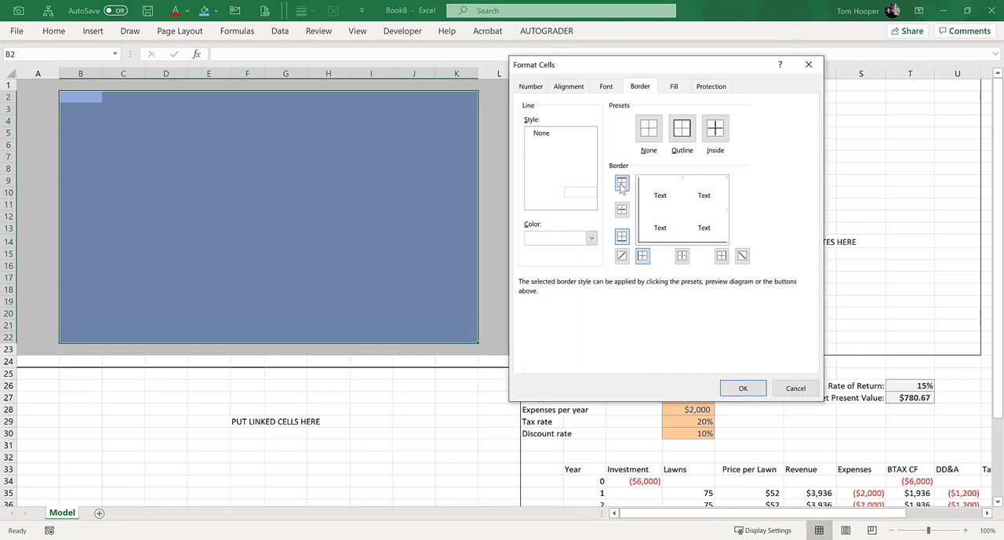
left_click(621, 182)
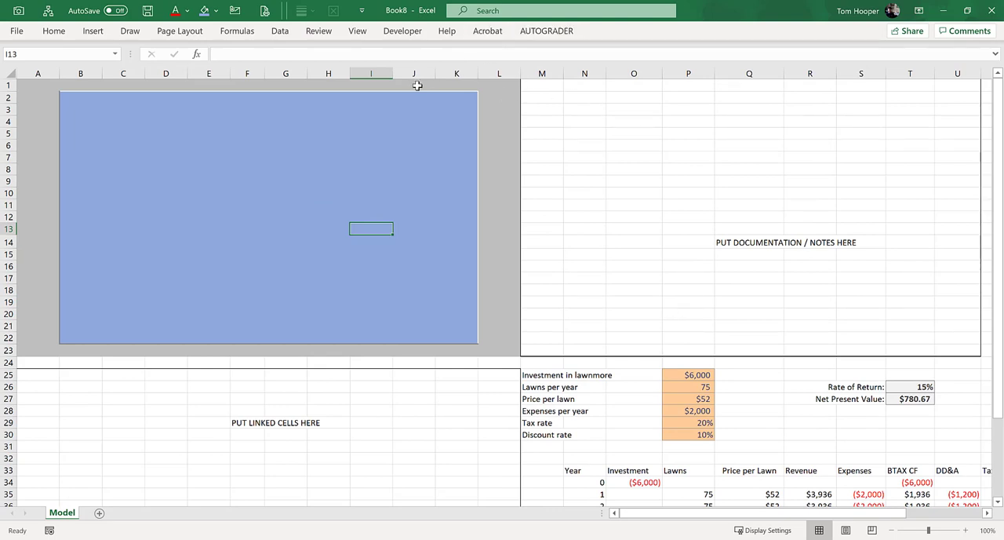
mouse_move(270, 260)
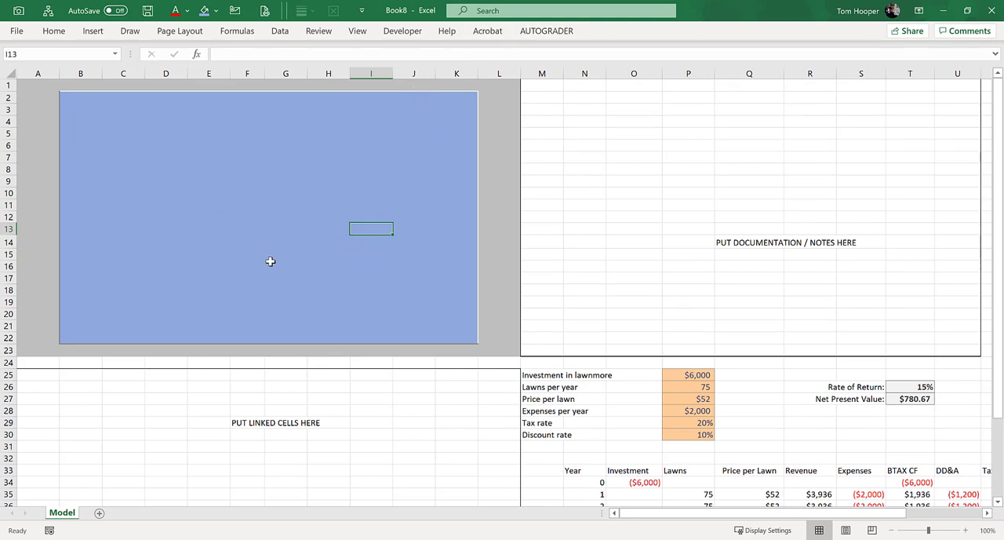
mouse_move(328, 122)
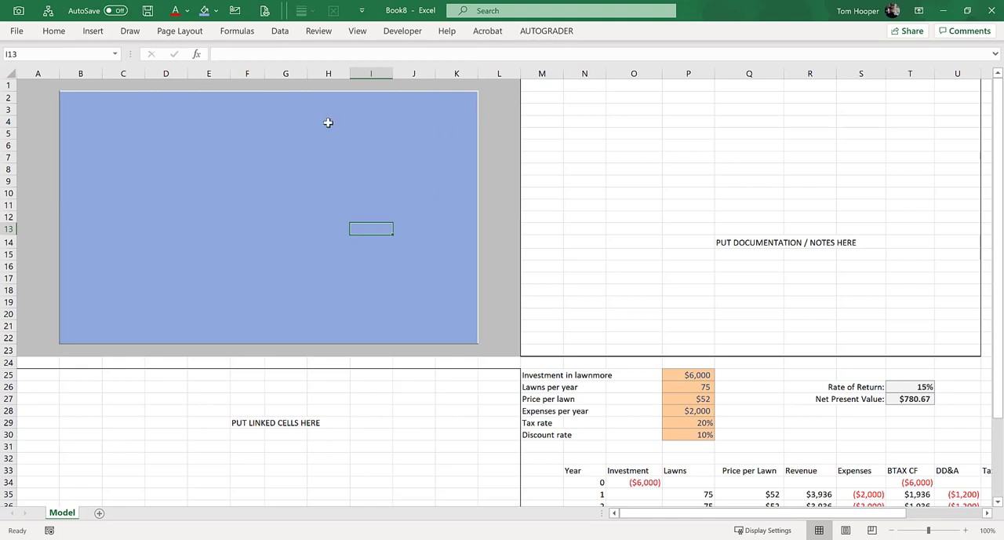
Narrow columns A and L together so only a slim gray margin flanks the panel
left_click(498, 145)
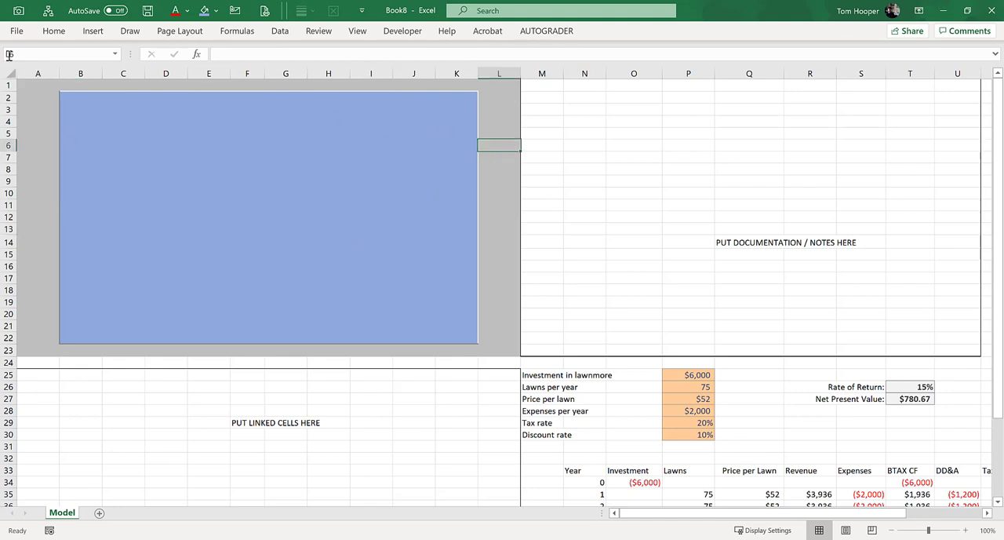
left_click(37, 84)
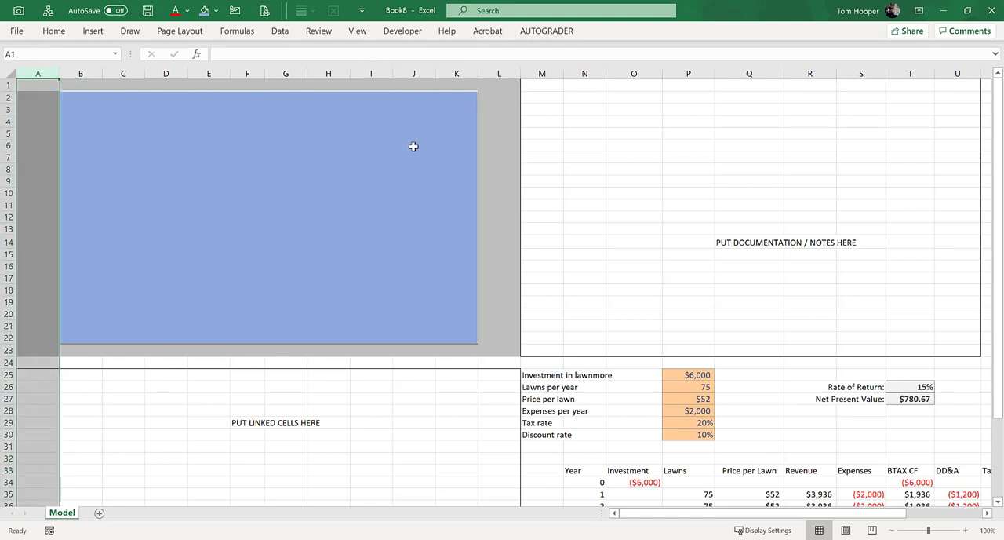
left_click(499, 72)
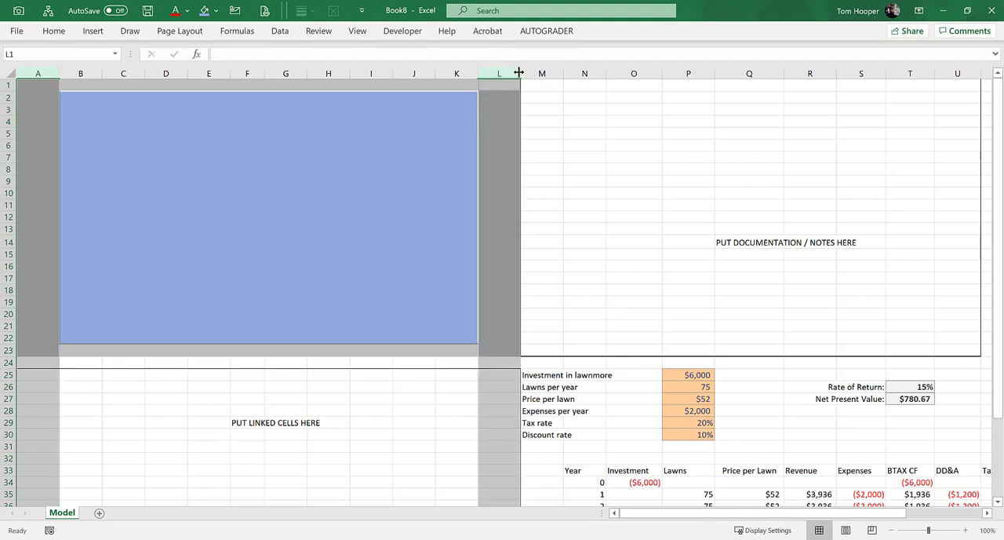
left_click_drag(518, 73, 490, 72)
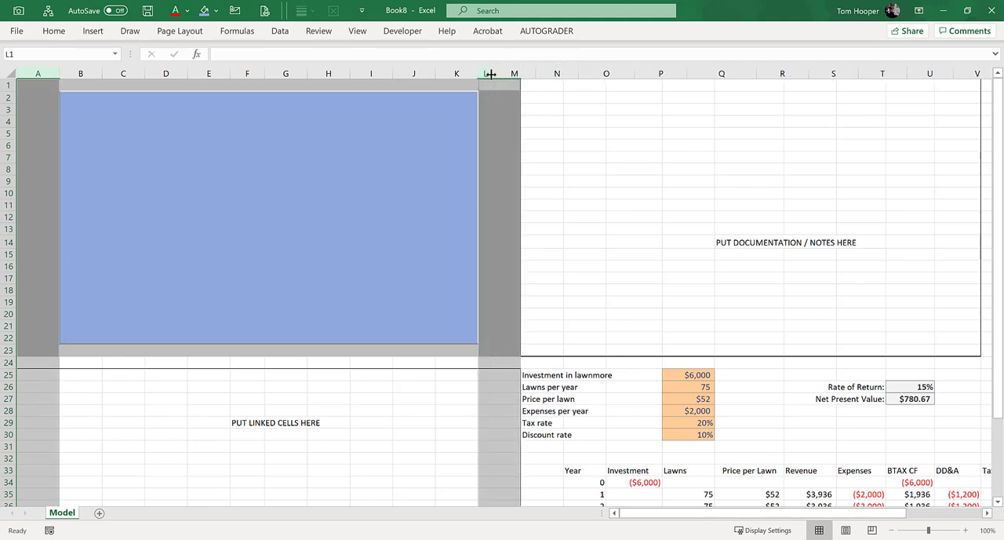
left_click_drag(489, 73, 456, 72)
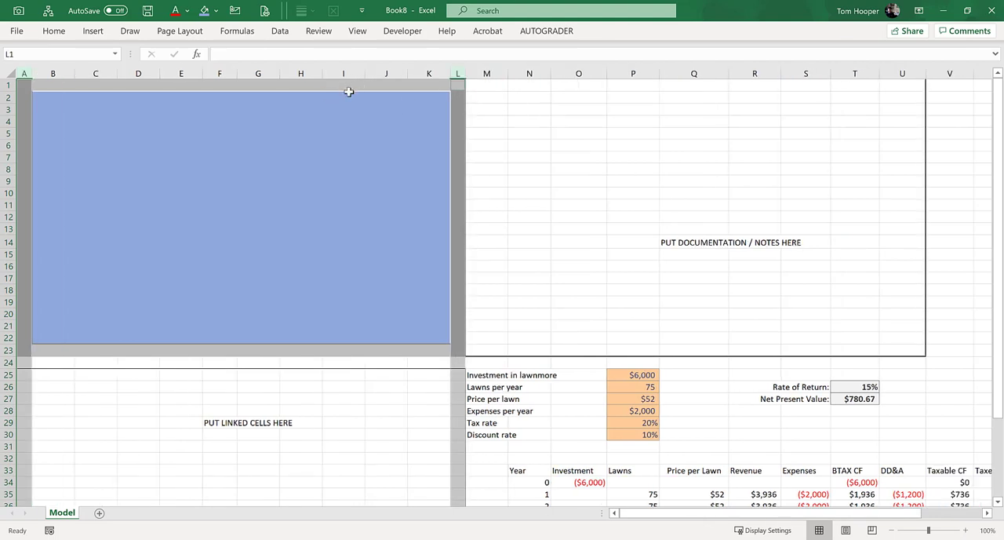
left_click(386, 229)
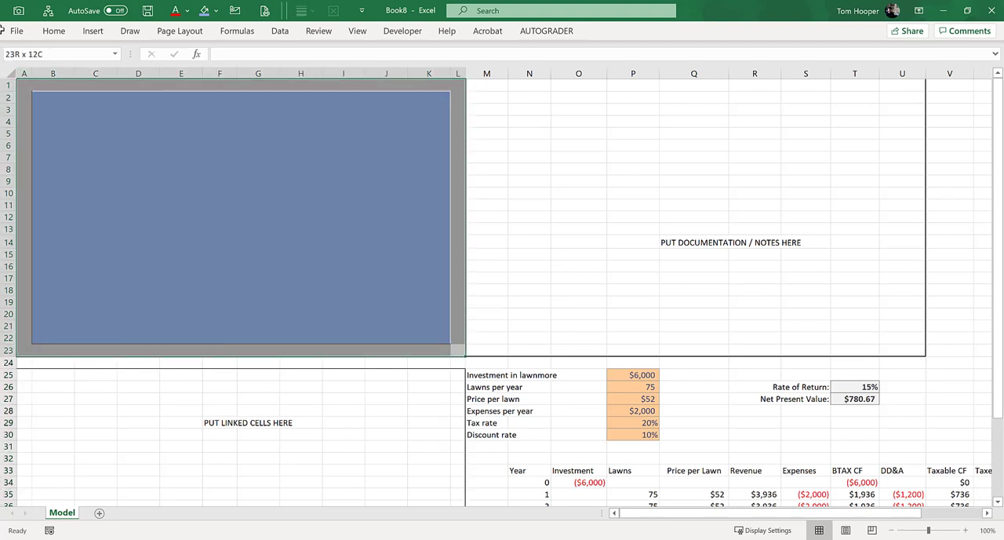
Extend the selection of the dashboard block through L23
left_click(436, 257)
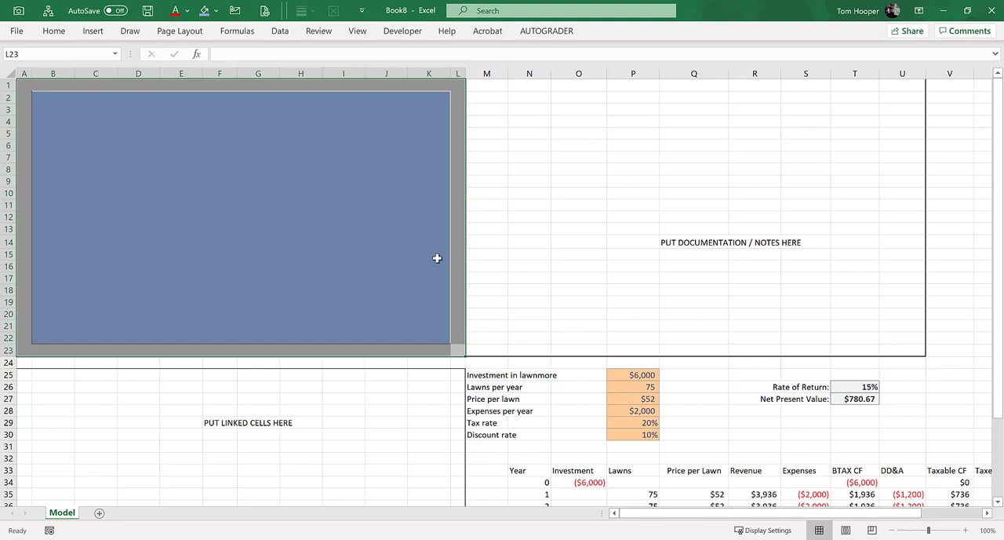
mouse_move(439, 198)
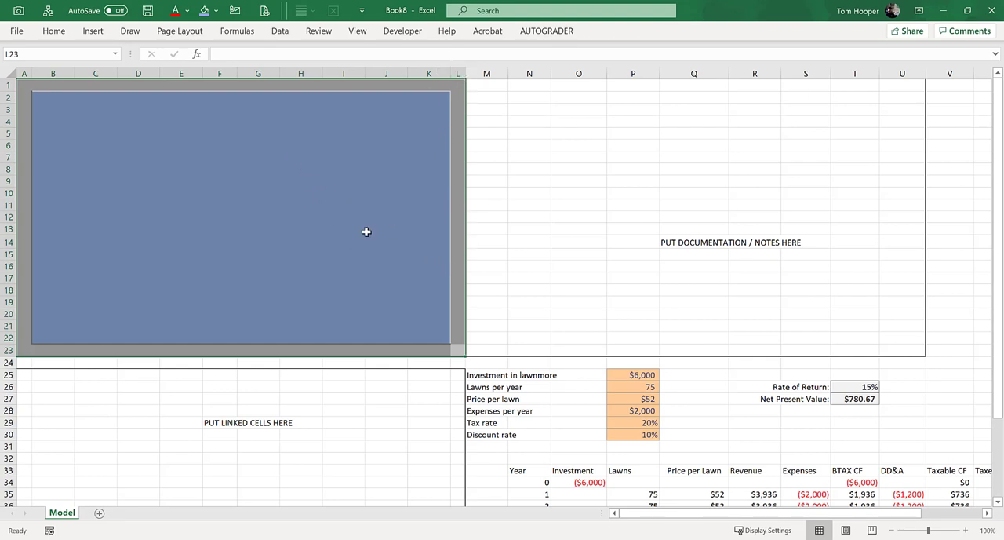
mouse_move(370, 229)
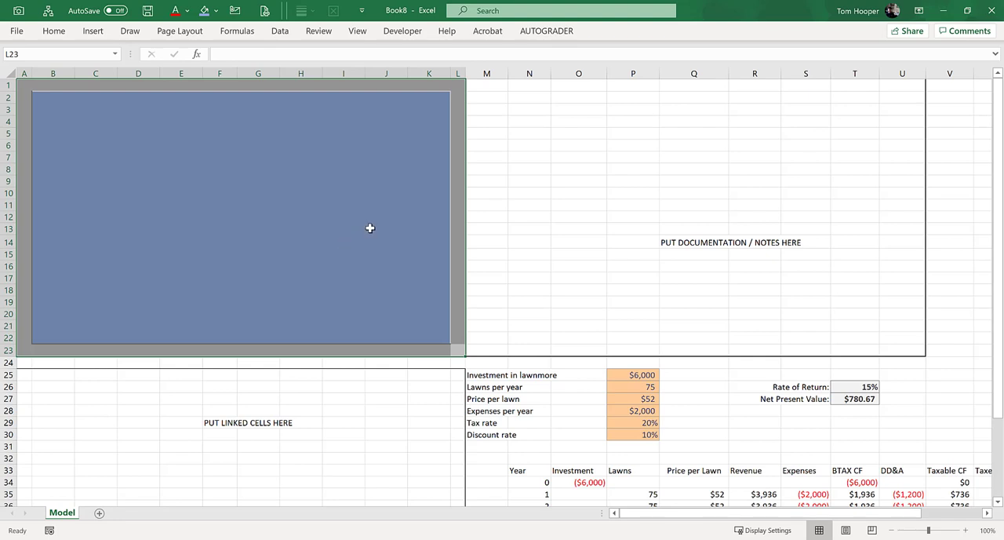
mouse_move(129, 120)
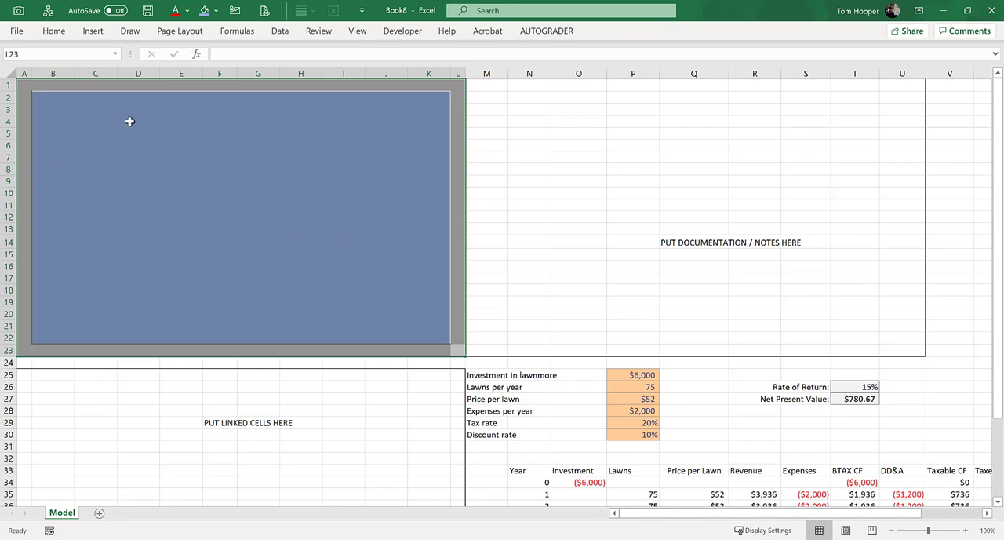
mouse_move(242, 238)
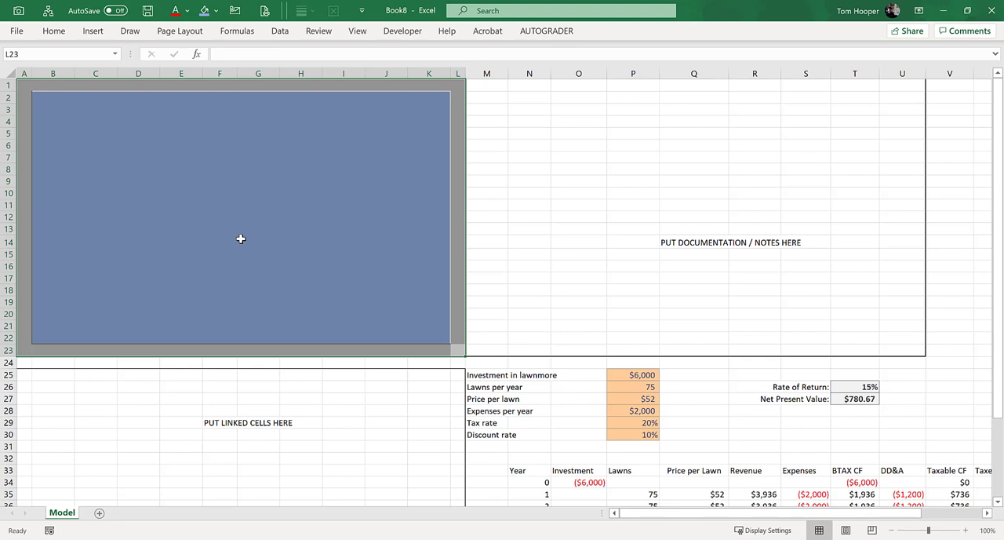
mouse_move(222, 212)
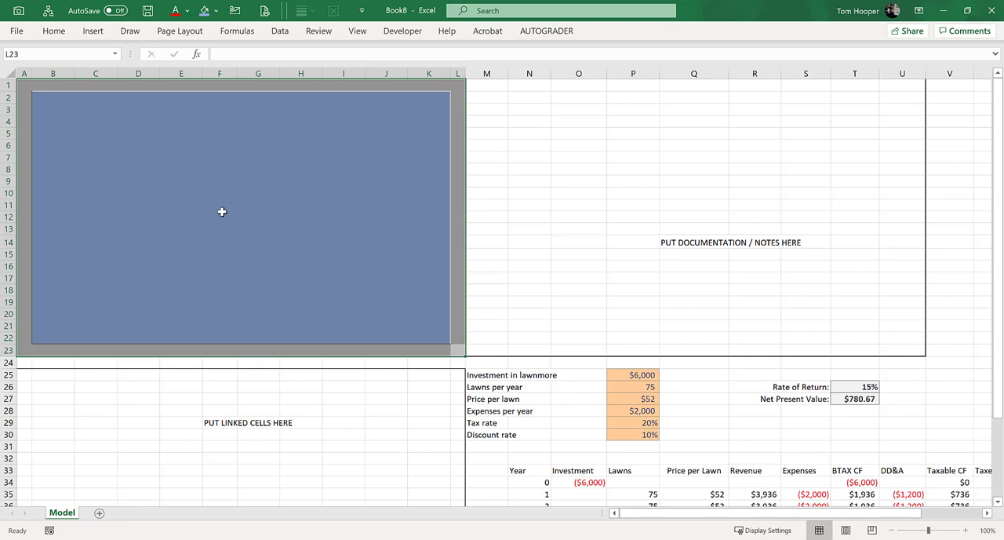
mouse_move(26, 84)
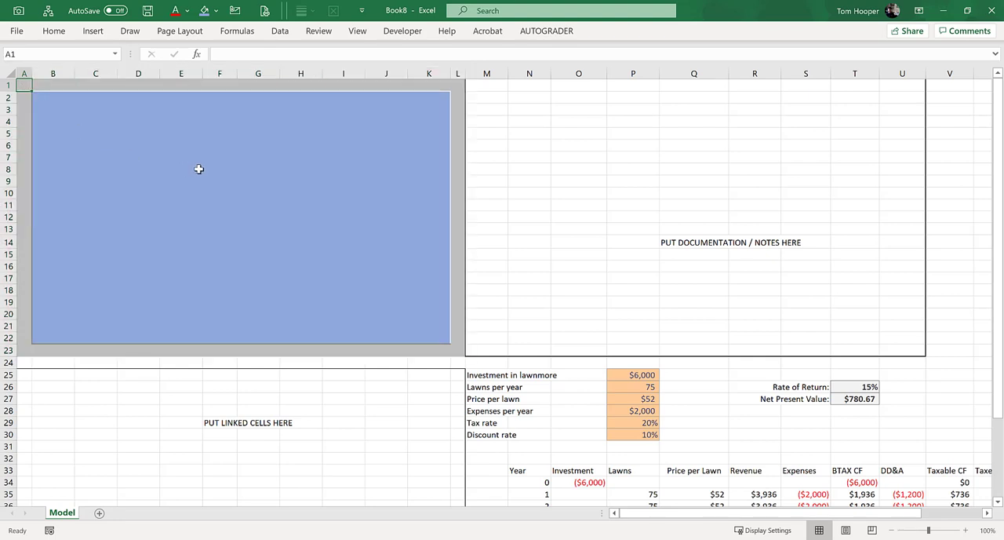
mouse_move(323, 273)
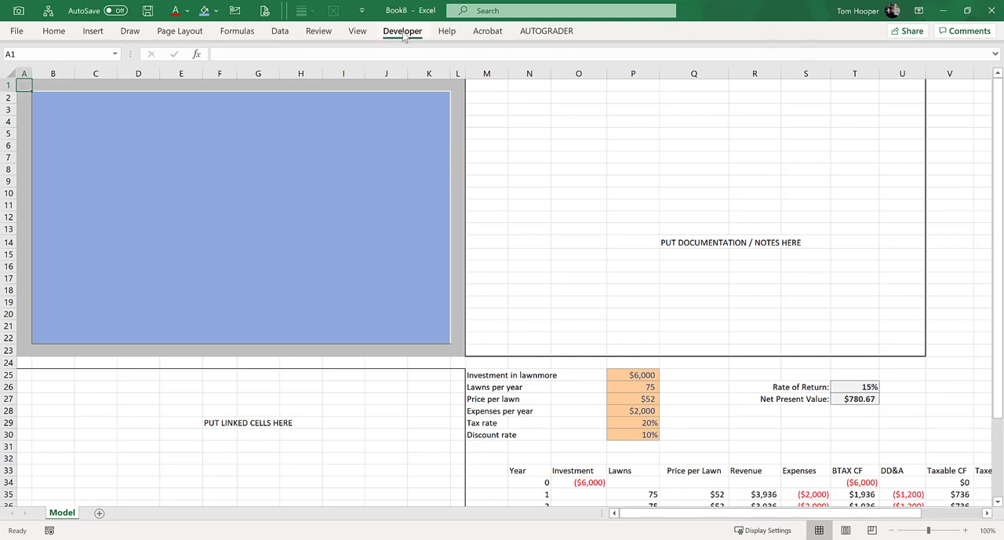
left_click(273, 63)
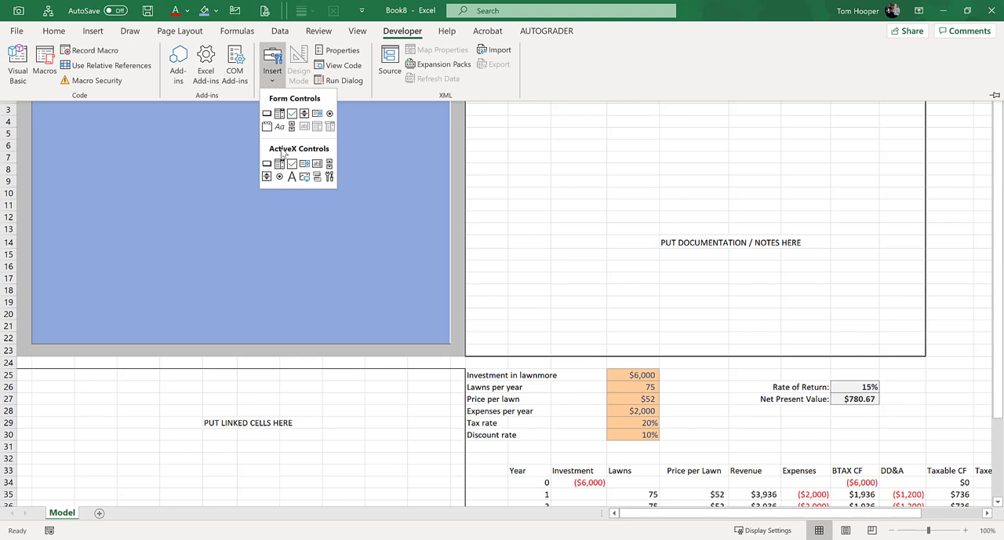
mouse_move(317, 177)
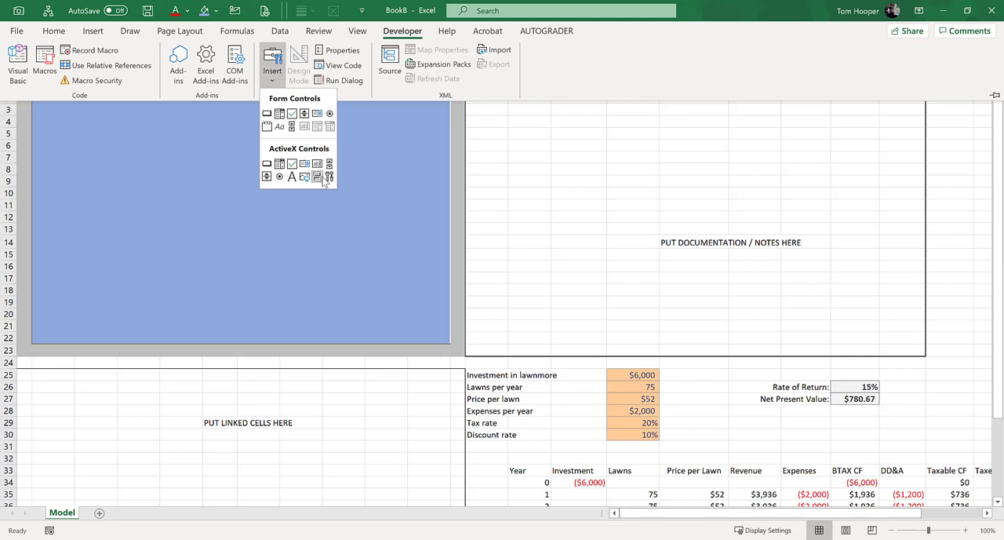
mouse_move(317, 177)
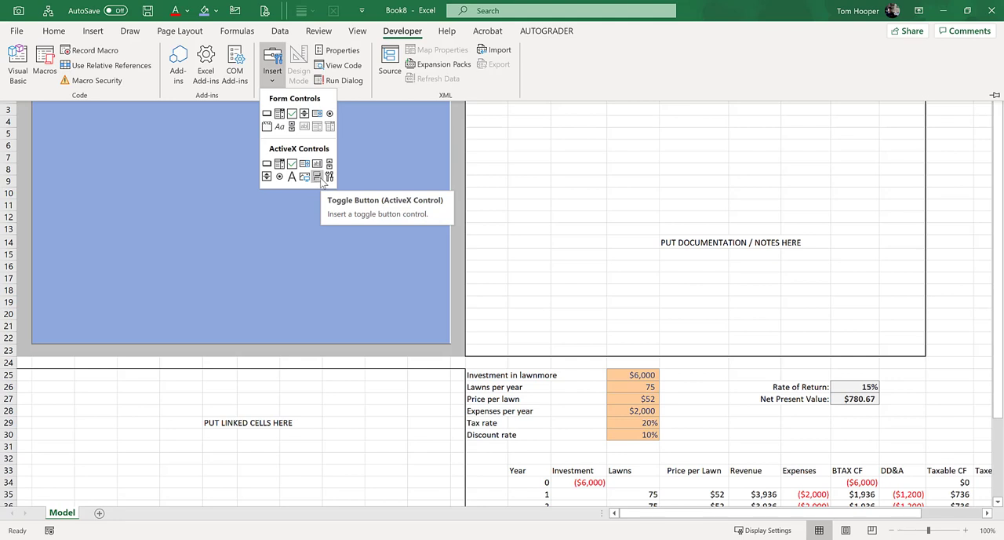
mouse_move(330, 113)
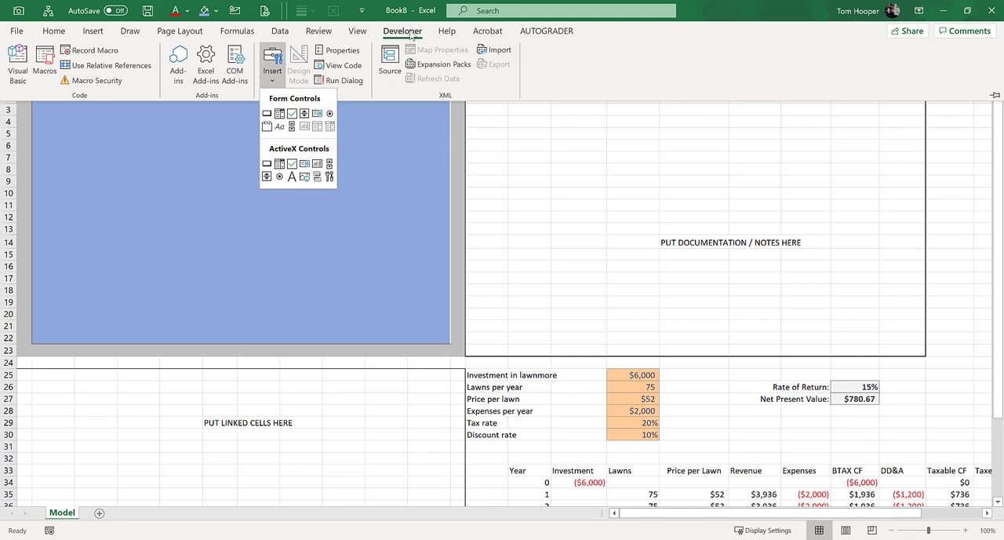
right_click(416, 39)
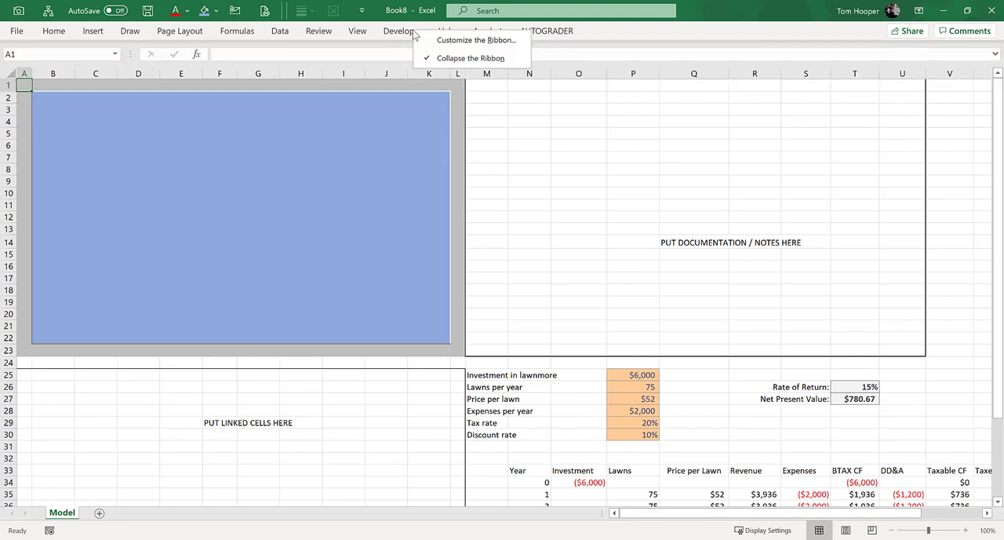
left_click(477, 41)
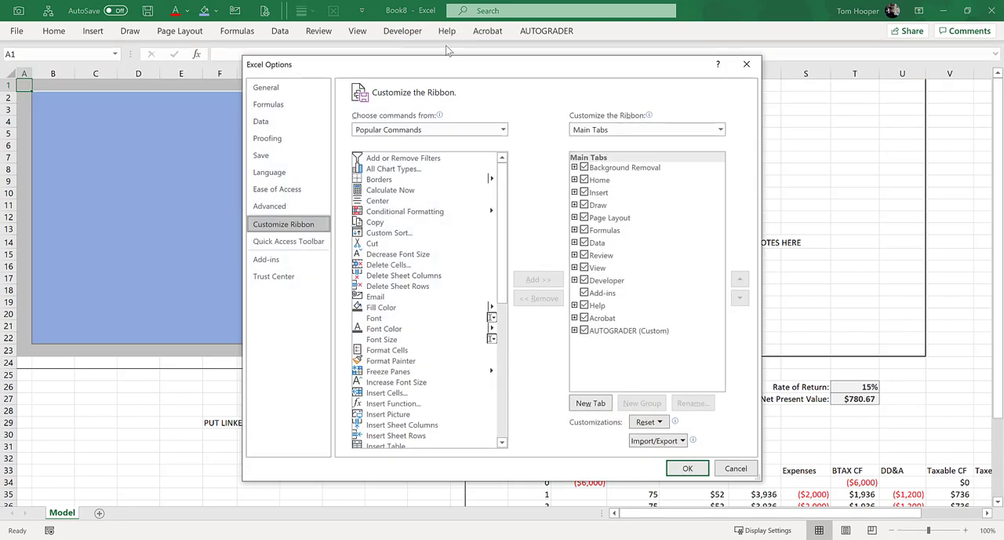
left_click(583, 279)
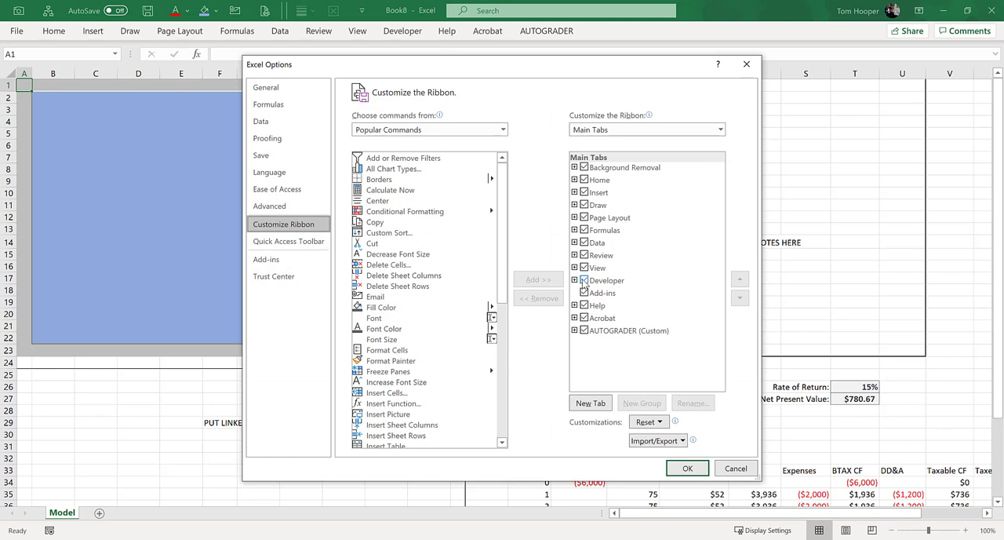
left_click(606, 280)
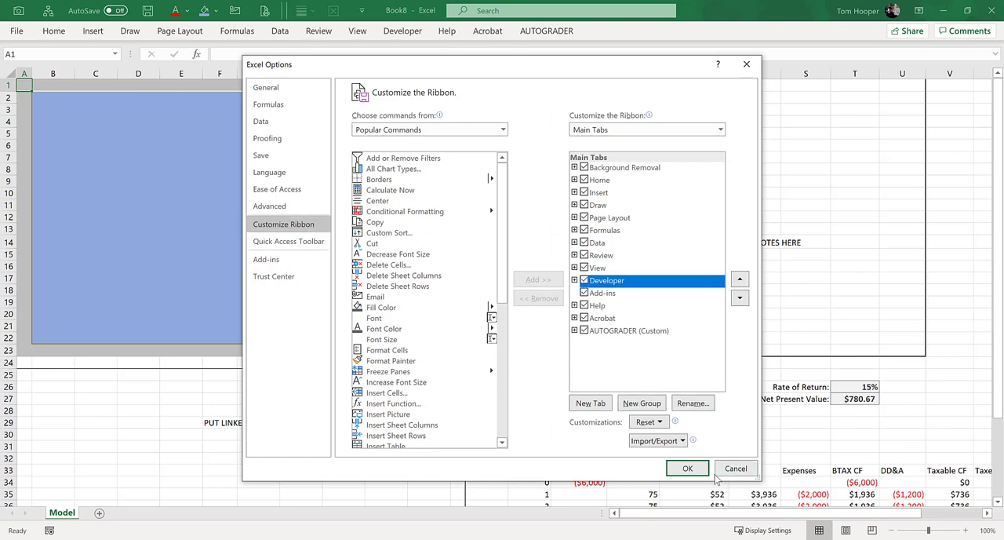
left_click(687, 468)
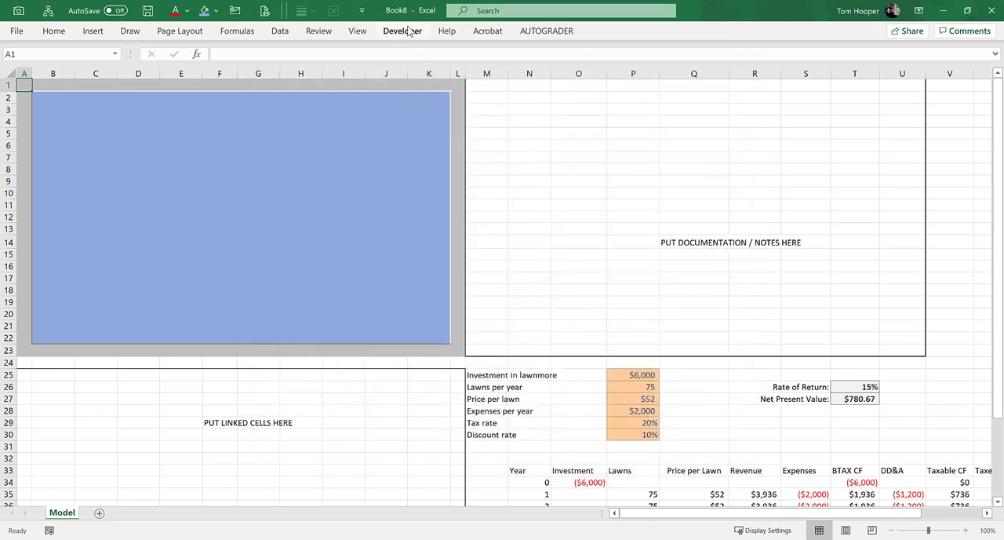
Insert a push button, a check box and a spinner form control on the panel
left_click(272, 63)
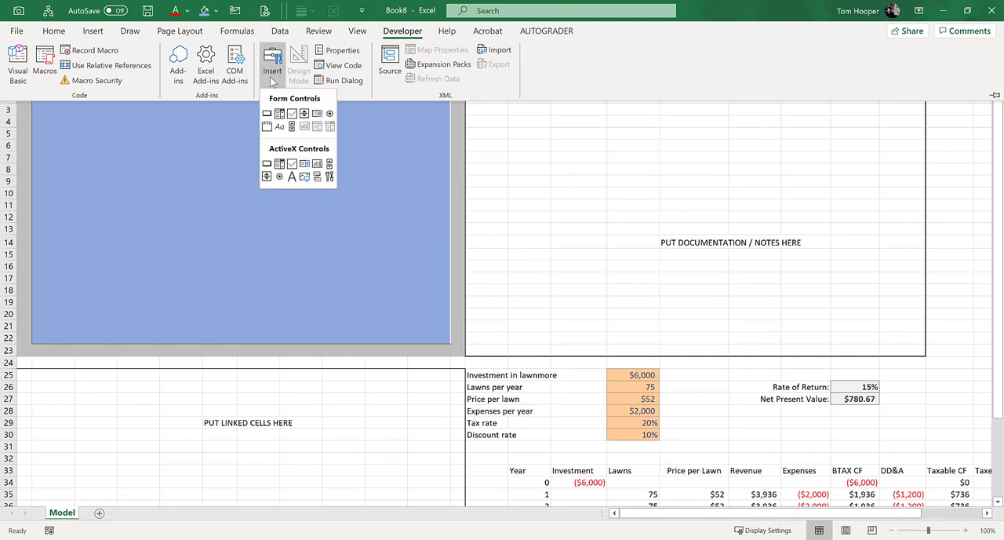
mouse_move(267, 113)
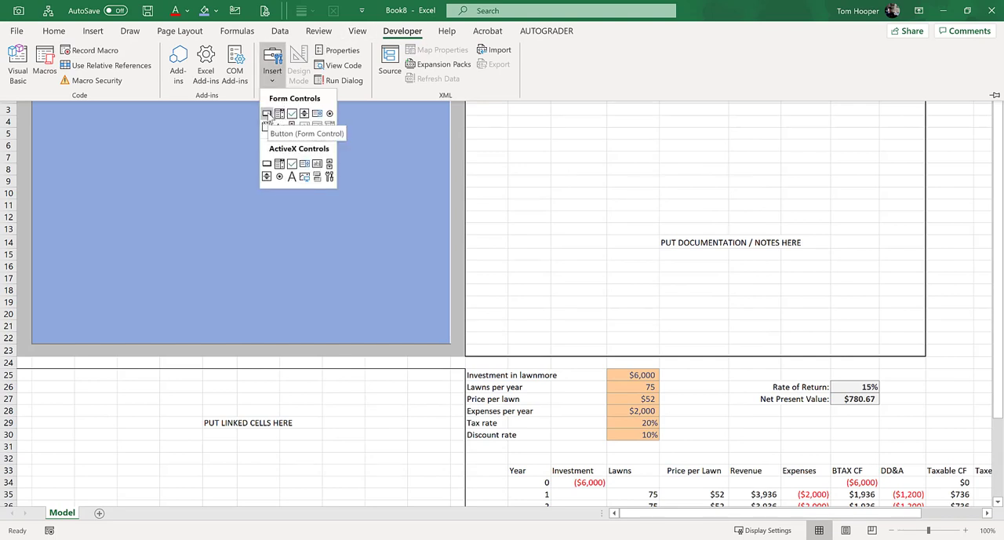
left_click(266, 113)
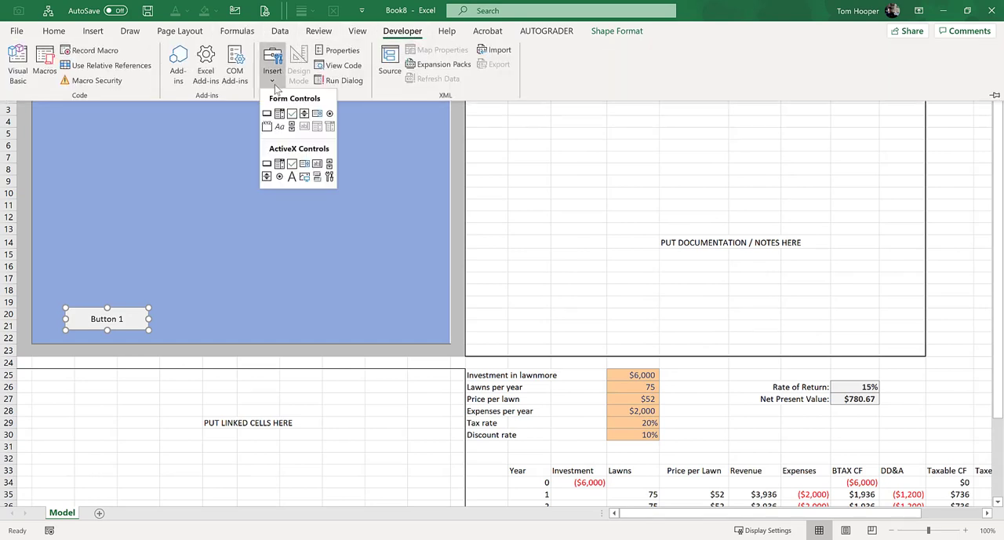
mouse_move(279, 113)
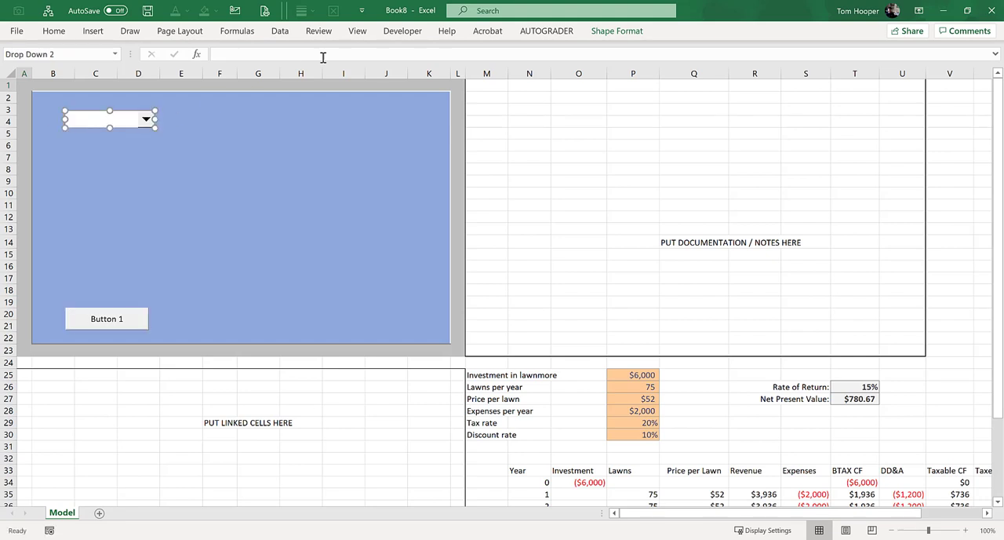
left_click(272, 64)
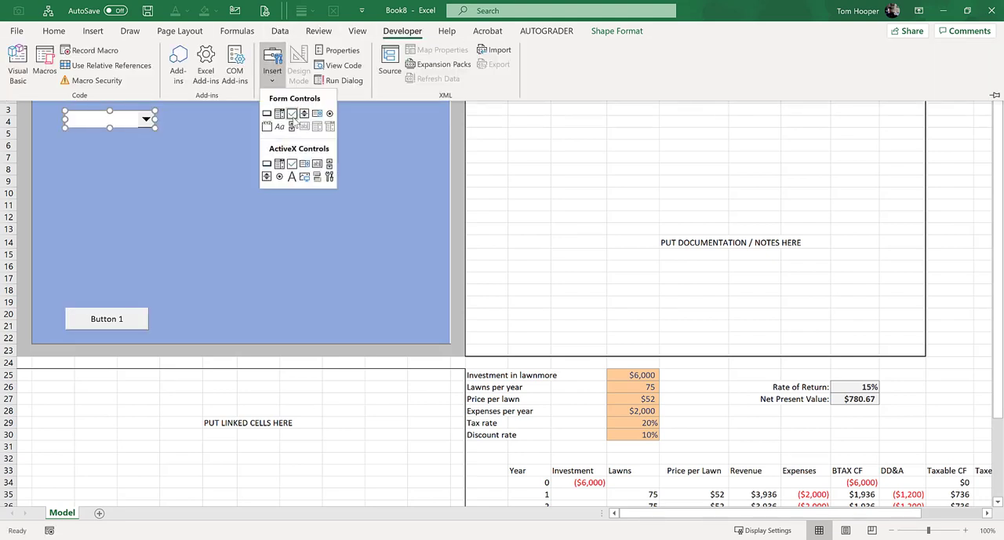
left_click(279, 113)
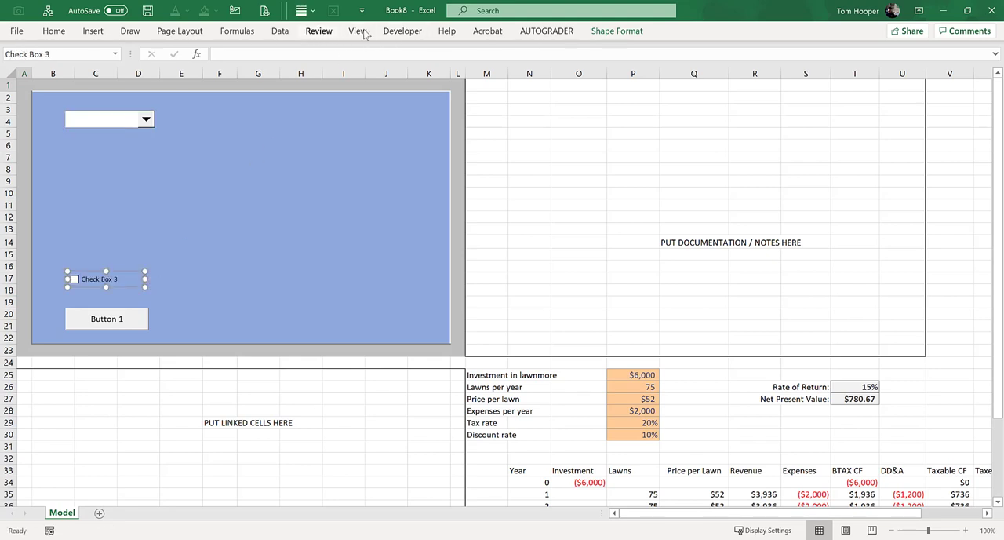
left_click(273, 65)
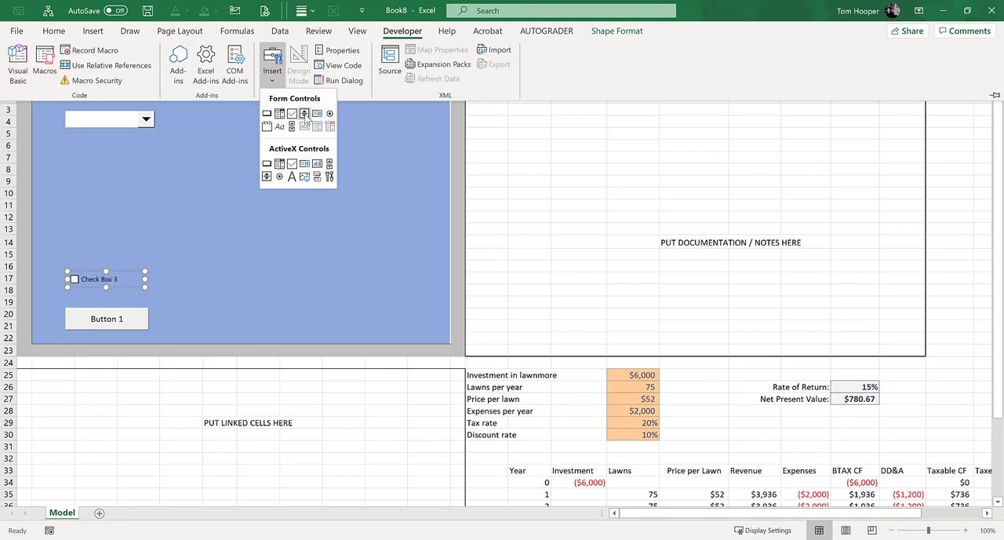
left_click(305, 113)
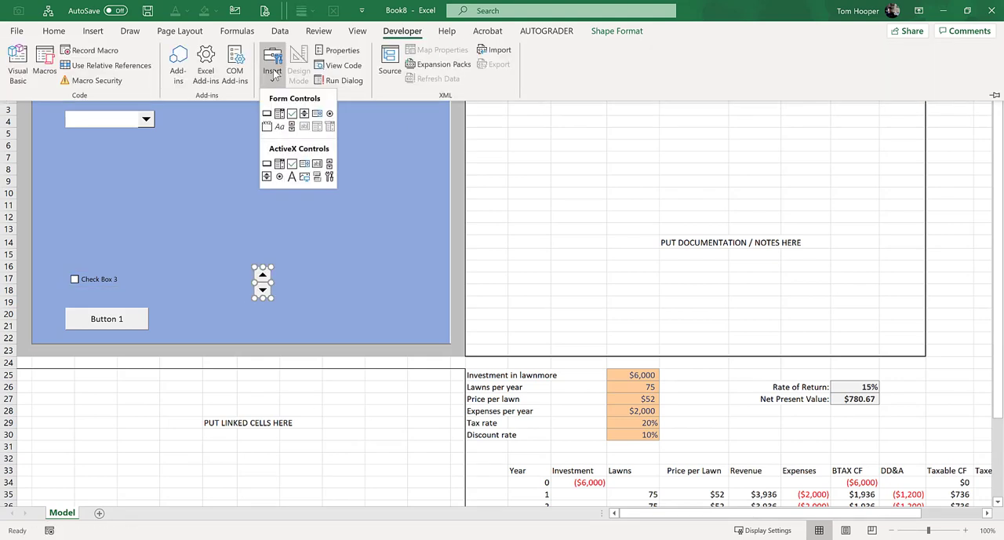
mouse_move(291, 125)
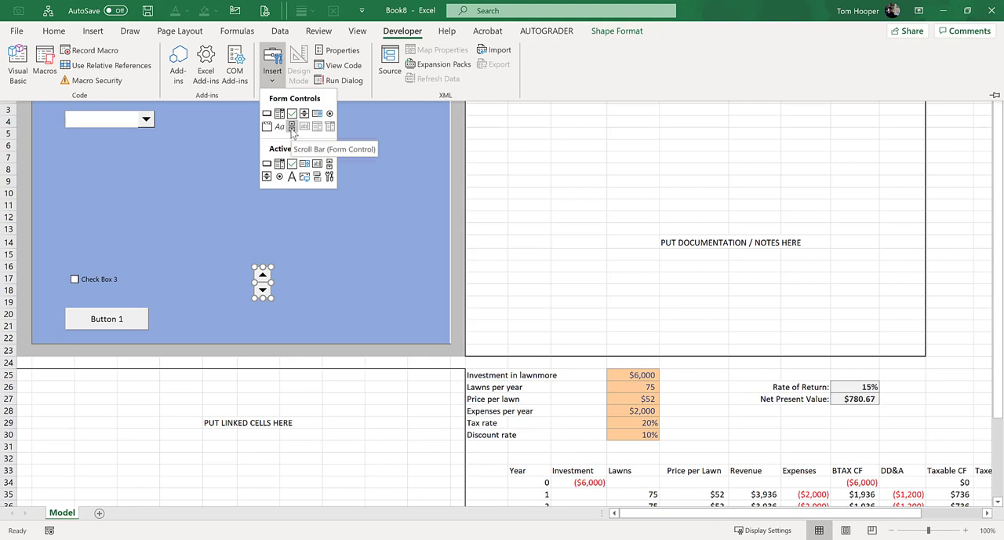
Insert a scroll bar and draw a list box below the drop-down on the panel
left_click(291, 126)
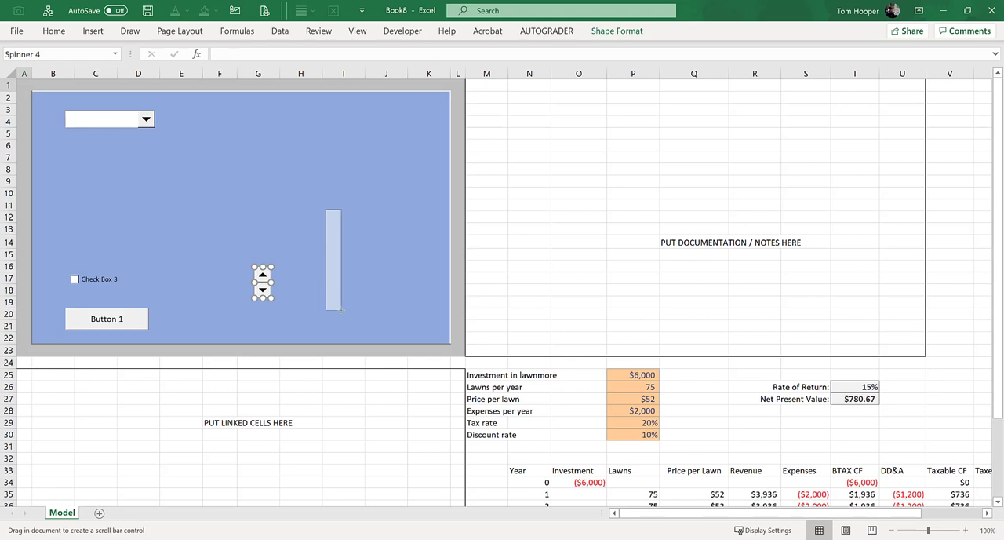
left_click(401, 31)
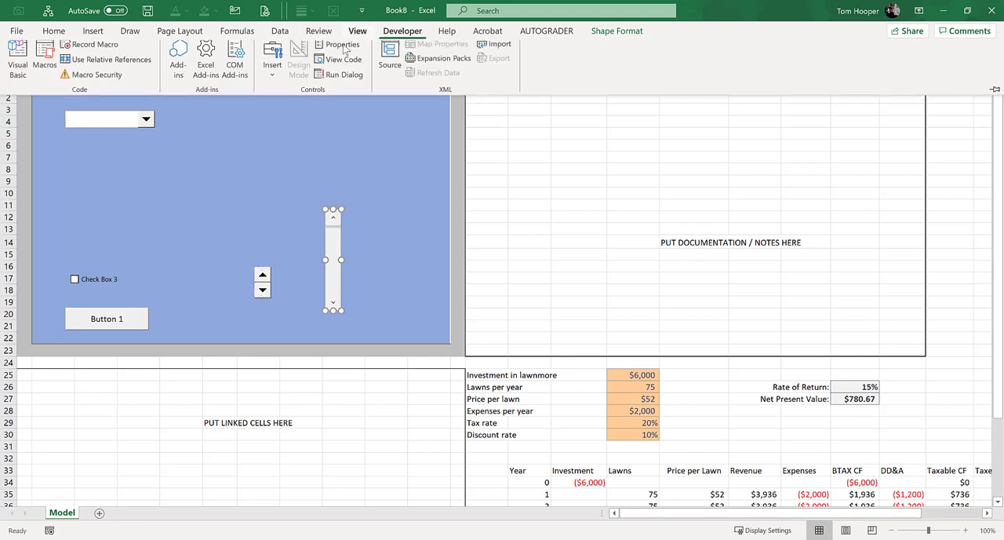
left_click(273, 59)
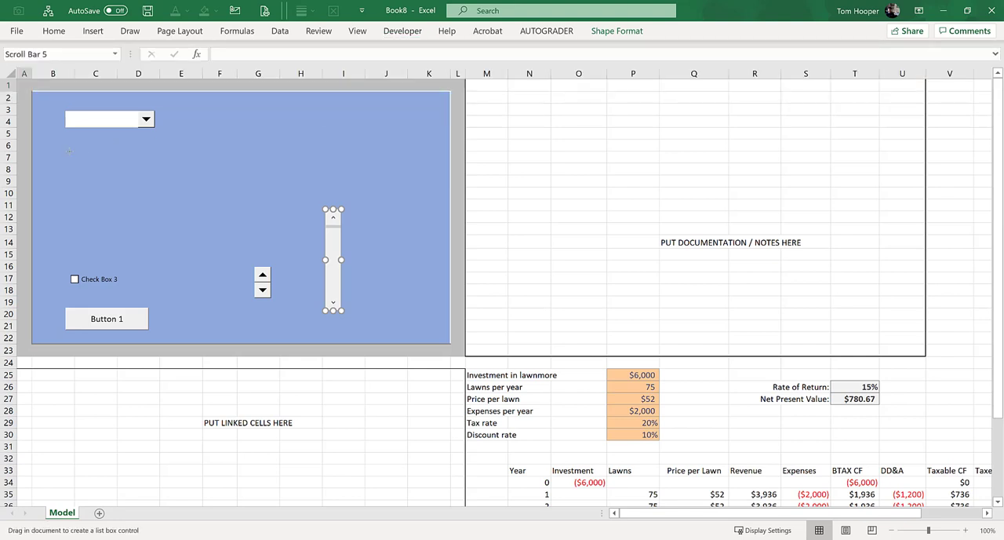
left_click_drag(69, 151, 156, 207)
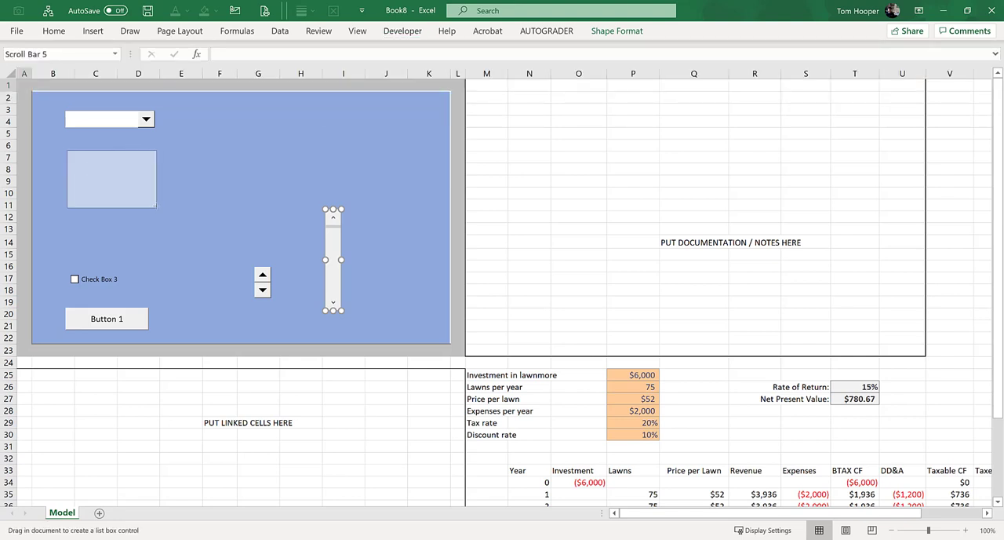
left_click(401, 32)
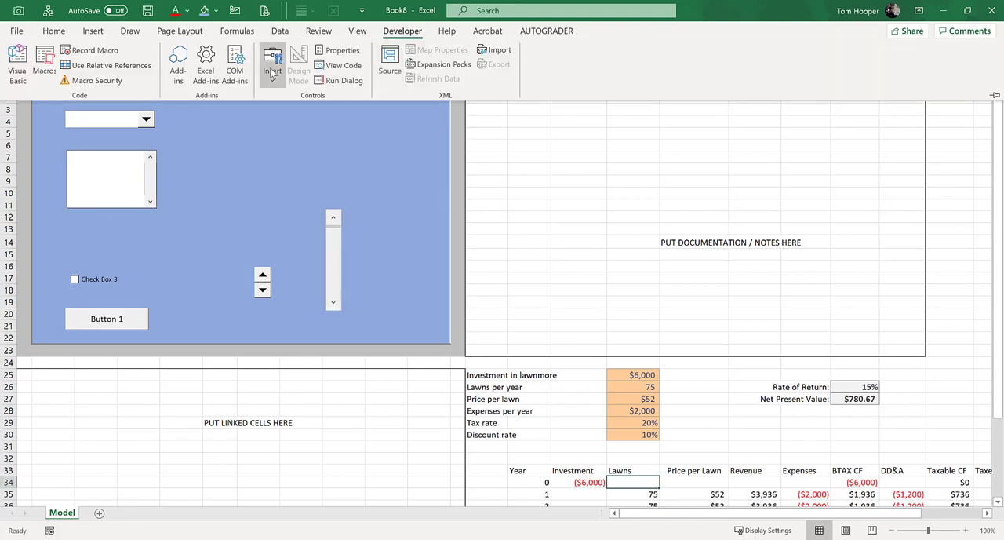
Draw an option button near the panel's top middle and stack copies below it
left_click(273, 62)
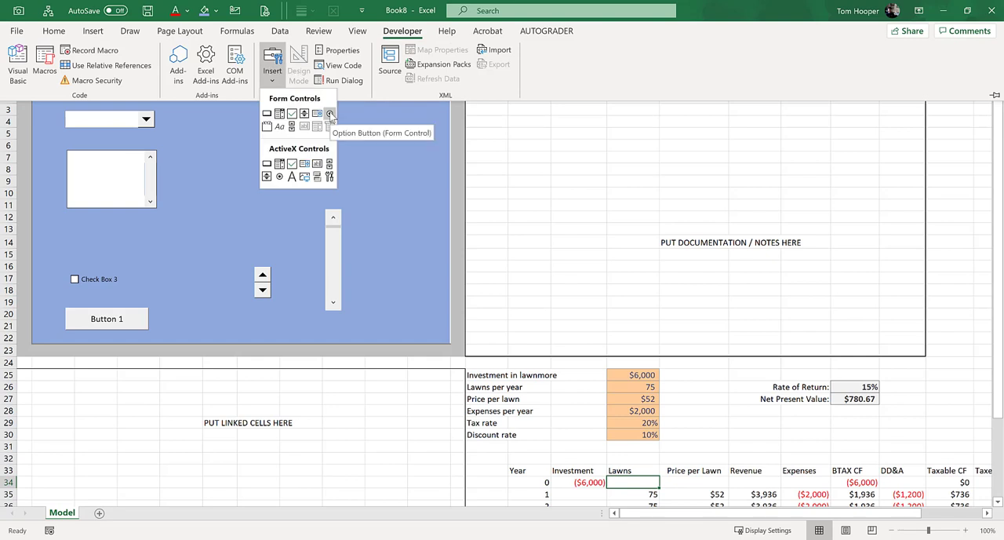
left_click(330, 113)
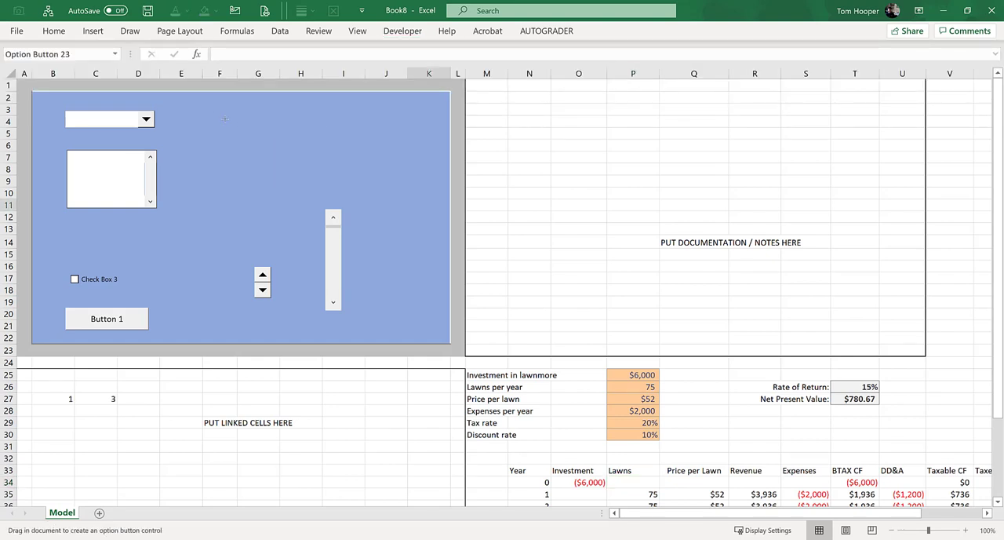
left_click_drag(228, 122, 289, 138)
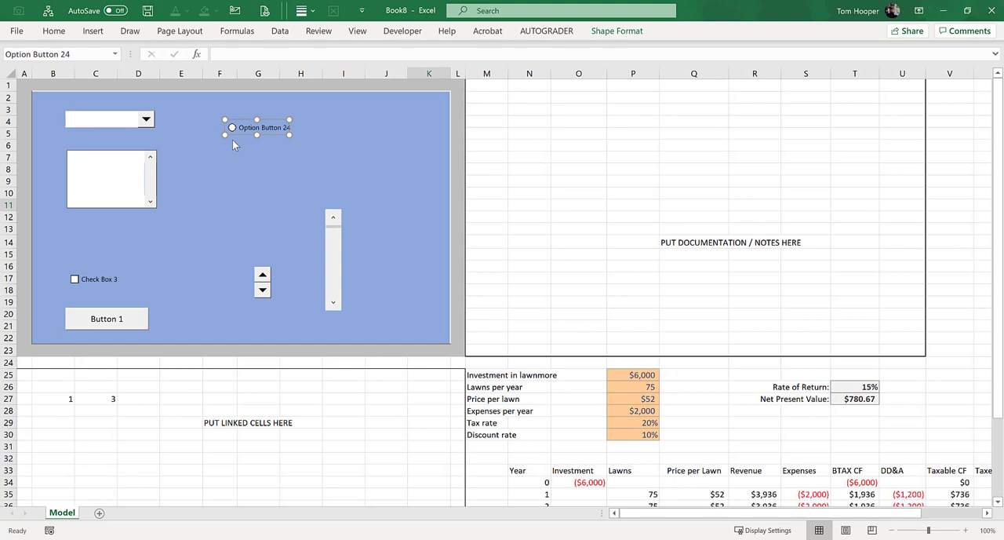
mouse_move(238, 146)
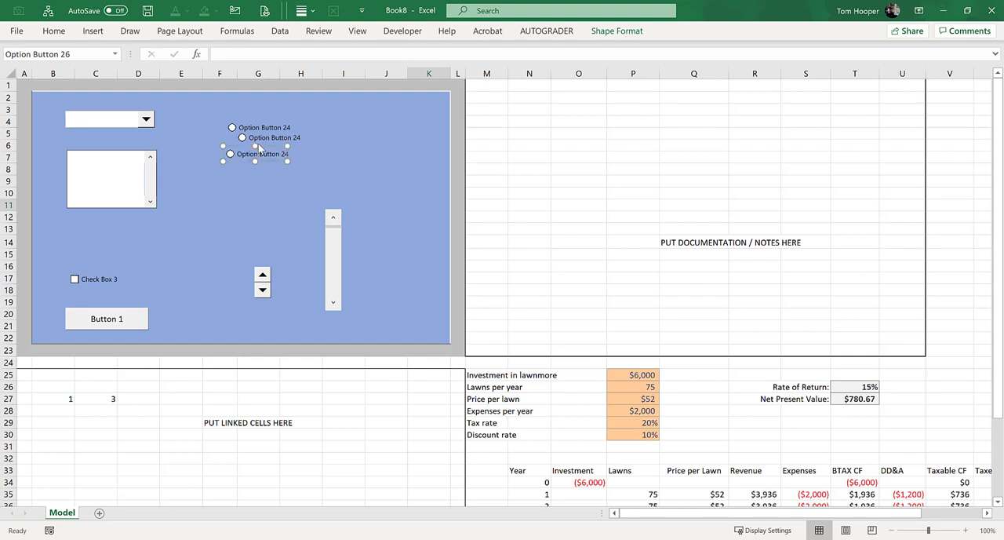
left_click(264, 138)
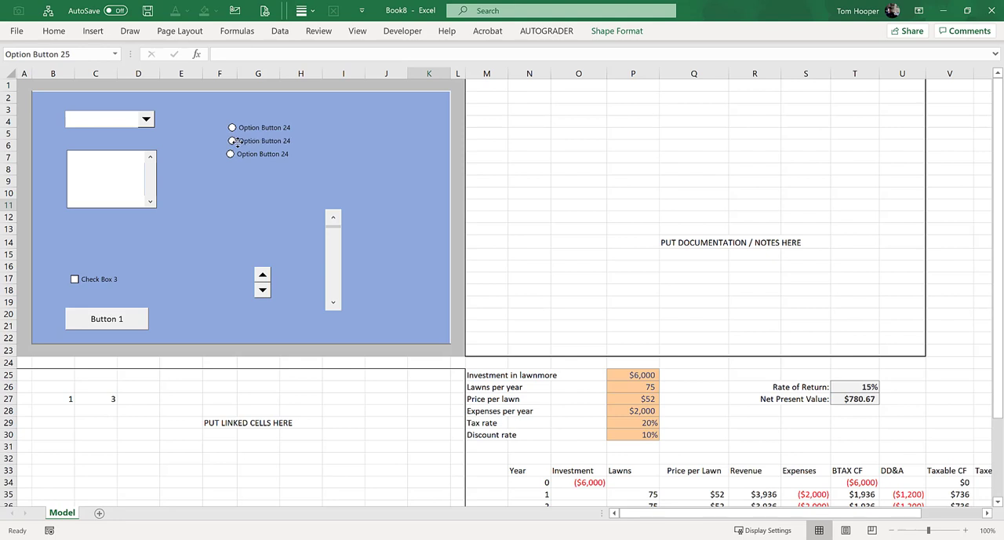
left_click(263, 175)
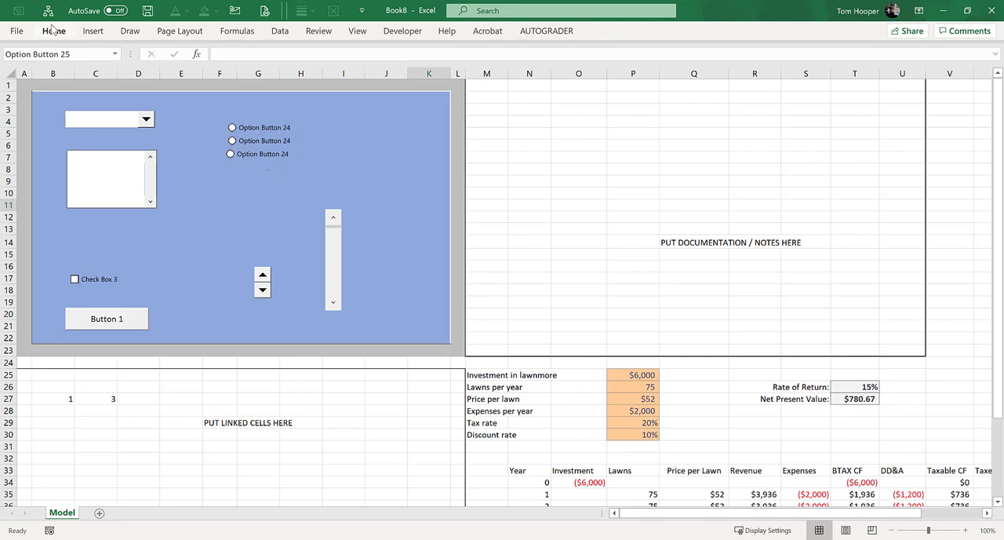
Select the three option buttons with Select Objects and bring up Align to line them up
left_click(54, 31)
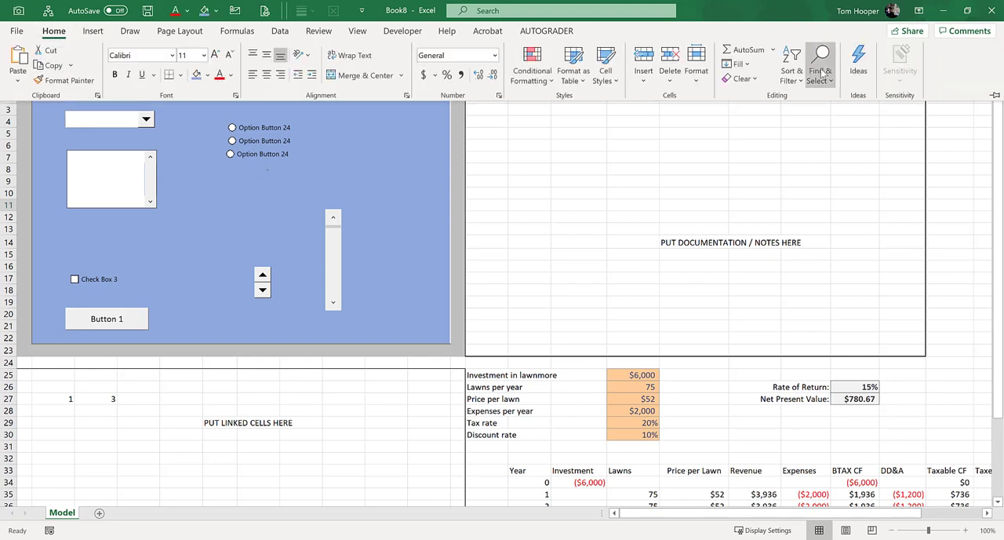
left_click(820, 63)
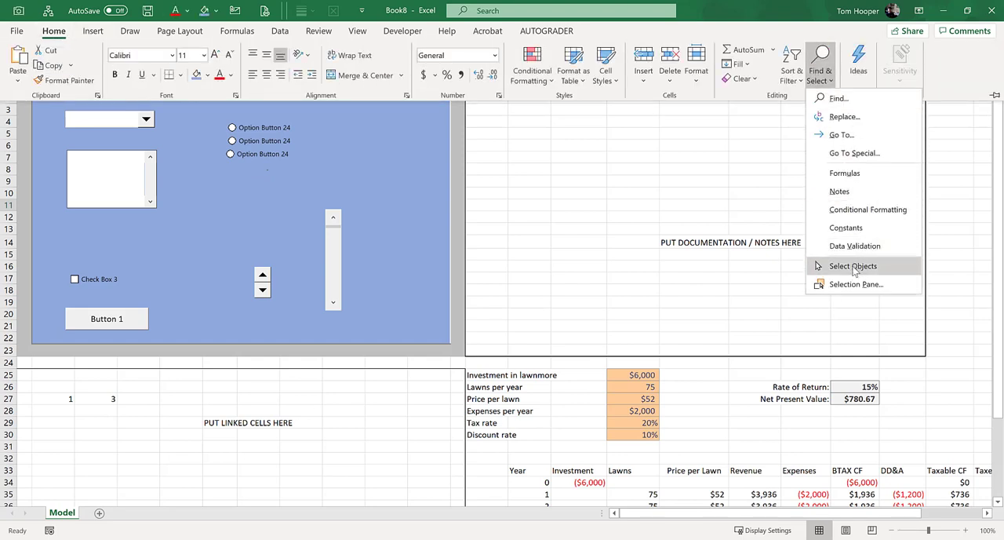
left_click(853, 266)
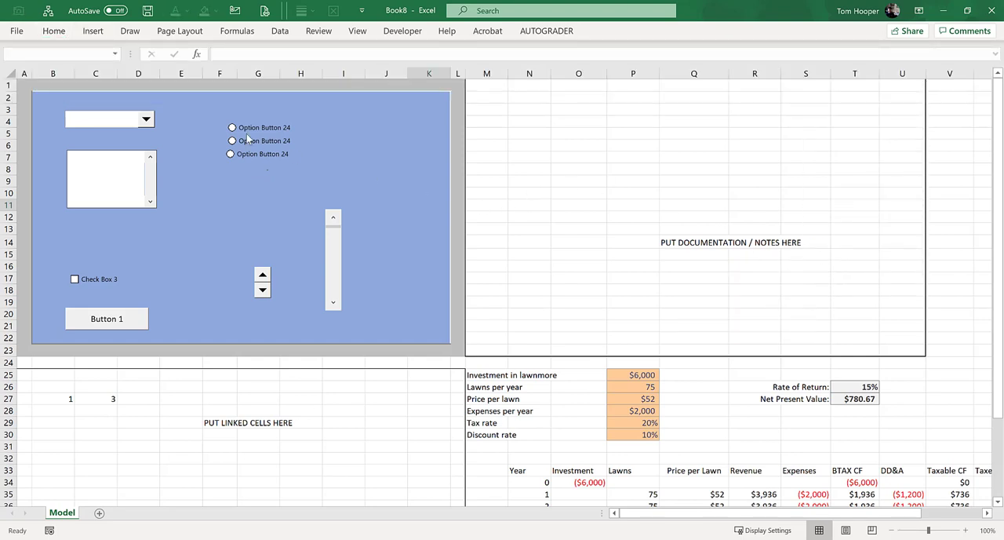
left_click(287, 139)
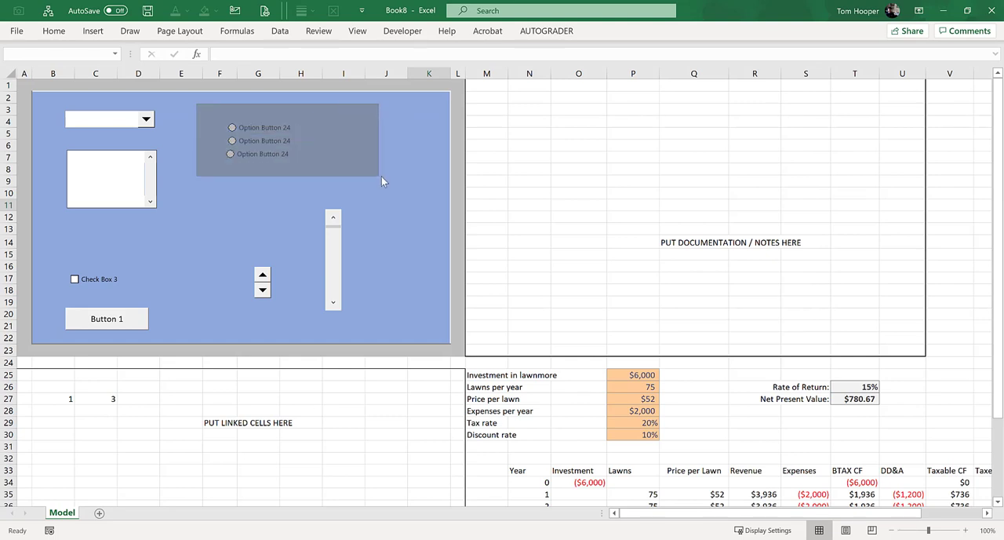
left_click(259, 140)
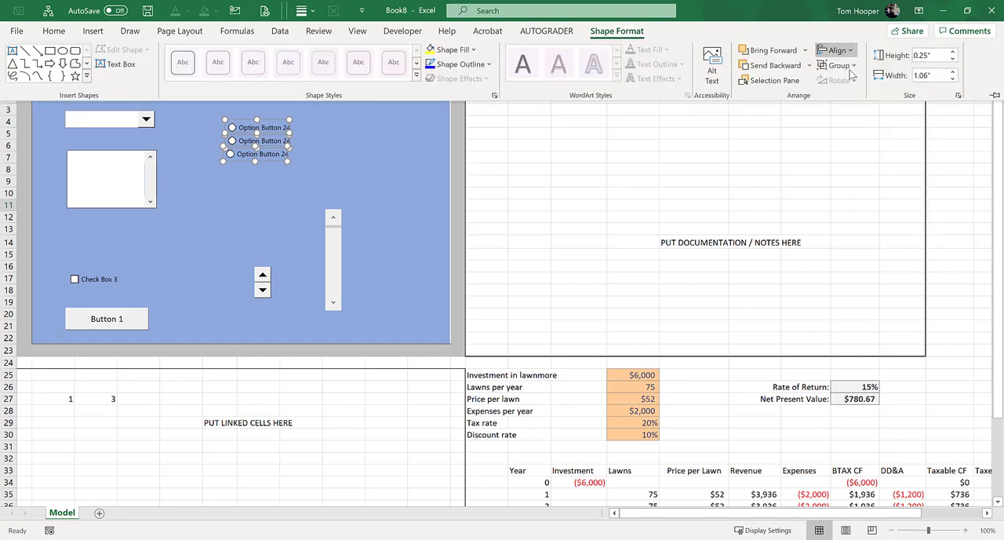
left_click(834, 50)
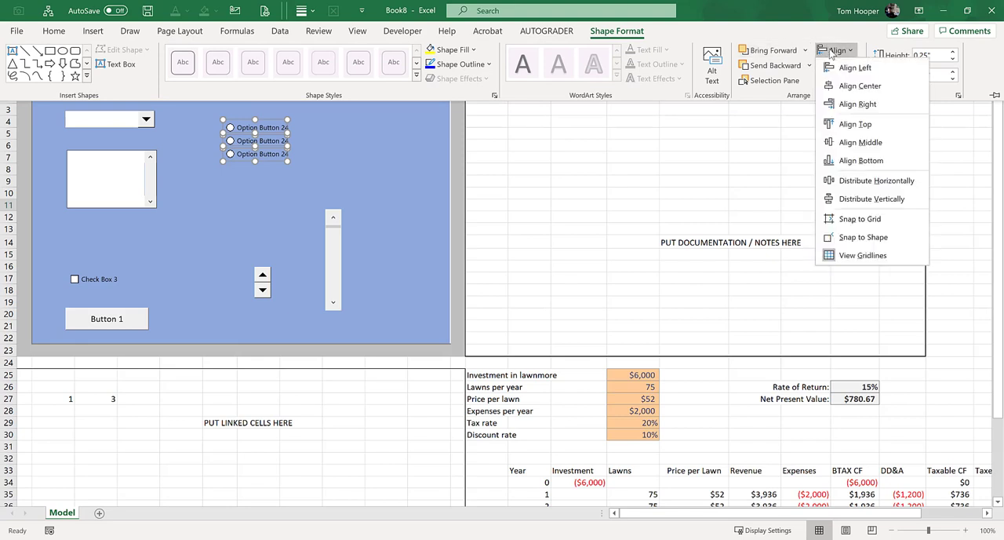
mouse_move(870, 198)
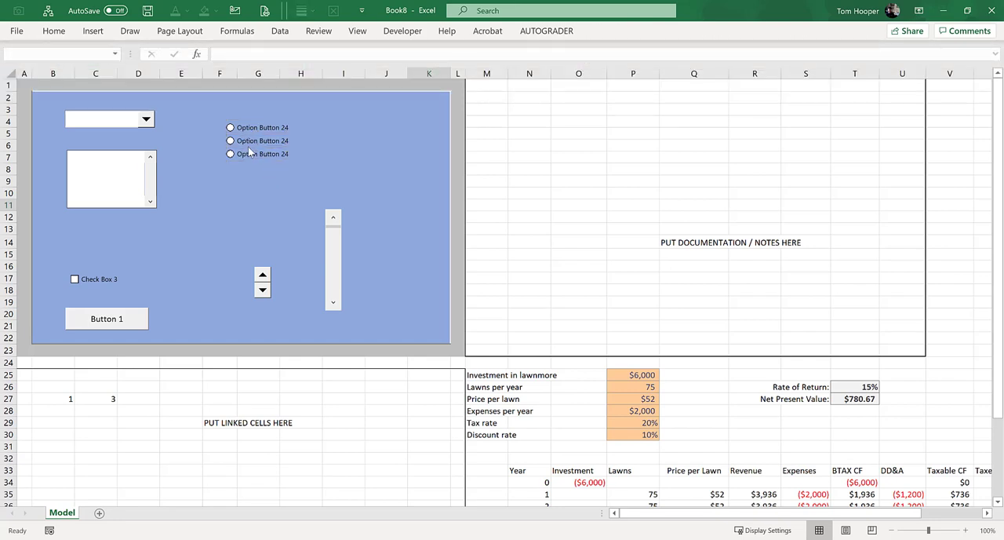
mouse_move(348, 80)
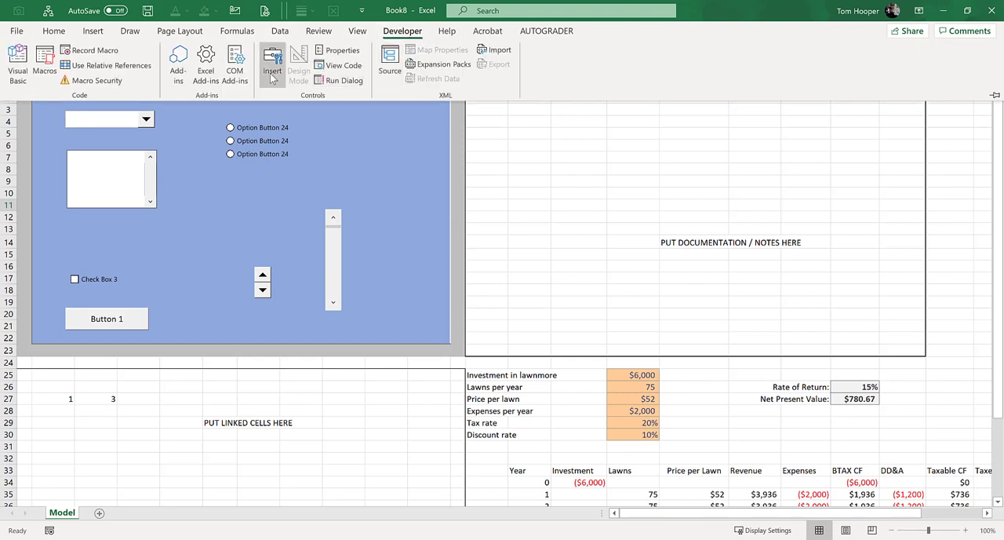
Draw a group box around the three option buttons and start another option button
left_click(273, 56)
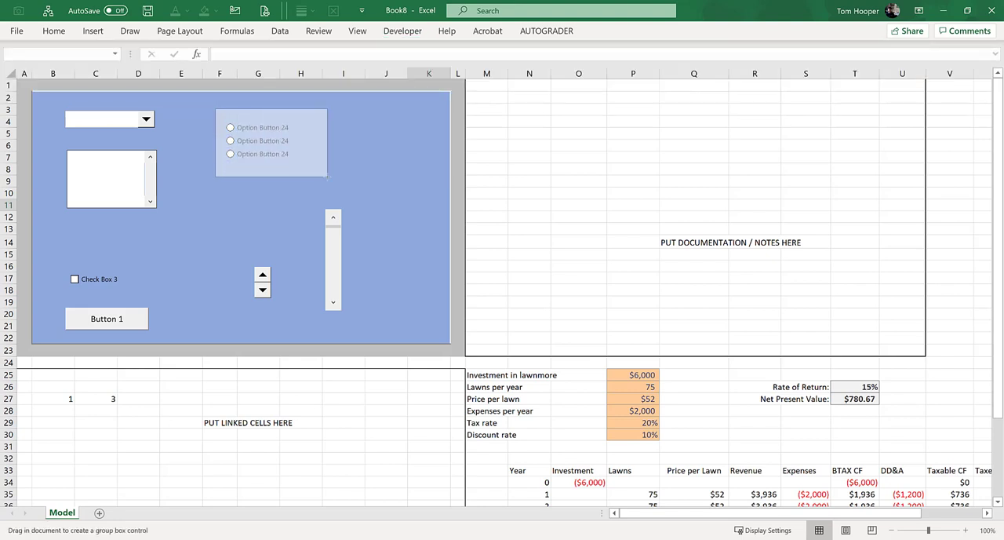
left_click(269, 143)
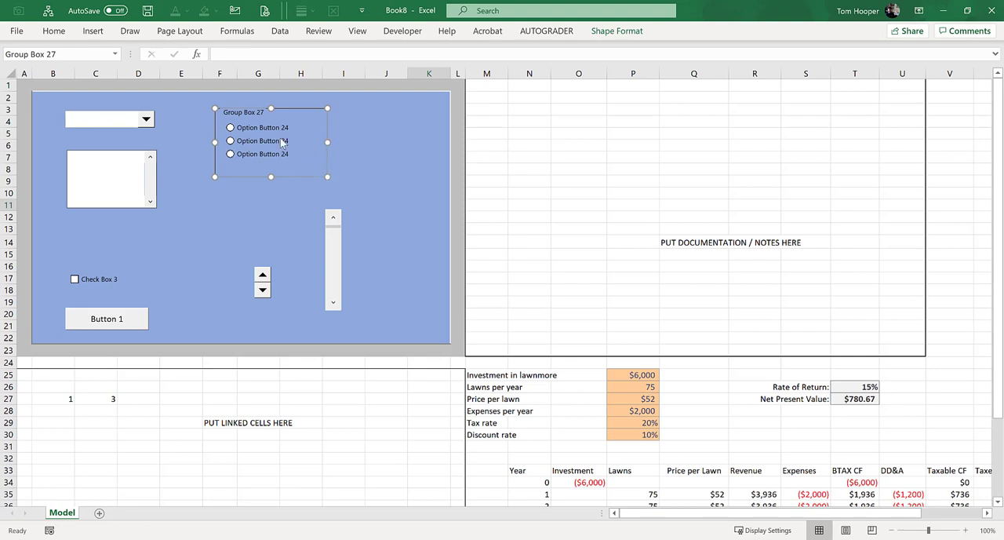
mouse_move(408, 141)
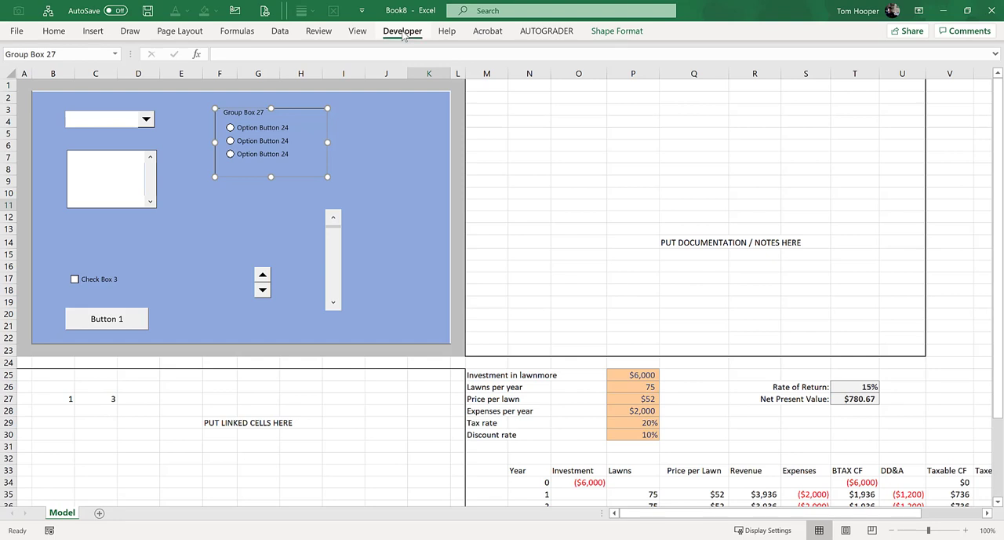
left_click(273, 64)
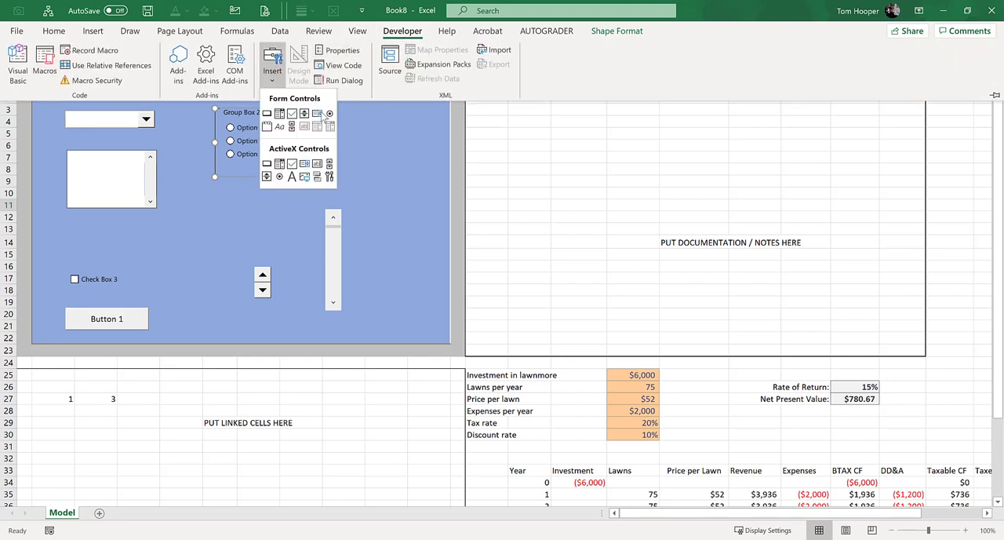
left_click(291, 113)
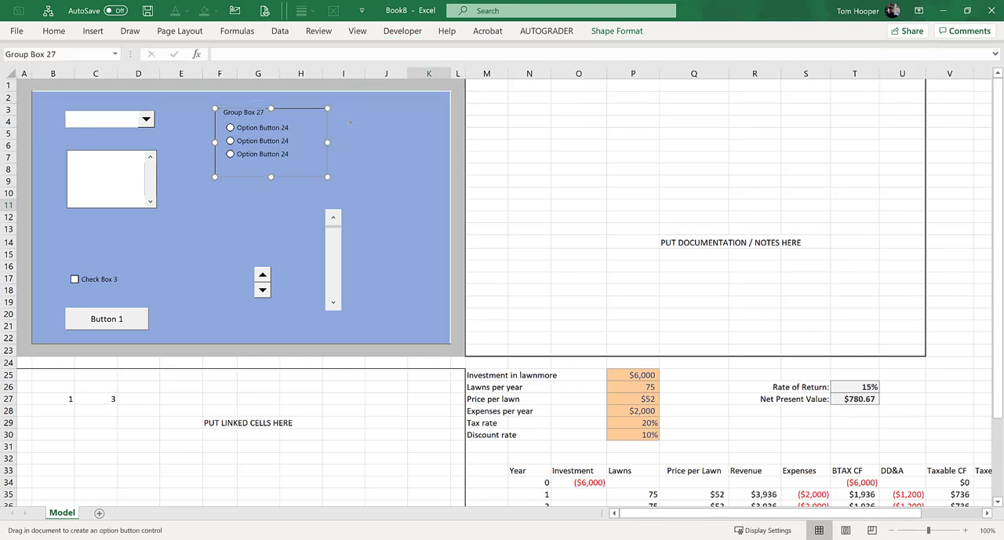
Add a second column of three option buttons right of the group box and align them
left_click_drag(357, 128, 415, 140)
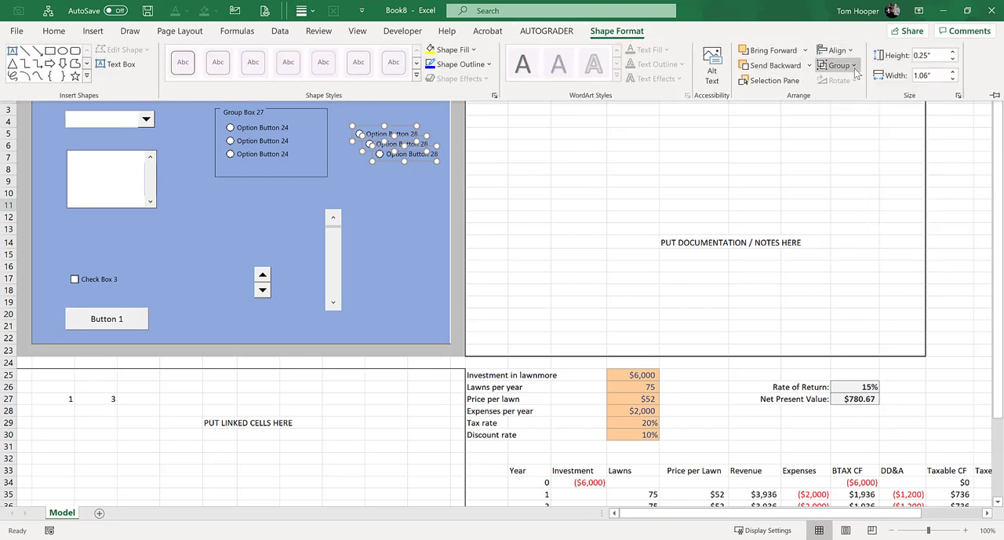
left_click(835, 50)
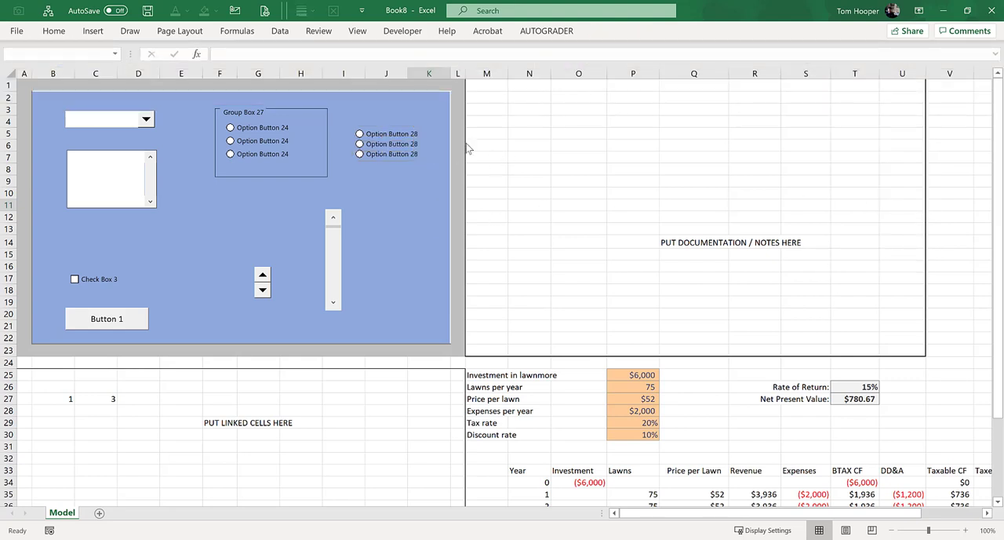
Draw a second group box around the newer three option buttons
left_click(402, 31)
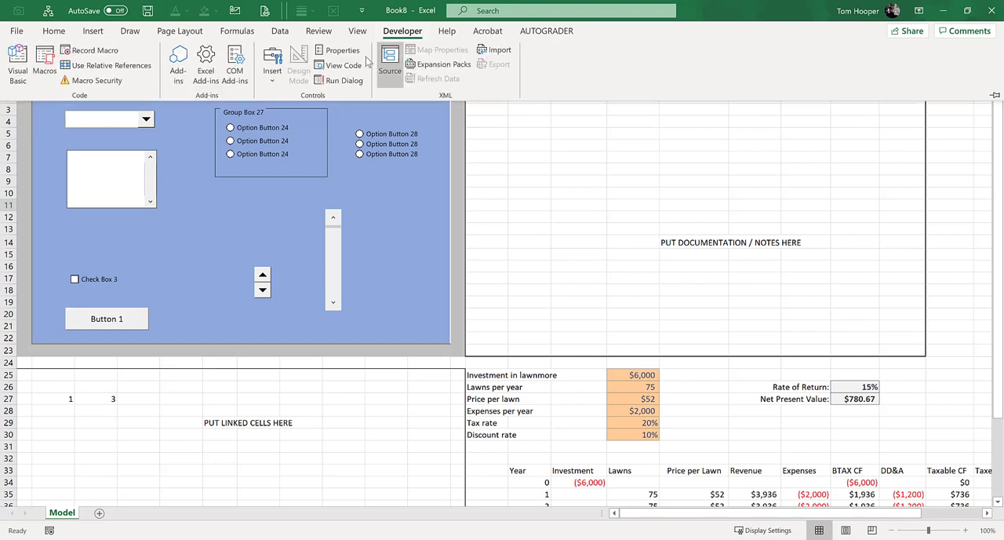
left_click(272, 60)
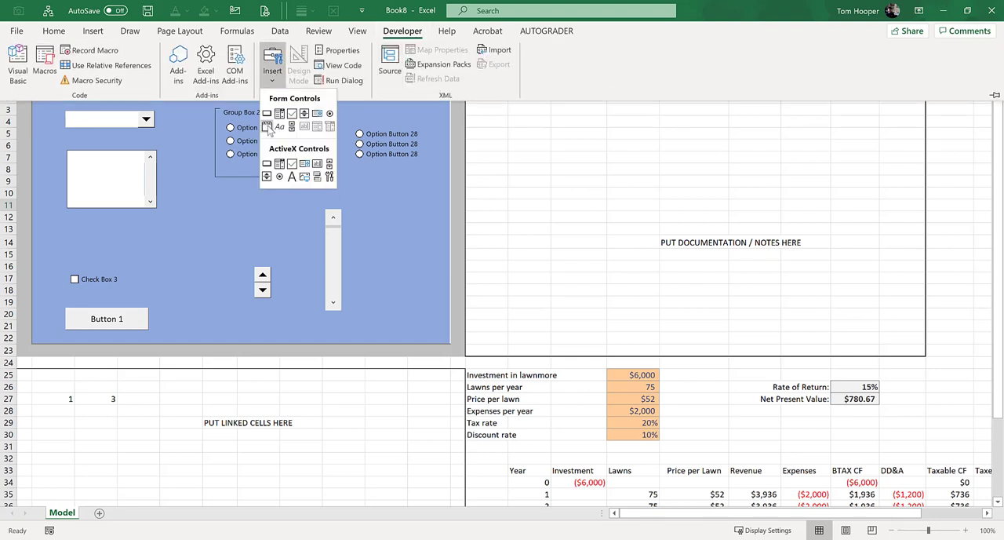
left_click(279, 113)
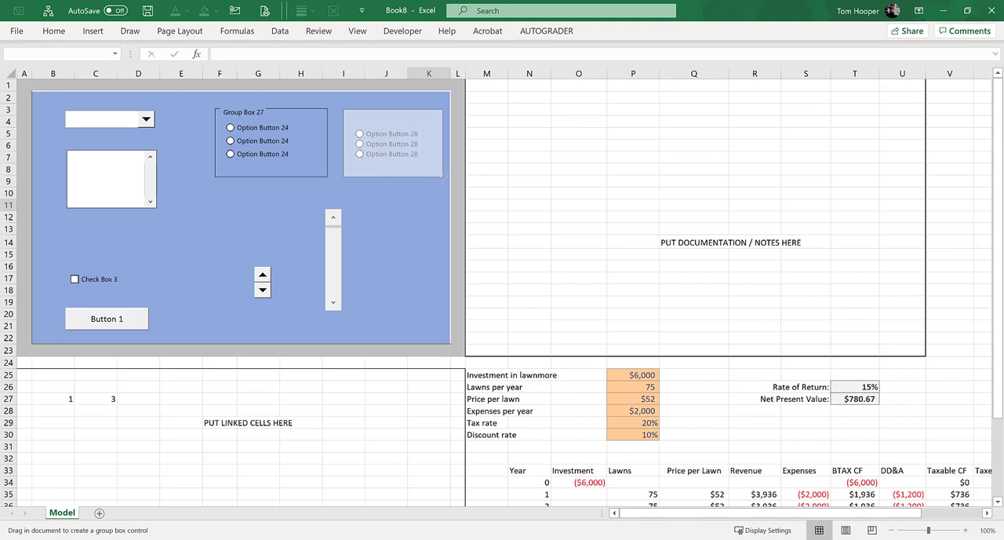
left_click(392, 143)
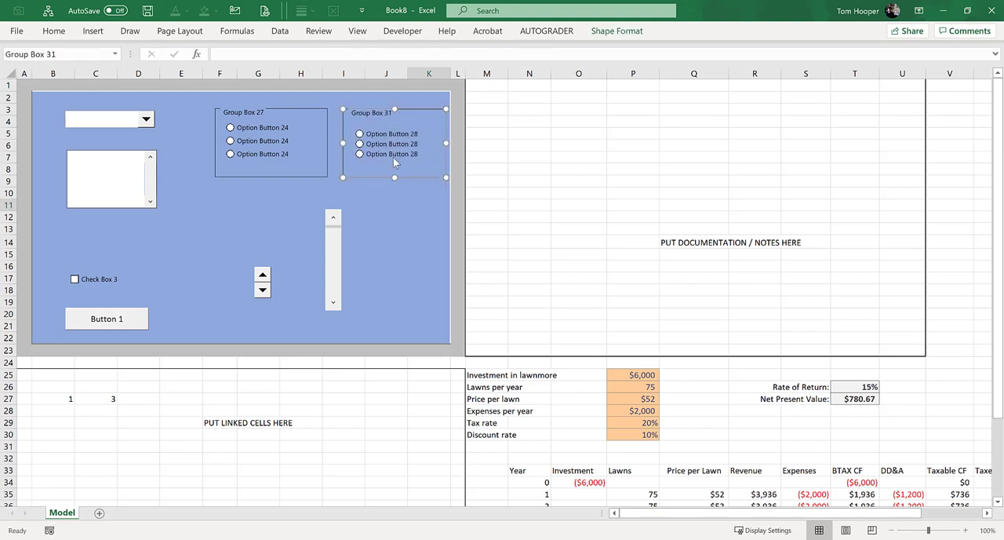
left_click(229, 127)
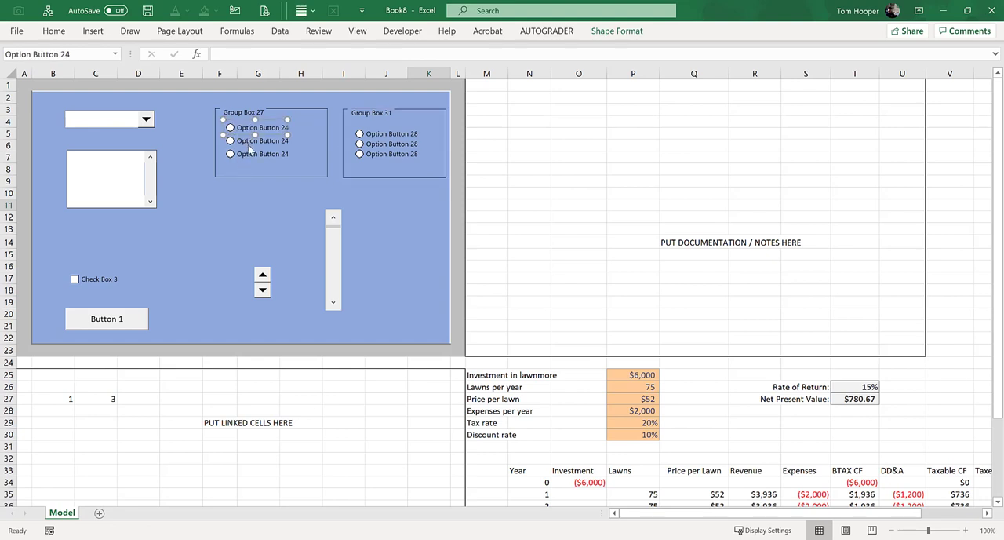
Test a choice in each grouped set, then select and delete both group boxes
left_click(257, 193)
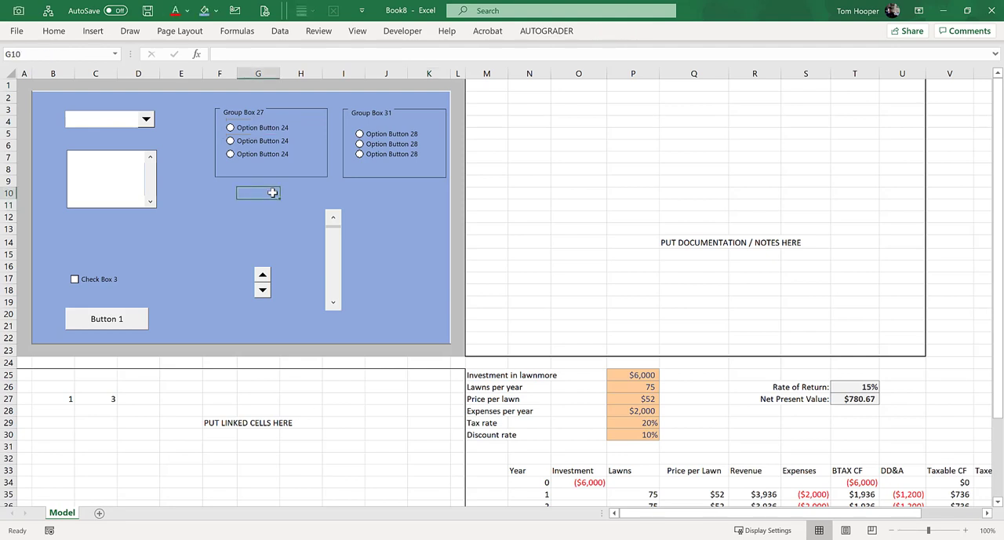
left_click(230, 127)
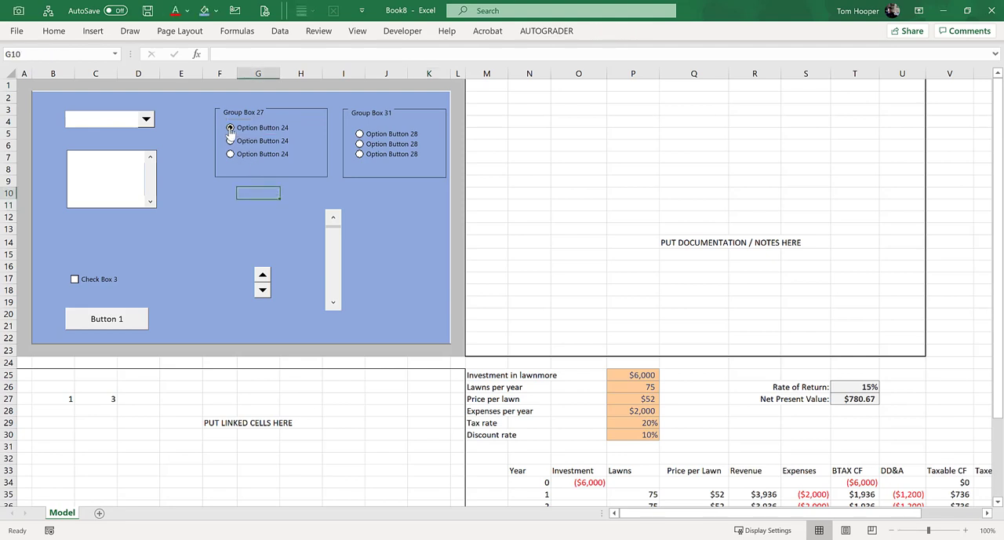
left_click(229, 127)
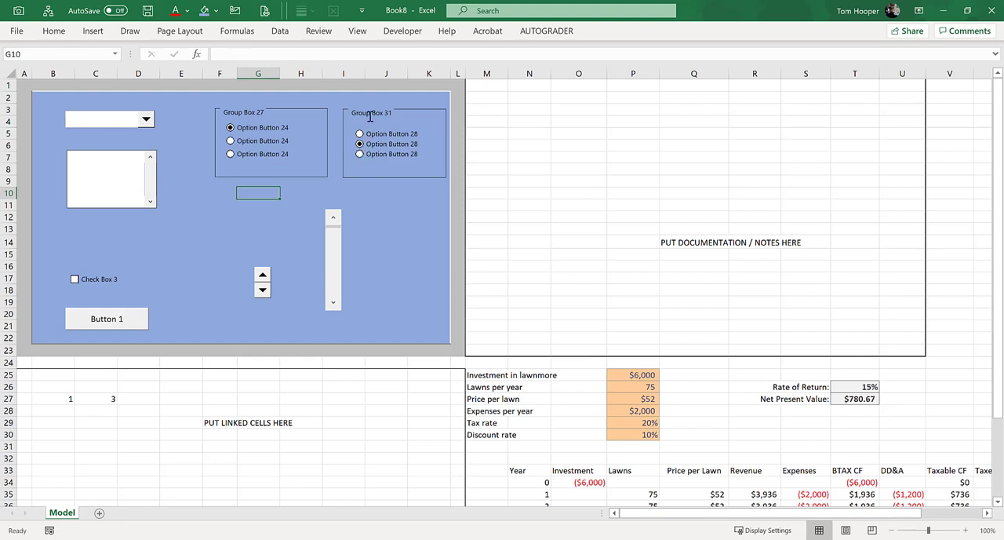
left_click(369, 113)
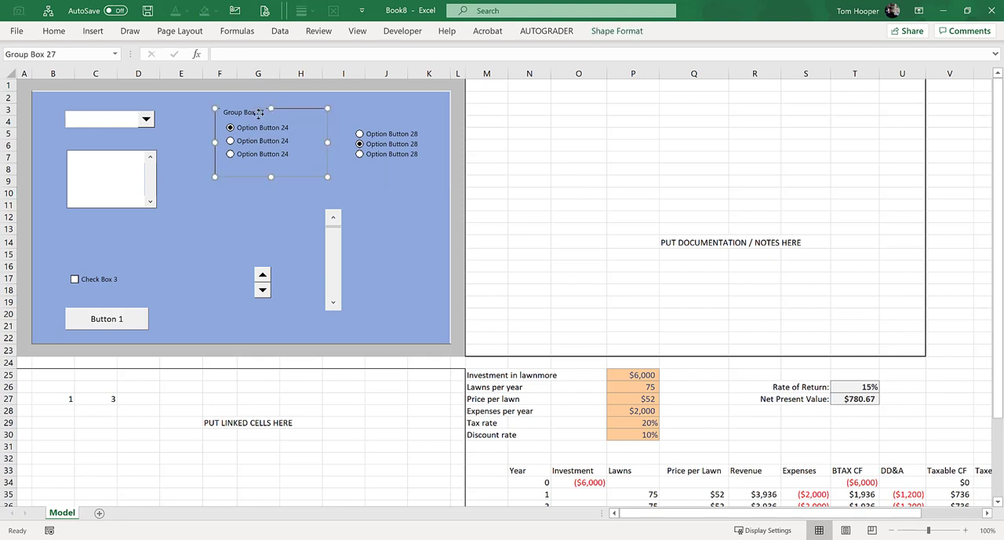
left_click(257, 193)
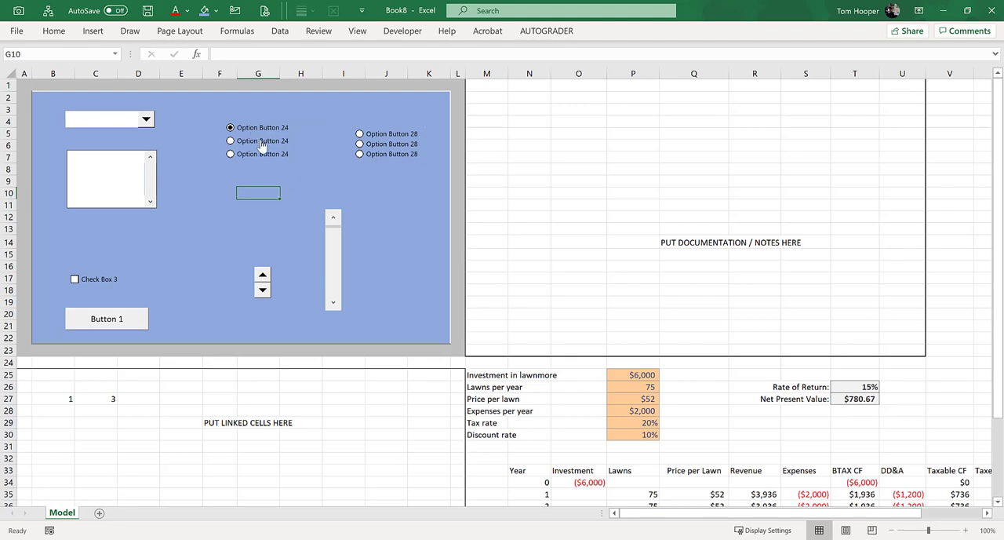
Test the option buttons again, confirming all six now act as a single set
left_click(360, 134)
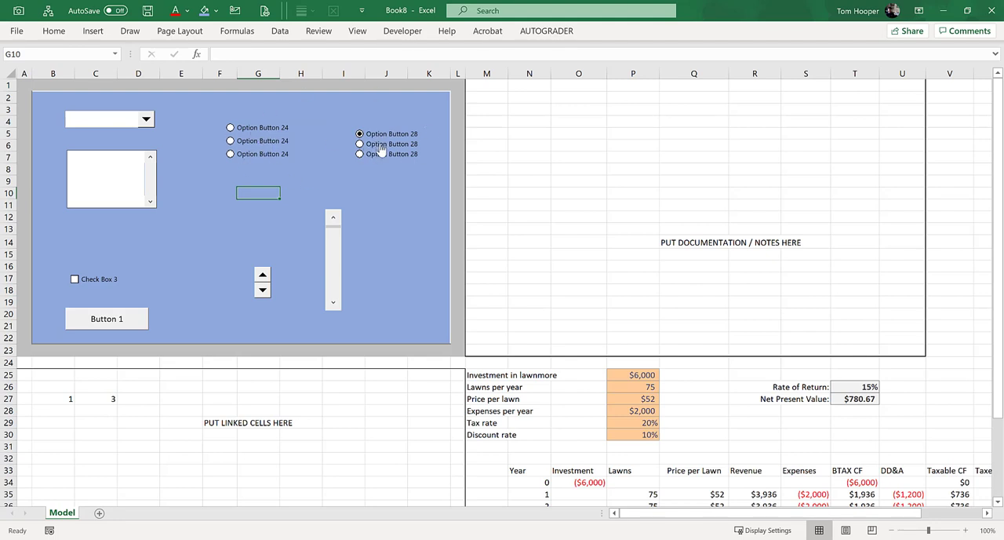
left_click(361, 144)
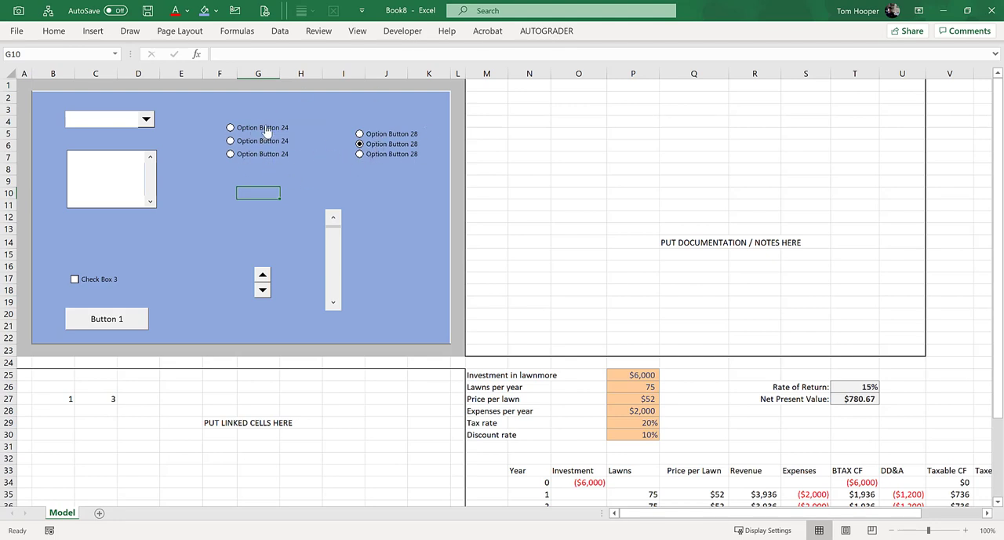
left_click(230, 127)
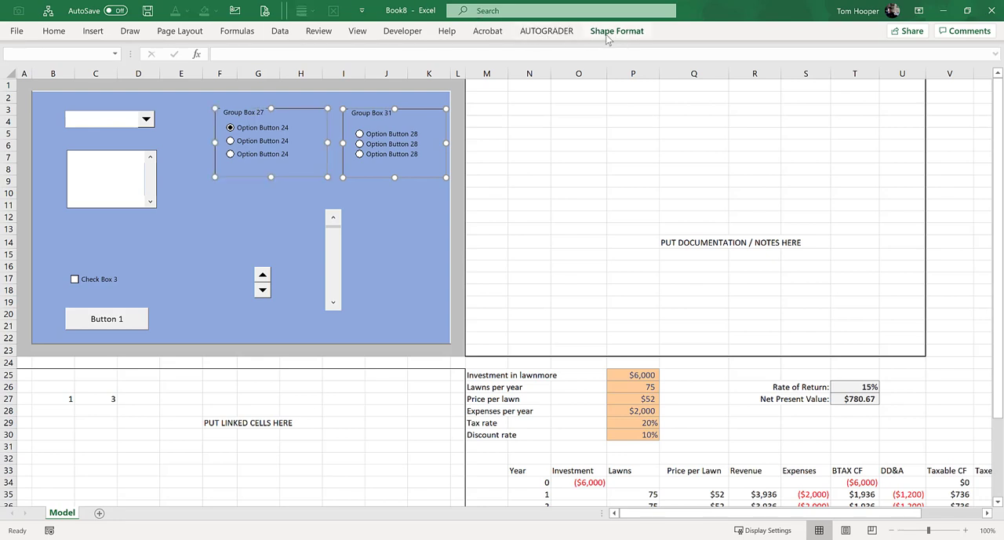
Restore both group boxes around their option buttons and clear the selection
left_click(617, 32)
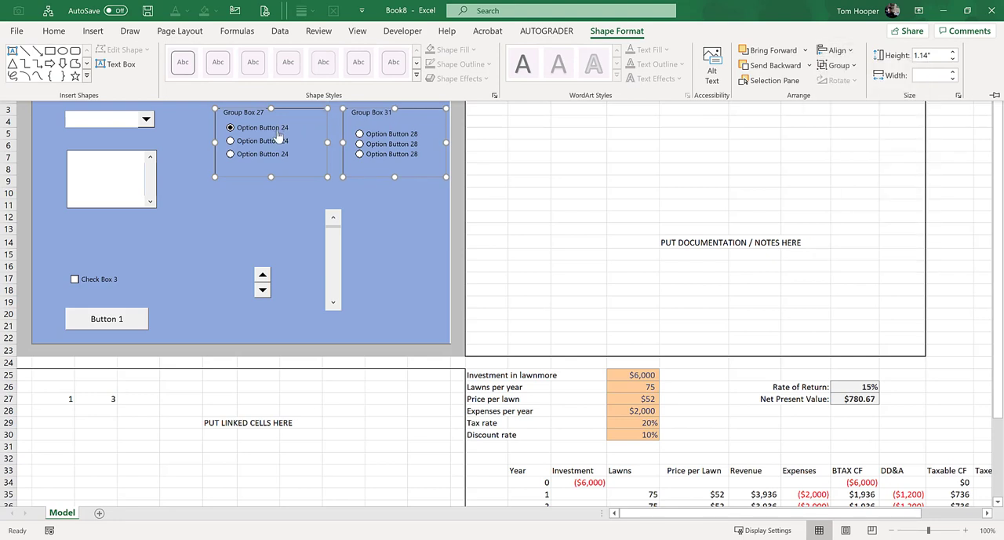
left_click(385, 216)
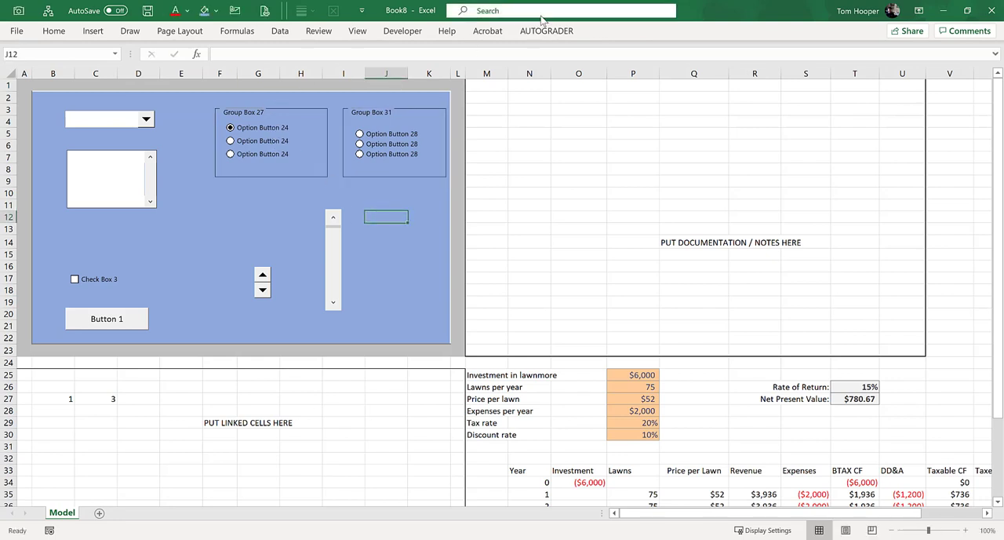
Switch to Select Objects mode and select the option buttons in Group Box 31
left_click(54, 31)
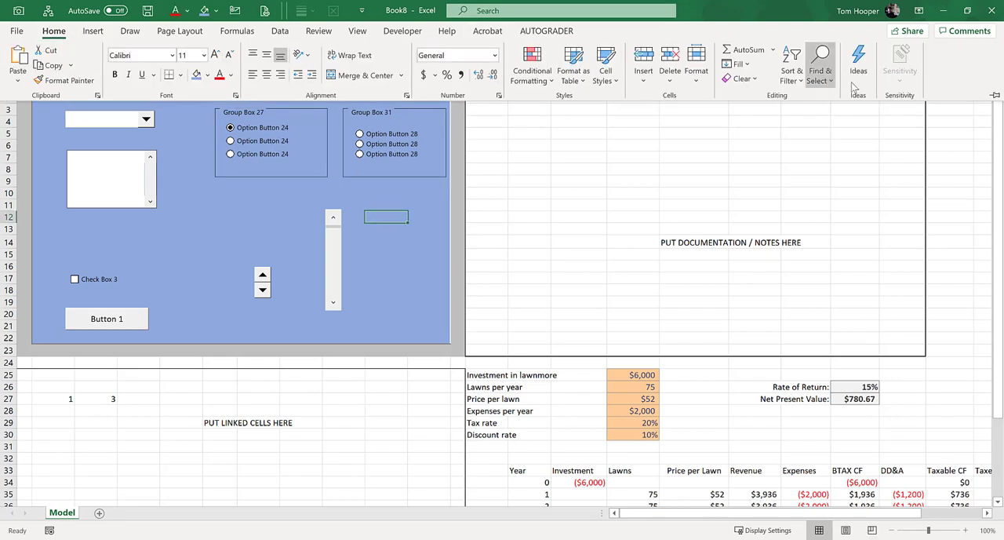
left_click(819, 65)
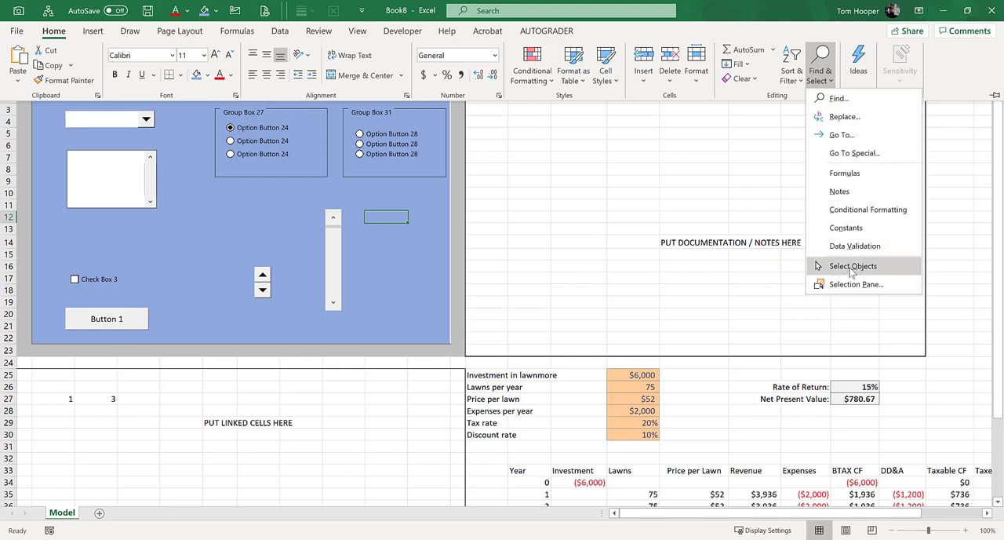
left_click(853, 265)
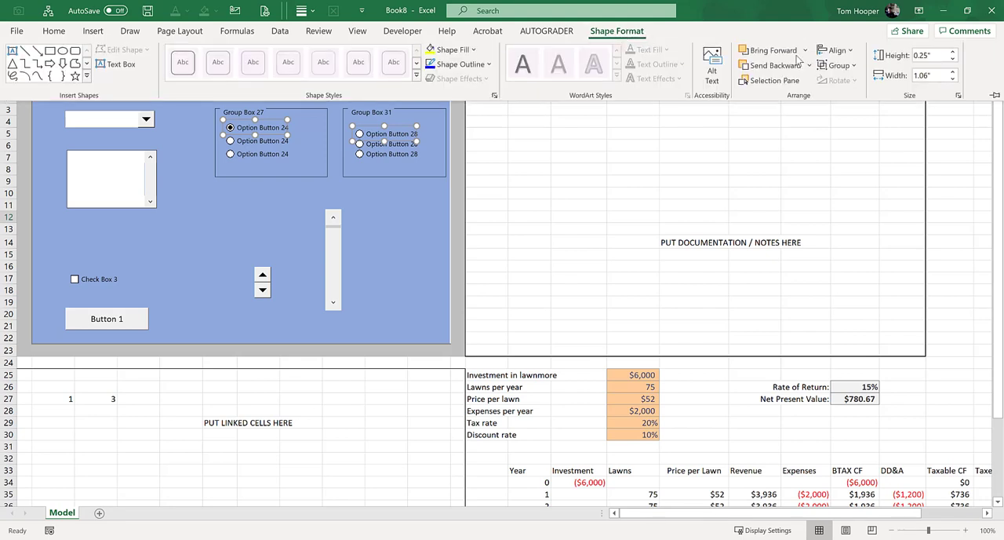
left_click(835, 50)
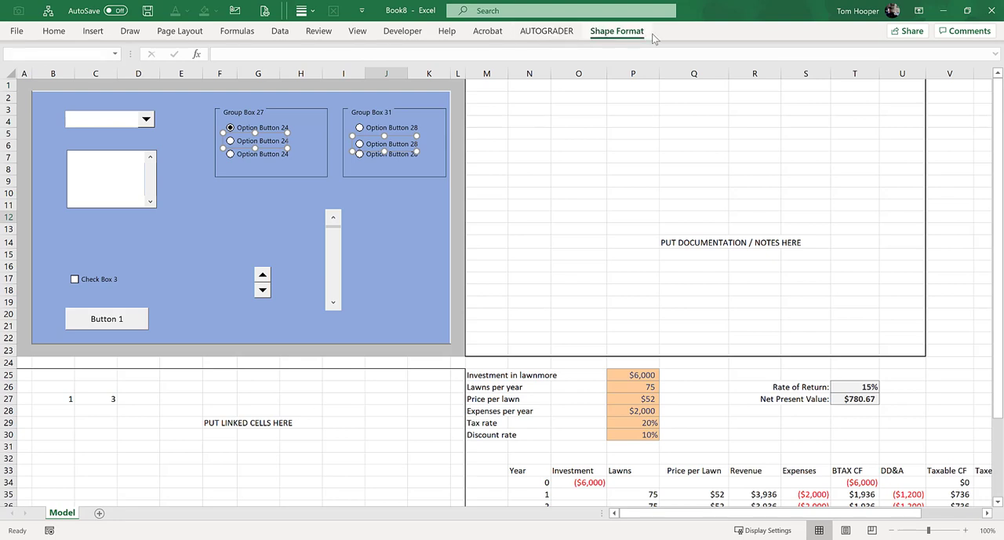
Align the three selected option buttons left into a single column, then deselect them
left_click(835, 50)
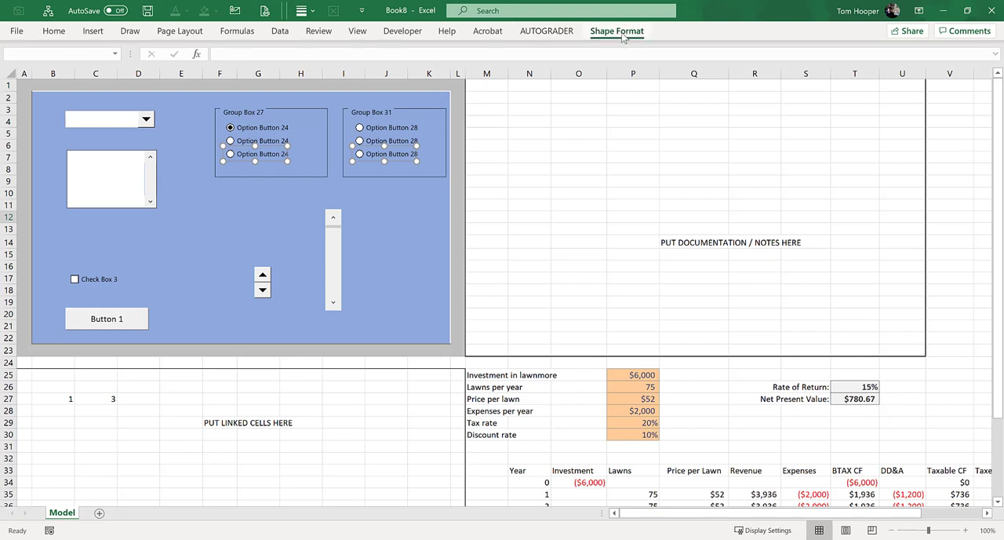
left_click(834, 51)
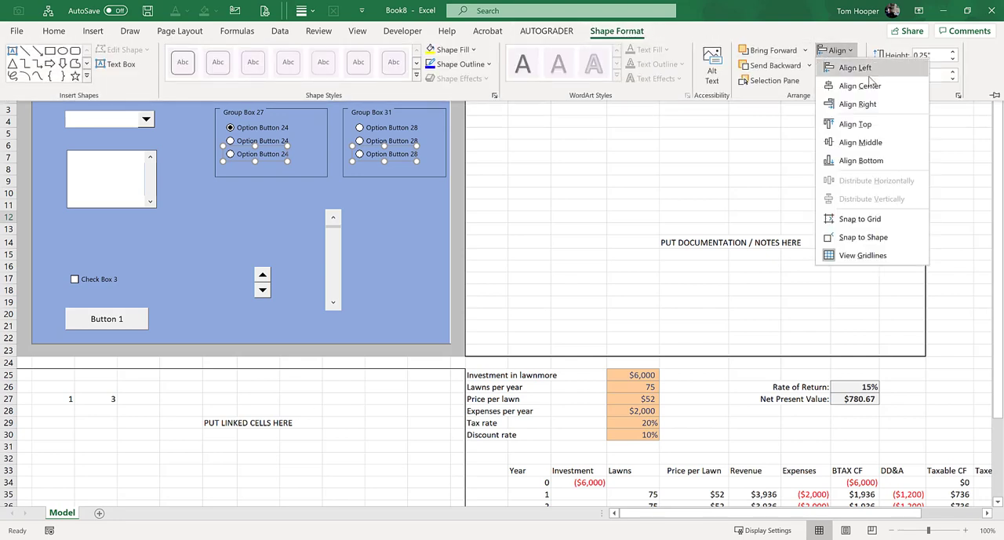
left_click(499, 199)
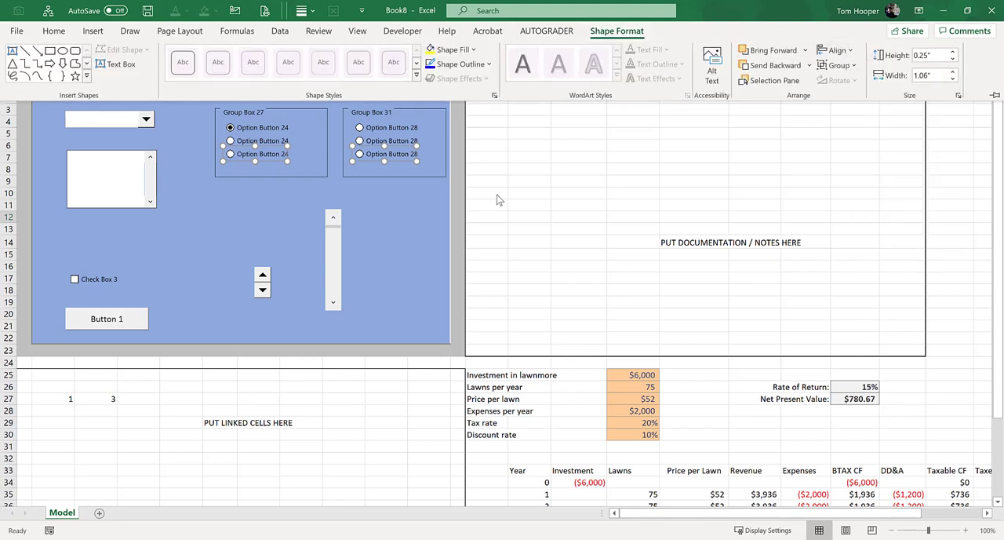
left_click(414, 201)
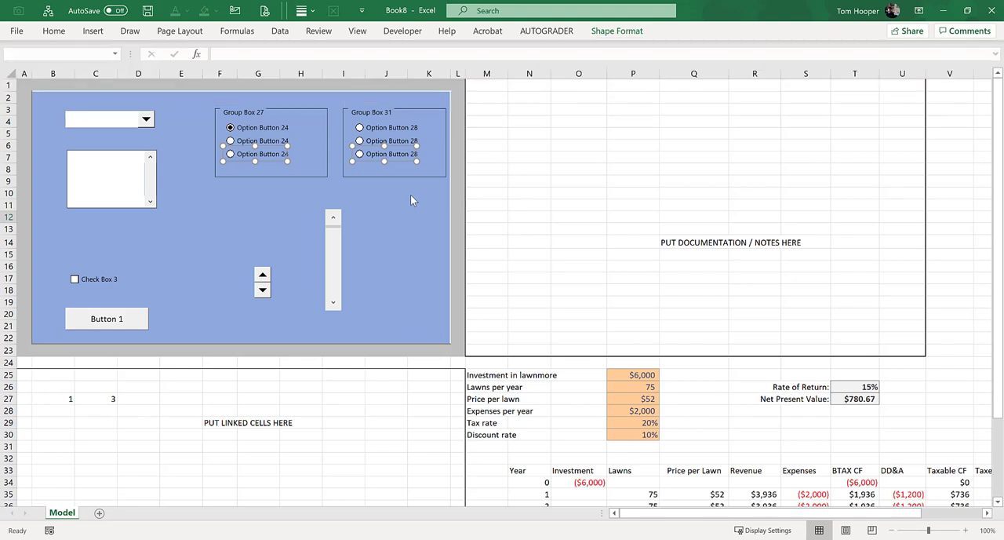
left_click(428, 193)
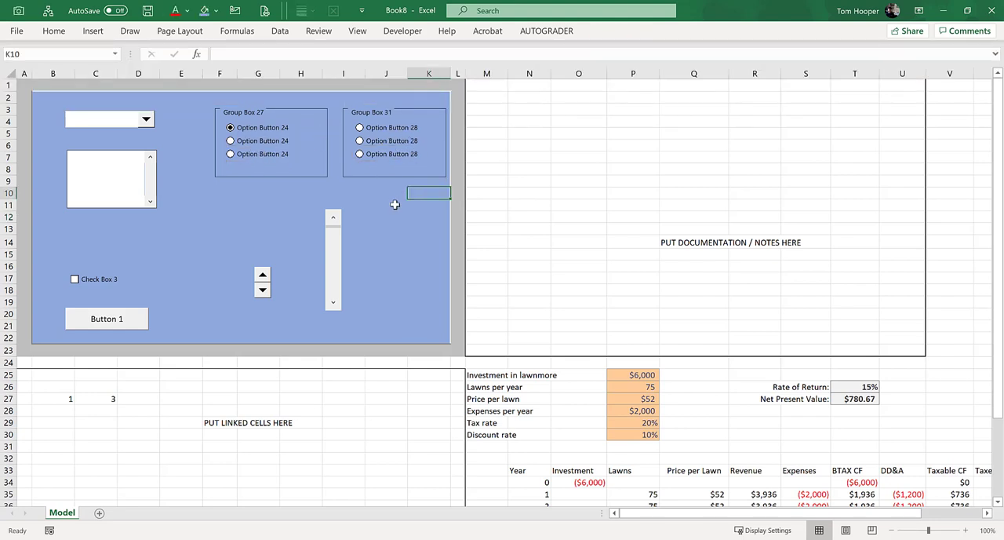
mouse_move(466, 213)
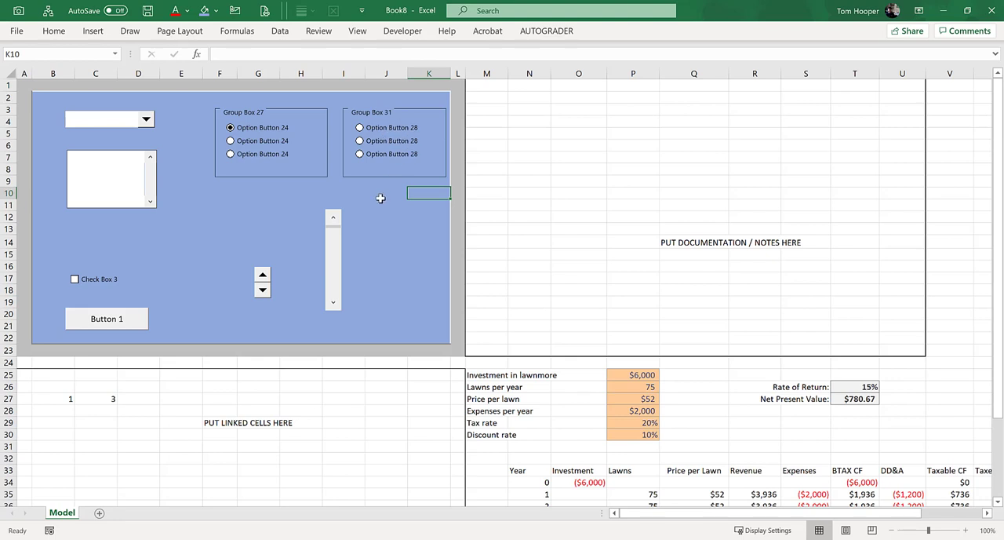
mouse_move(386, 235)
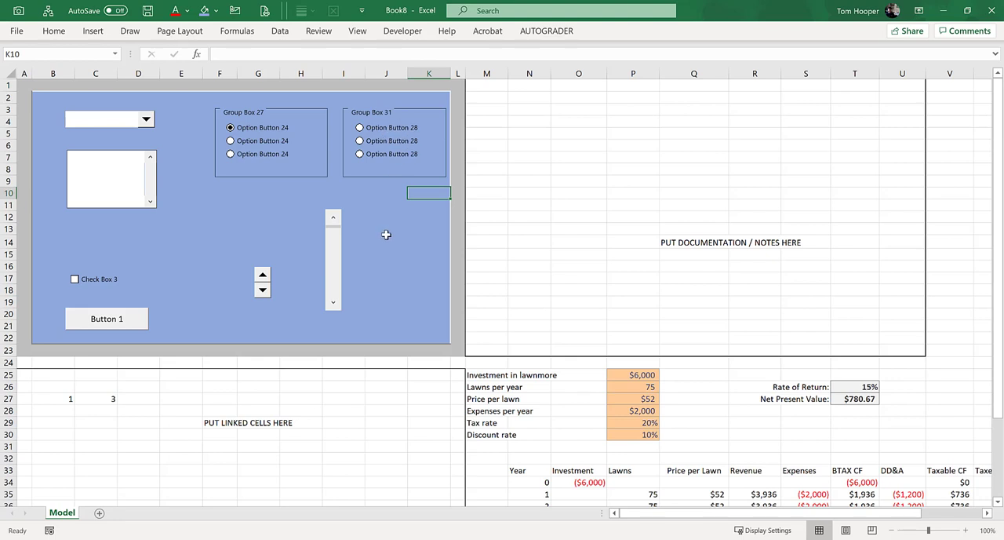
mouse_move(169, 141)
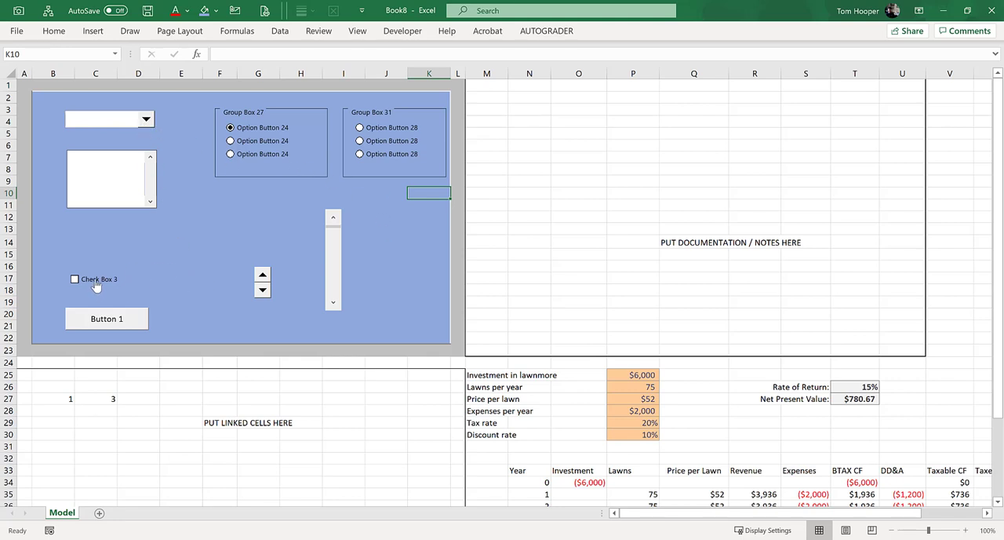
mouse_move(608, 420)
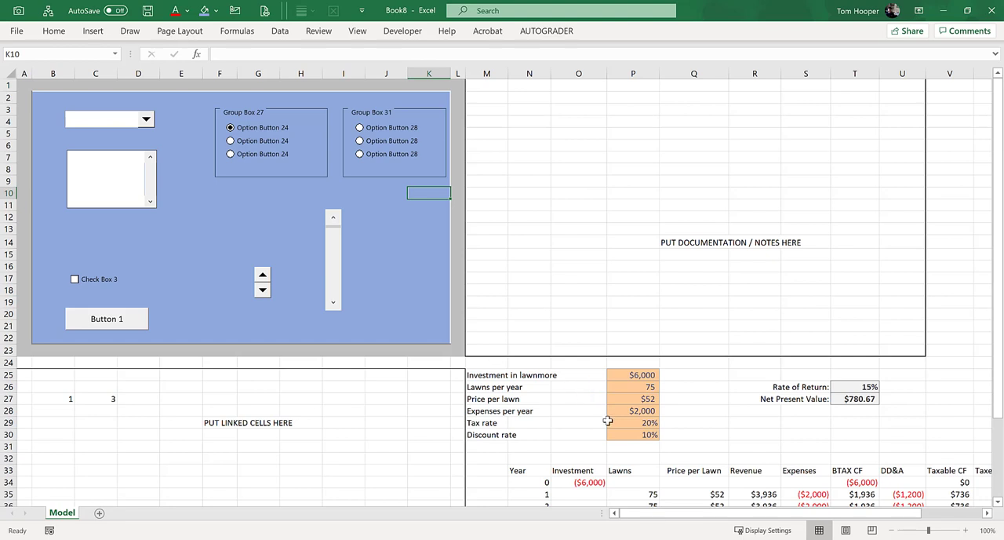
Enter TRUE in cell Q29 beside the Tax rate as an on/off switch
left_click(634, 422)
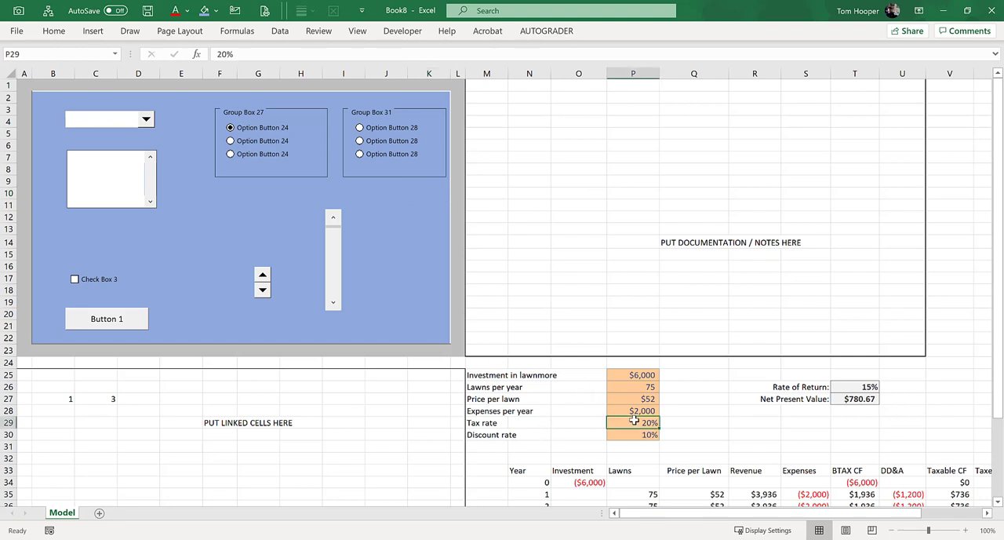
mouse_move(543, 386)
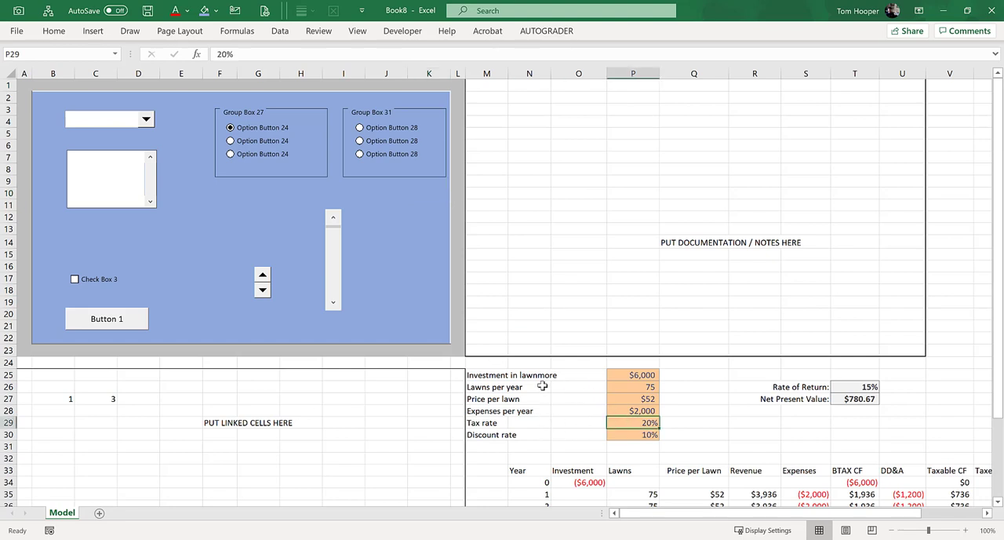
left_click(693, 422)
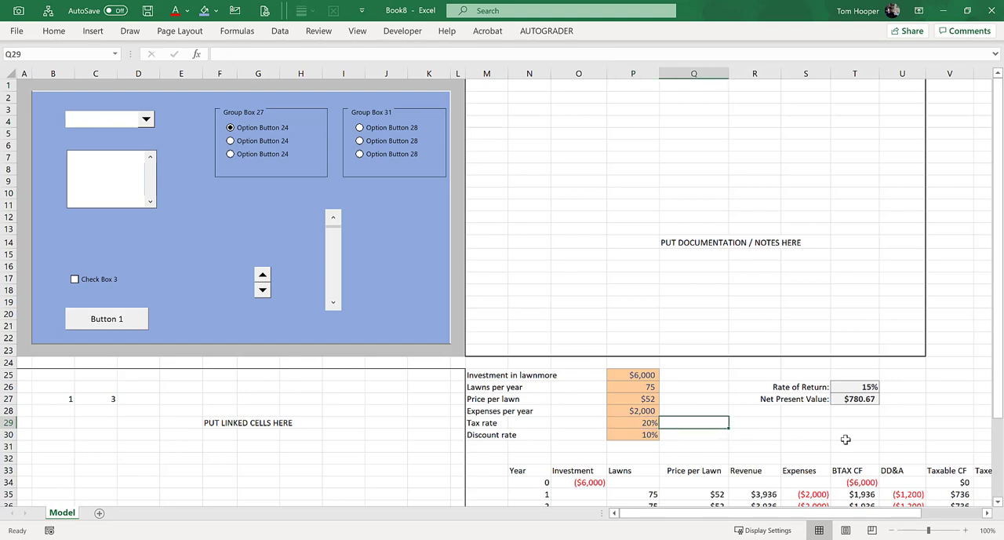
left_click(754, 422)
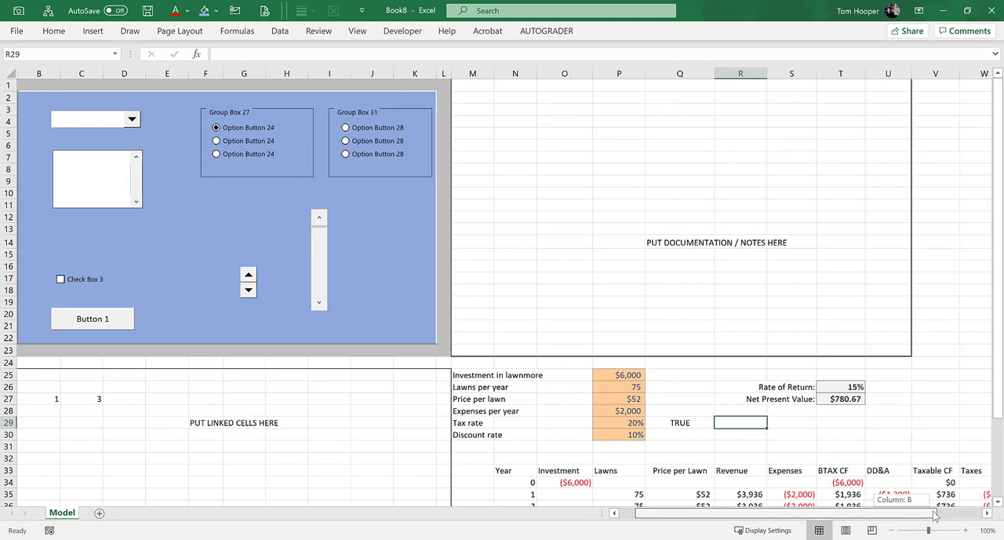
Enter =IF($Q$29,-V34*$P$29,0) in W34 and copy it down the Taxes column
scroll("down", 3)
type("=-V34*$P$29")
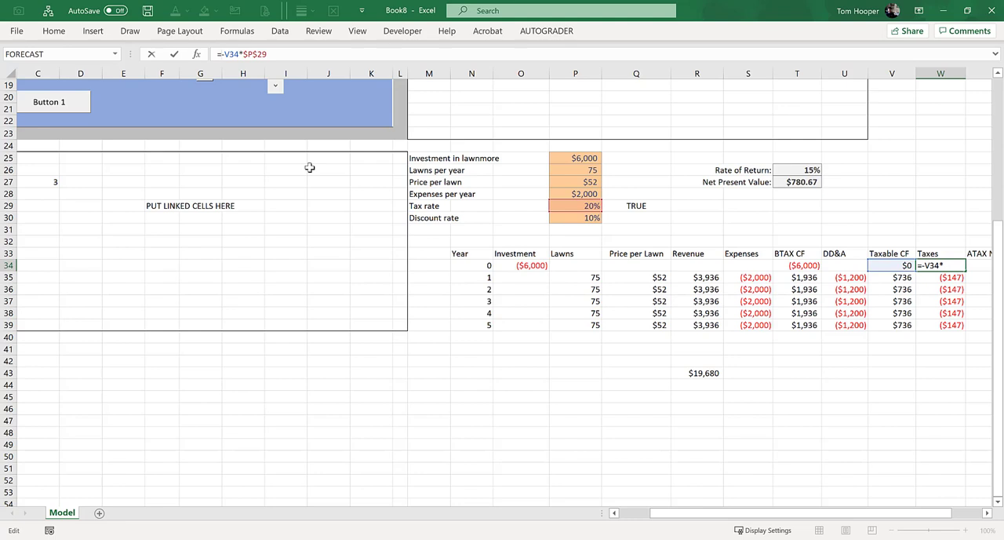
type("if(")
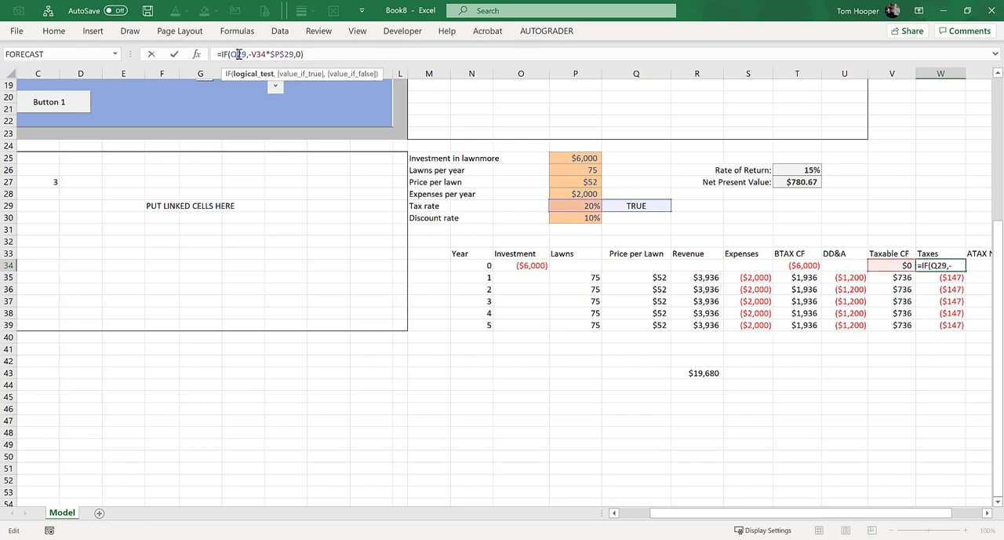
key("Return")
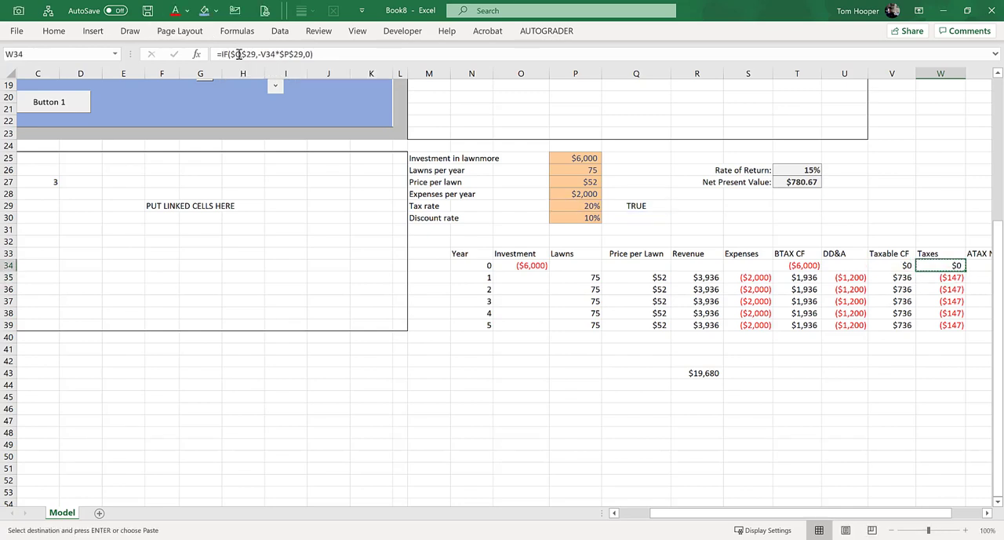
key("ctrl+v")
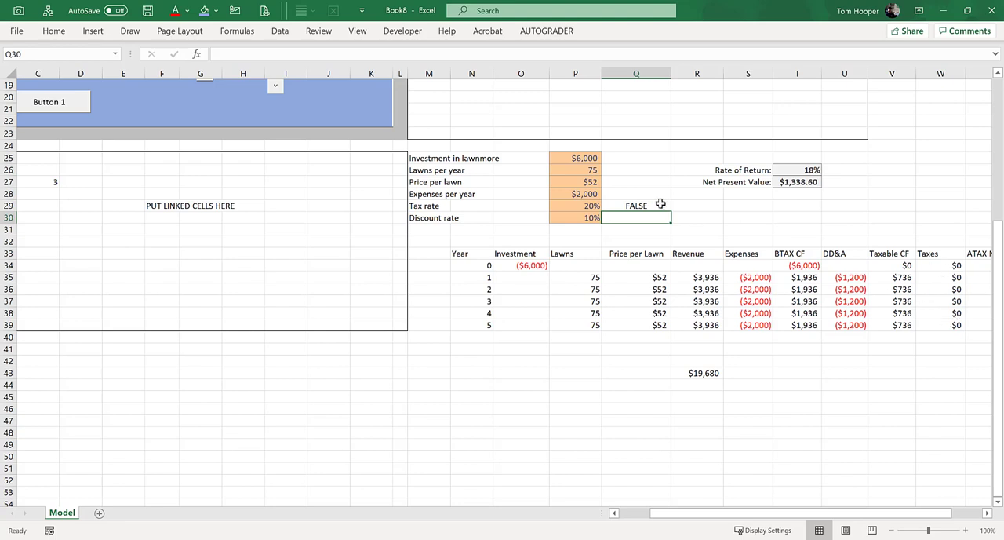
Retype TRUE in the tax switch cell, bringing NPV back to $780.67
type("TRUE")
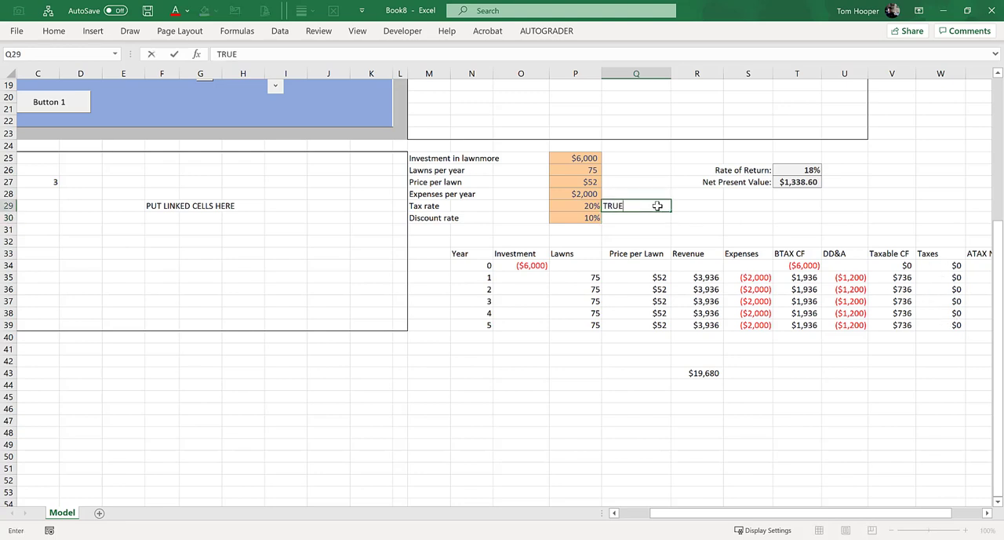
key("Return")
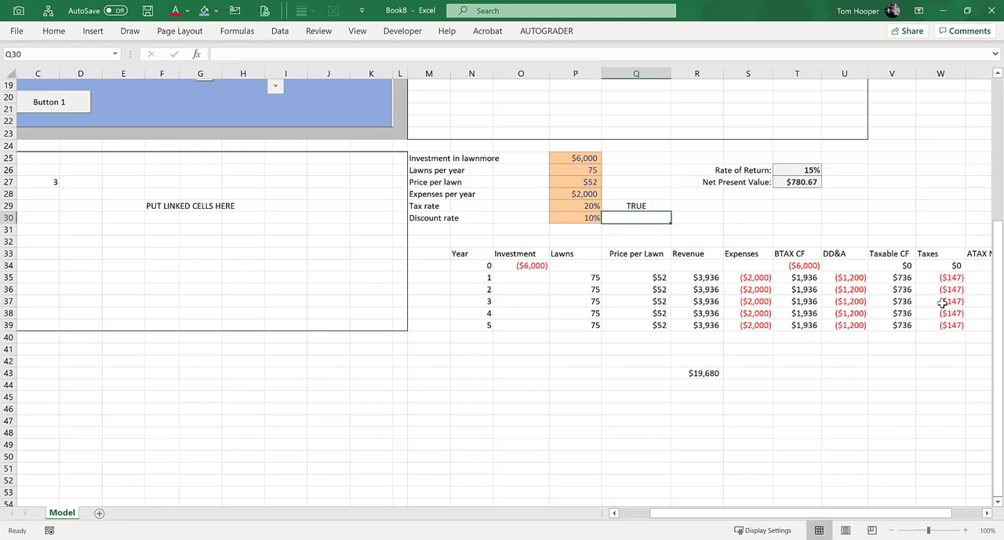
scroll("up", 3)
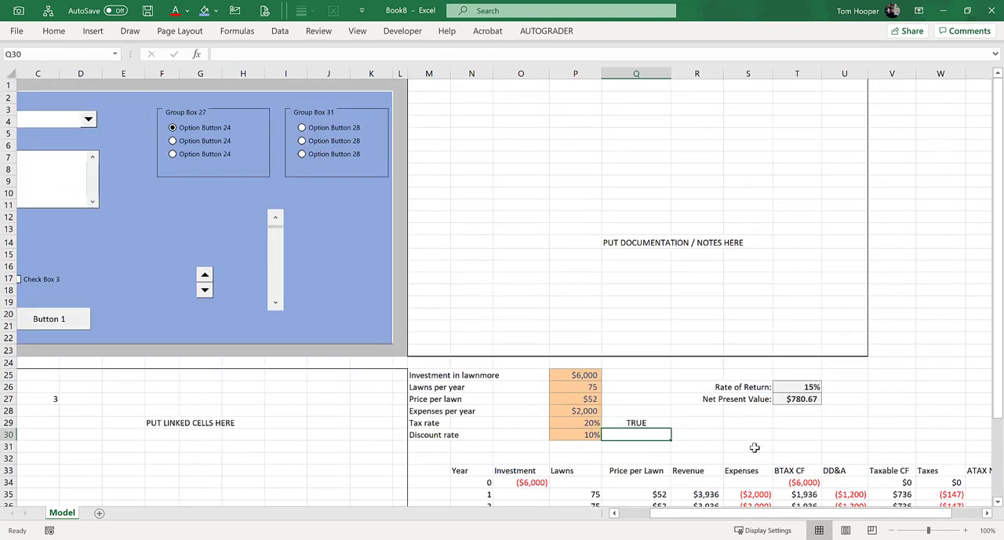
scroll("left", 3)
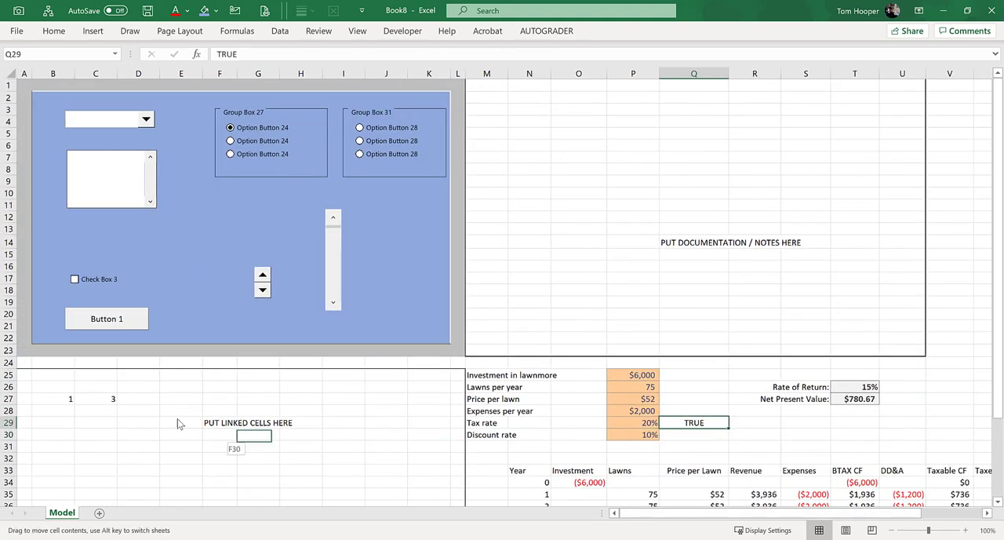
Move the TRUE switch to D26, clear the placeholder range below, and fill D26 yellow
left_click(53, 386)
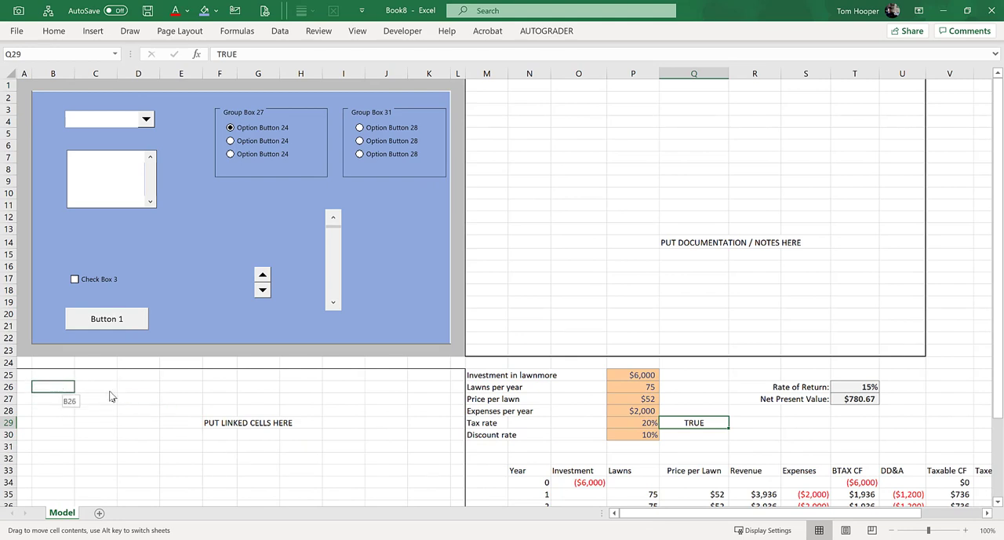
left_click(139, 386)
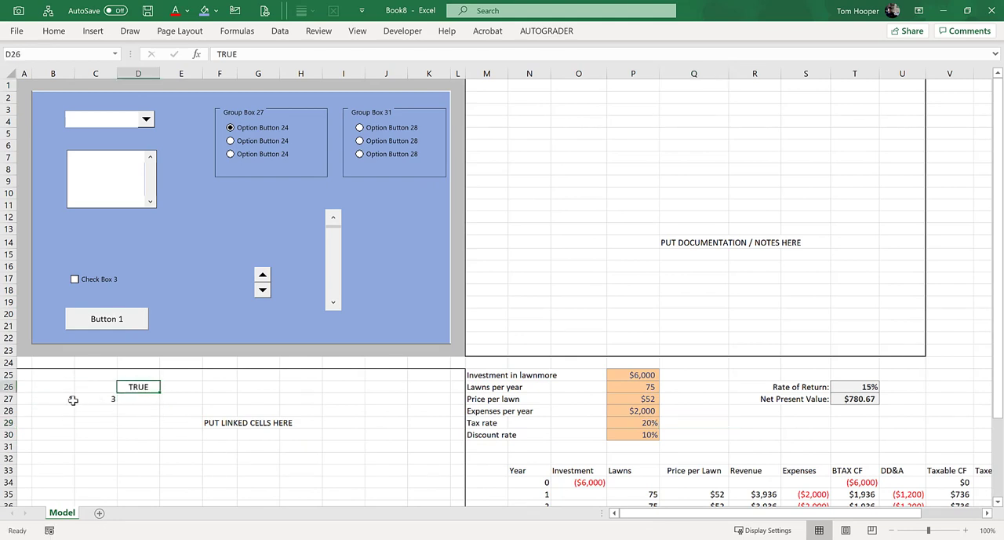
left_click_drag(51, 398, 279, 436)
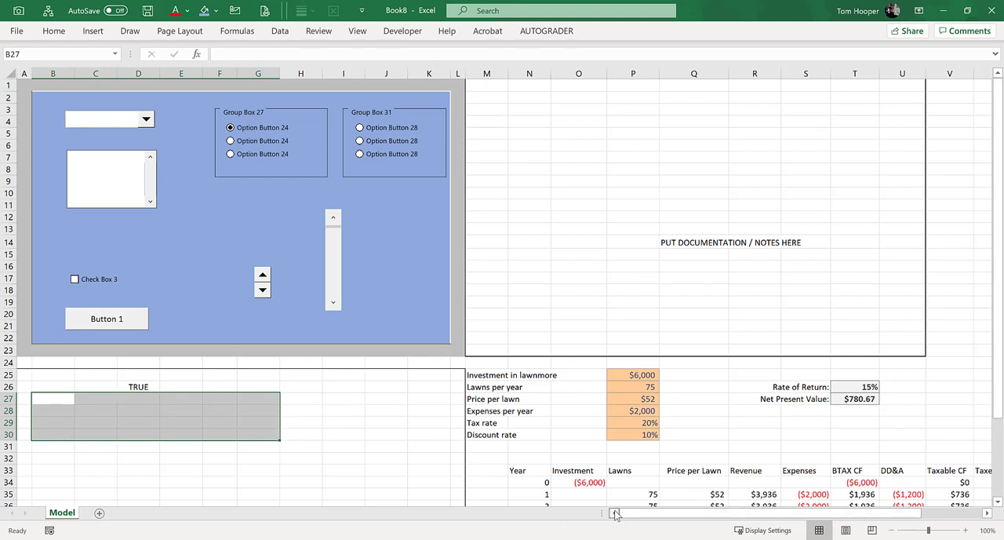
left_click(138, 386)
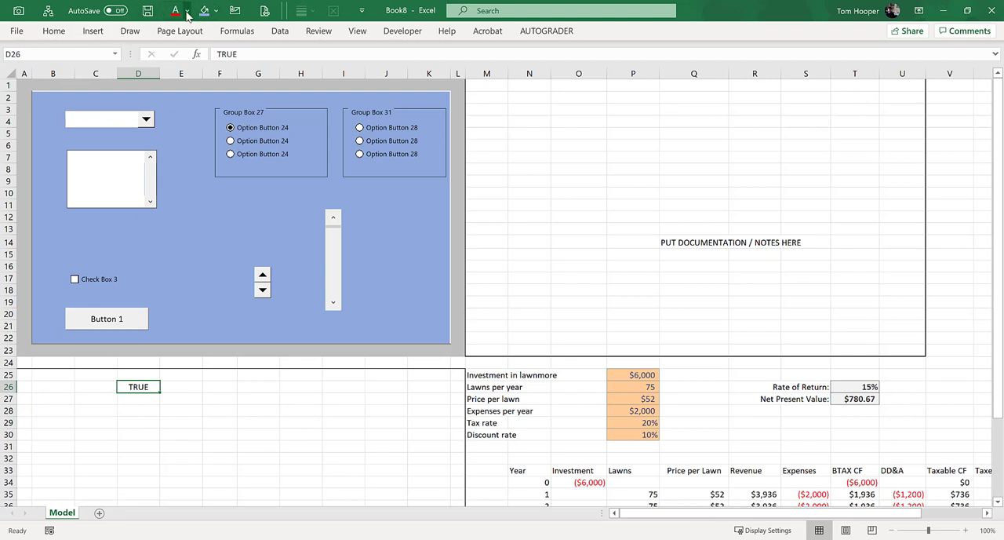
left_click(214, 9)
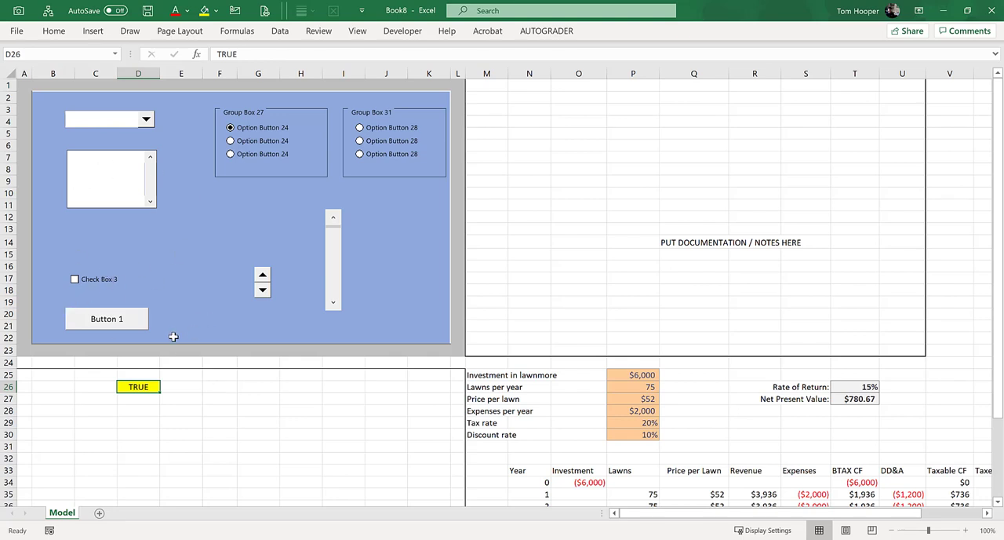
Link Check Box 3 to cell $D$26 via Format Control so it reads FALSE
right_click(75, 279)
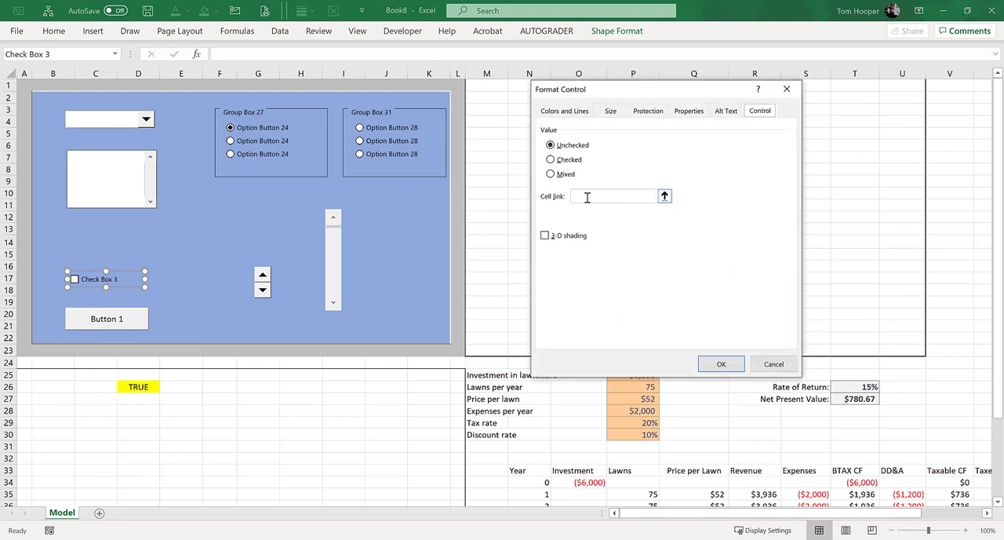
left_click(138, 385)
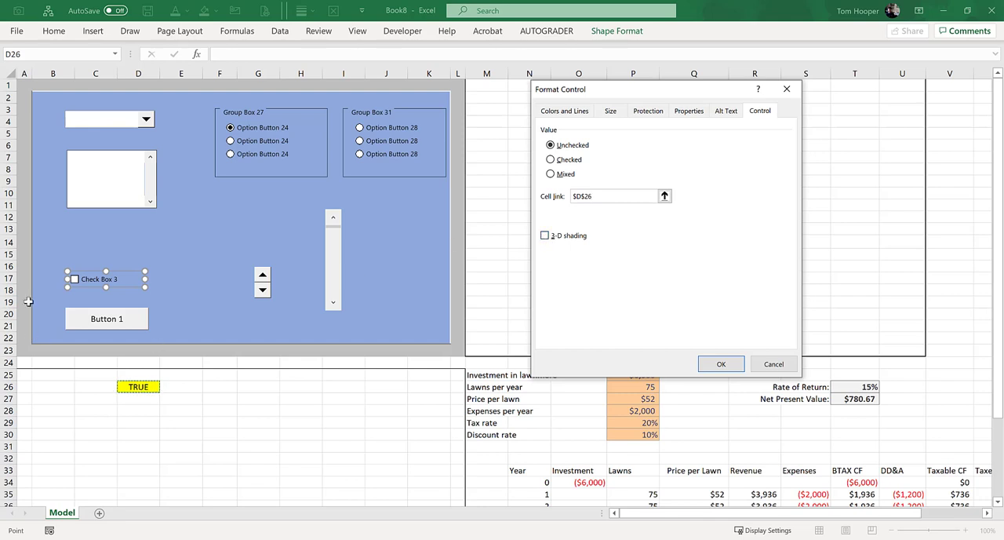
left_click(544, 235)
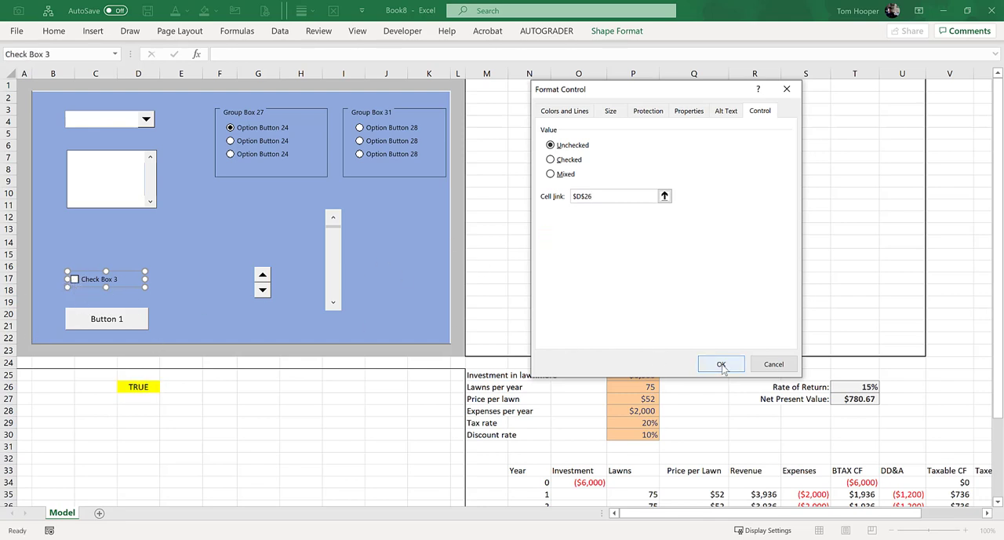
left_click(720, 364)
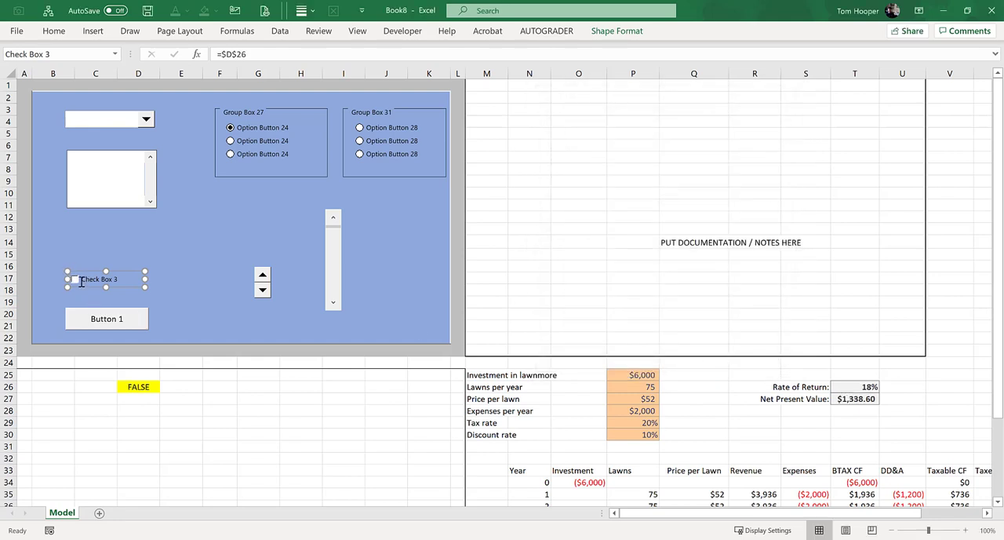
left_click(182, 386)
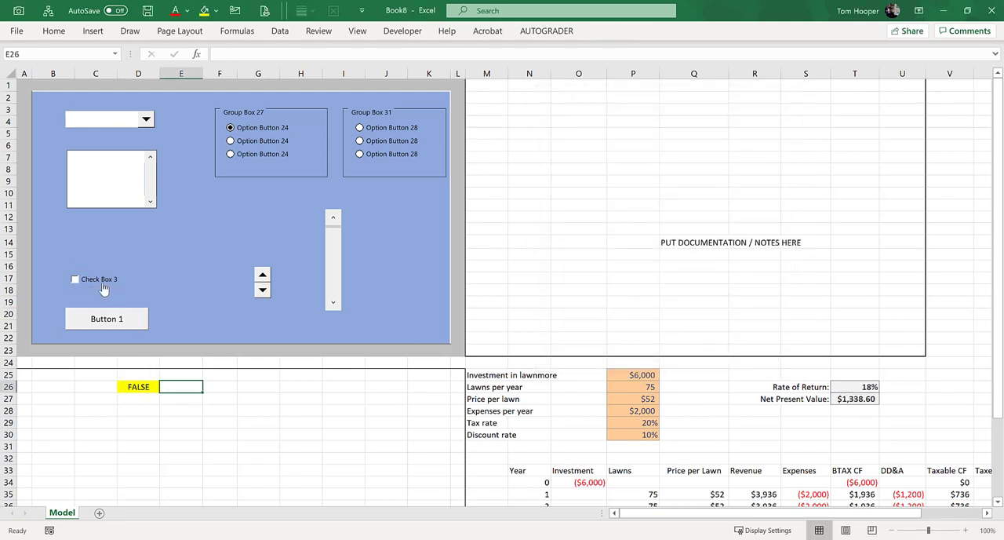
left_click(75, 279)
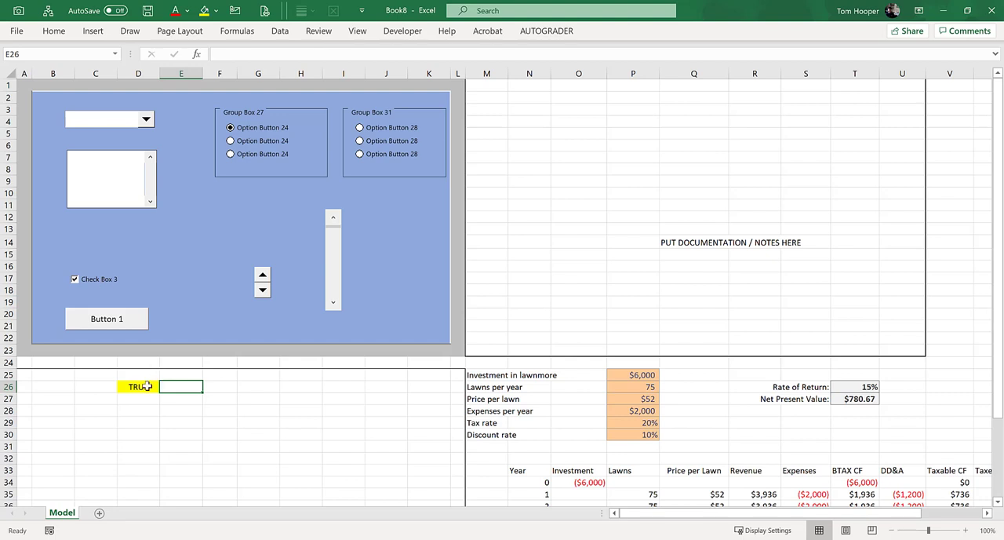
left_click(74, 279)
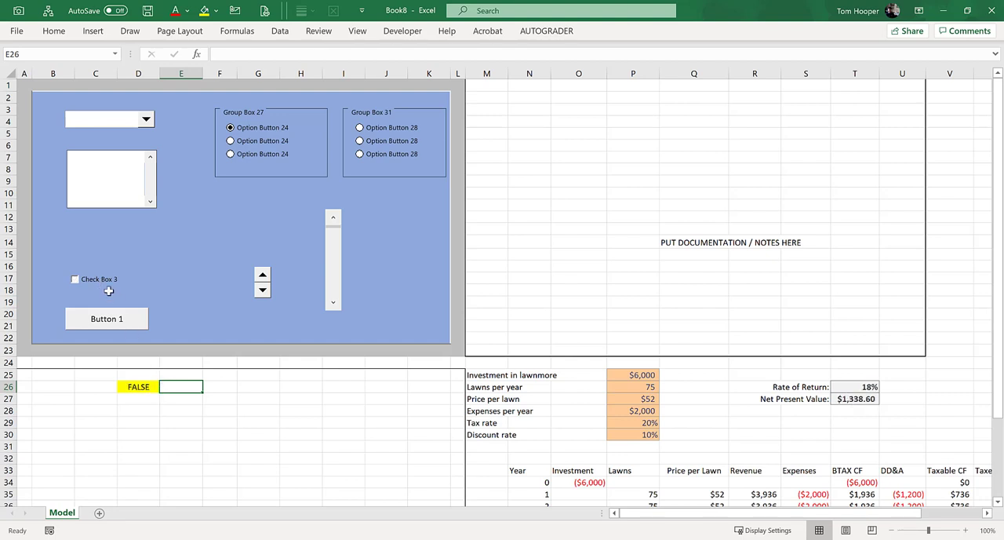
scroll("down", 3)
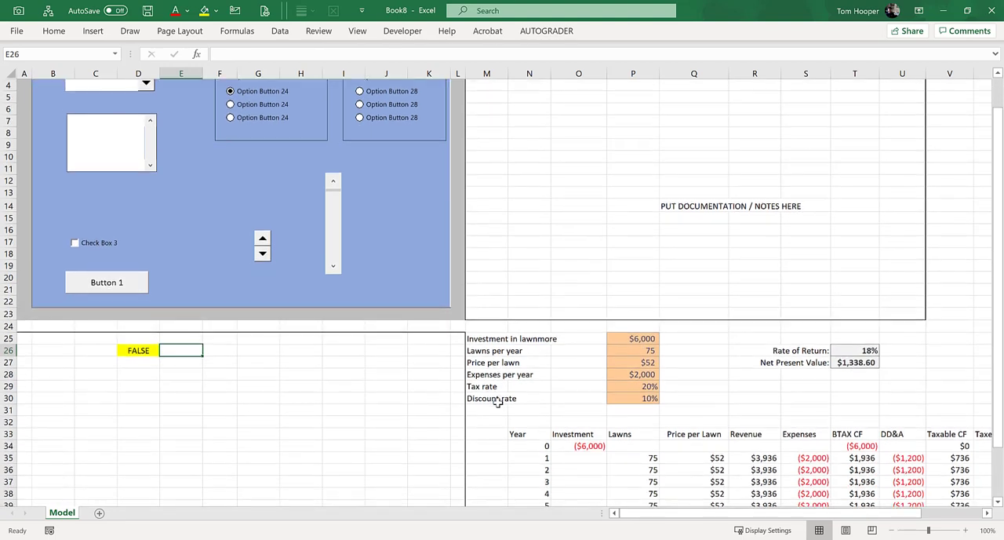
scroll("down", 3)
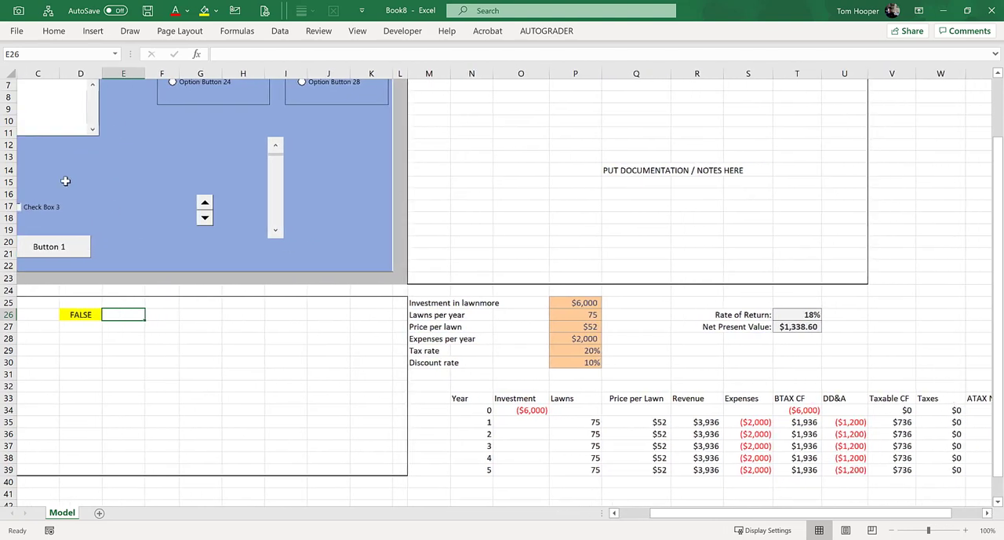
left_click(66, 181)
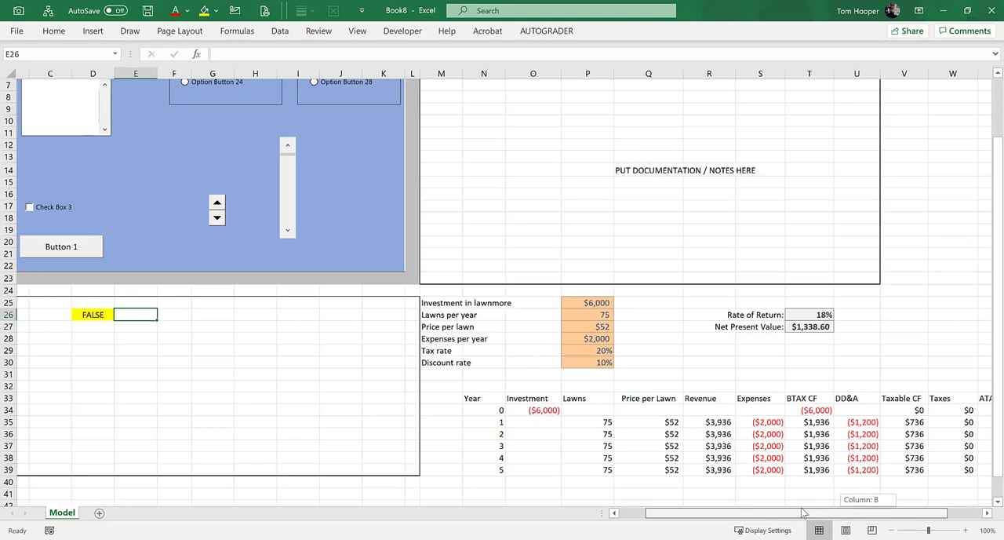
scroll("right", 3)
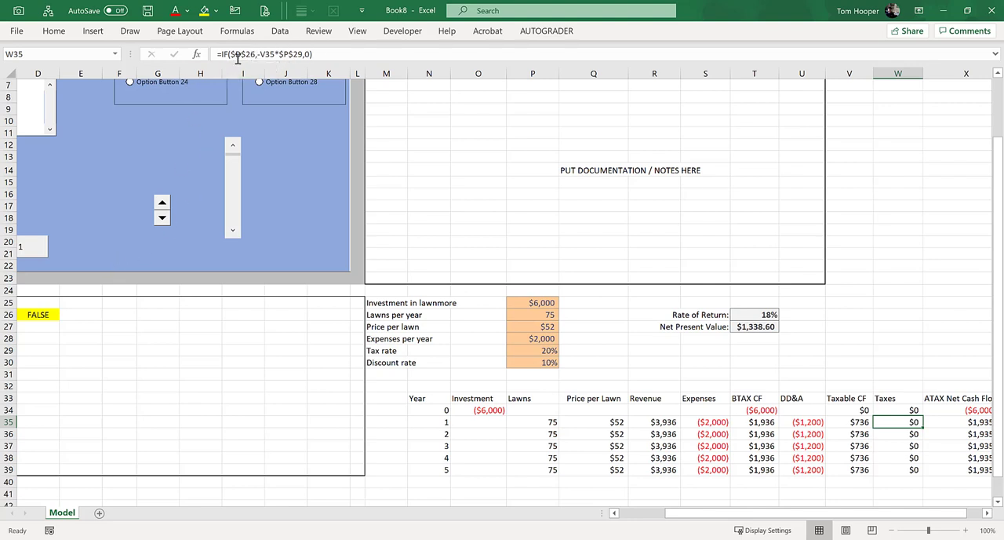
scroll("left", 3)
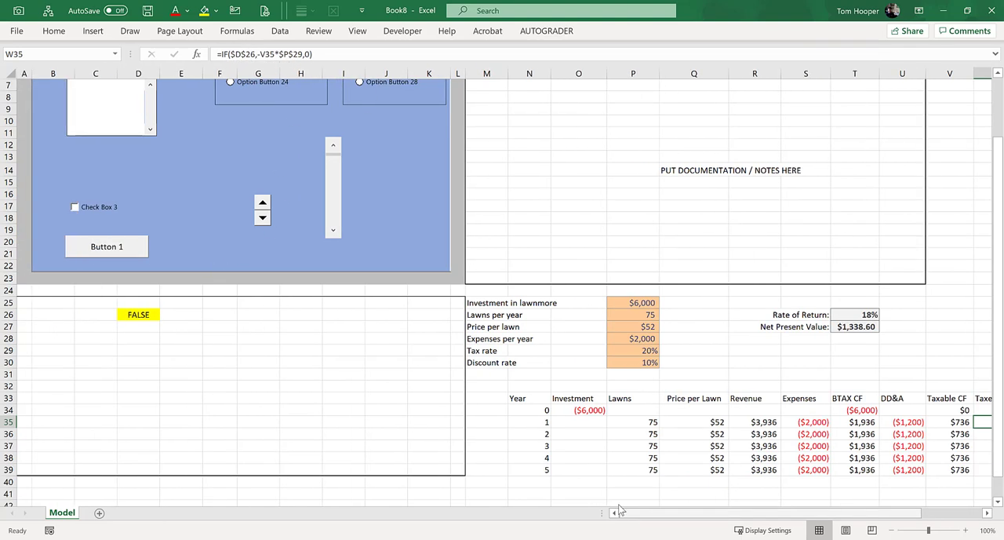
left_click(138, 314)
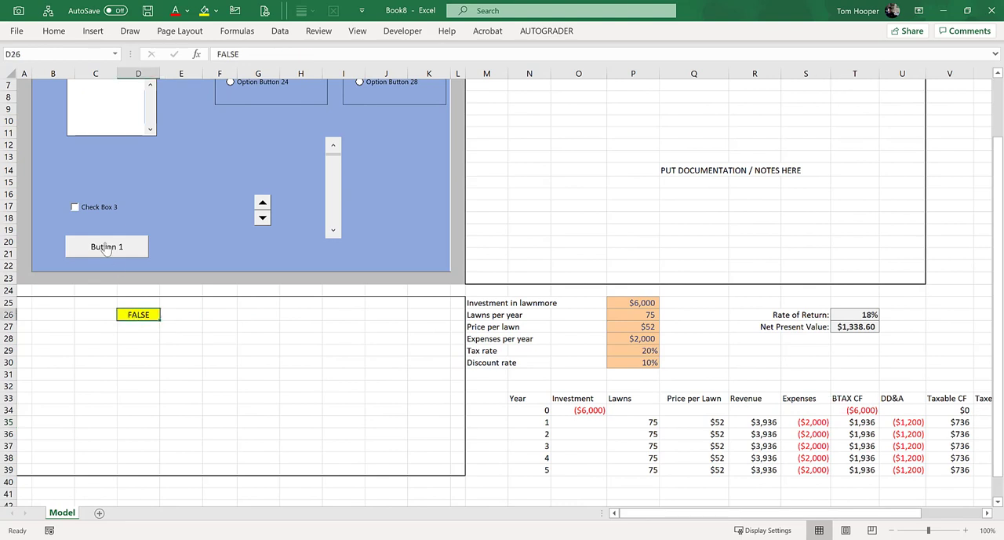
right_click(94, 207)
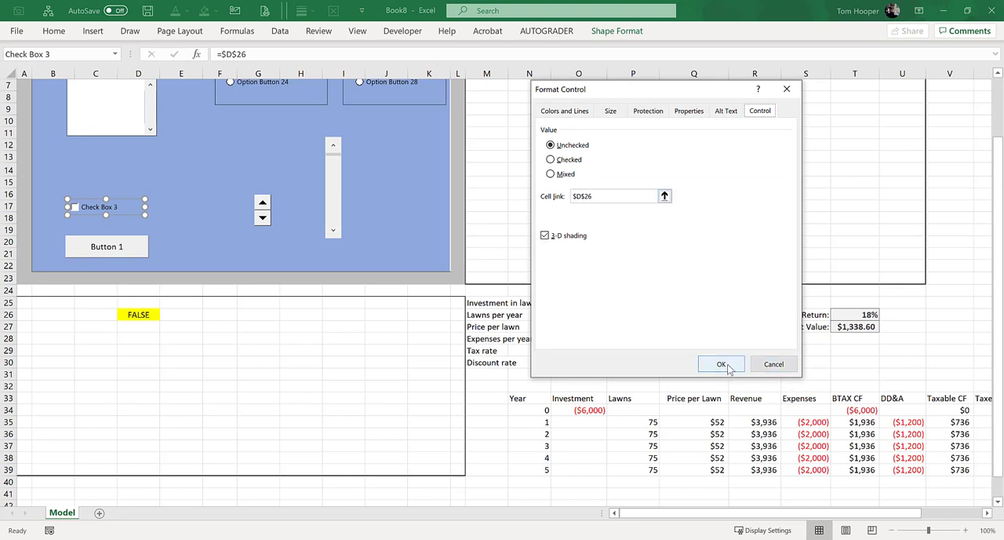
left_click(721, 364)
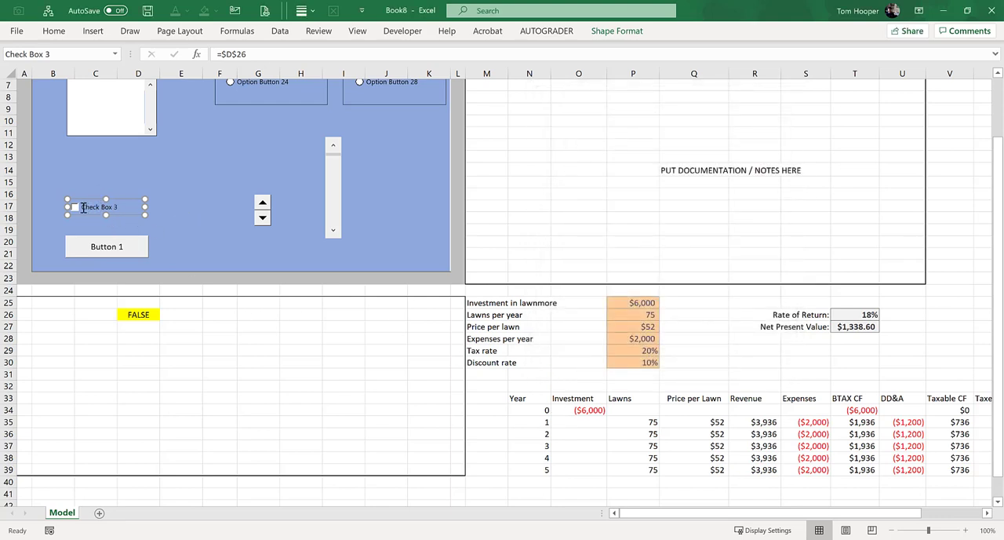
Rename the Check Box 3 label to Taxable Status
right_click(100, 207)
type("Taxable")
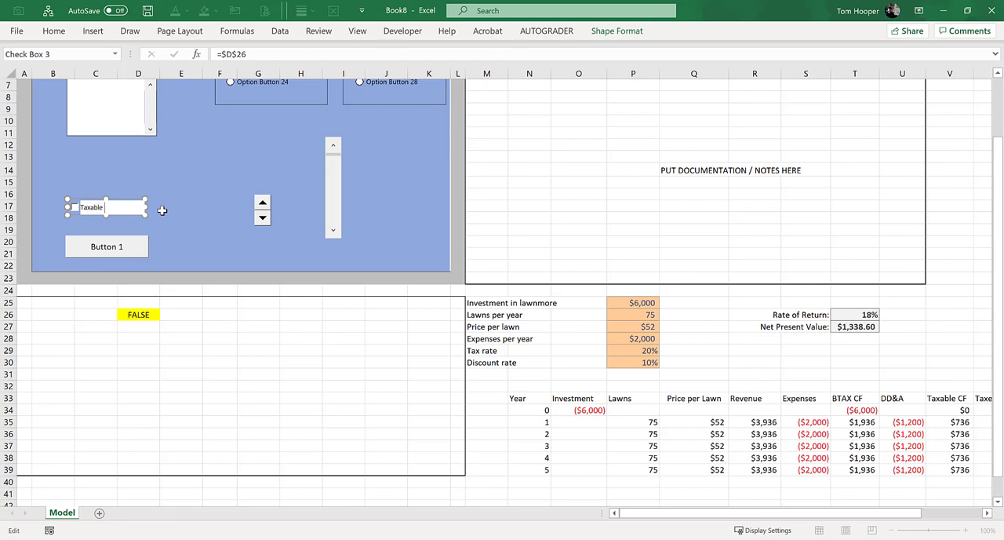
type("Status")
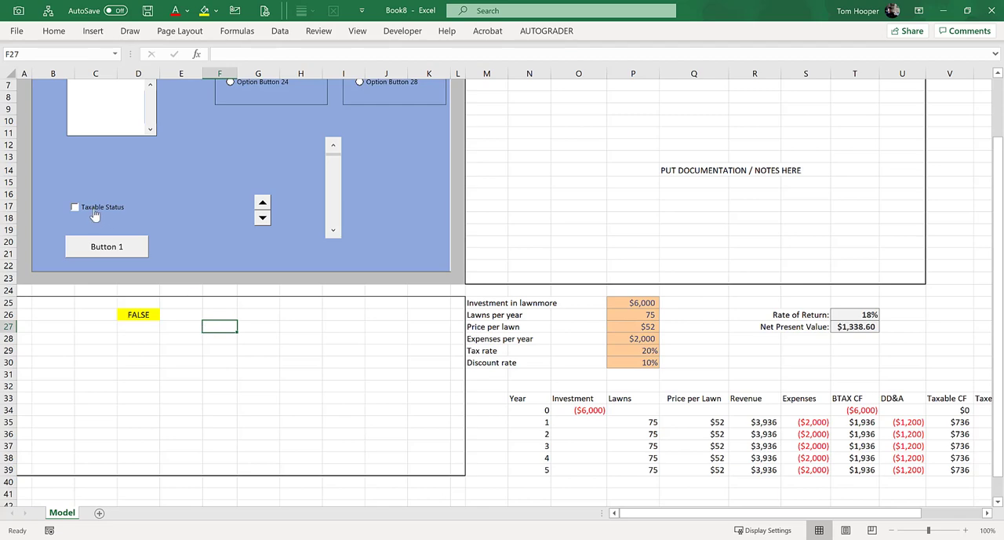
left_click(75, 208)
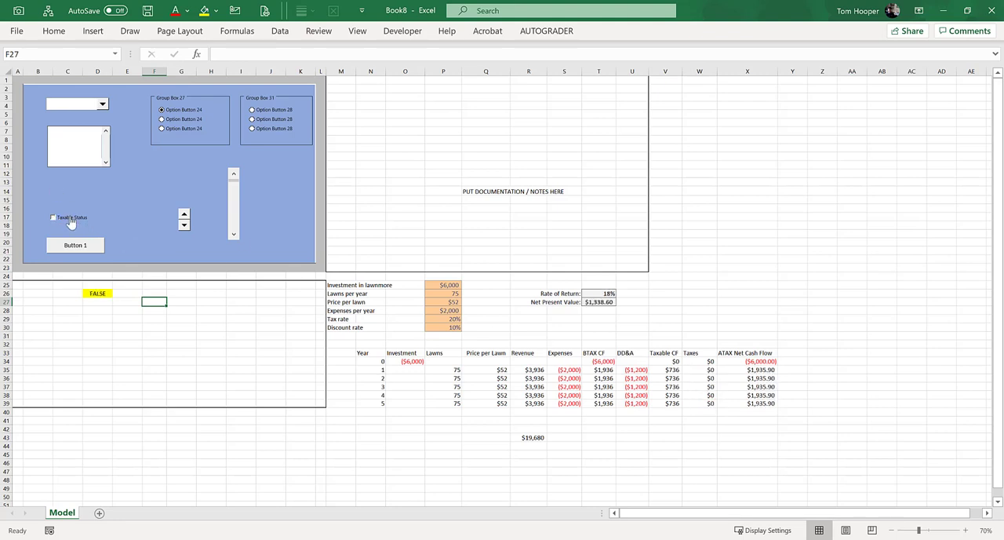
mouse_move(311, 307)
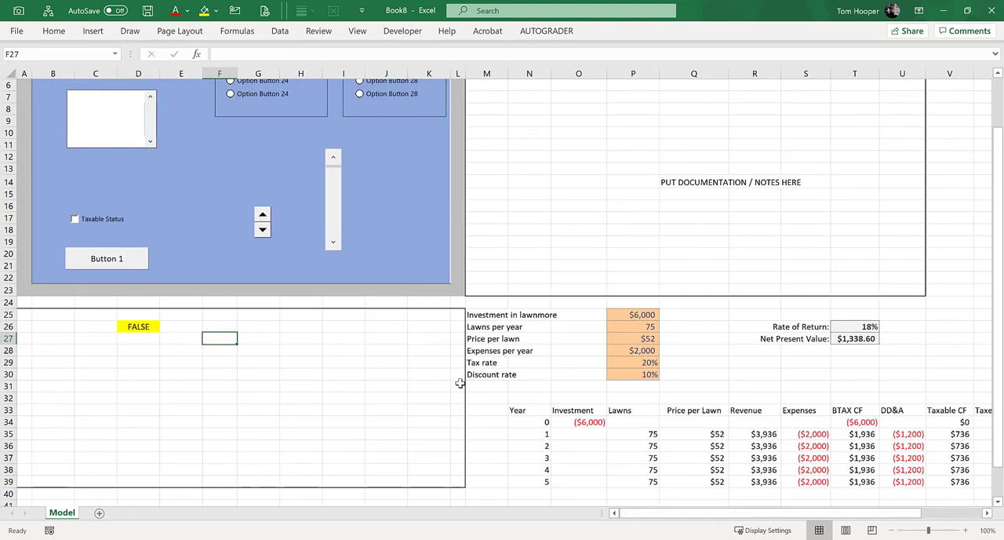
scroll("up", 3)
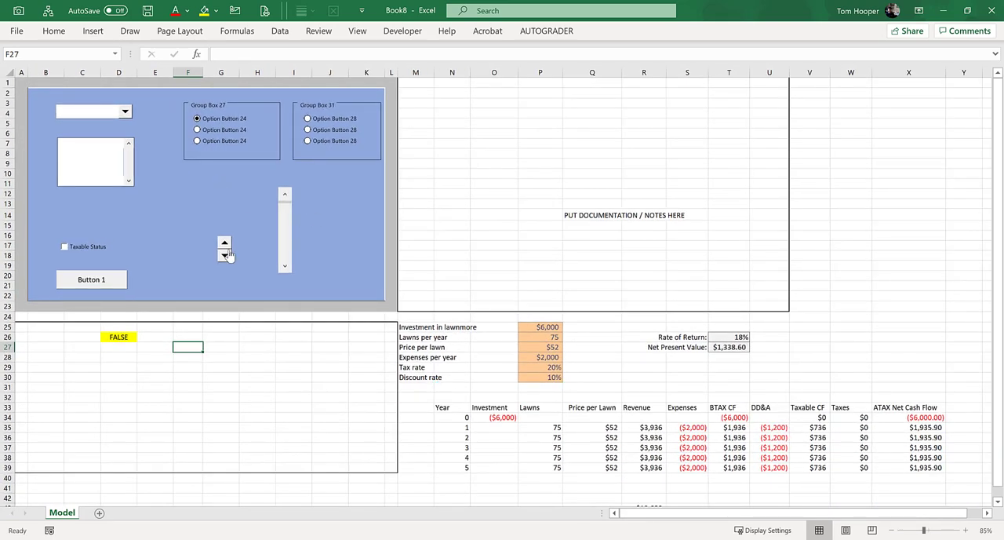
Tick Taxable Status so D26 reads TRUE and add a Lawns per year caption above the spinner
left_click(65, 247)
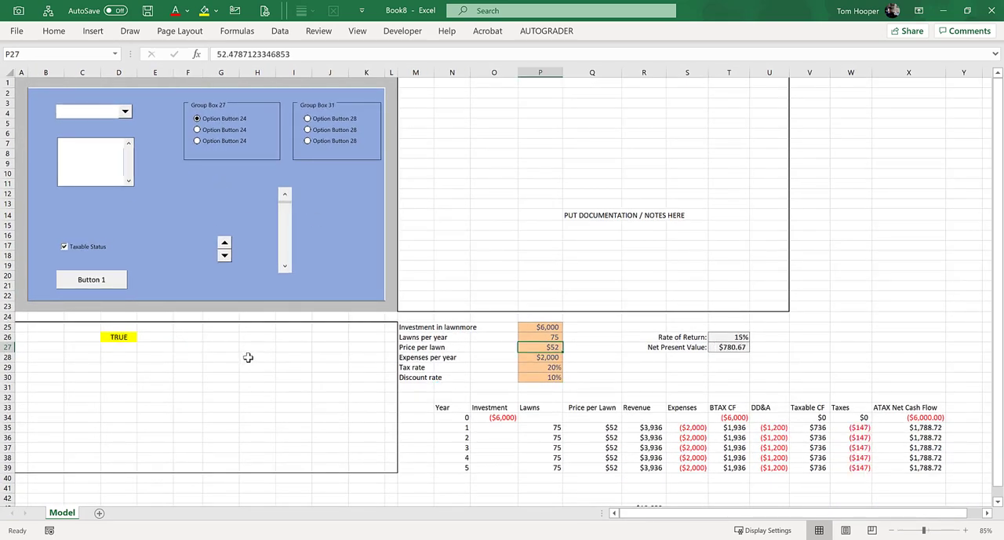
mouse_move(223, 250)
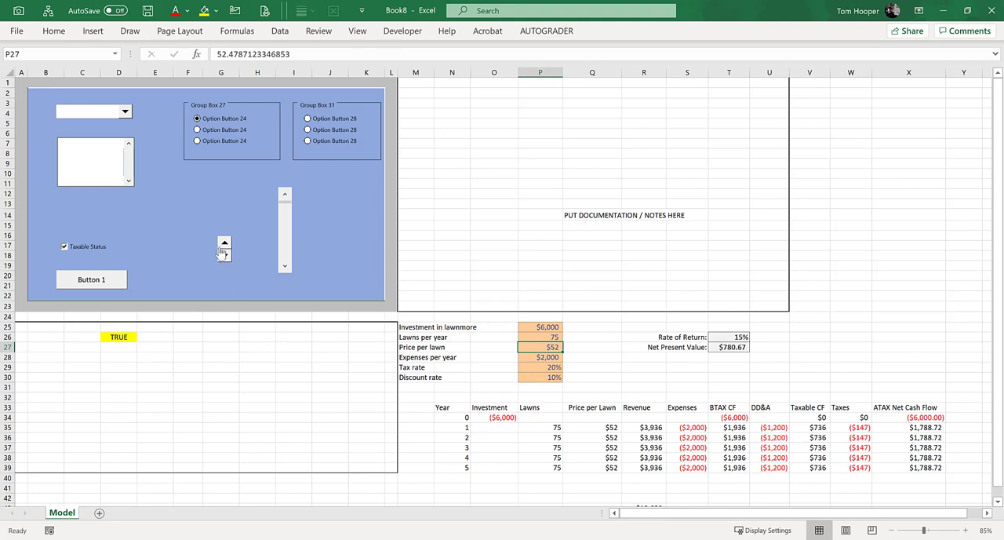
left_click(188, 226)
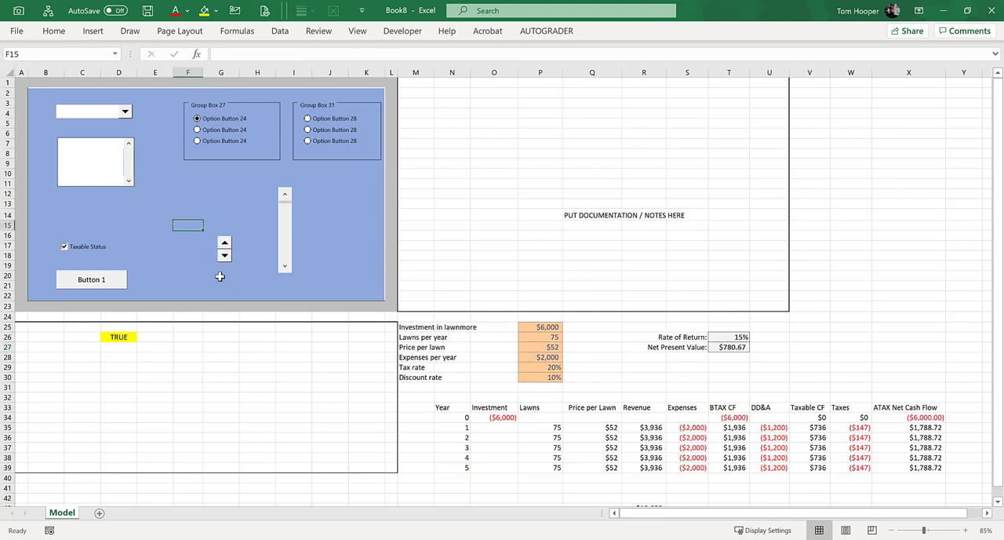
type("Lawns per year")
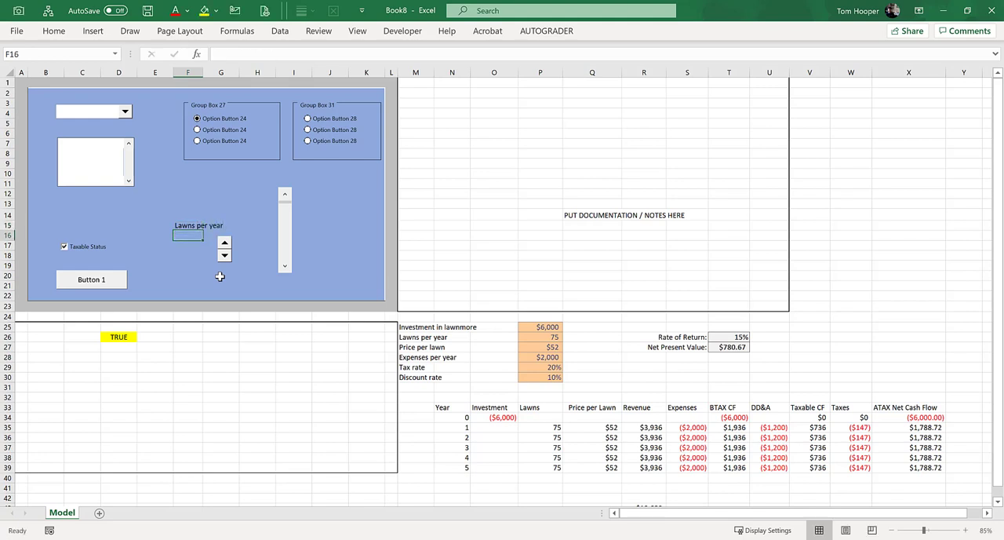
Label B26 Taxable Status and B28 for the spinner, with D28 filled yellow
left_click(539, 335)
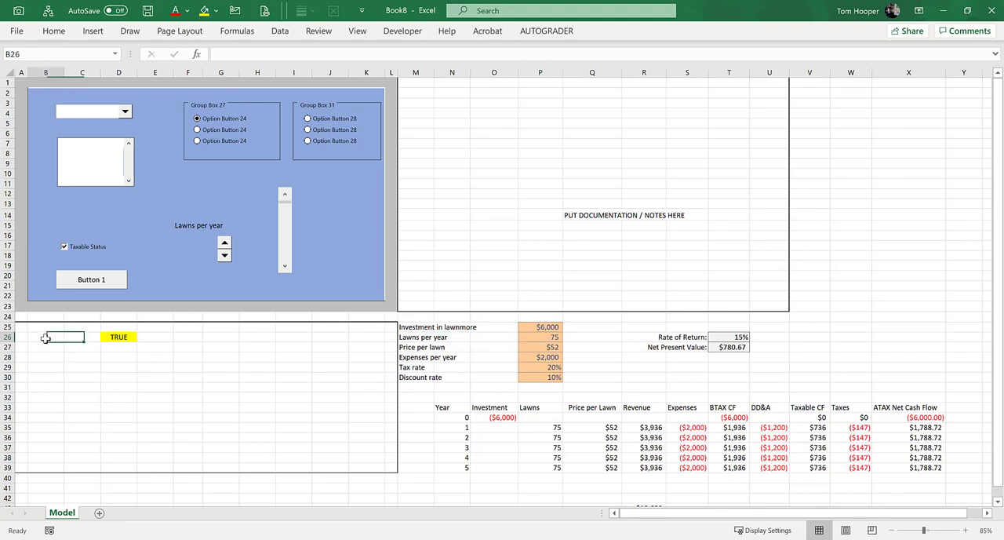
type("Taxable Status")
left_click(45, 356)
type("Lawns per year")
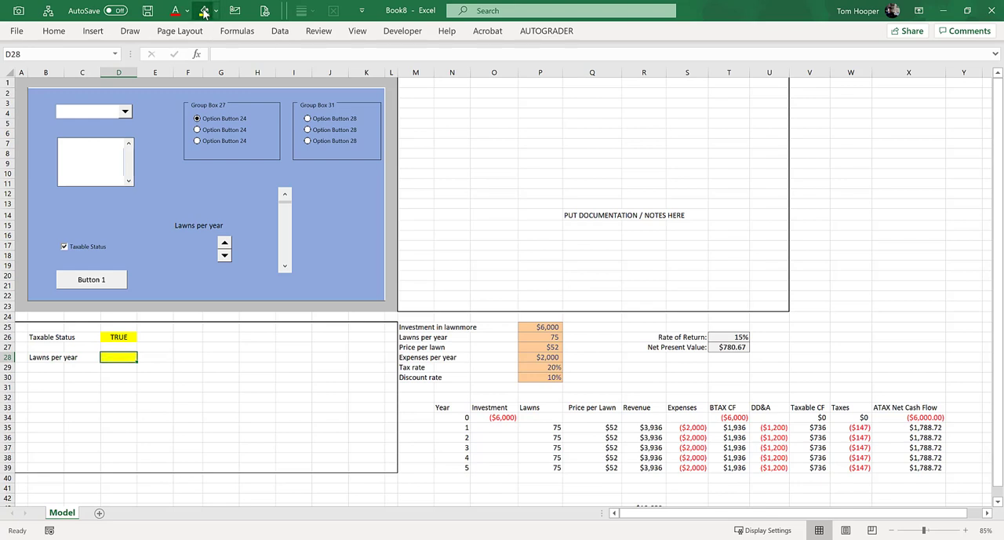
left_click(225, 245)
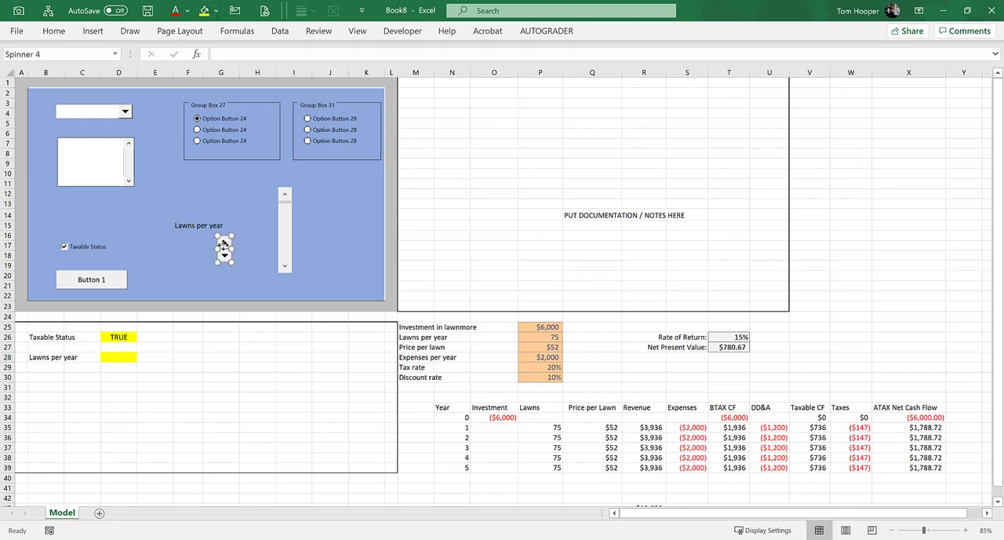
Link the Lawns per year spinner to cell $D$28 via Format Control, showing 75
left_click(223, 248)
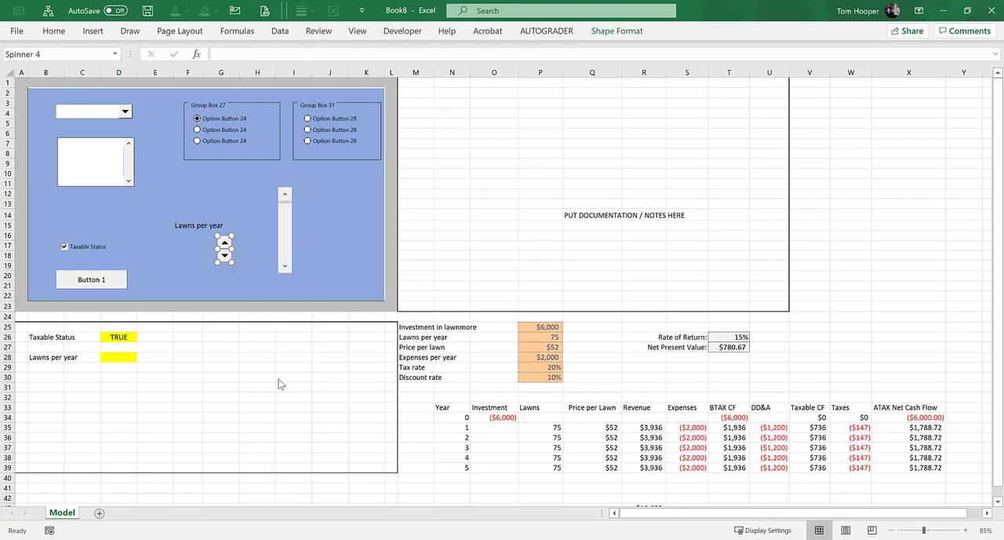
double_click(225, 248)
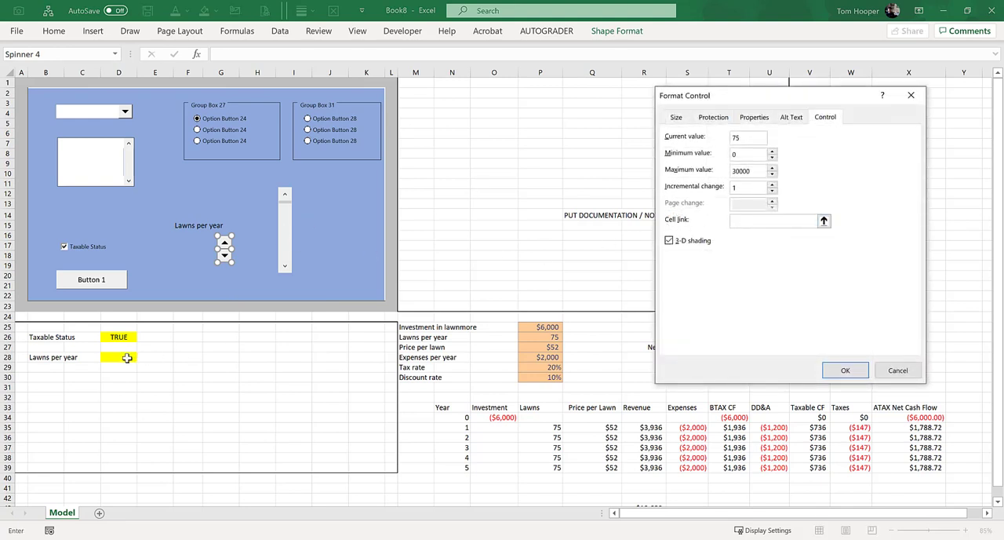
left_click(119, 356)
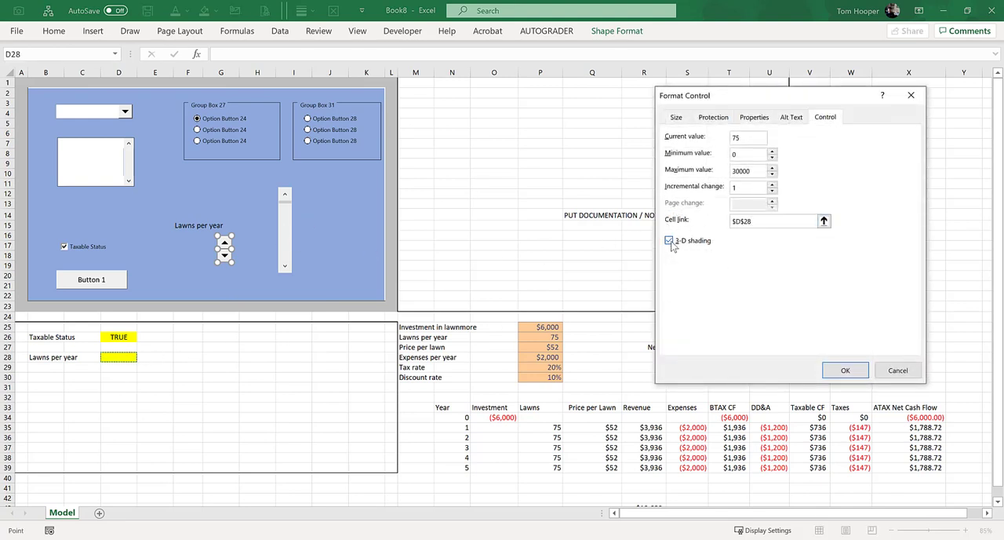
left_click(844, 370)
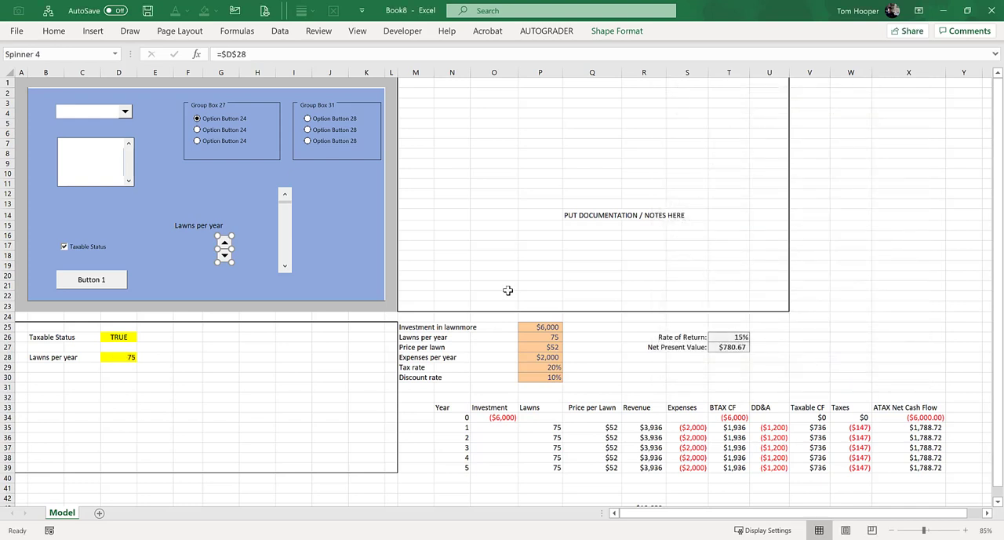
Test the spinner, then point the model's Lawns per year input at linked cell D28
left_click(188, 245)
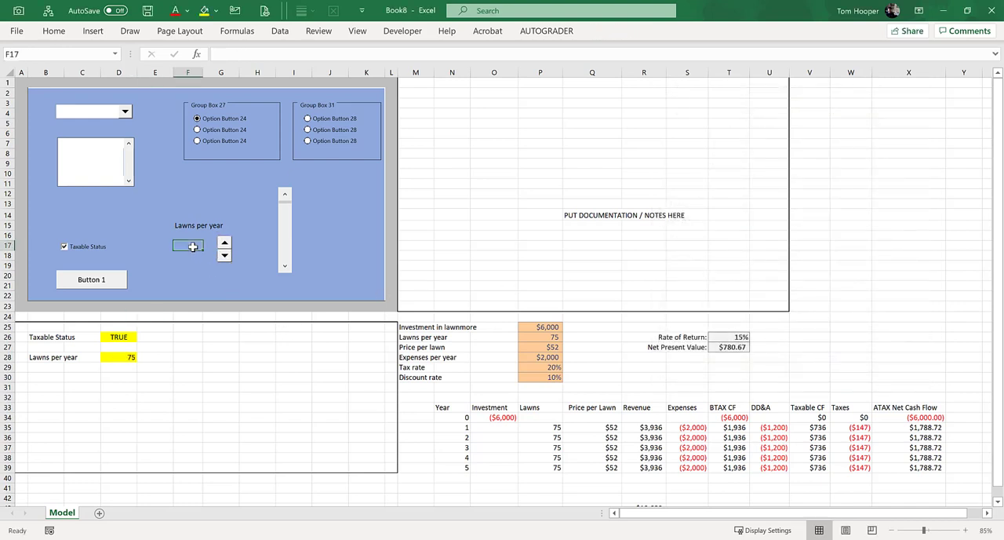
left_click(224, 241)
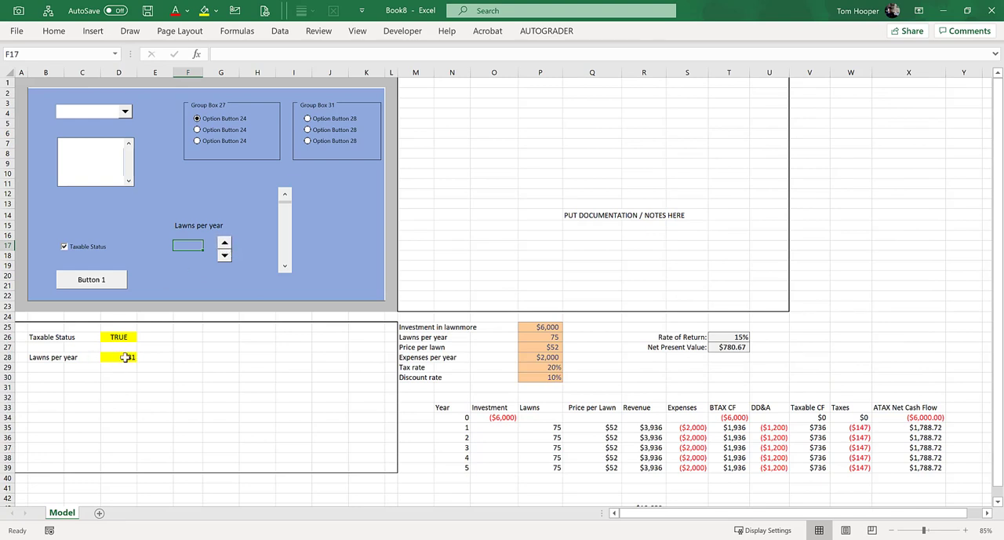
left_click(224, 254)
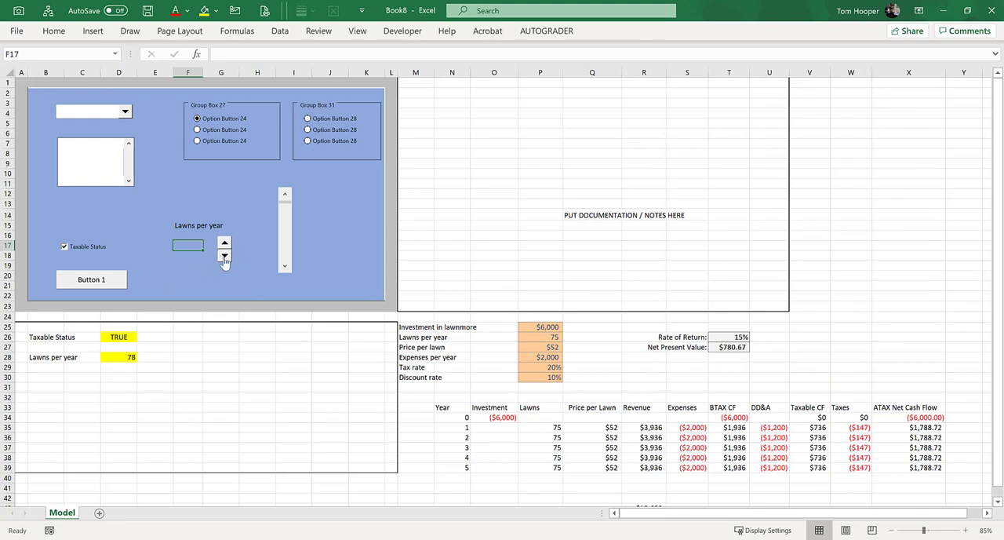
left_click(225, 255)
type("76")
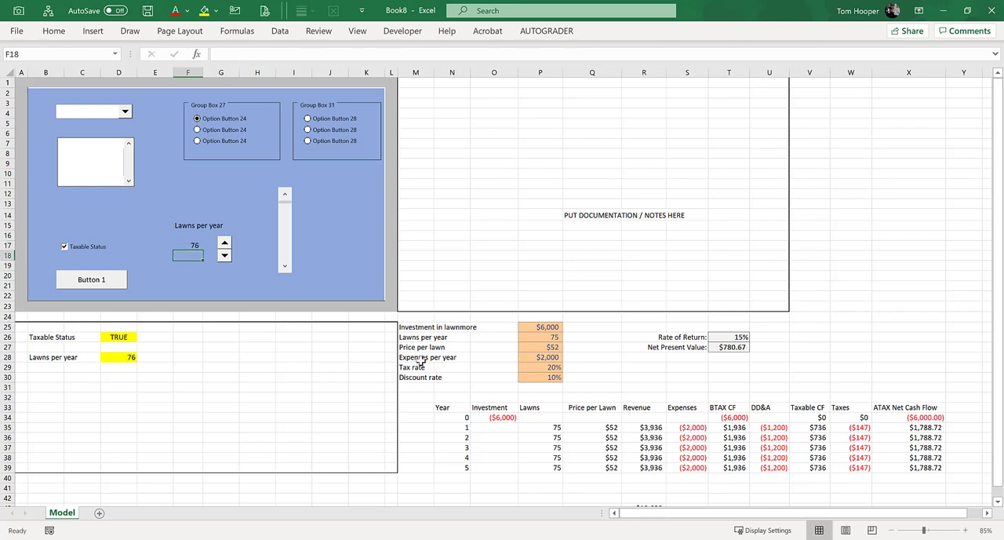
left_click(540, 336)
type("=")
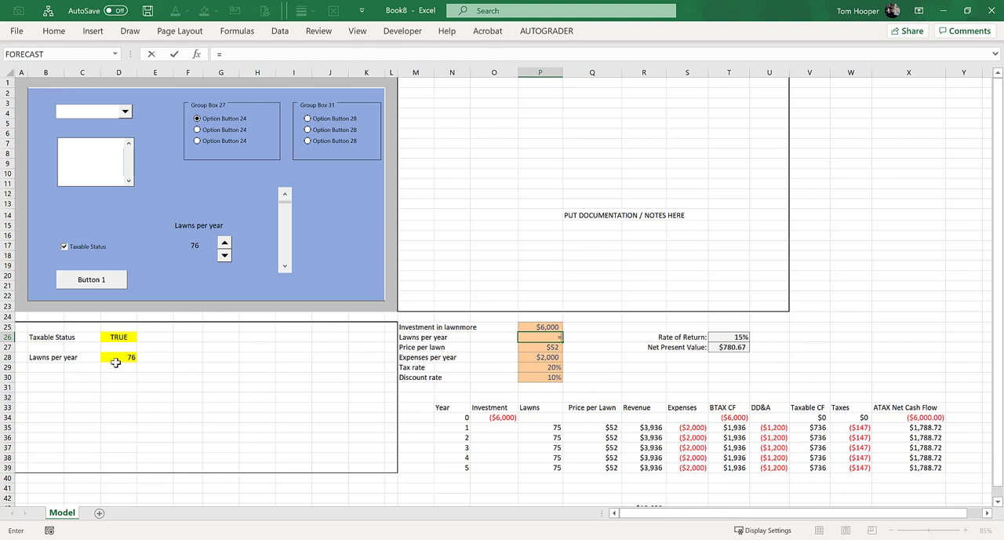
key("Return")
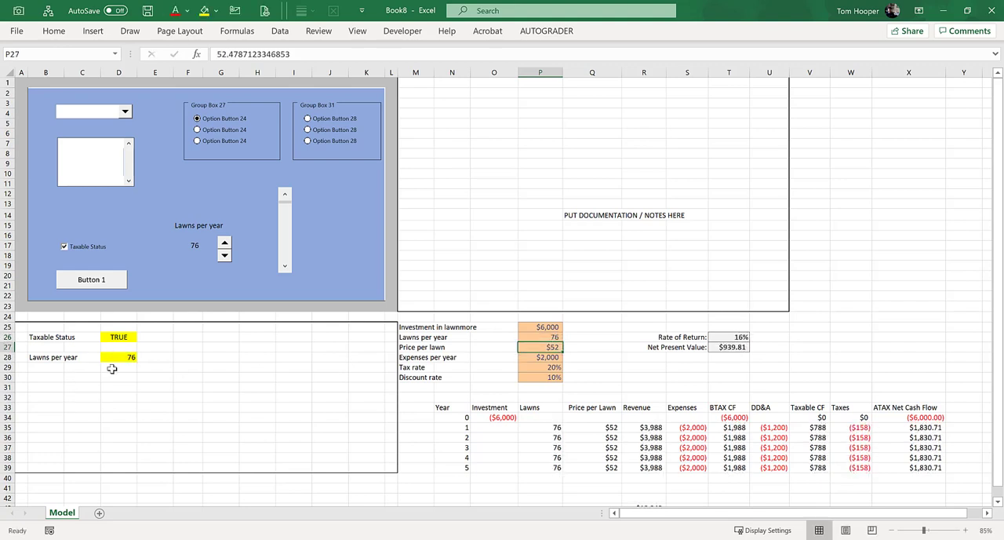
Raise Lawns per year to 82 with the spinner, lifting NPV to $1,894.71
left_click(226, 241)
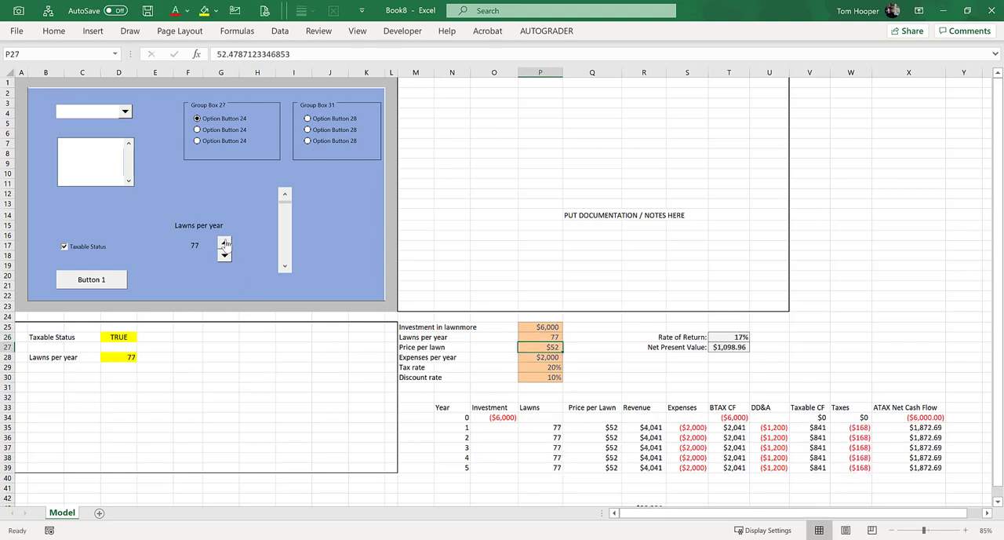
left_click(226, 245)
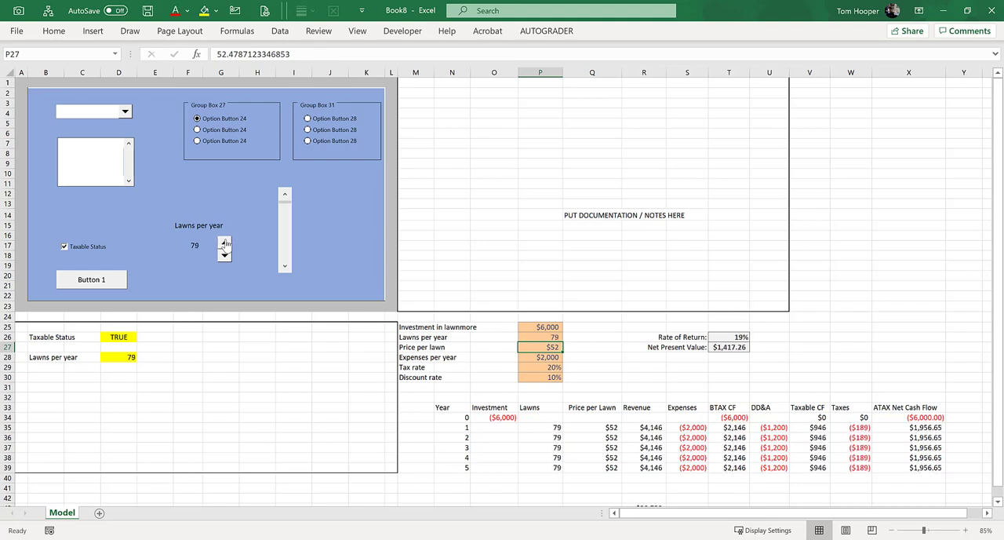
mouse_move(242, 245)
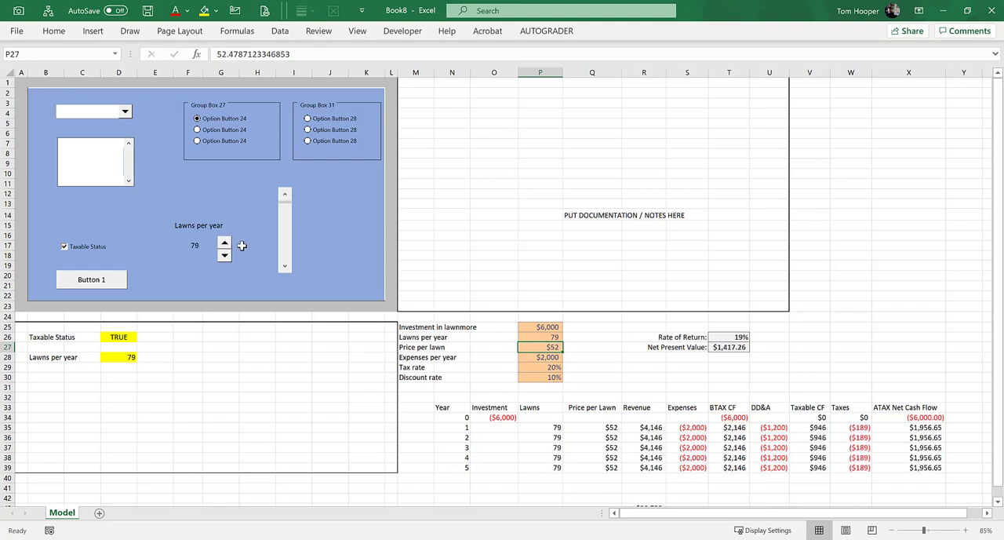
left_click(225, 241)
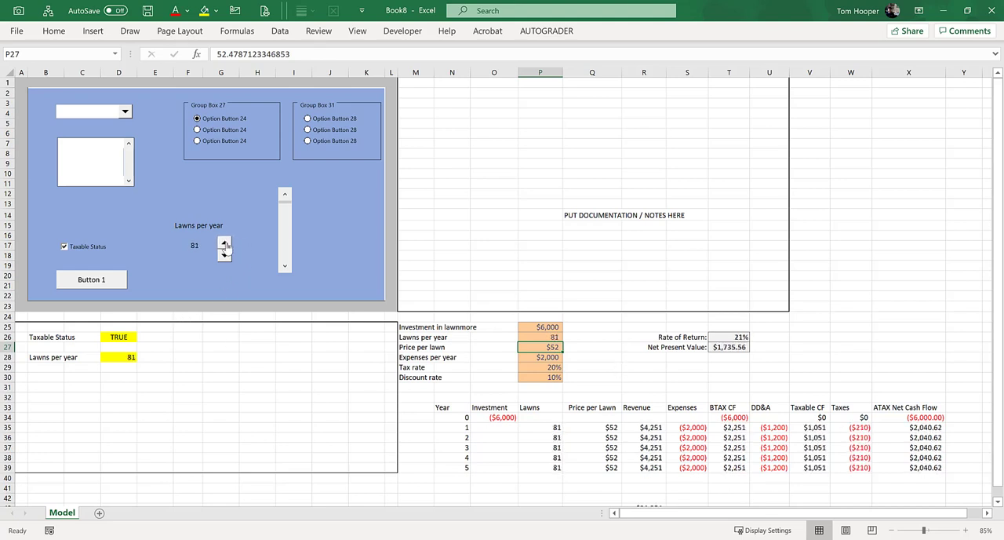
left_click(224, 241)
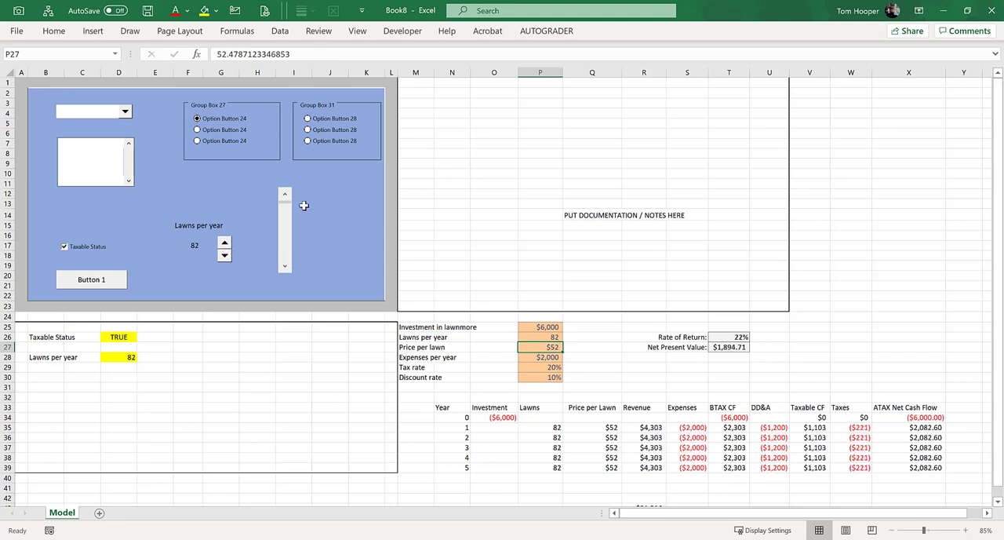
mouse_move(265, 182)
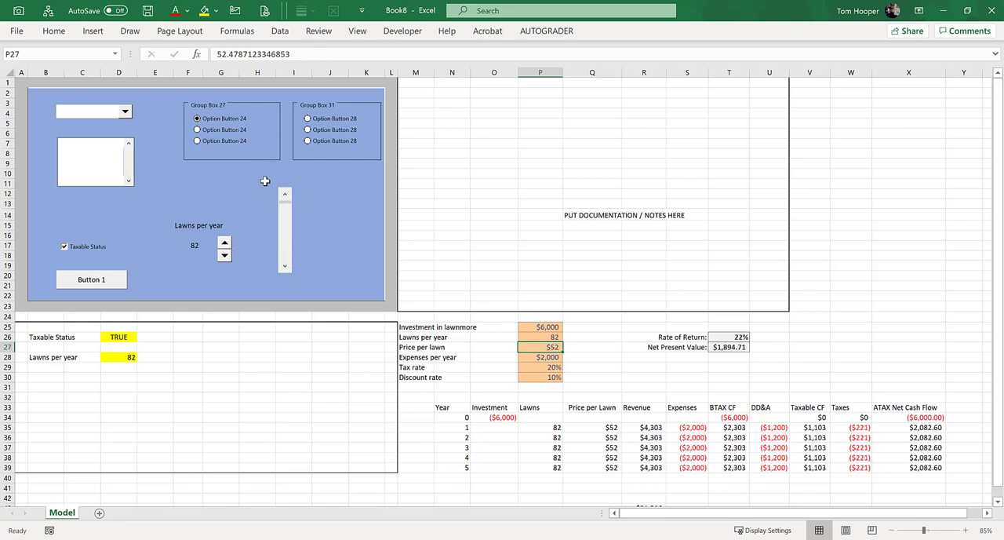
Label the dashboard scroll bar 'Price Per Lawn' in the cell above it
left_click(257, 182)
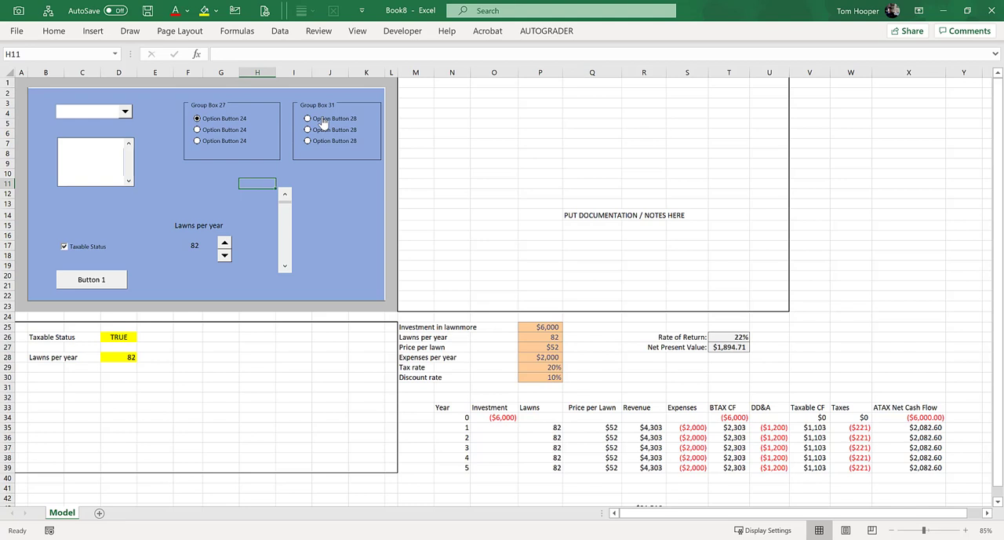
left_click(330, 194)
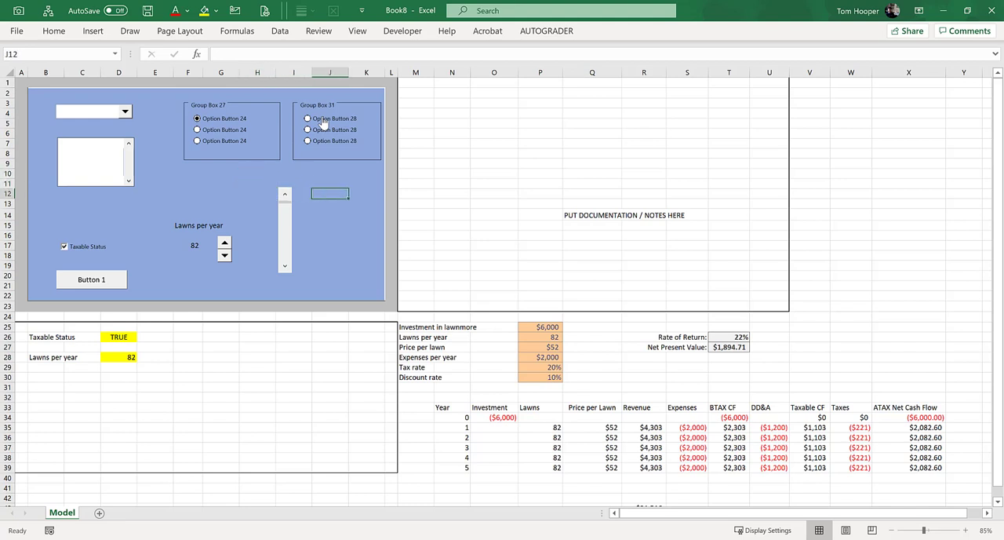
type("Pri")
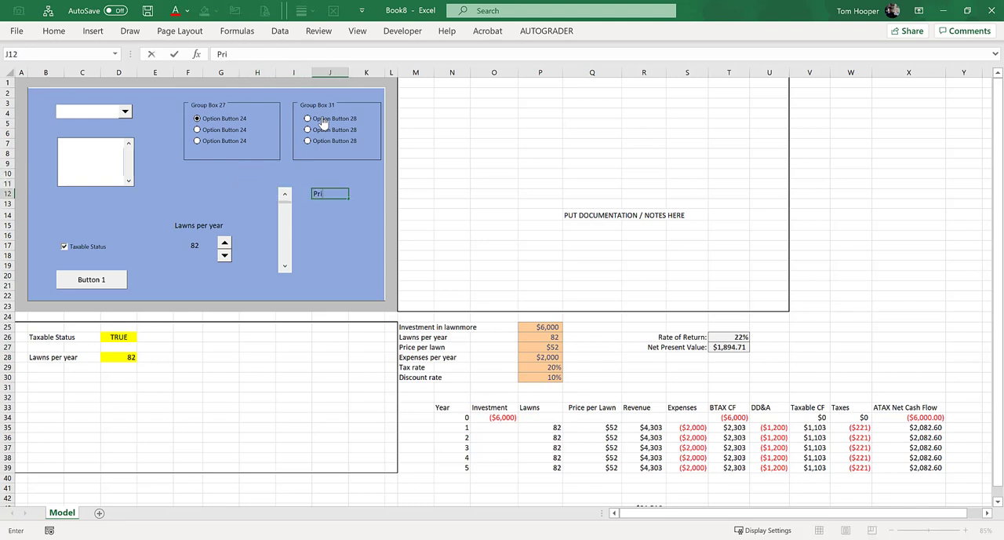
type("ce Per Lawn")
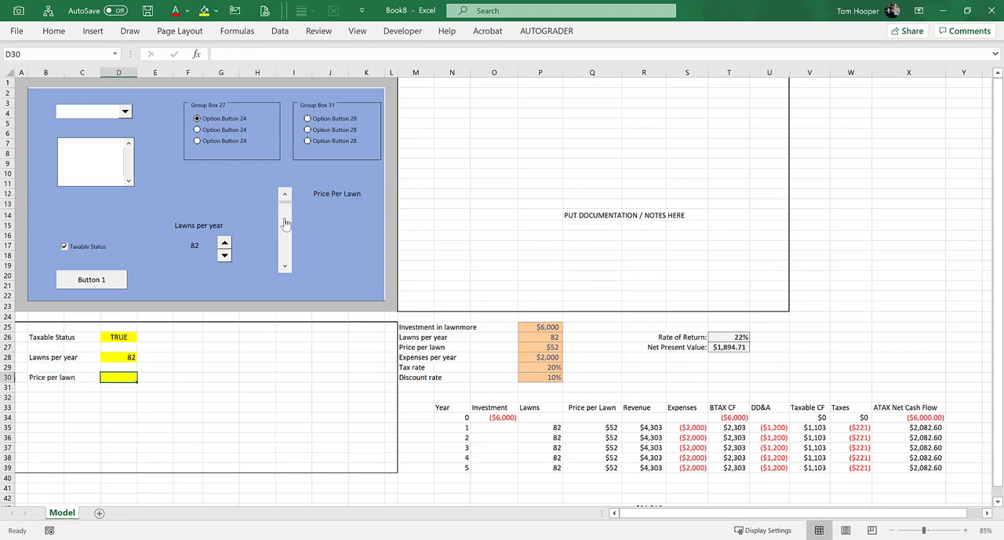
Link the Price Per Lawn scroll bar to yellow cell $D$30 via Format Control
left_click(285, 228)
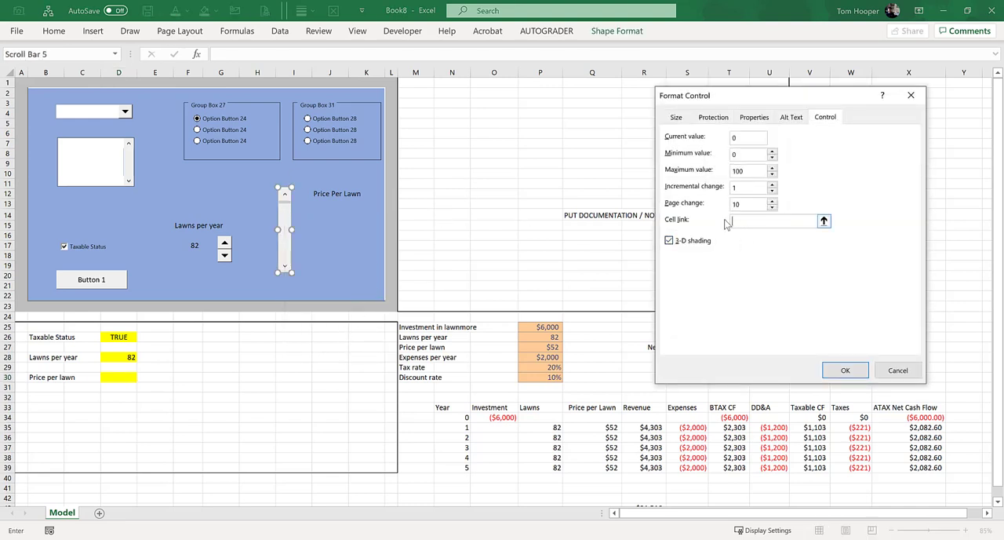
left_click(120, 376)
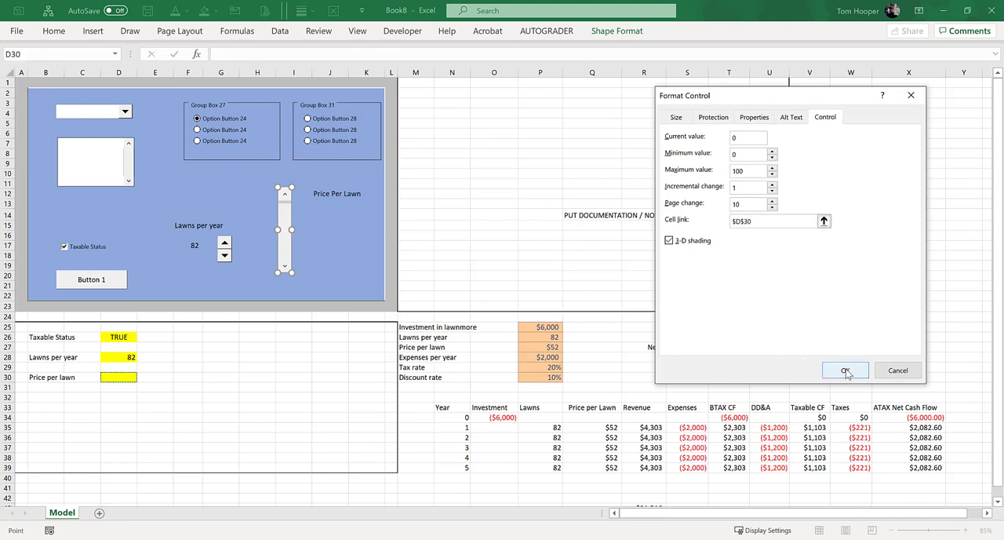
left_click(844, 370)
type("=")
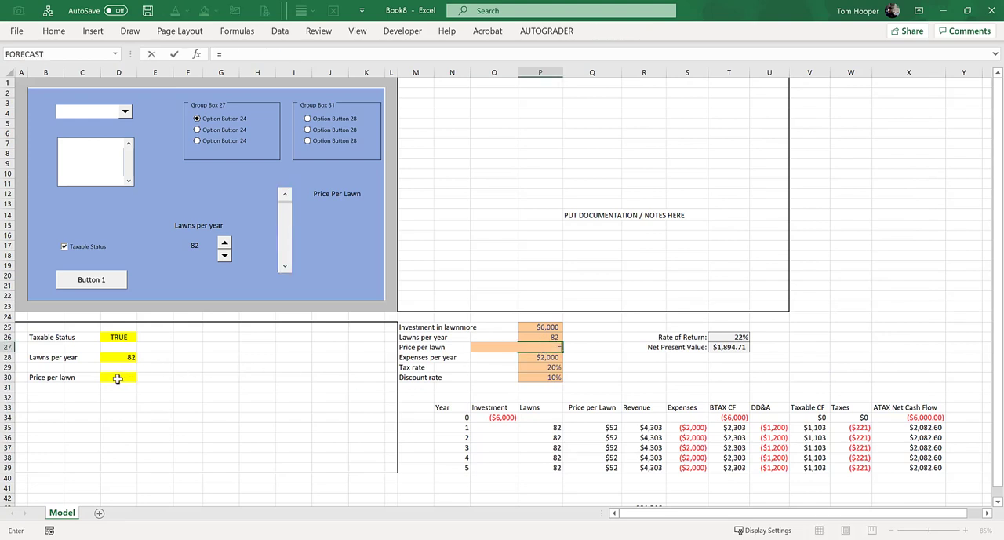
Make model price P27 and the cell under the label equal D30, then nudge the price to 4
key("Return")
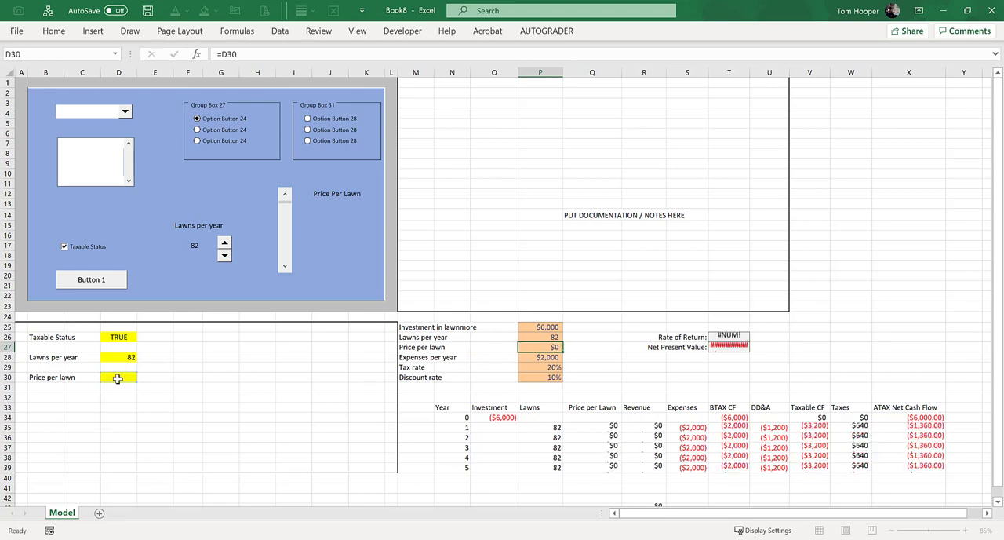
left_click(540, 356)
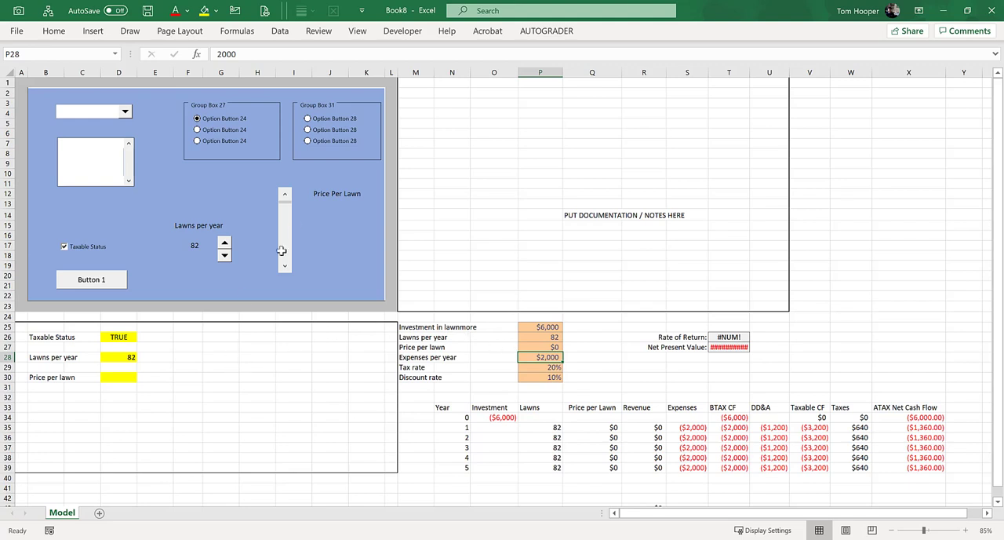
left_click(330, 214)
type("=")
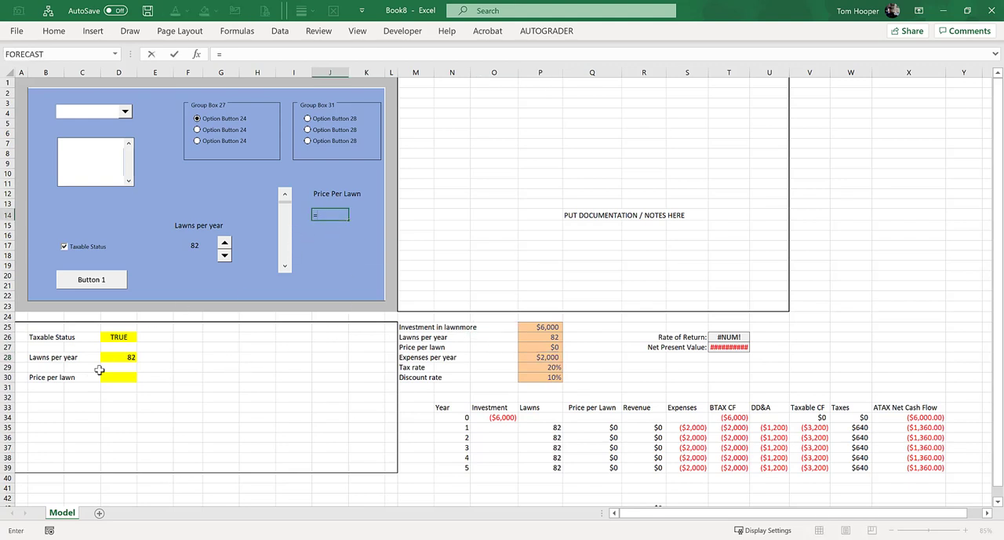
left_click(120, 376)
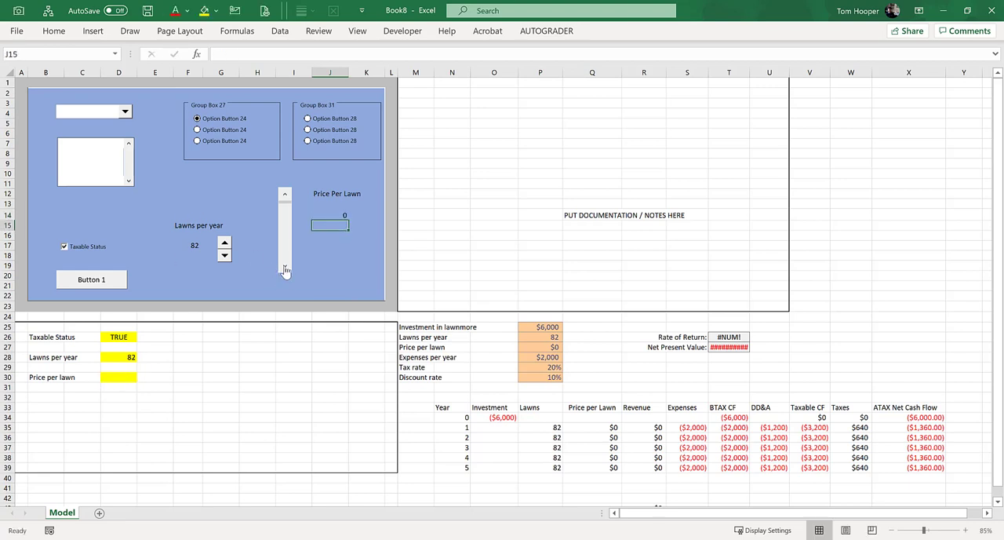
left_click(284, 194)
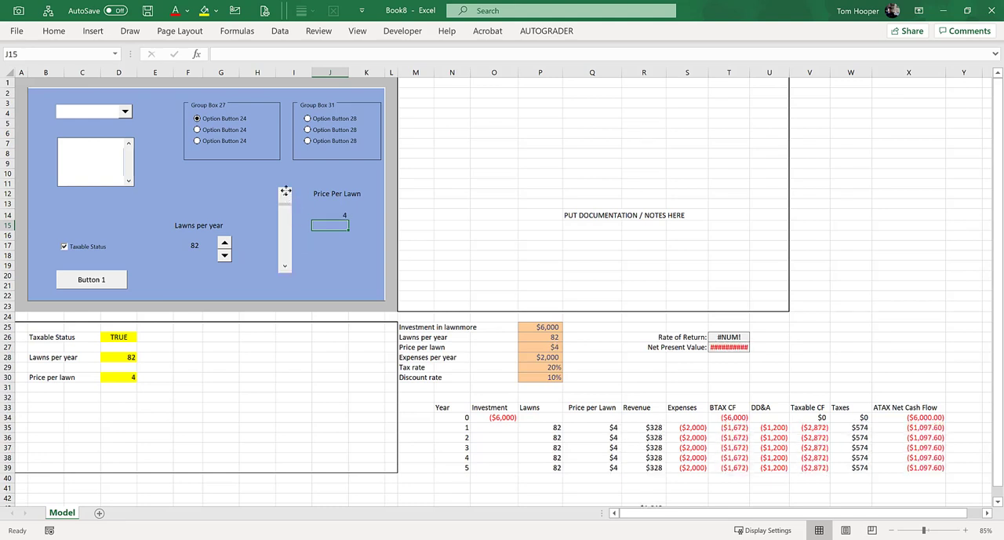
left_click(285, 227)
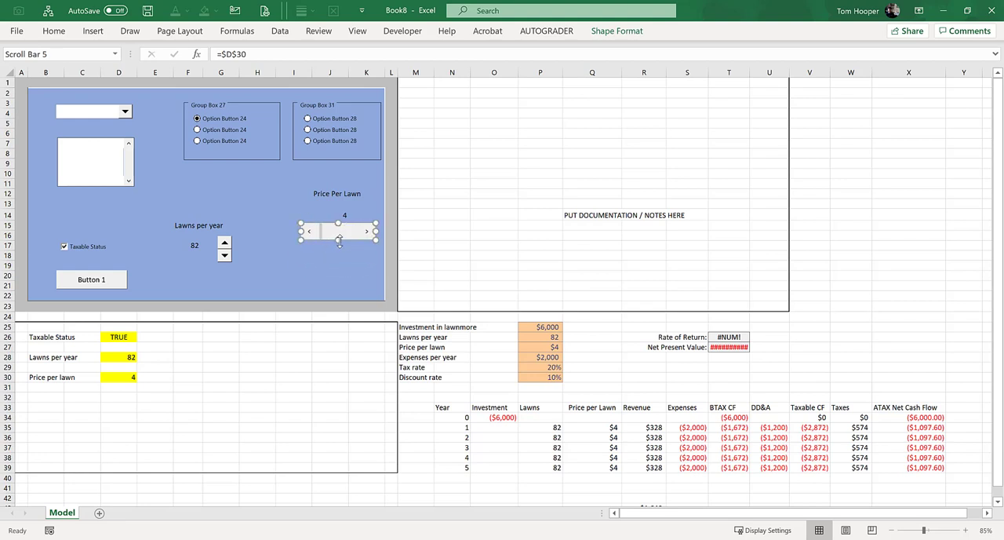
Step the Price Per Lawn scroll bar up through 6, 13, 17 and 19, glancing at its settings
left_click(330, 245)
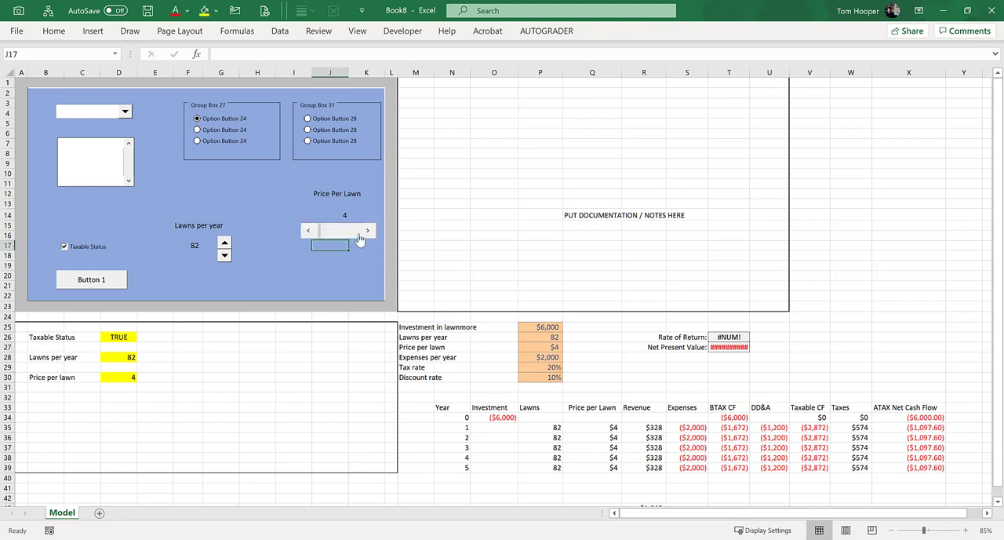
left_click(367, 229)
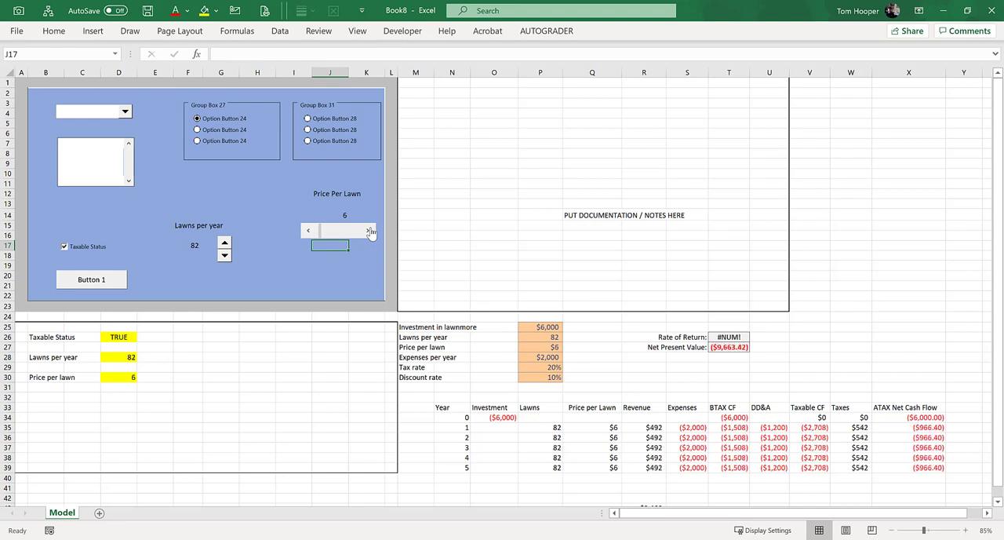
left_click(369, 231)
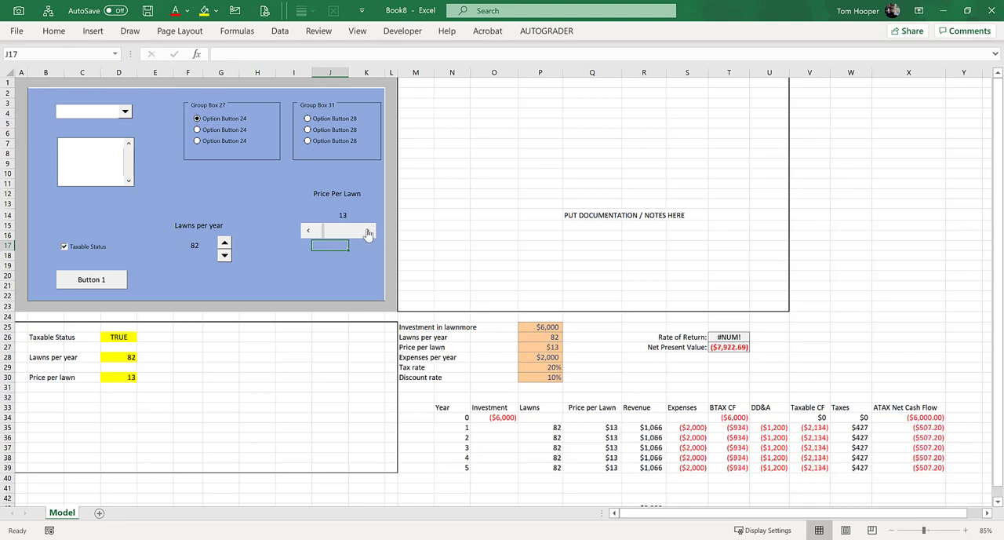
left_click(369, 229)
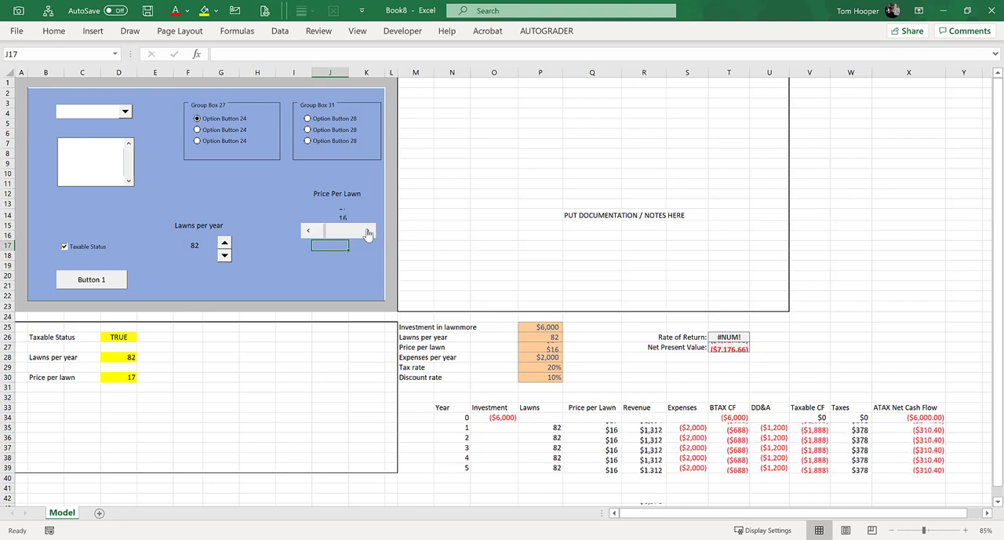
left_click(367, 229)
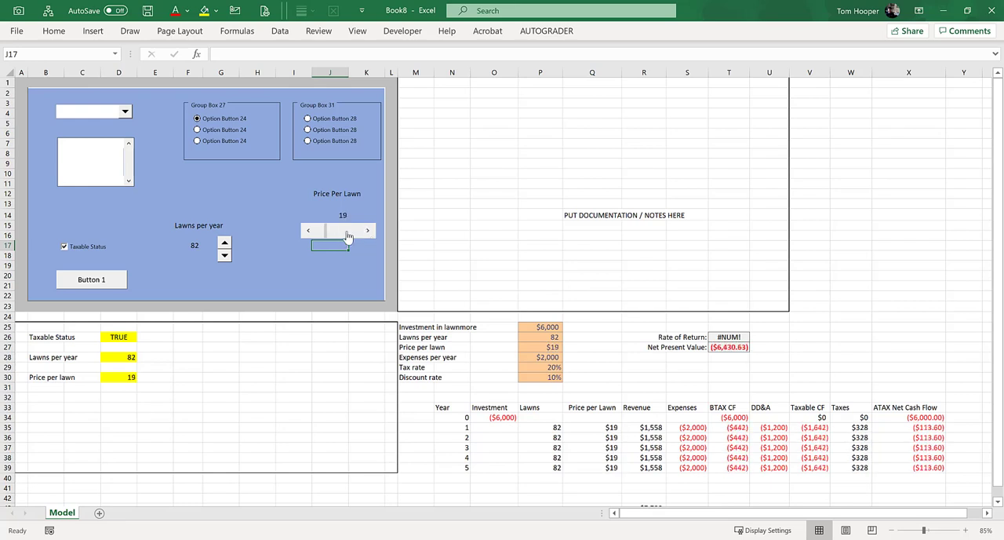
right_click(337, 229)
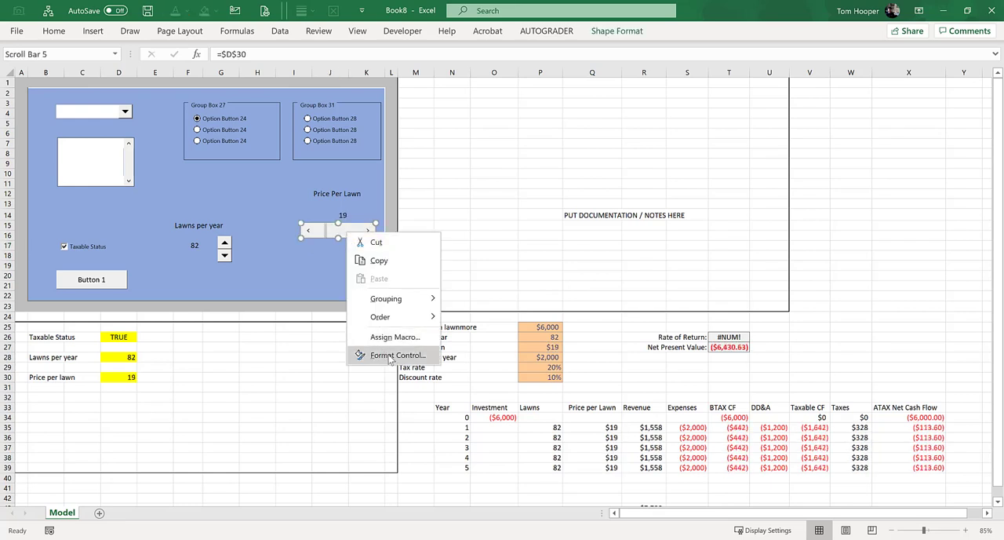
left_click(400, 355)
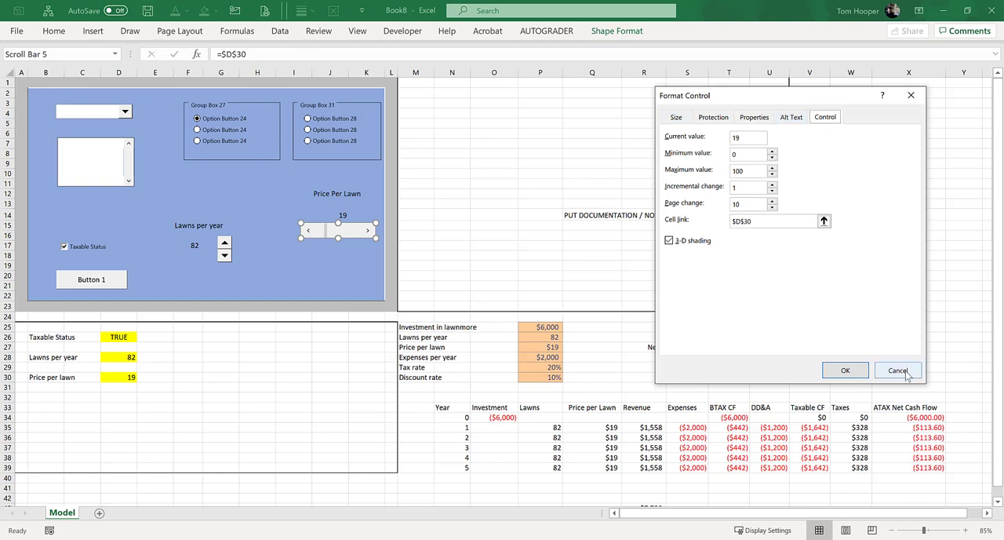
left_click(897, 370)
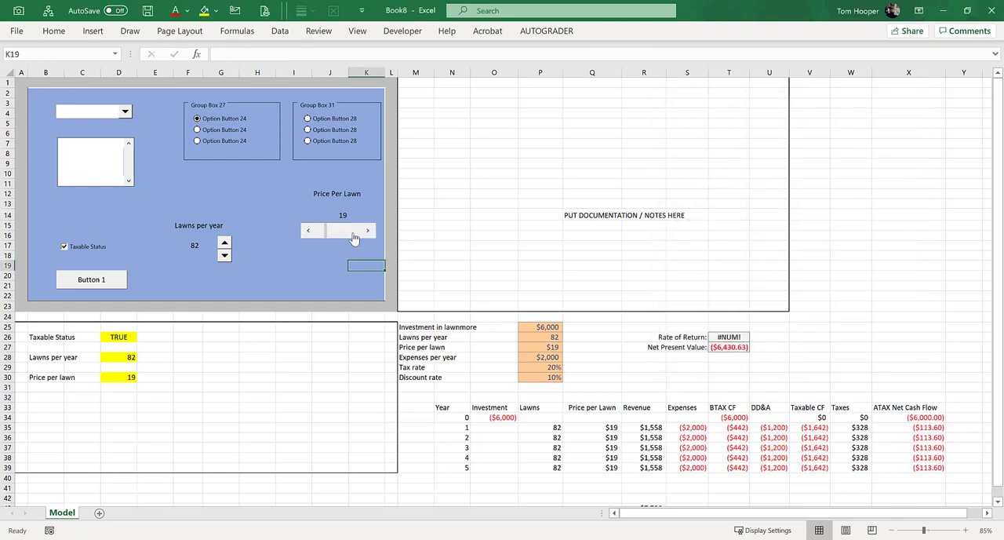
Push the price up to 50 for an NPV of $1,278.31, then back down to 4 where NPV errors
left_click(367, 229)
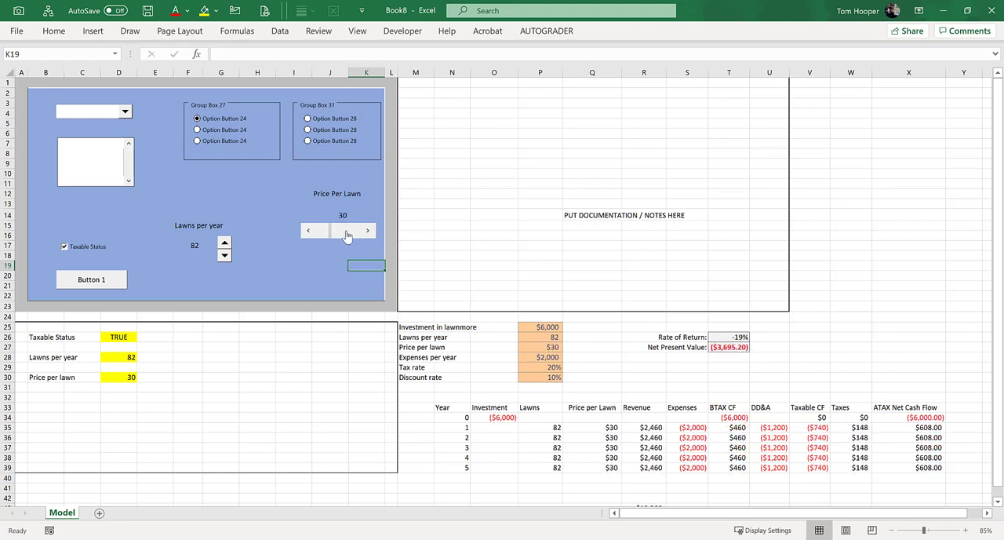
left_click(367, 229)
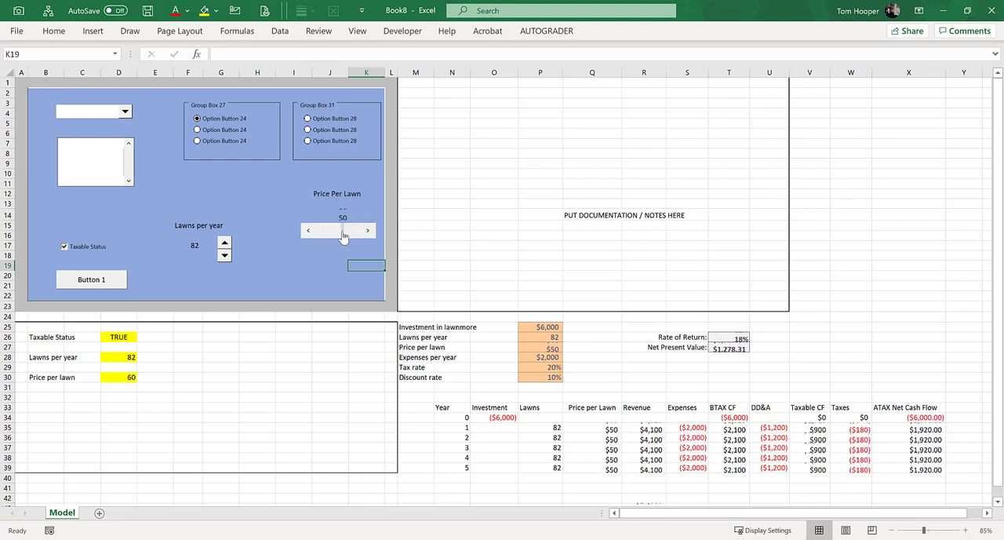
left_click(307, 230)
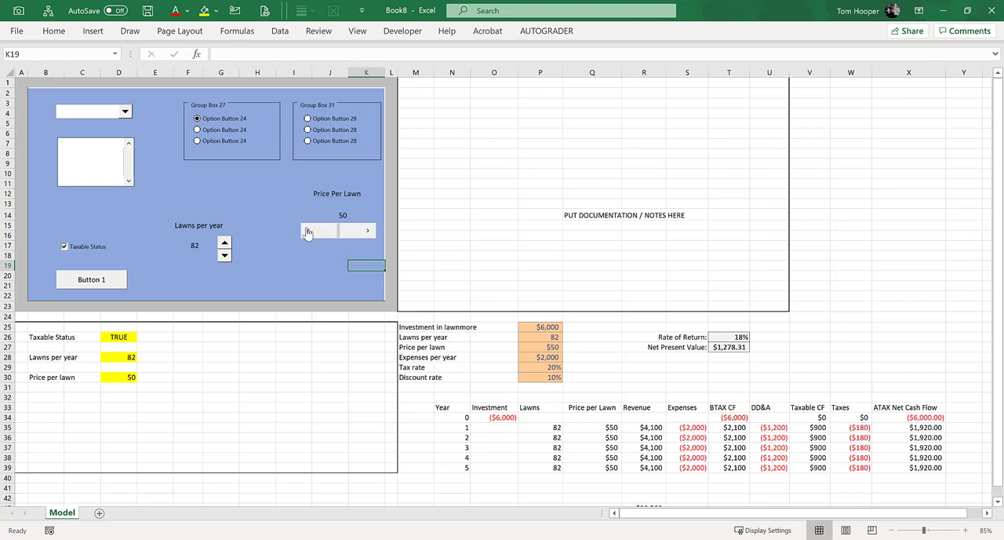
mouse_move(342, 232)
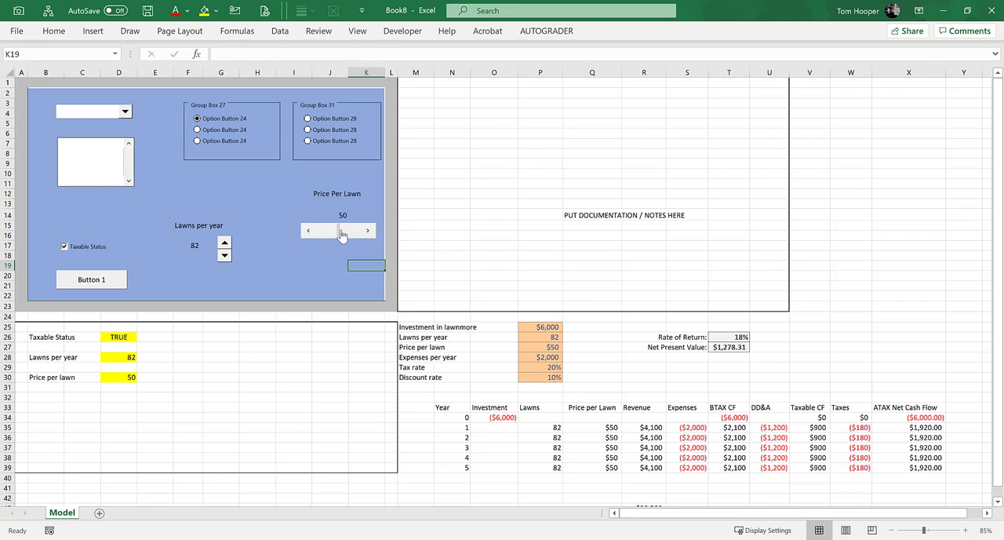
left_click(367, 229)
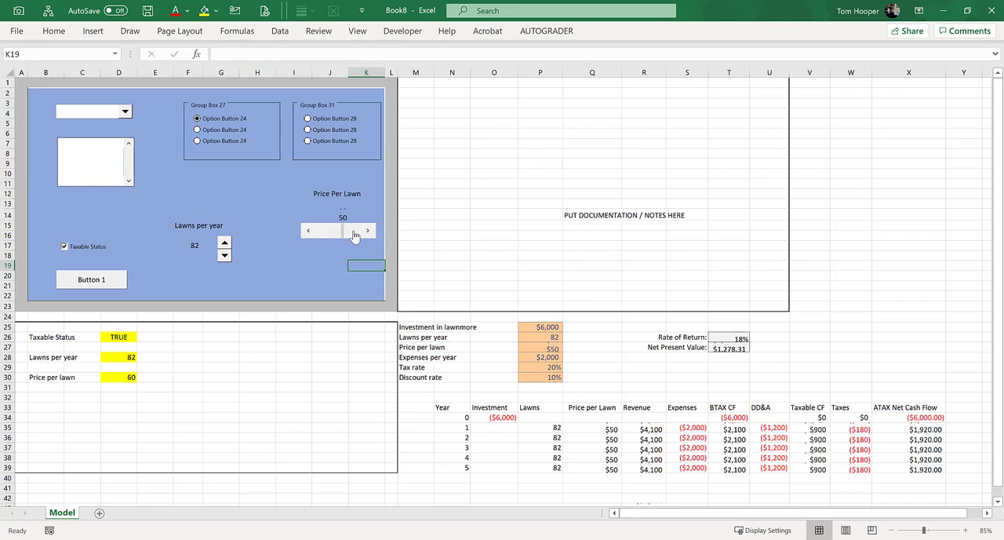
left_click(307, 230)
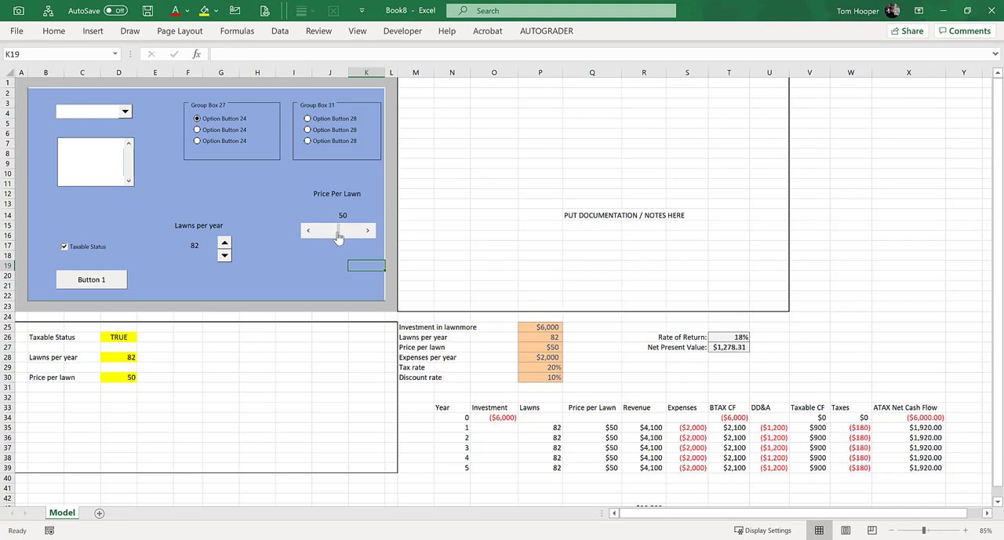
left_click(307, 229)
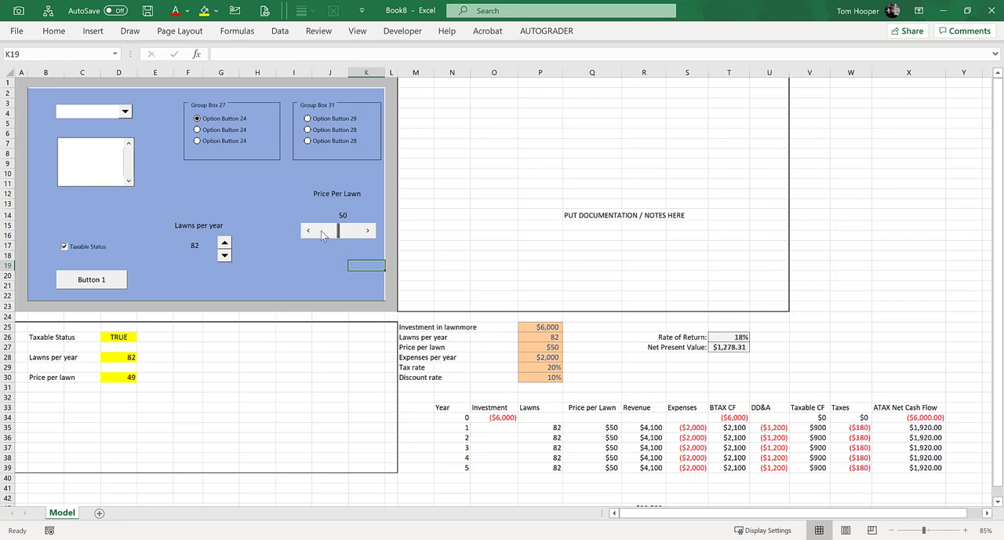
left_click(308, 229)
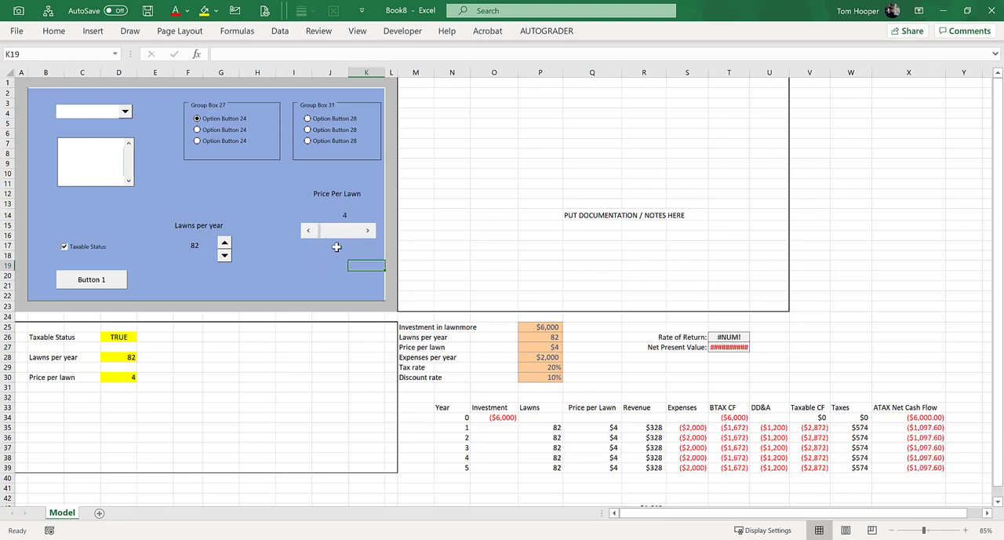
right_click(338, 229)
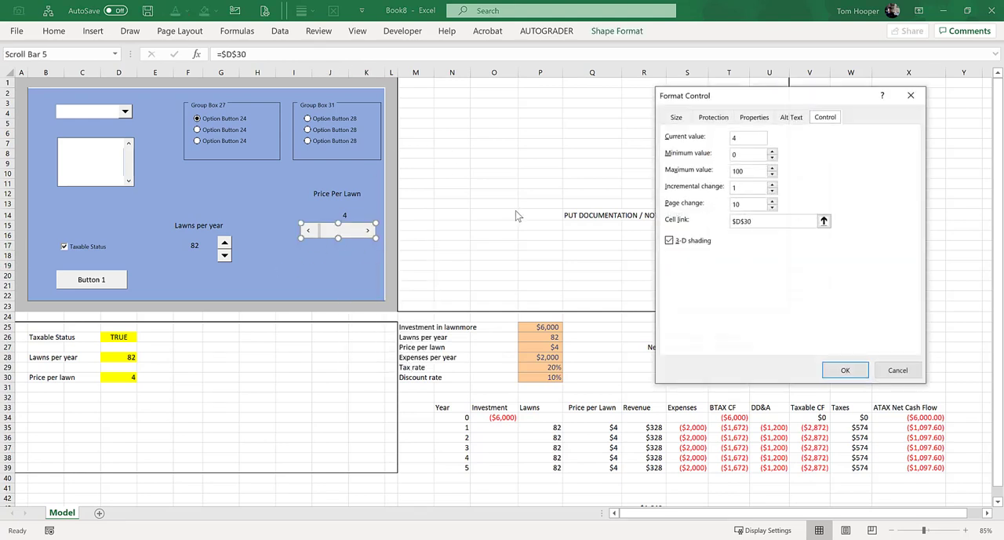
mouse_move(505, 138)
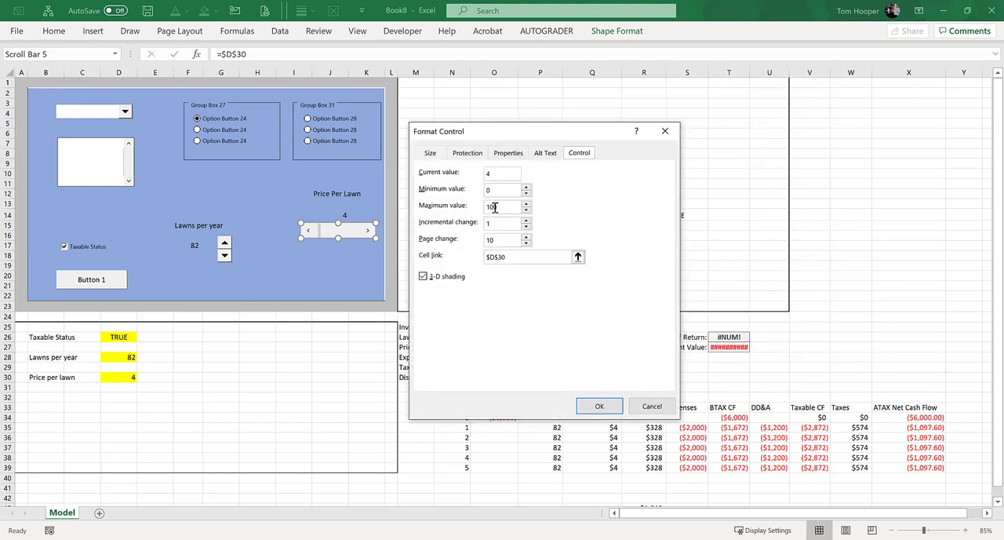
left_click(502, 207)
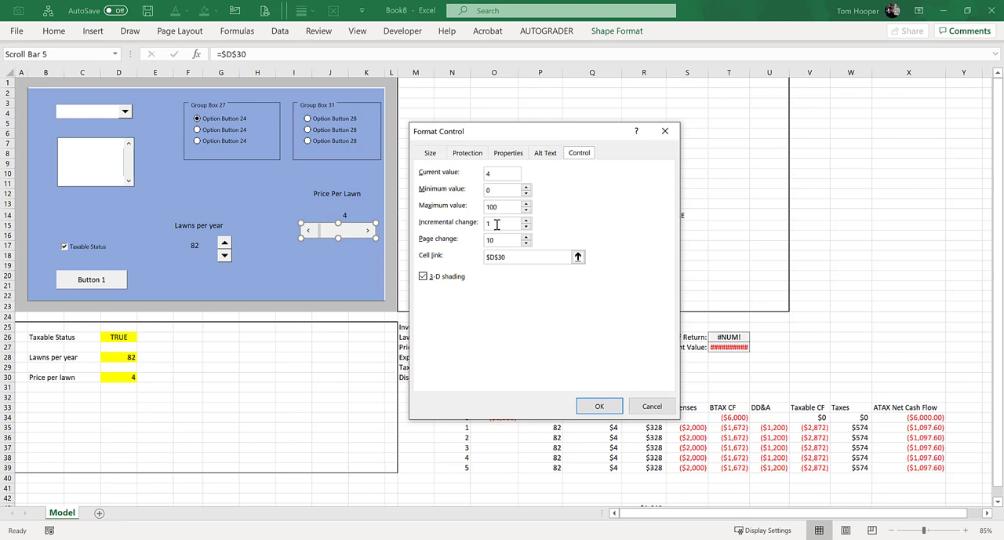
mouse_move(463, 257)
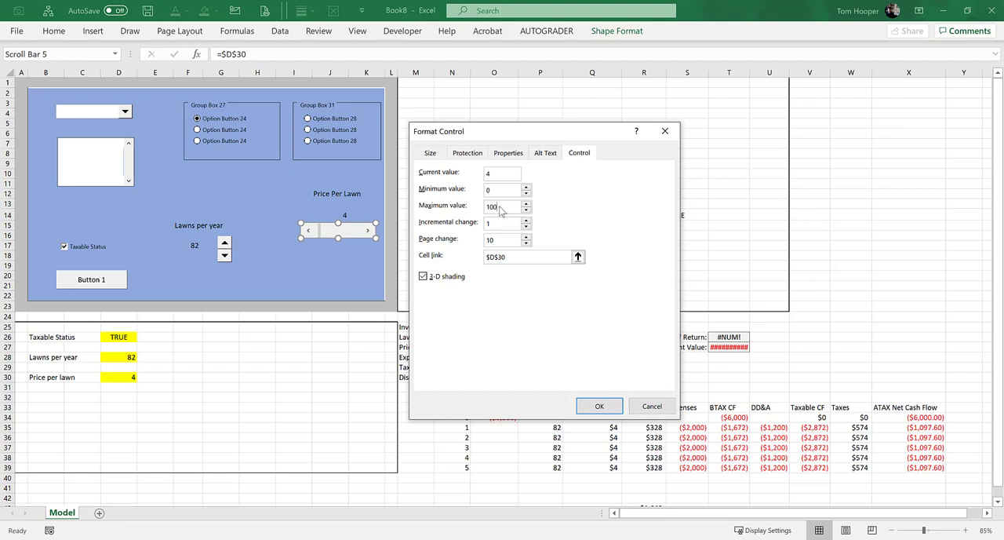
mouse_move(505, 221)
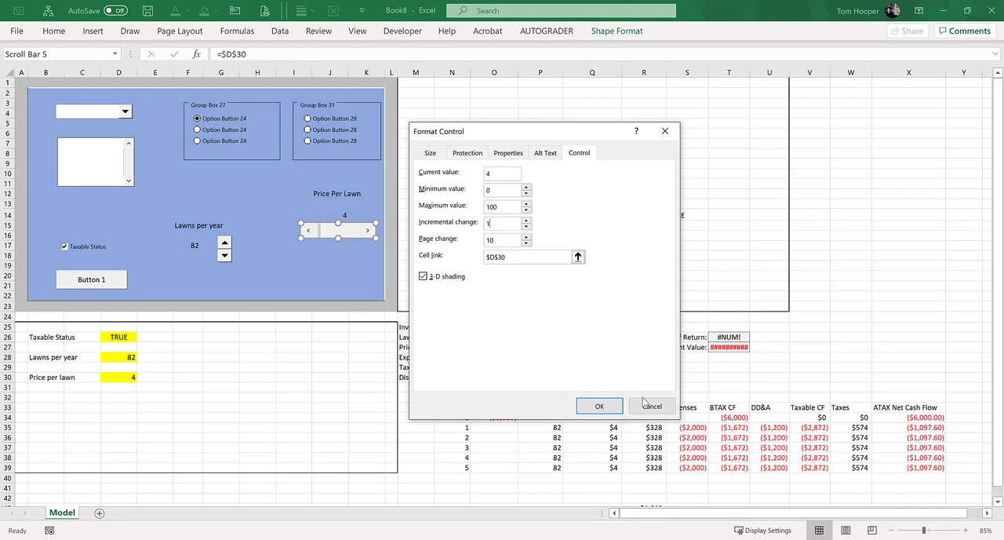
mouse_move(113, 395)
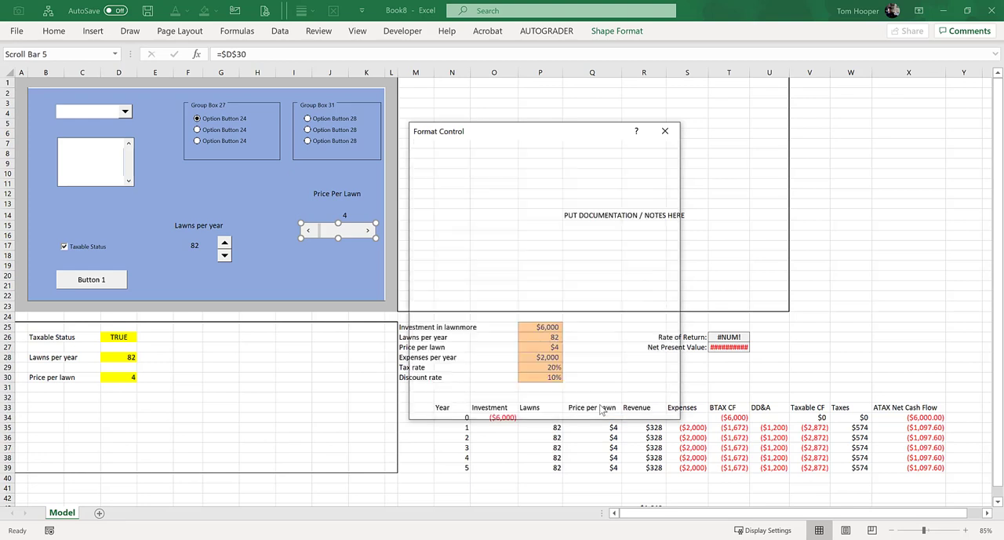
Add a Tax rate label on the dashboard and a Tax Rate label in C32
left_click(665, 132)
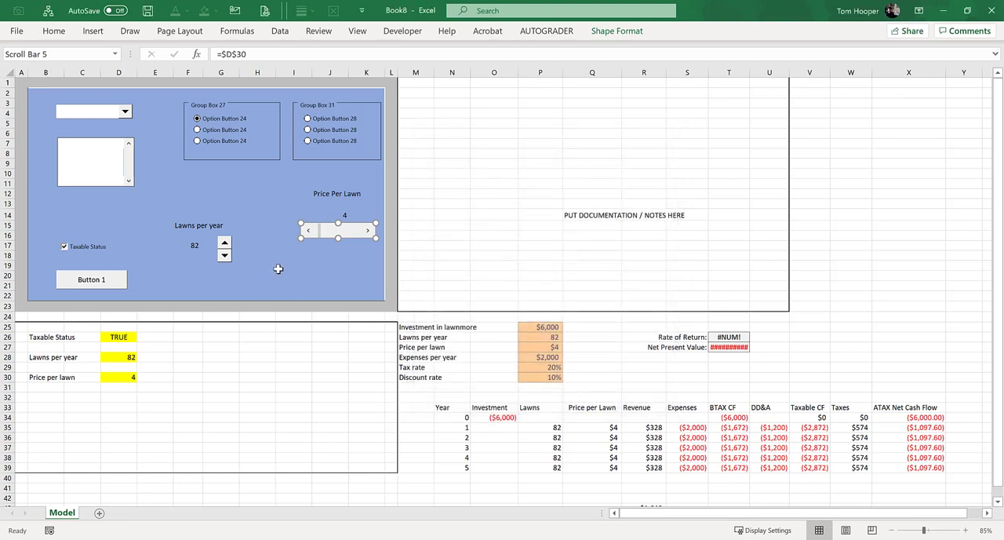
left_click(293, 274)
type("Tax rat")
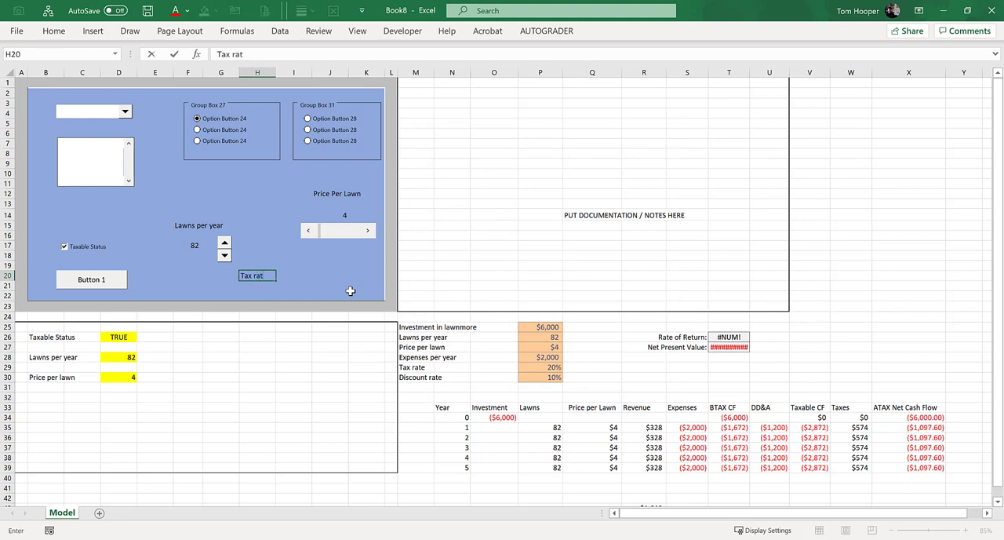
type("e")
left_click(58, 397)
type("Tax Rate")
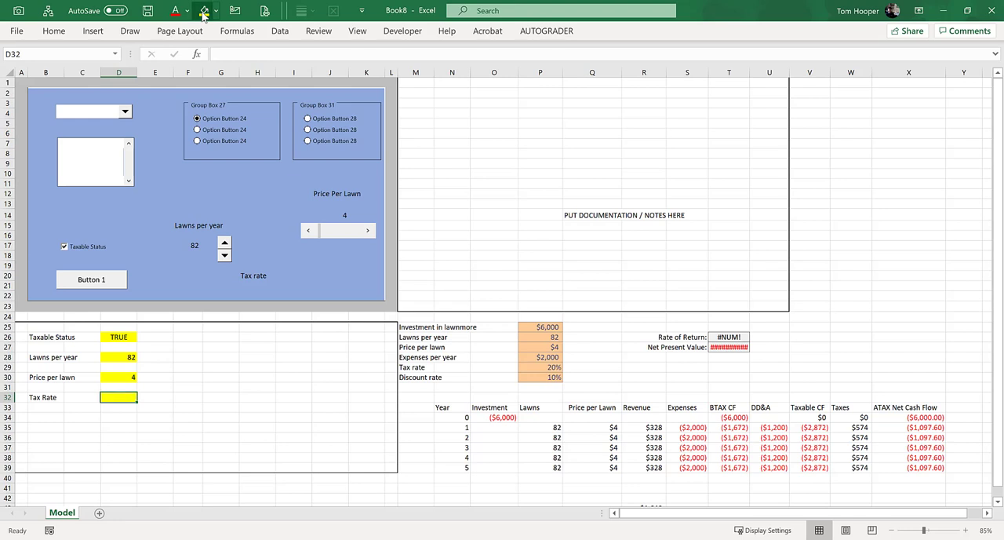
left_click(540, 367)
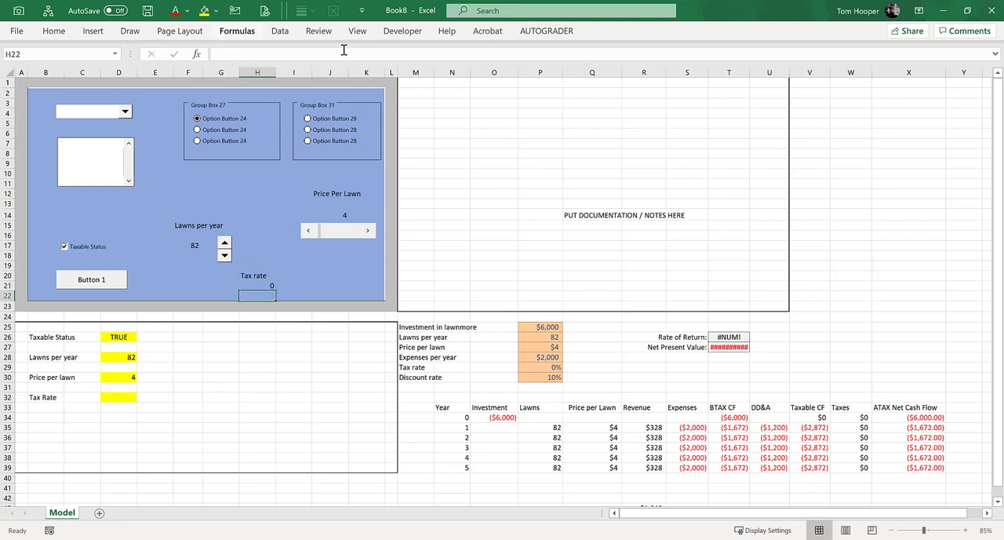
Insert a spinner beside the Tax rate label and link it to yellow cell $D$32
left_click(402, 31)
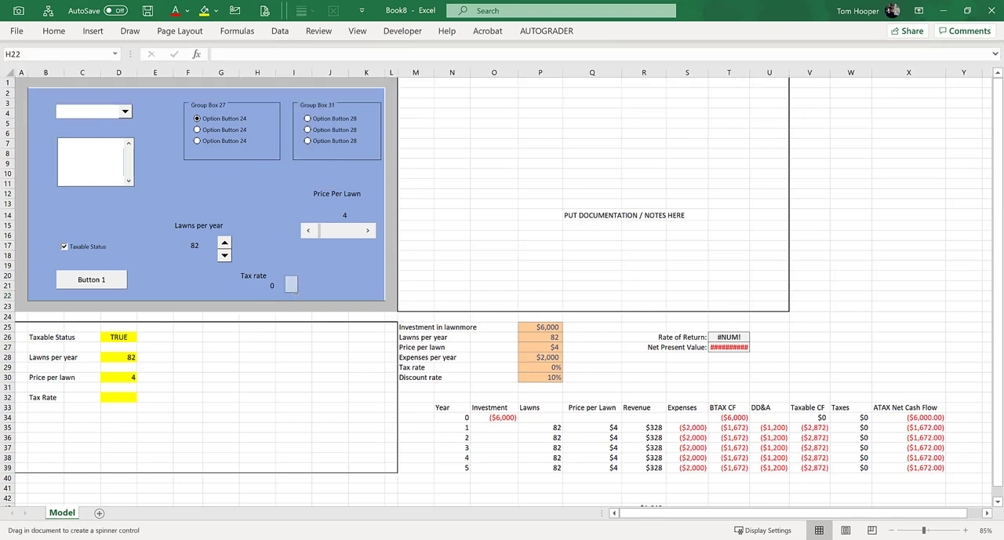
left_click(292, 285)
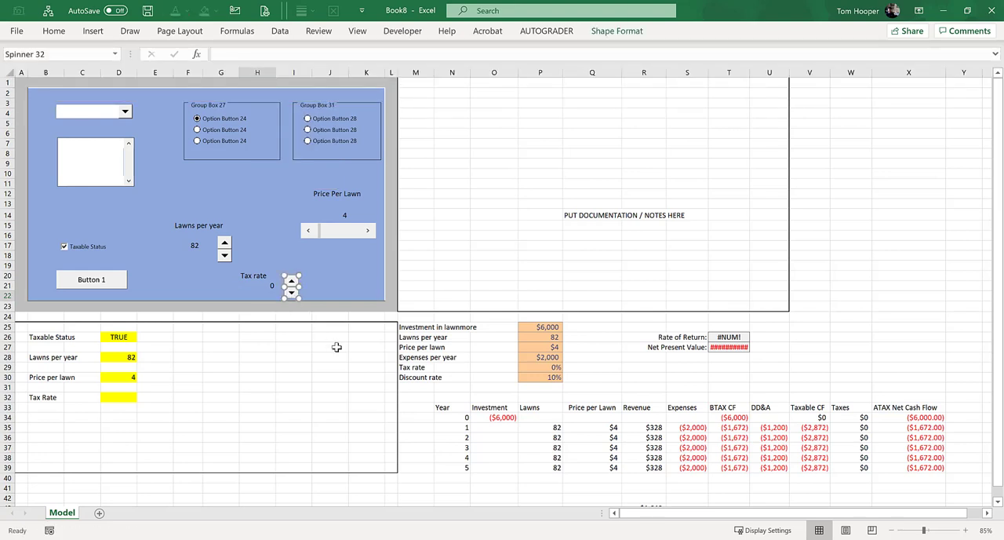
left_click(330, 347)
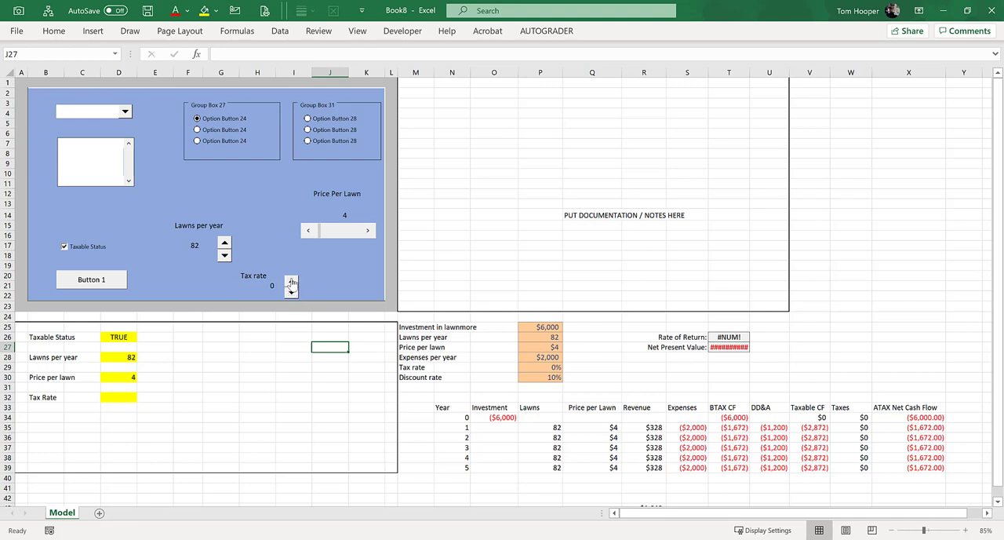
right_click(289, 285)
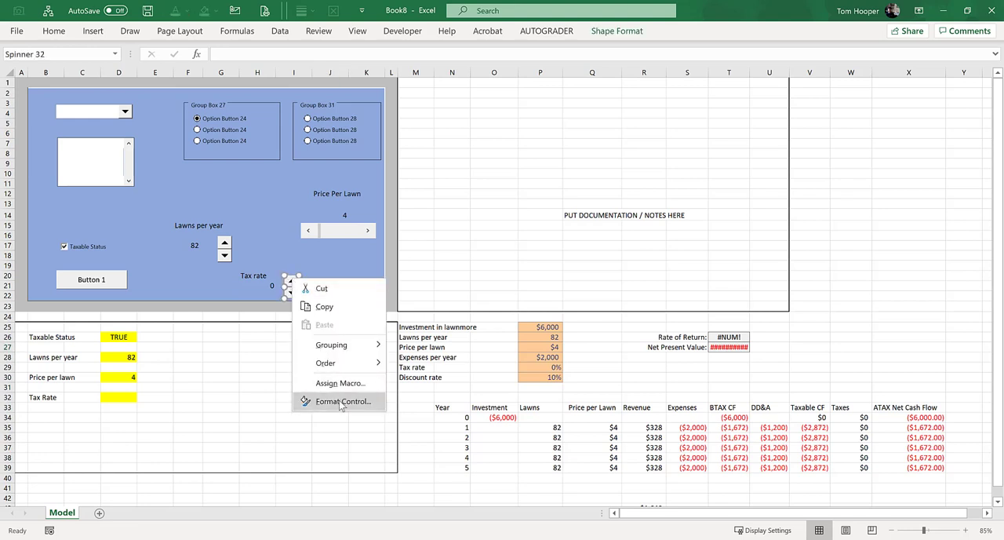
left_click(339, 401)
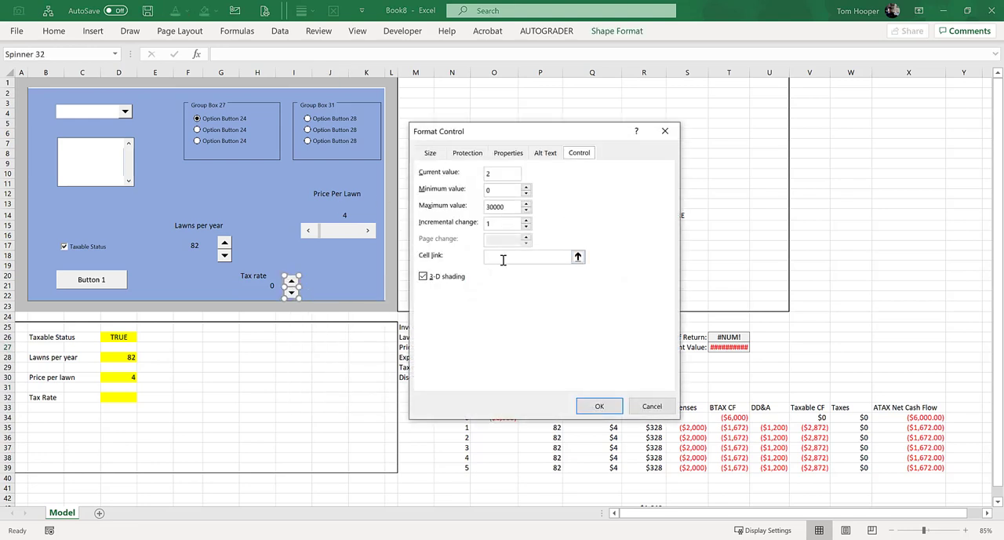
left_click(120, 397)
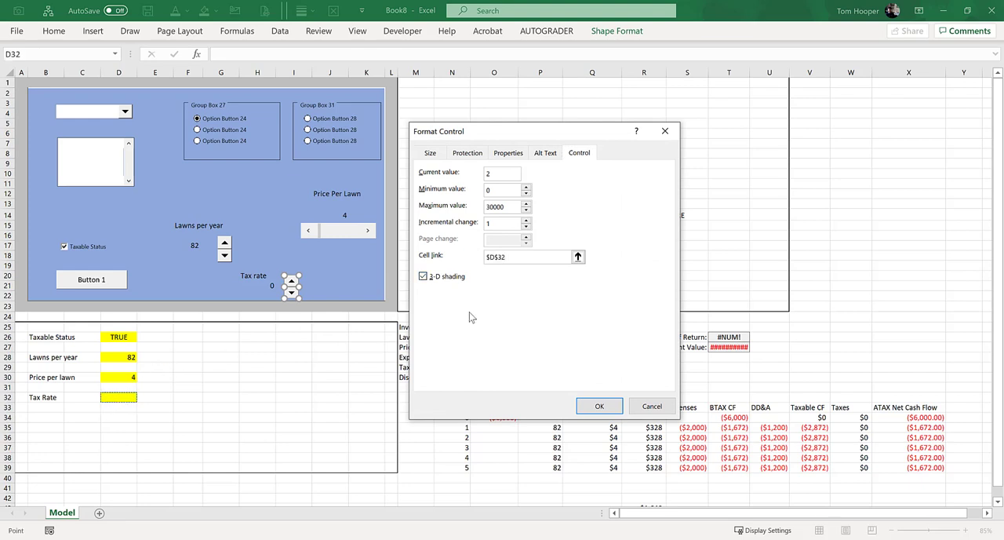
left_click(599, 404)
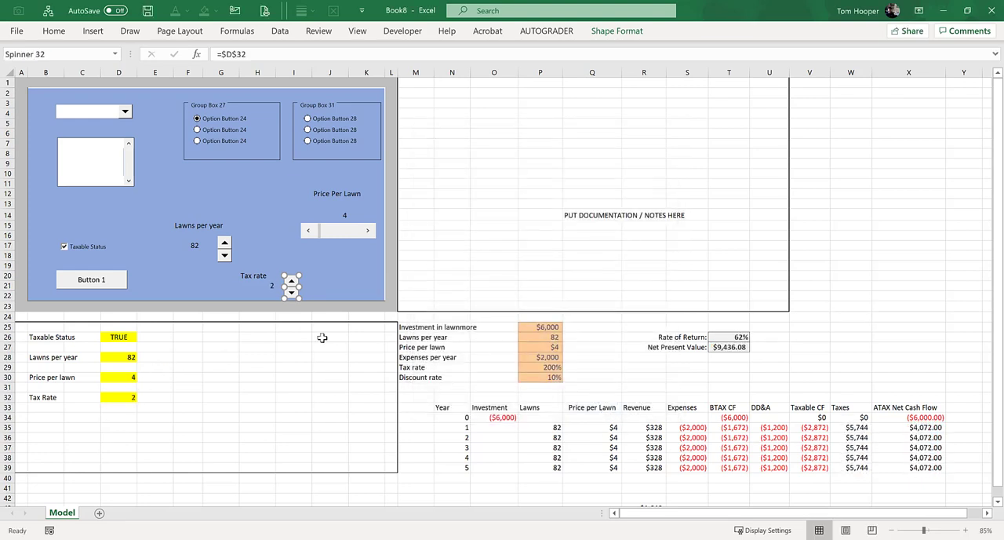
Click the spinner up to 7, making the model's tax rate 700%
left_click(292, 280)
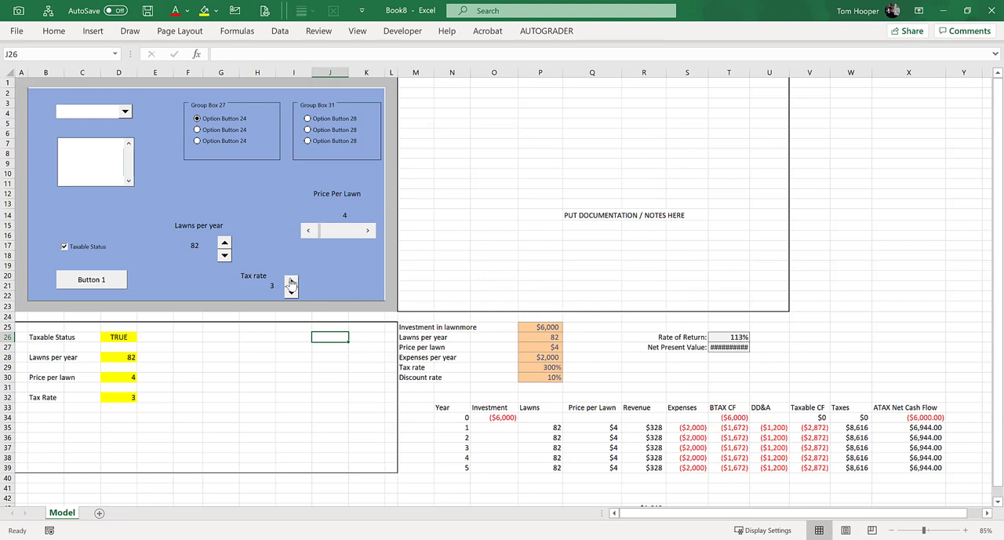
left_click(292, 283)
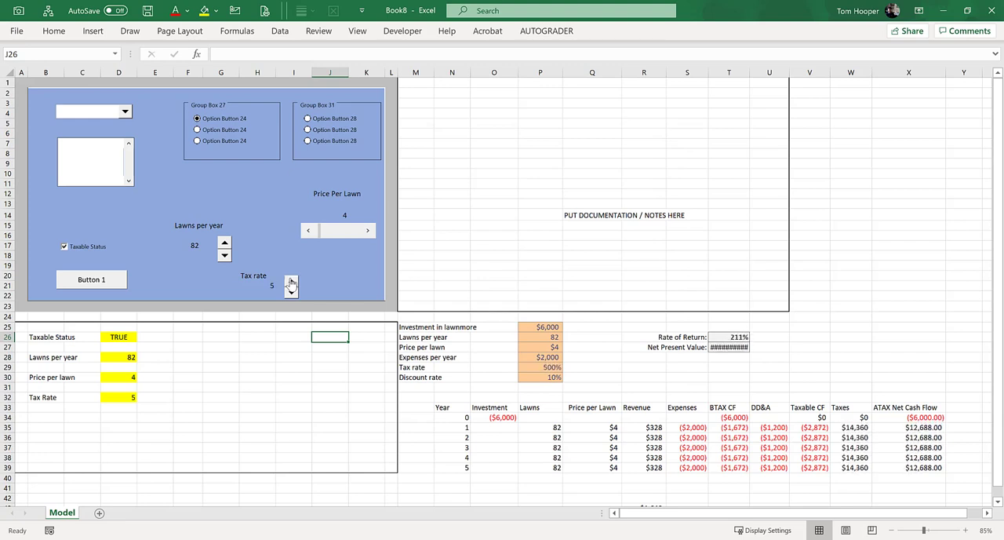
left_click(290, 280)
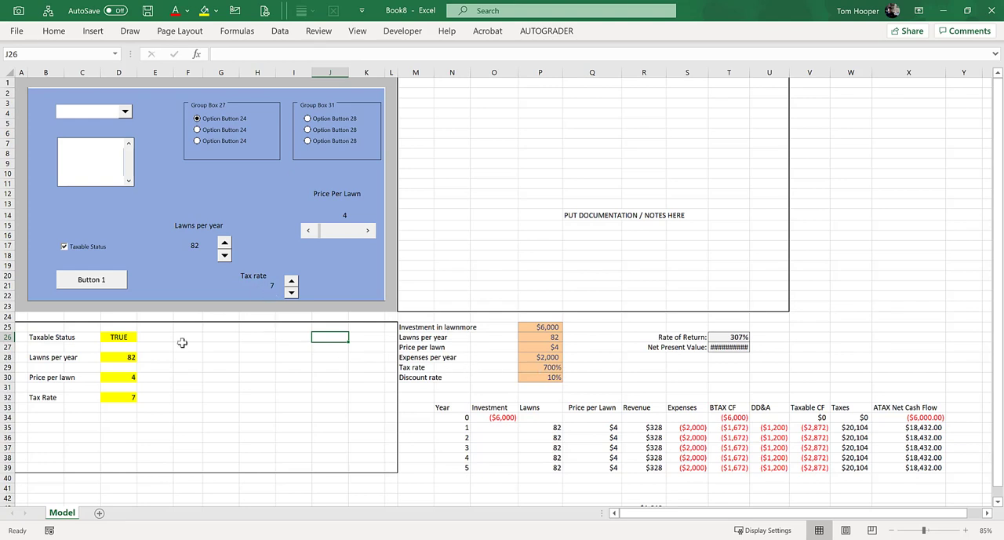
Check D32 feeds the tax rate, then give the spinner minimum 10 and maximum 50
left_click(119, 396)
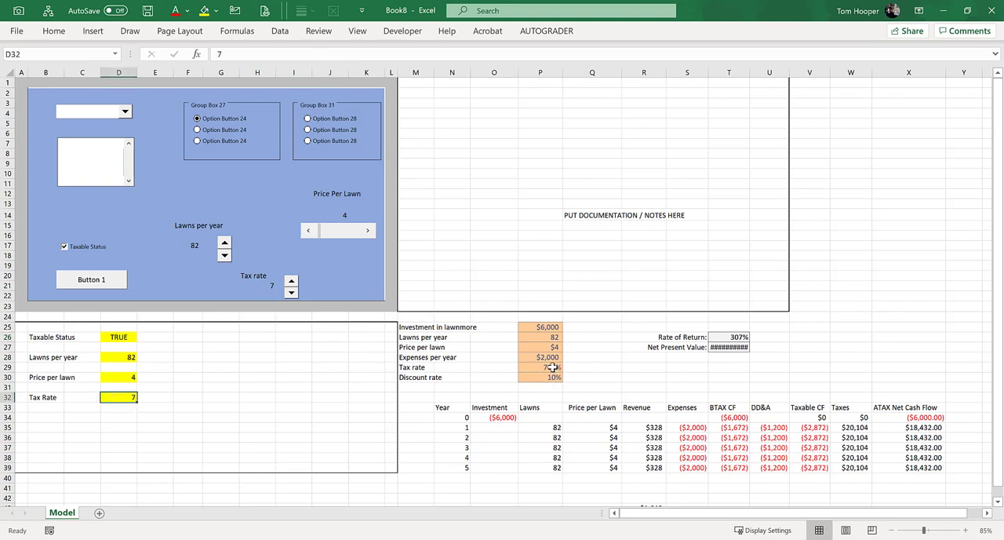
left_click(292, 279)
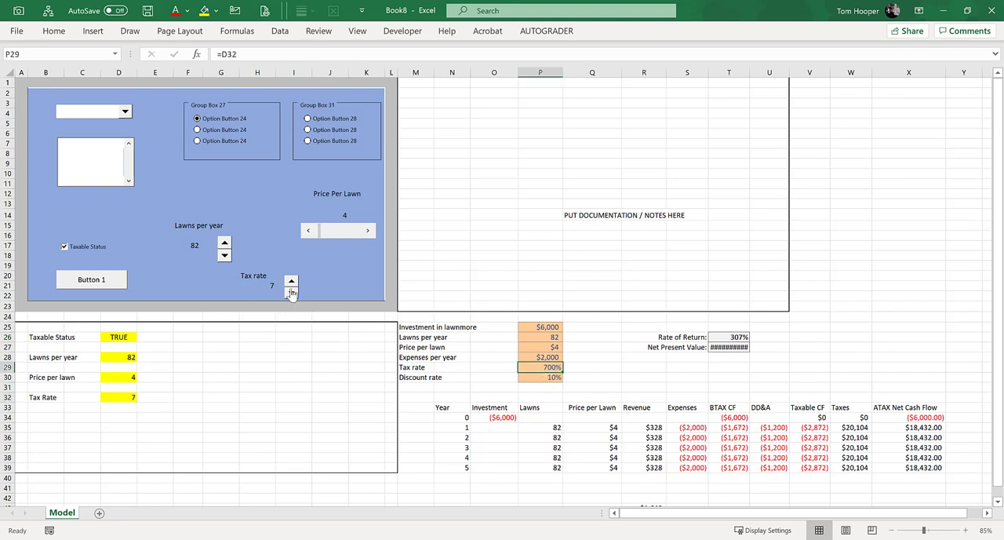
left_click(291, 287)
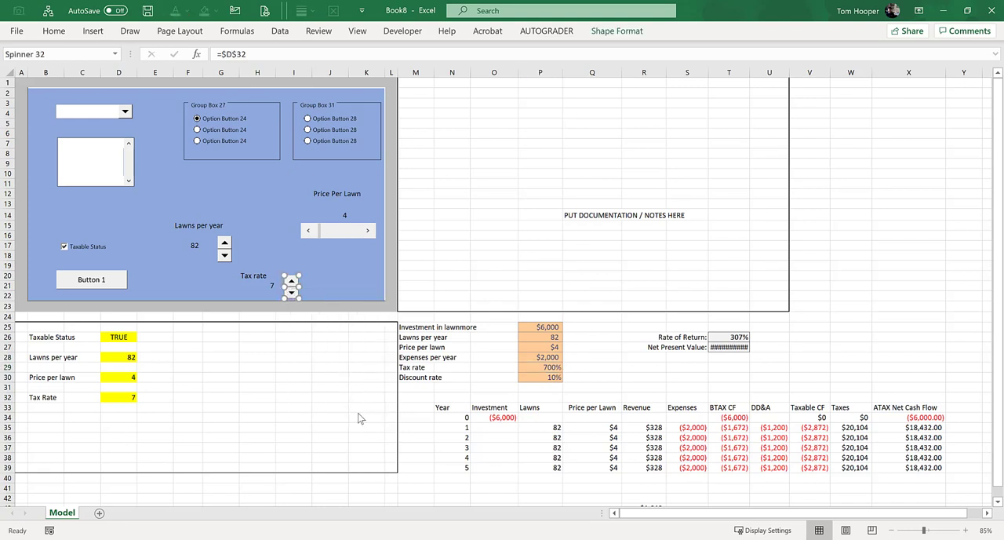
double_click(291, 284)
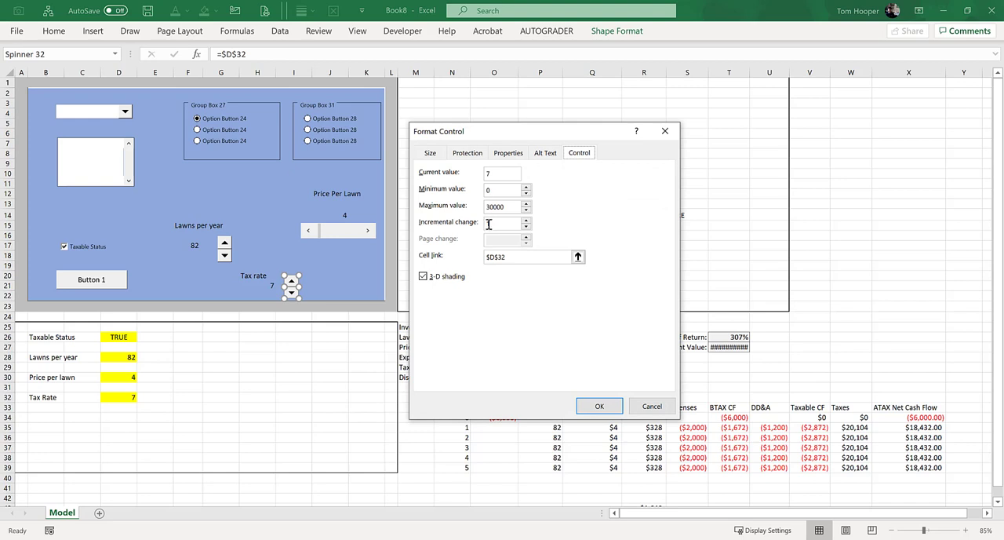
type("0h")
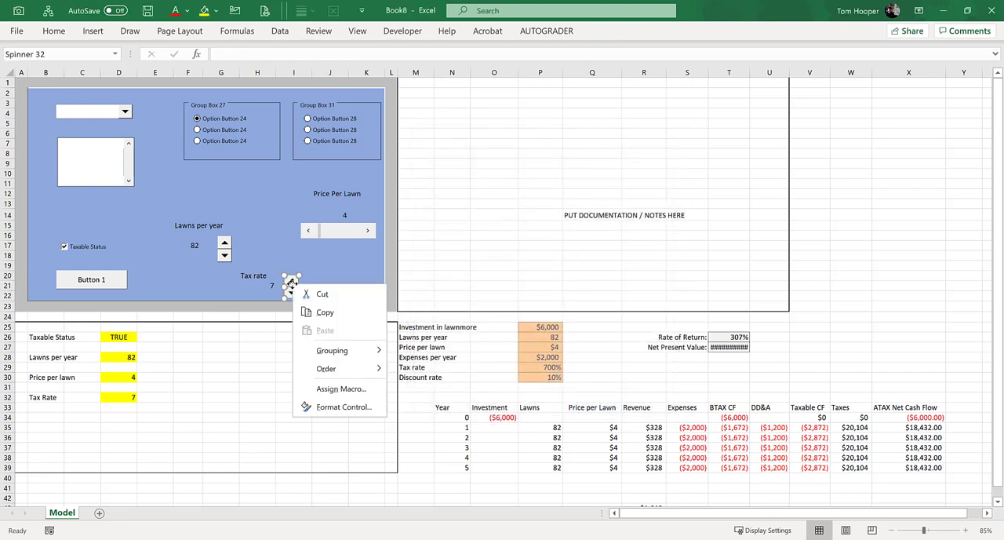
left_click(343, 407)
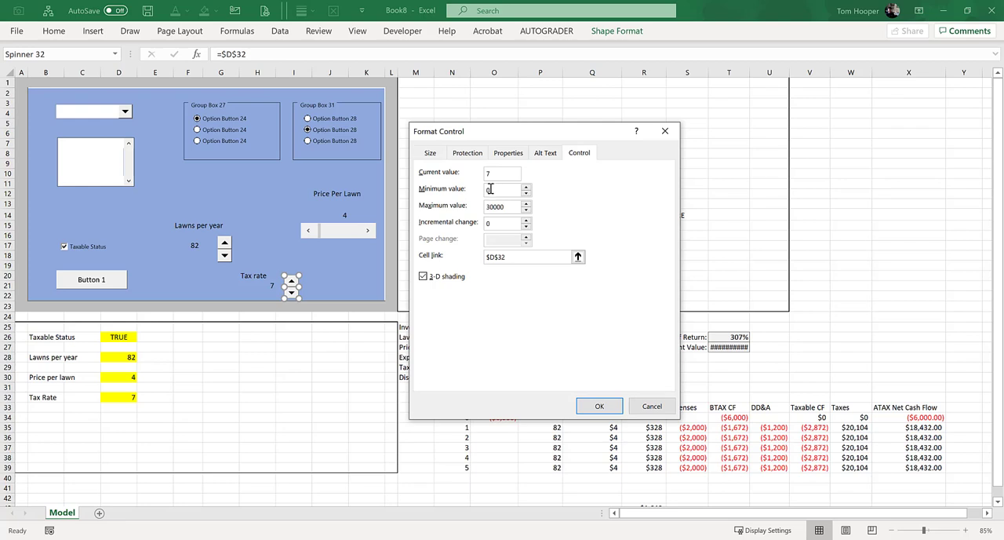
left_click(502, 223)
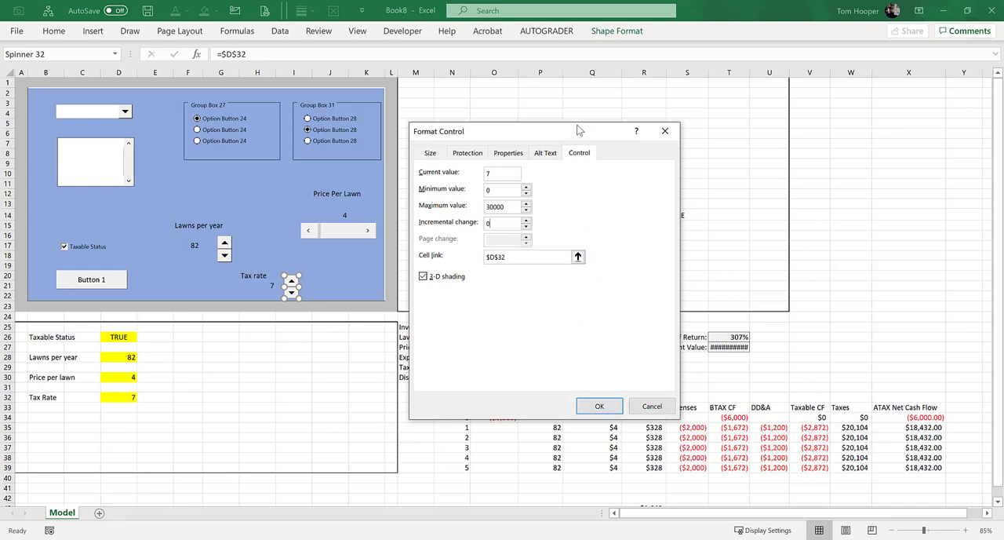
left_click_drag(546, 132, 754, 119)
type("1")
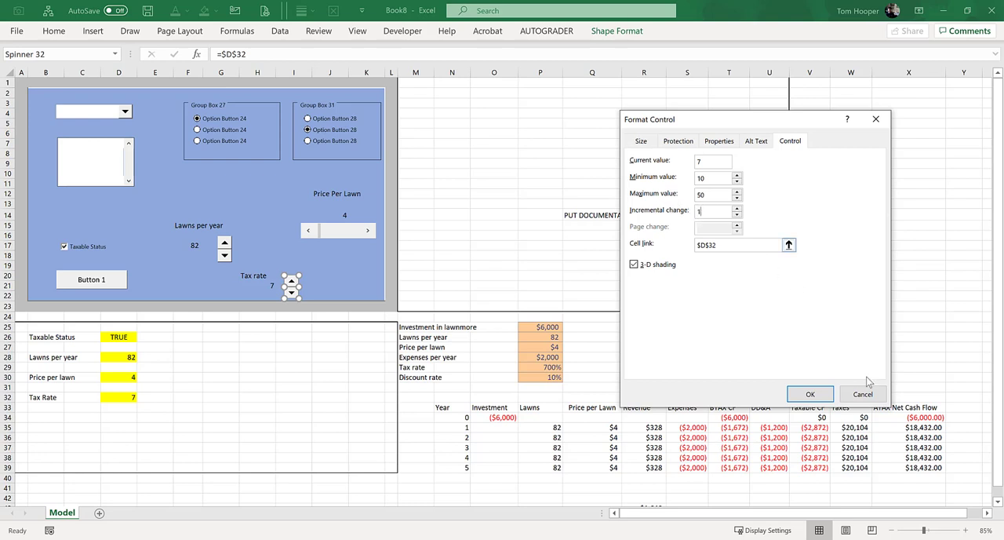
Nudge the spinner up and make the cell under the Tax rate label show =D32/100
left_click(809, 392)
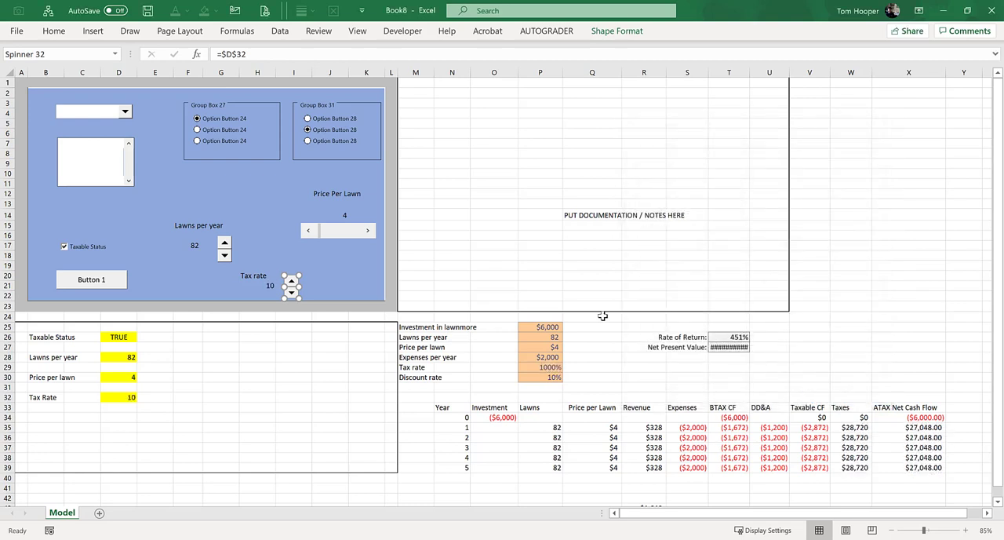
left_click(119, 397)
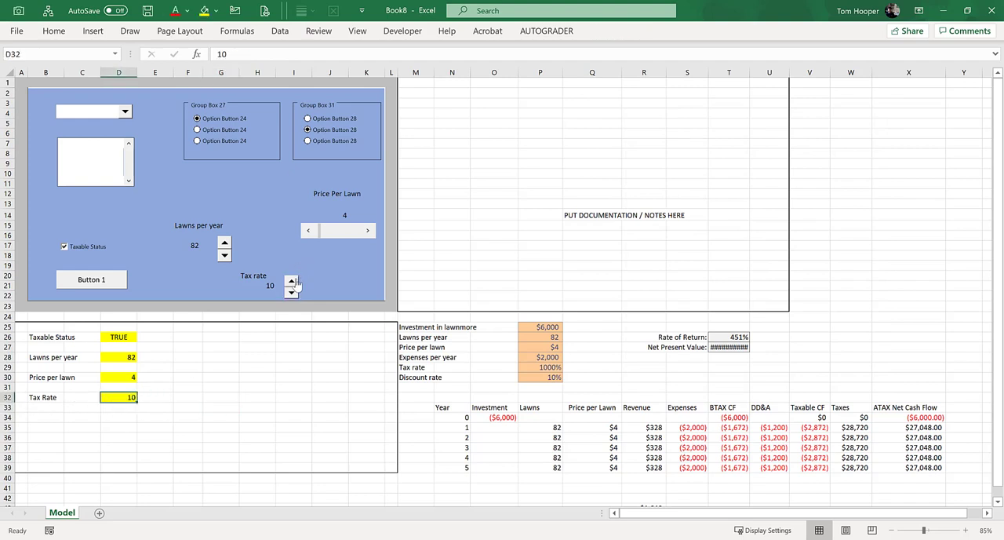
left_click(292, 281)
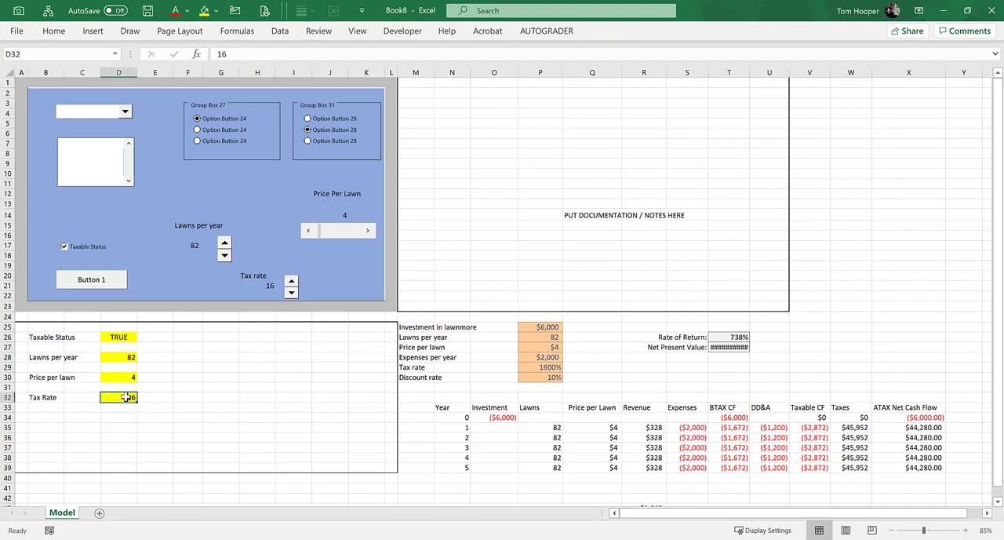
left_click(259, 285)
type("=D32")
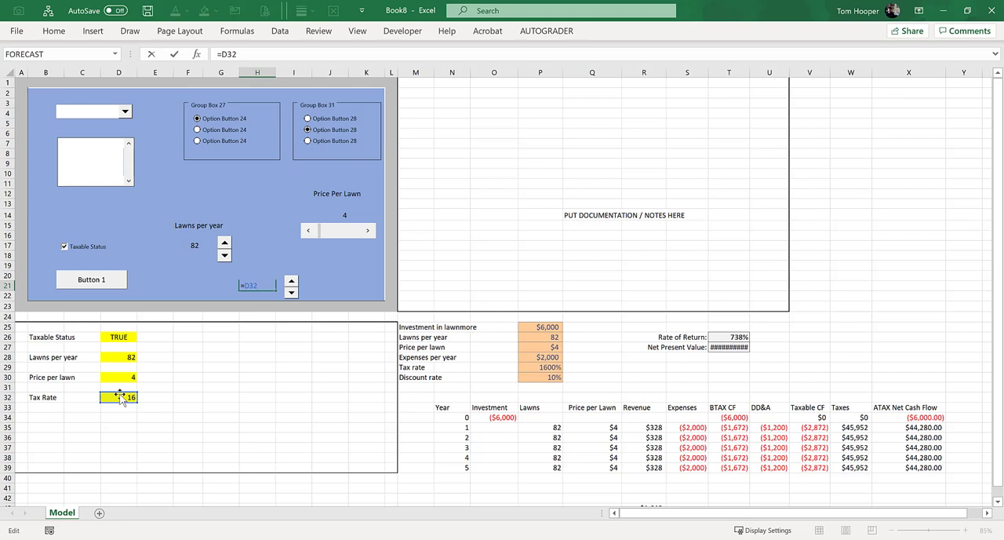
key("Return")
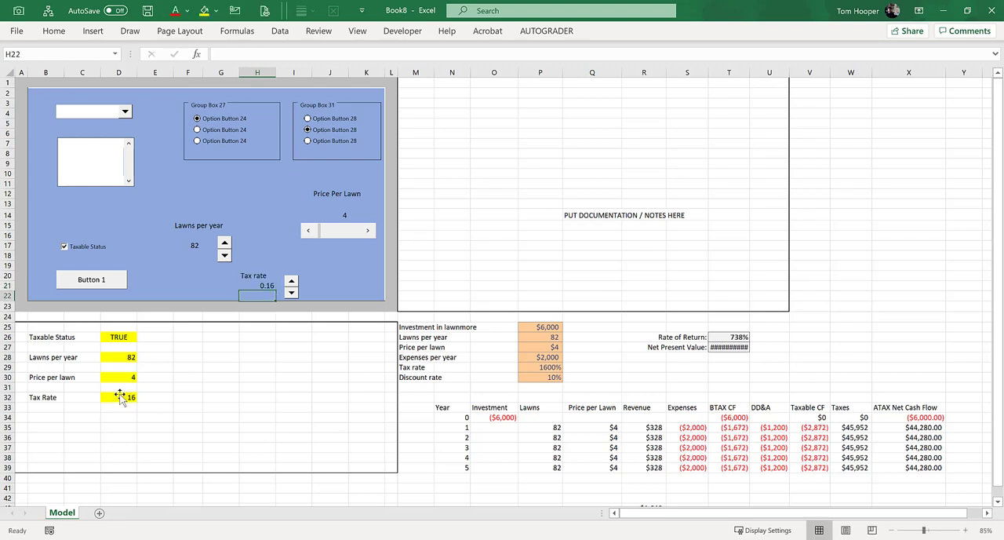
Set the model's Tax rate P29 to =D32/100 and spin it up to 28%, giving NPV -$5,289.80
left_click(257, 285)
type("=D32")
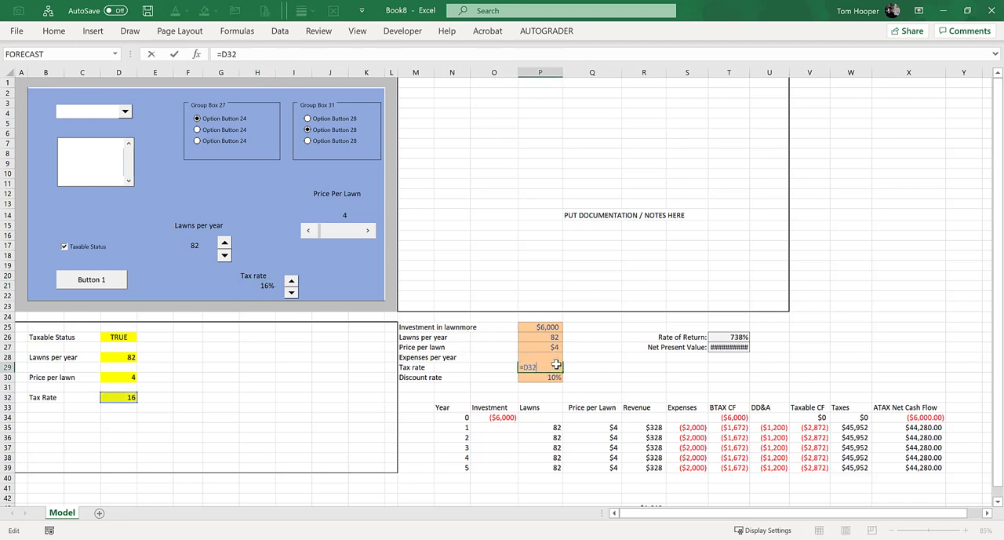
type("/100")
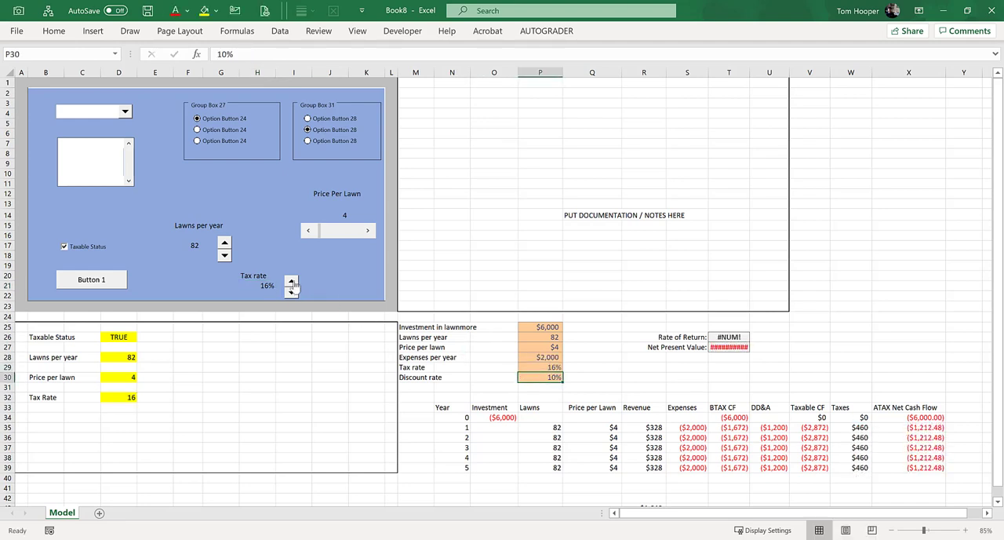
left_click(292, 281)
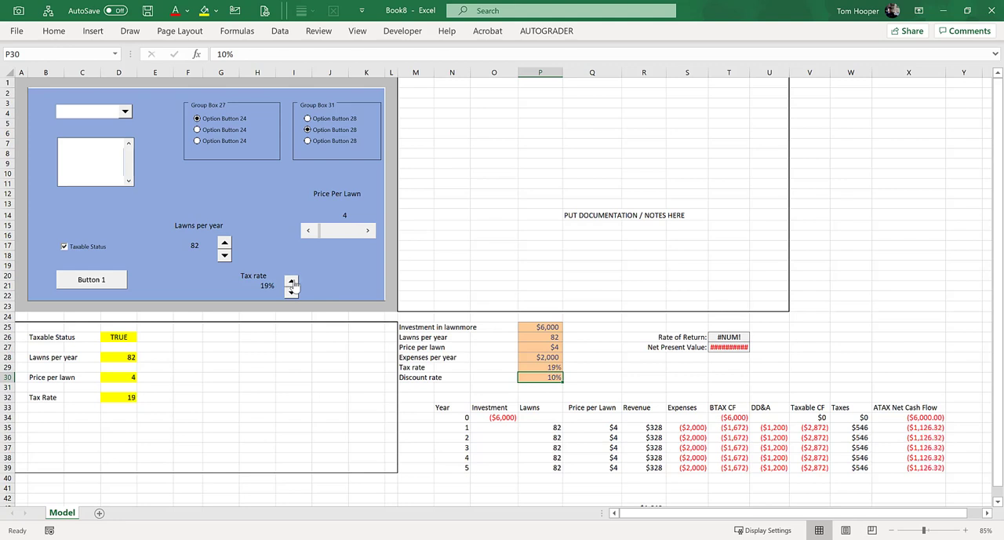
left_click(292, 279)
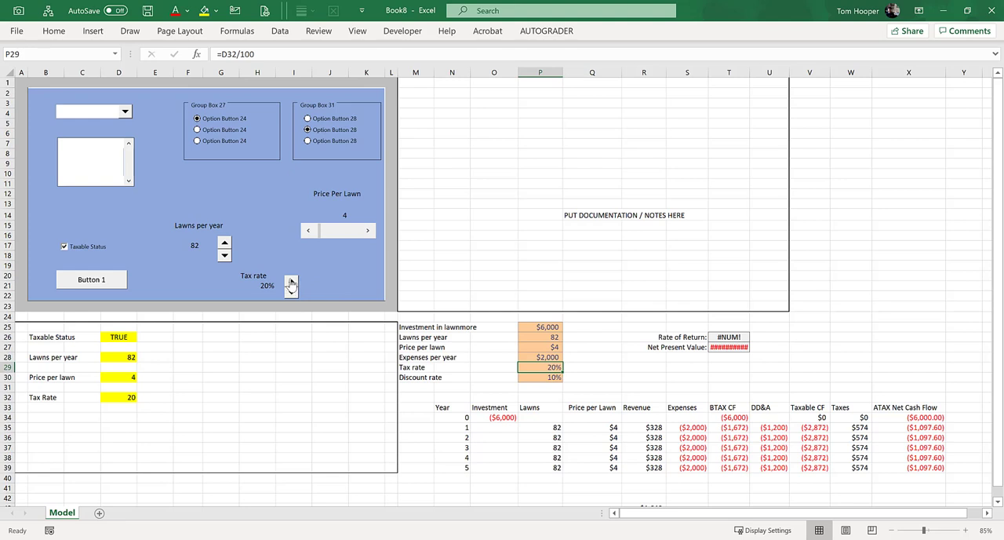
left_click(292, 280)
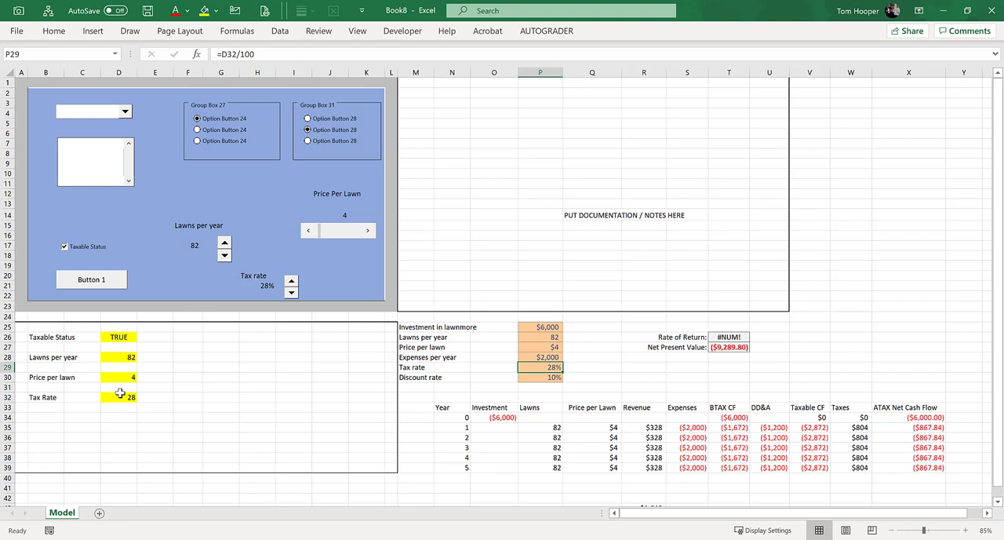
left_click(257, 286)
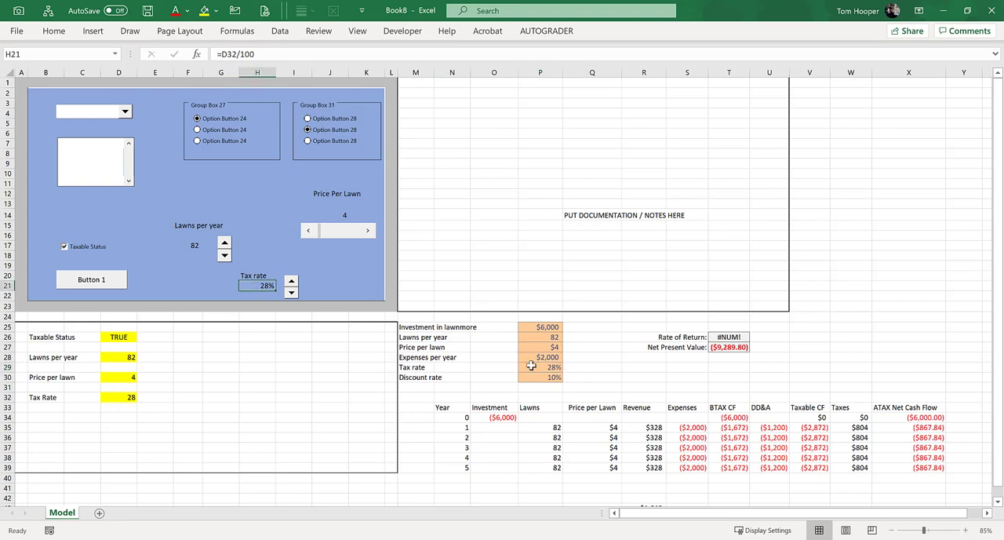
left_click(540, 367)
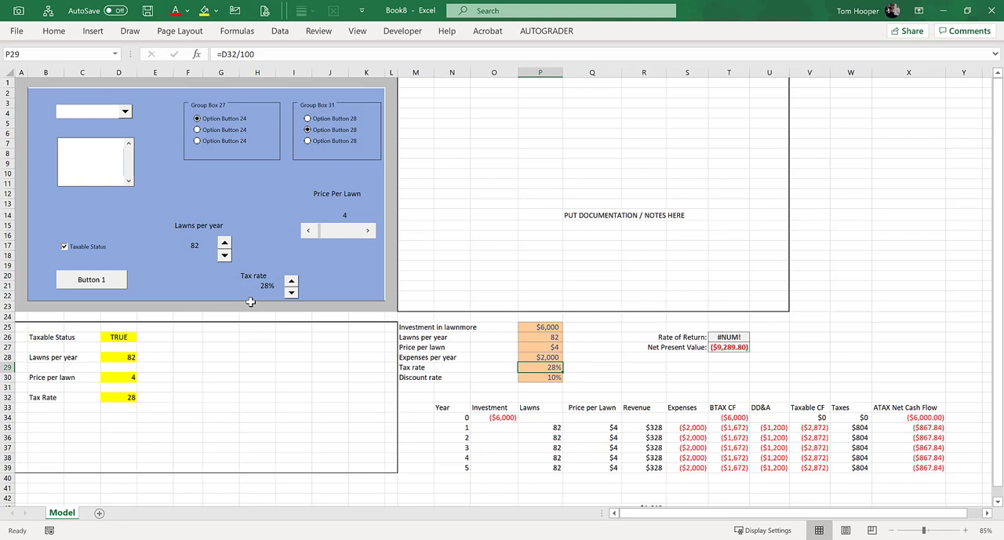
mouse_move(154, 204)
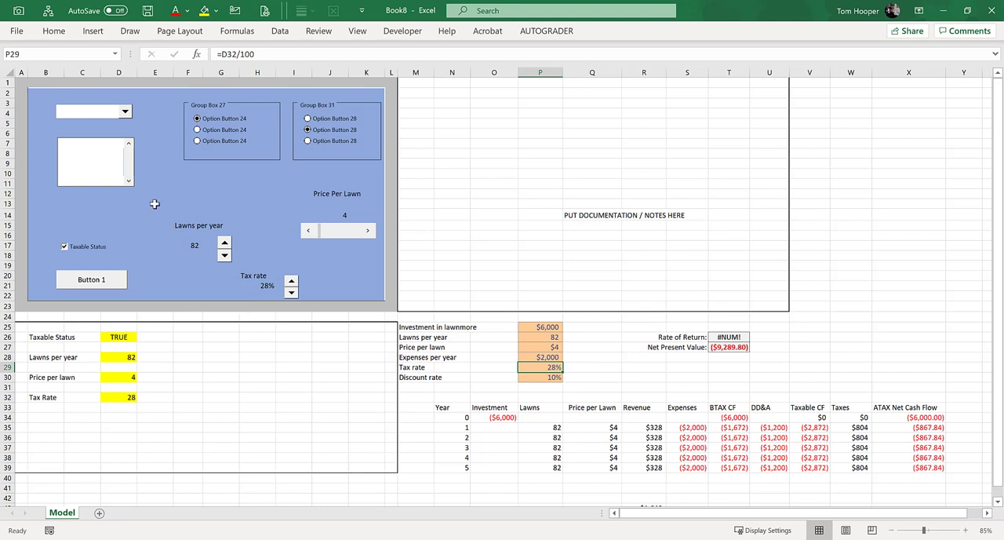
mouse_move(98, 160)
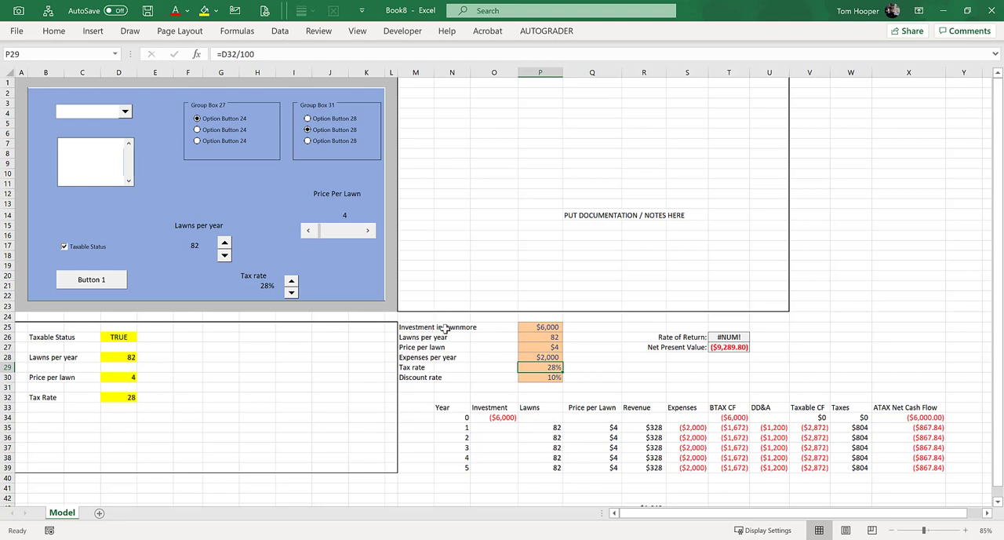
Add an Investment: label in B34 with $5,000, $6,000 and $7,000 listed in D35:D37
left_click(45, 417)
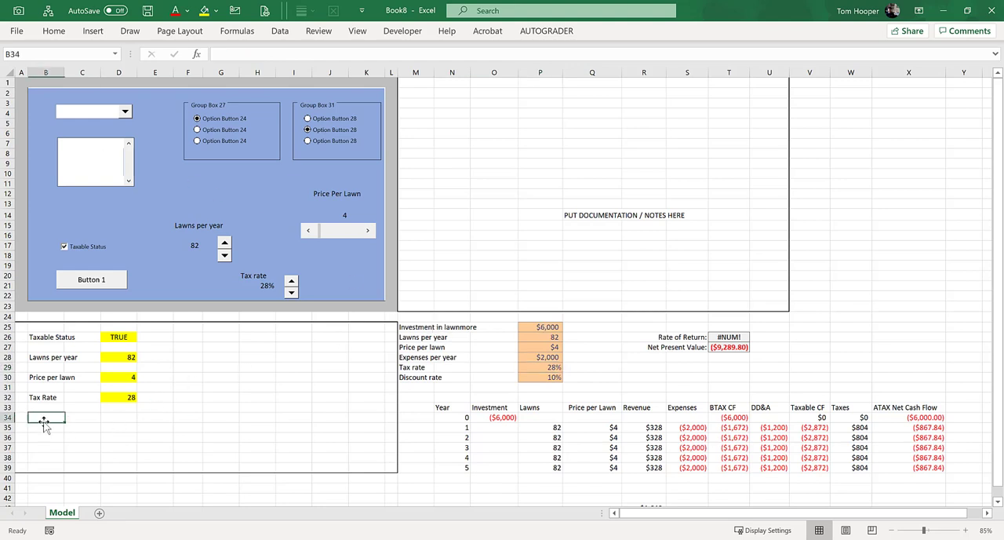
type("Investment:")
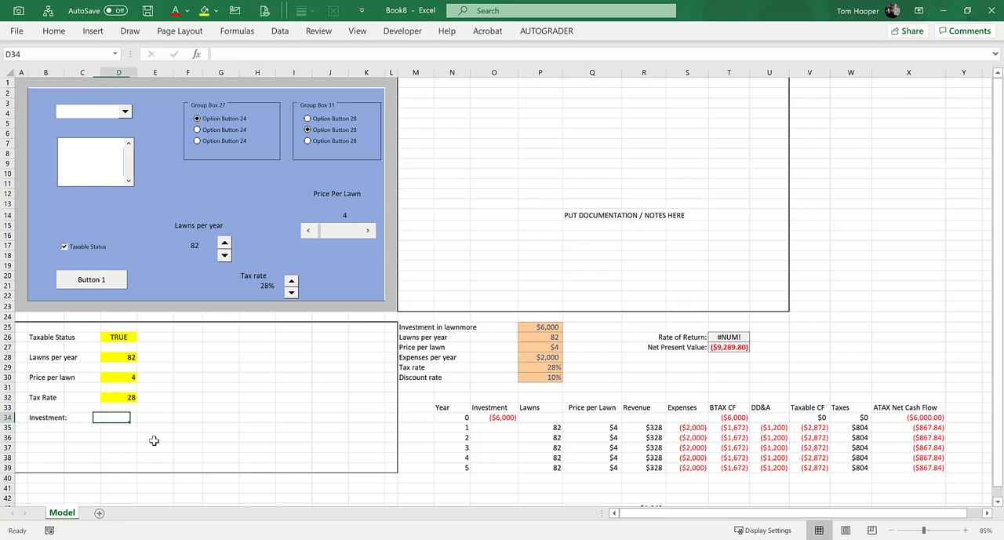
type("$5,000")
left_click(118, 427)
type("$6,000")
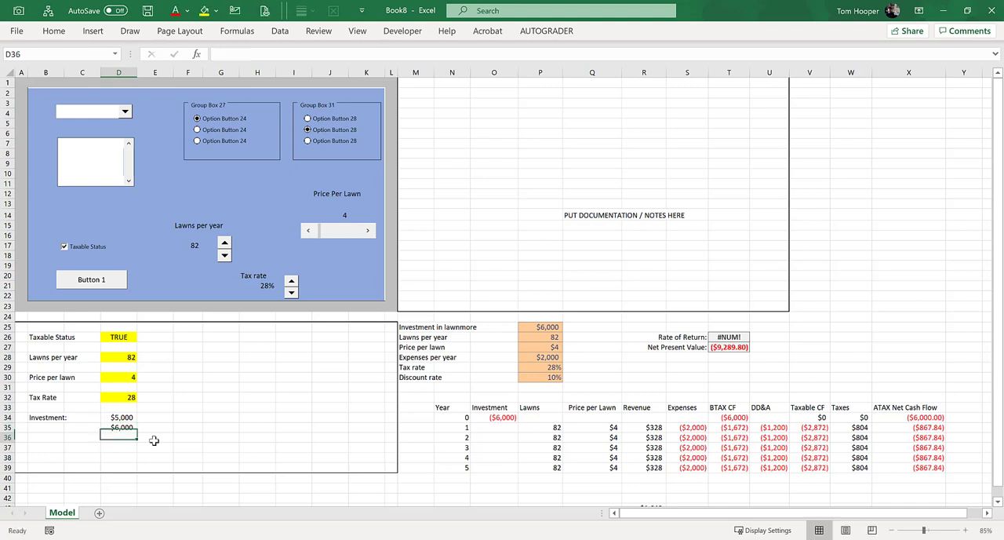
type("$70")
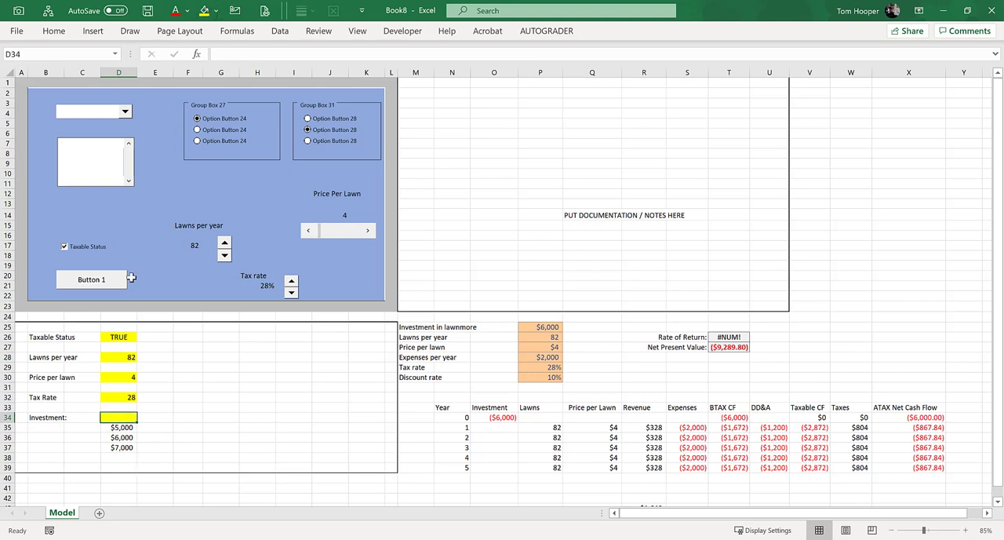
Give the list box input range D35:D37 and cell link D34 via Format Control
right_click(95, 160)
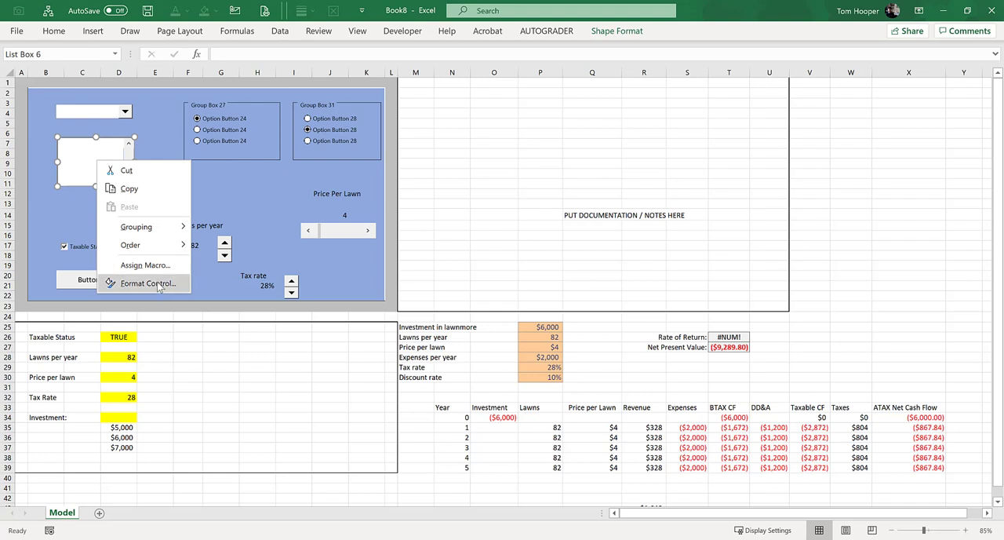
left_click(147, 284)
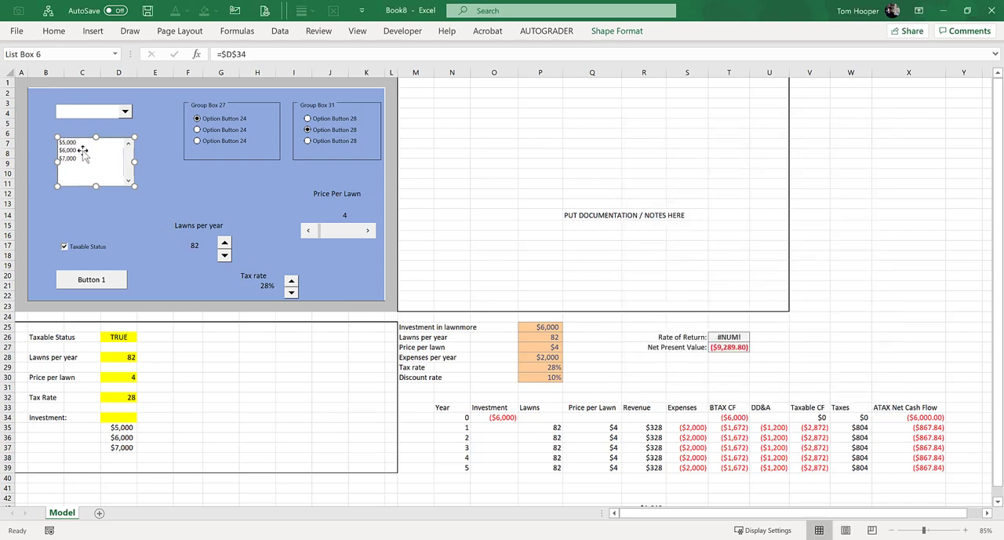
left_click(154, 204)
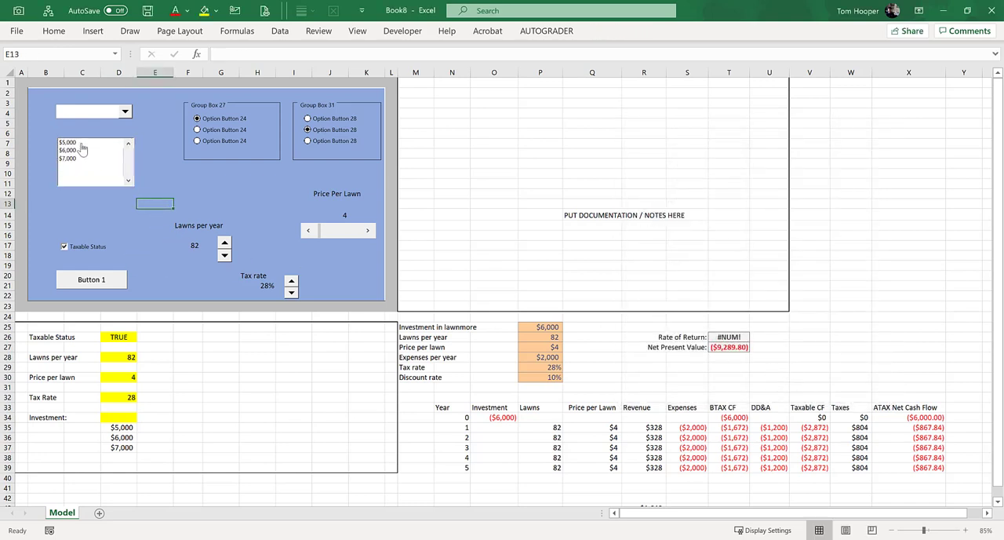
Pick $5,000, $6,000 and $7,000 in turn so D34 reads 3, then select the model's investment cell
left_click(88, 142)
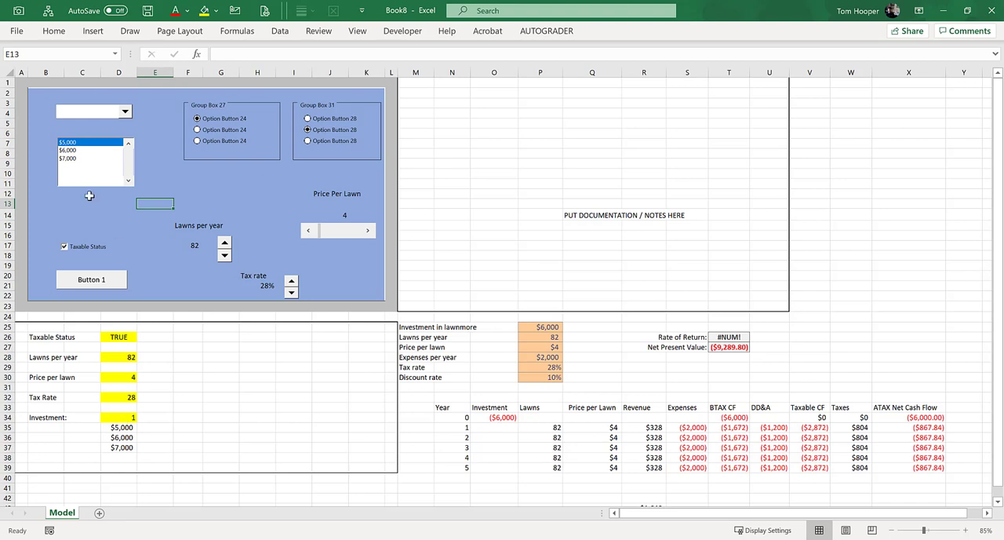
left_click(88, 151)
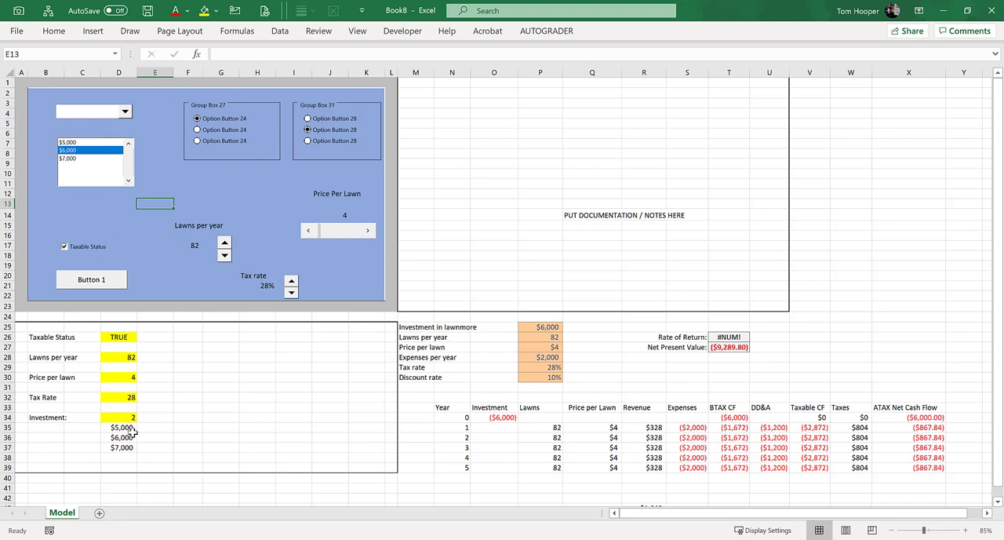
left_click(70, 157)
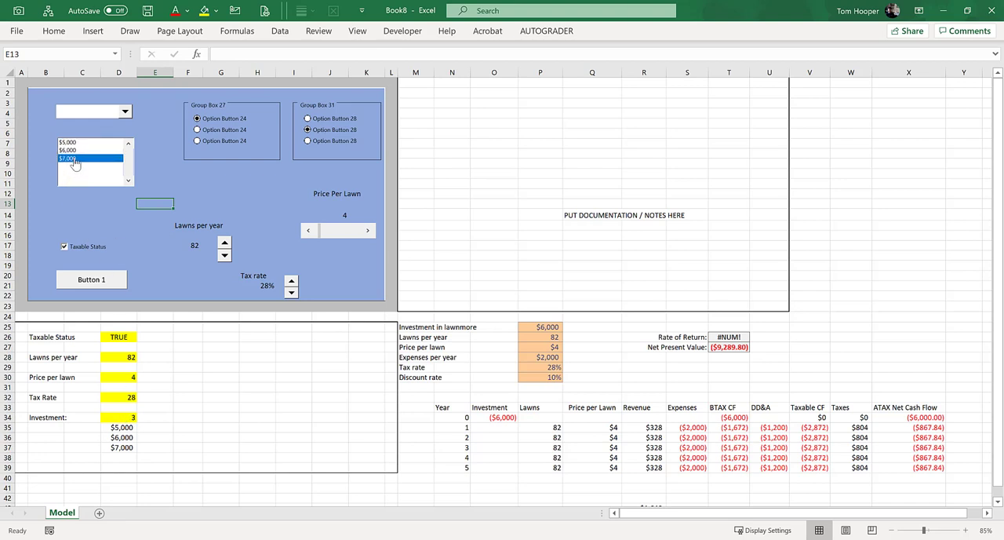
left_click(67, 157)
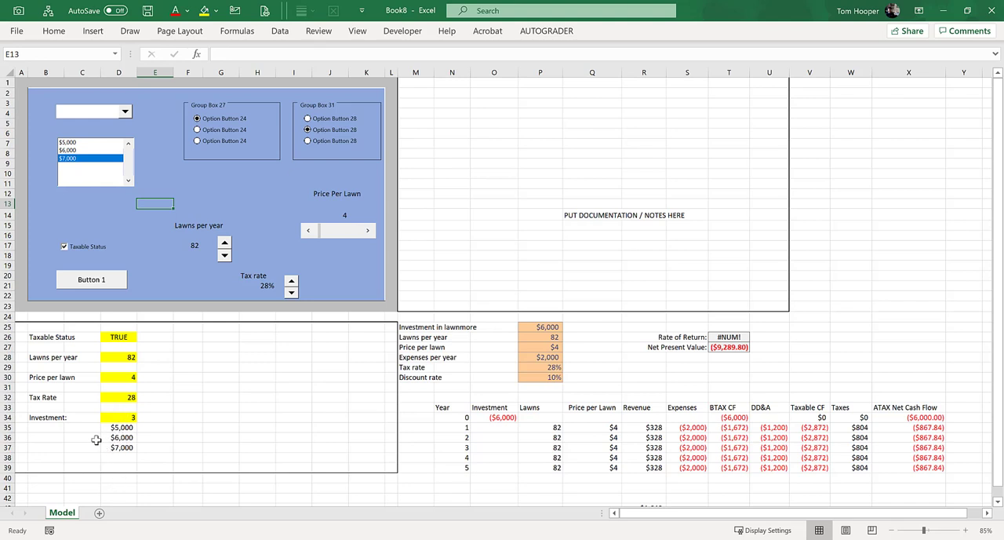
left_click(540, 326)
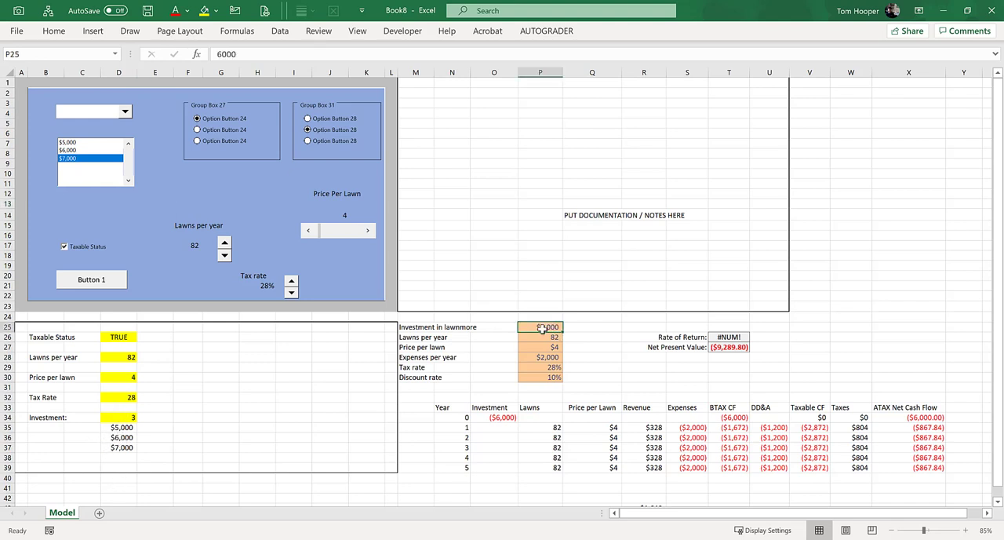
left_click_drag(119, 427, 119, 447)
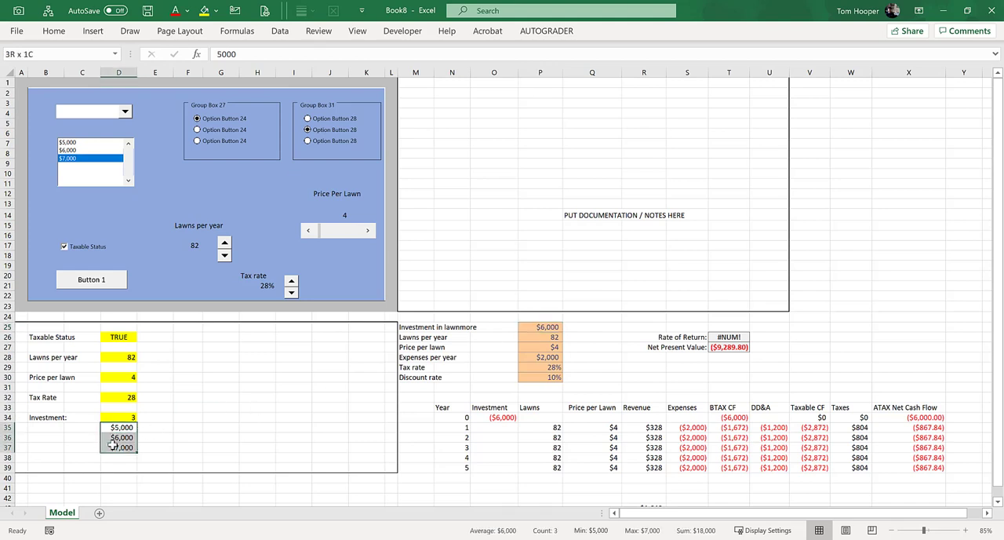
left_click(119, 417)
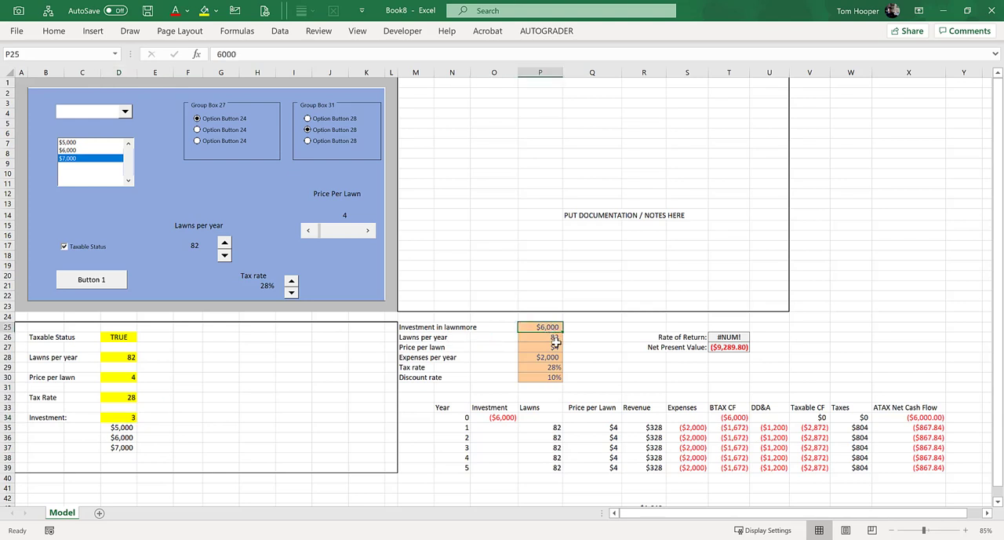
Make the model's investment an INDEX of D35:D37 on the list choice in D34
type("=index")
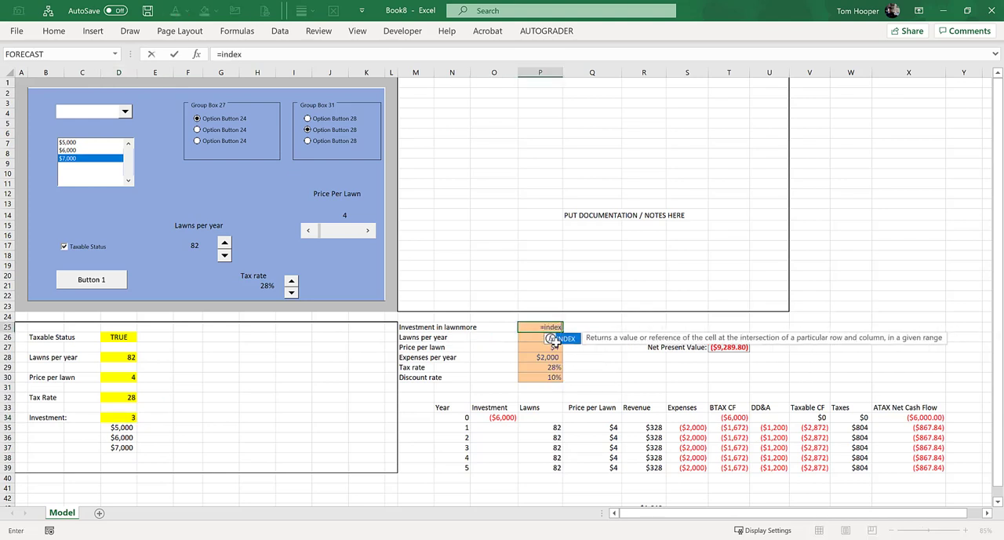
type("(")
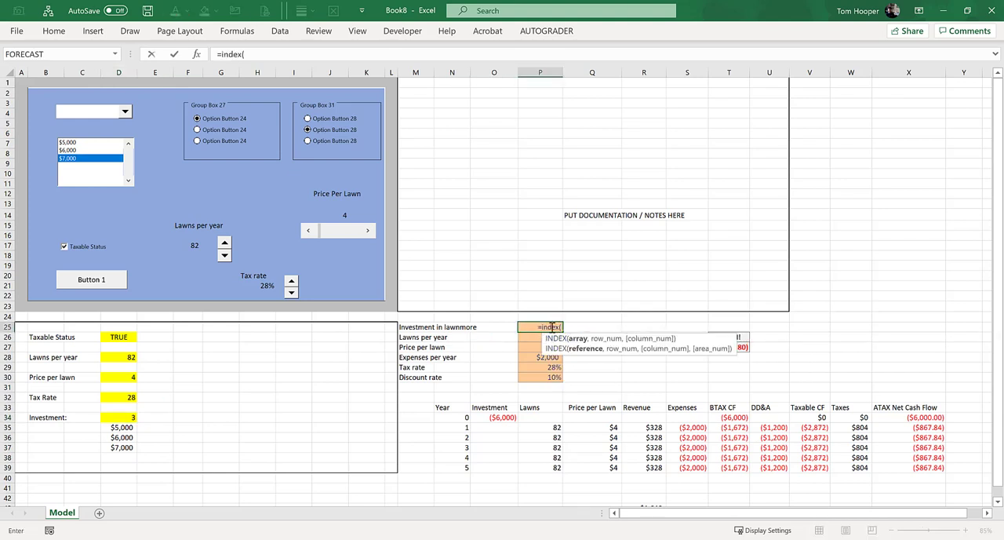
left_click_drag(123, 426, 122, 447)
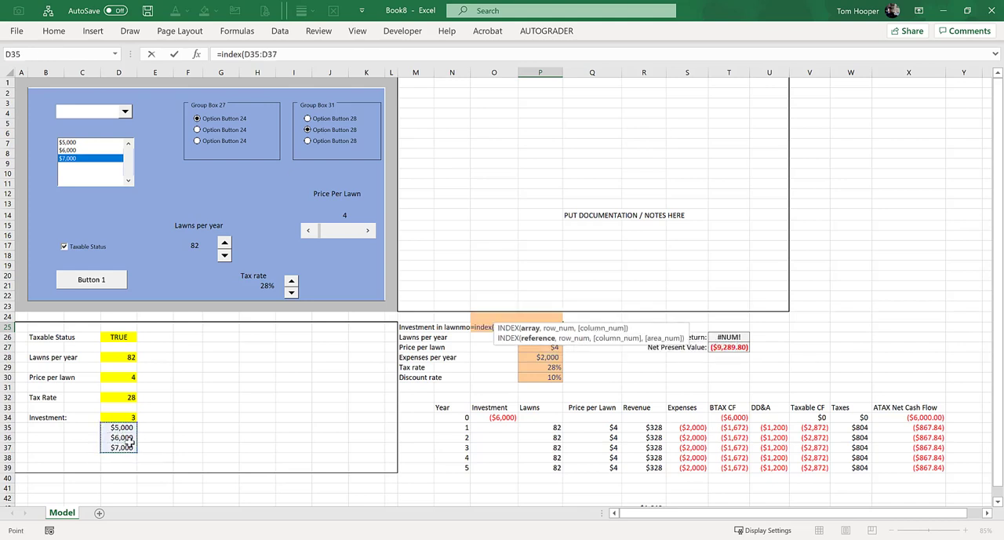
type(",")
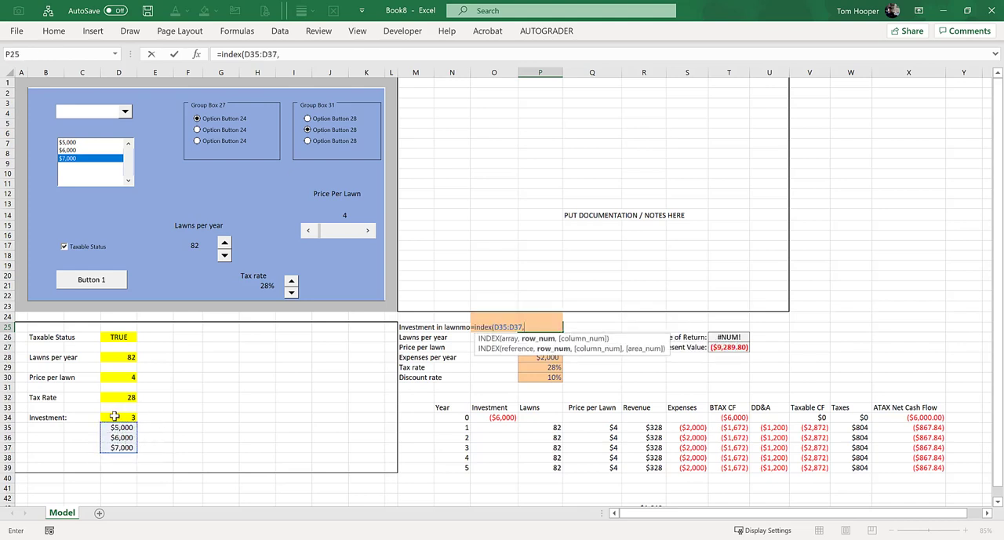
key("Return")
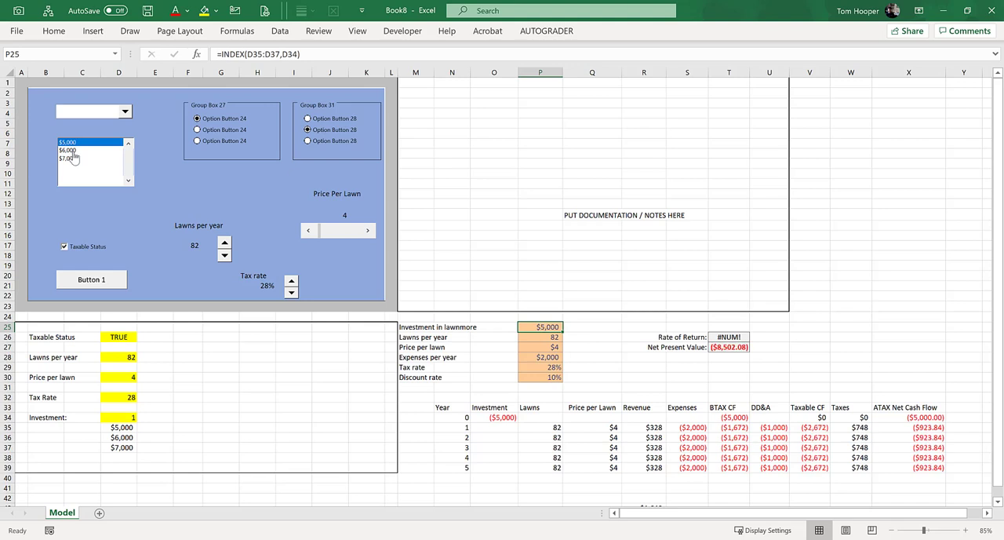
Test with $7,000, then correct the label spelling to 'Investment in lawnmower'
left_click(75, 157)
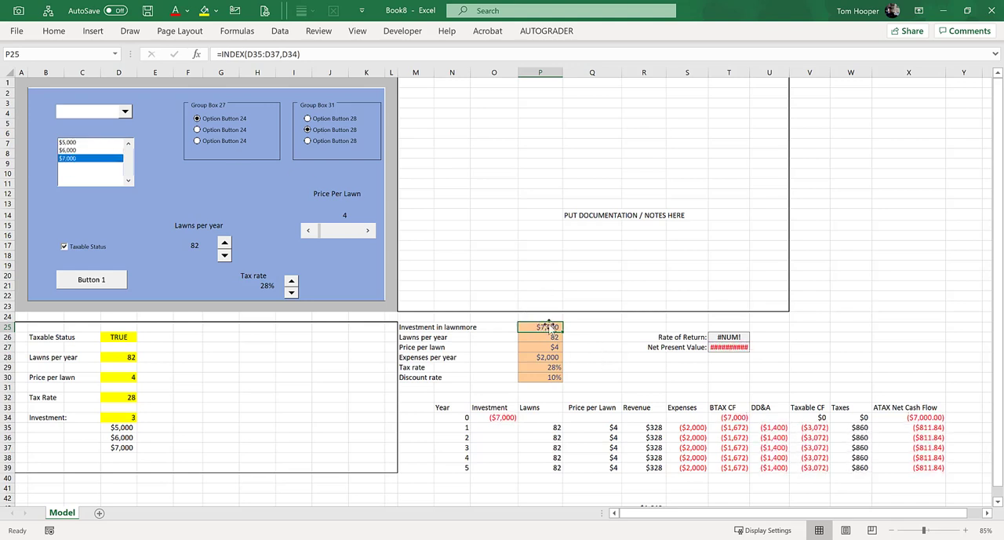
left_click(416, 326)
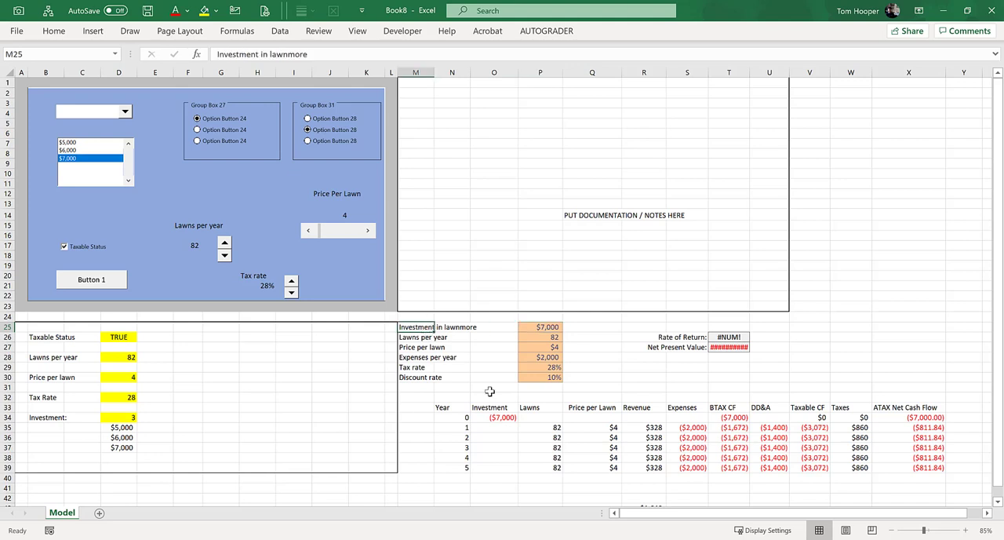
double_click(417, 327)
type("we")
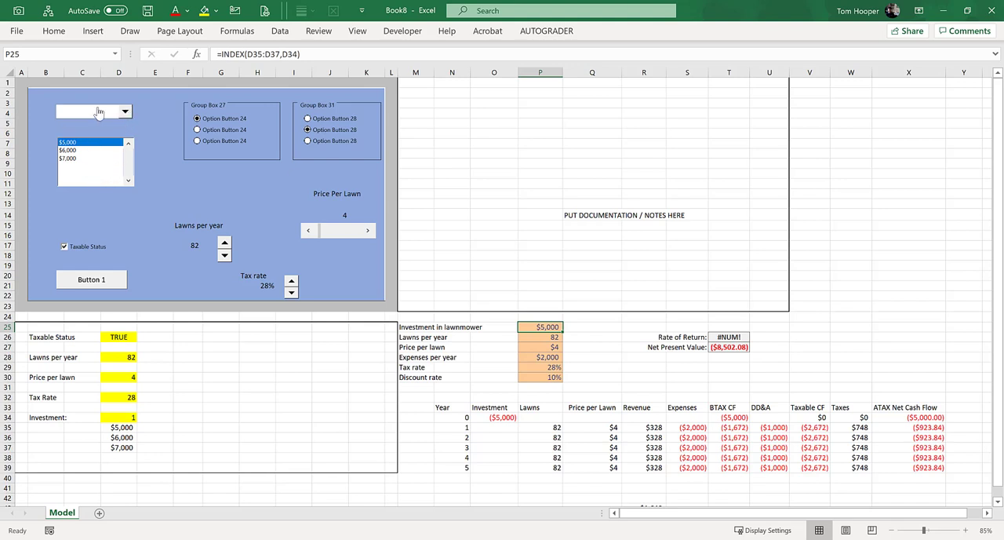
Link the drop-down to $D$34 and pick $7,000, setting the model's investment to $7,000
right_click(94, 112)
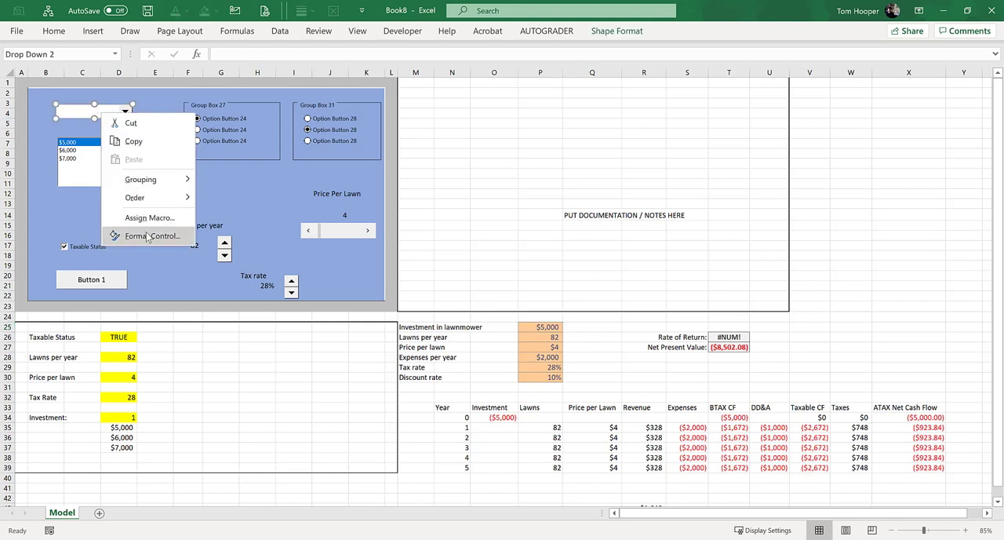
left_click(151, 235)
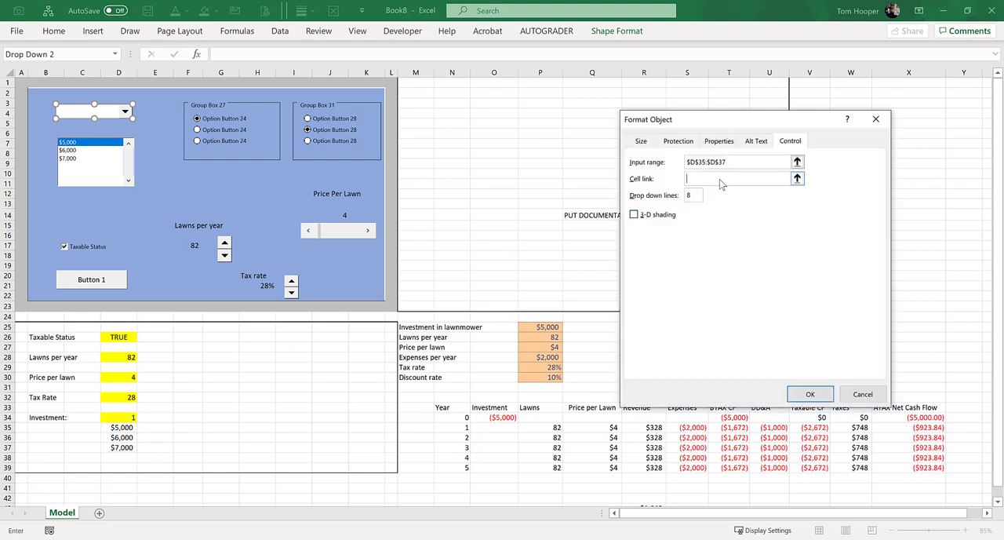
left_click(119, 417)
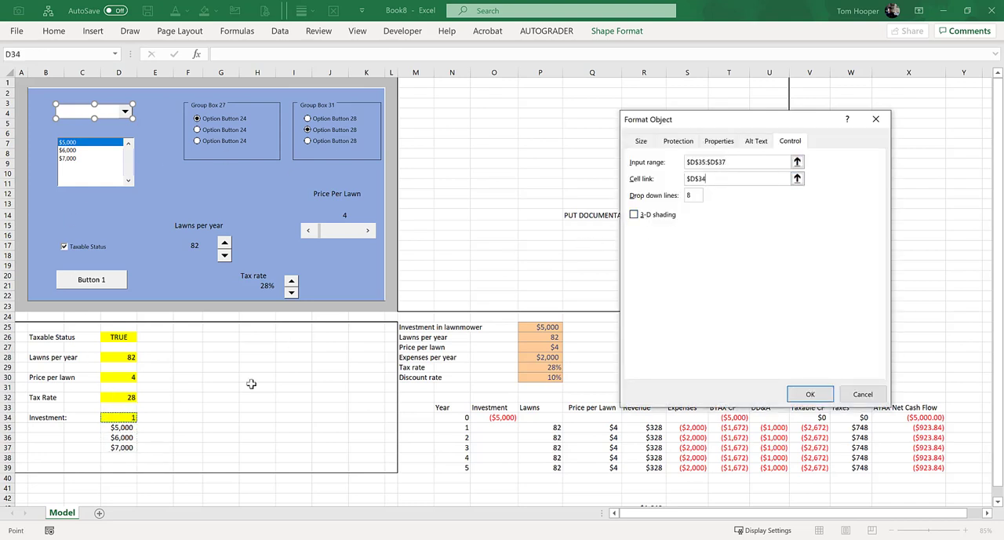
left_click(634, 214)
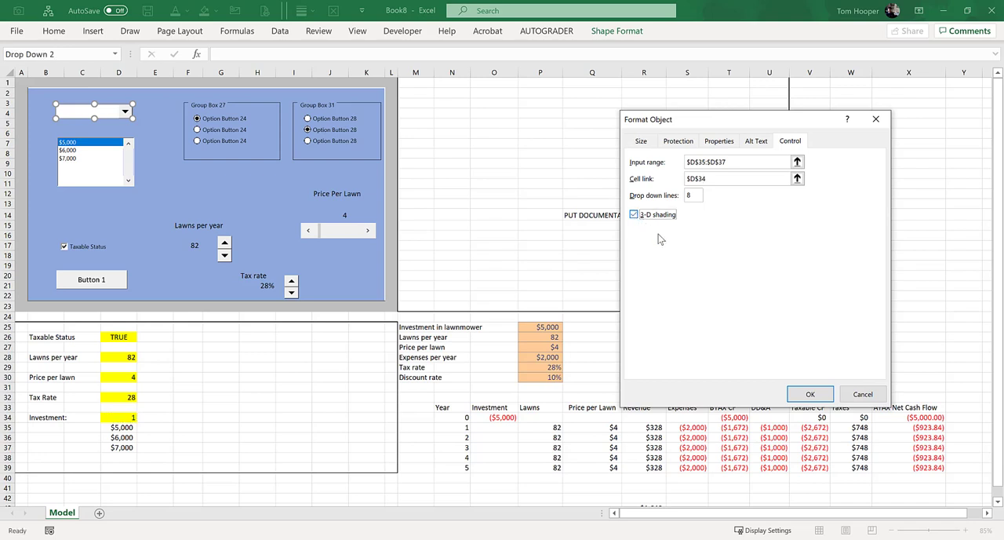
left_click(809, 392)
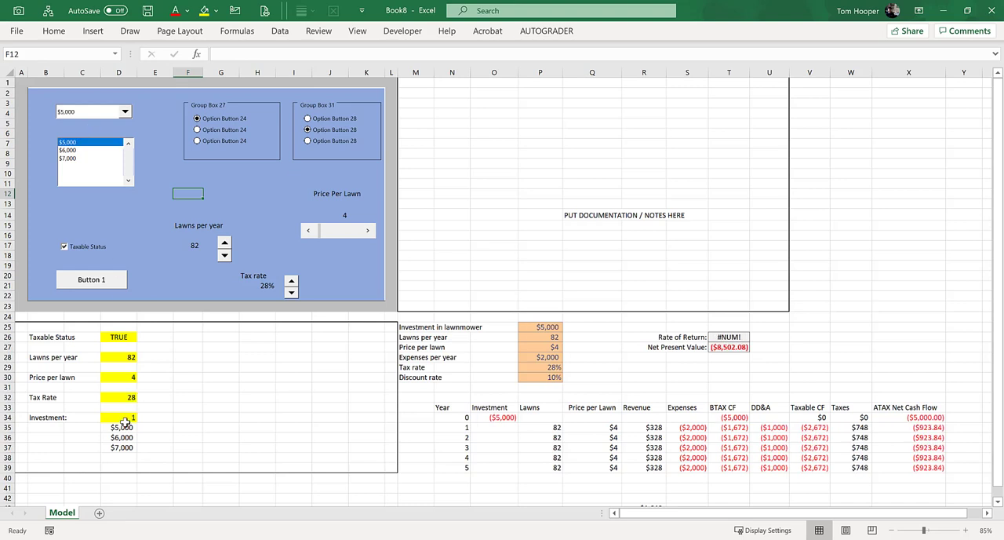
left_click(123, 111)
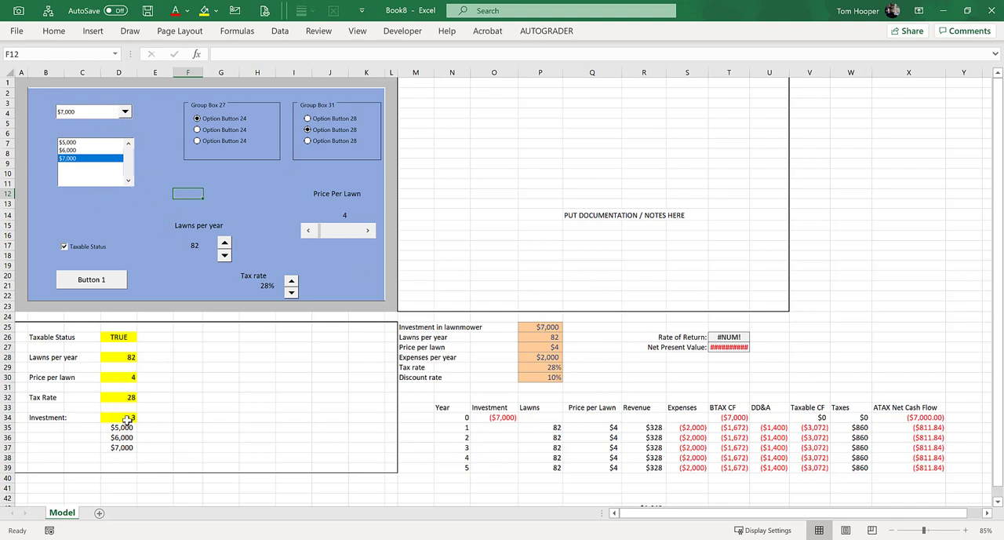
Link Option Button 24 to cell $D$34 and test the buttons, leaving the first chosen ($5,000)
left_click(119, 417)
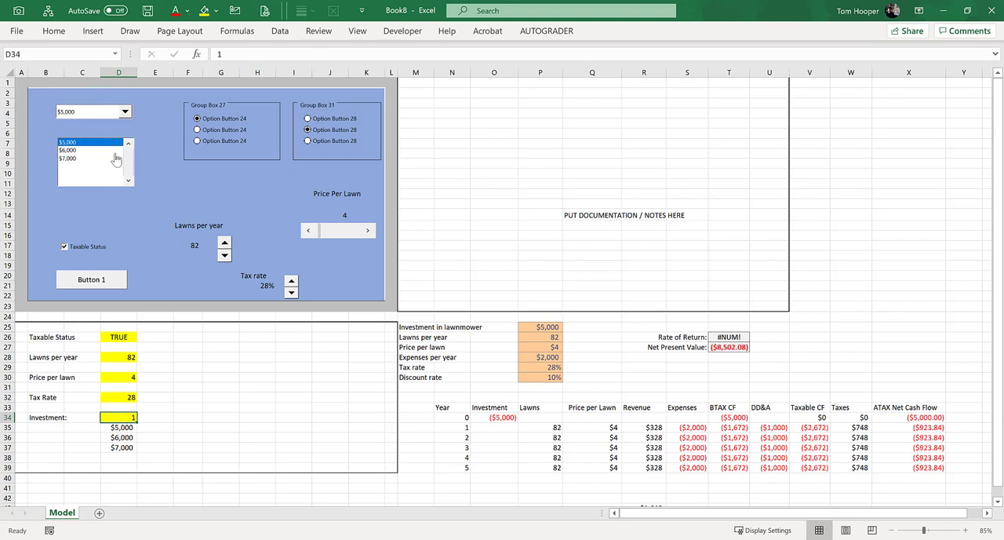
mouse_move(146, 178)
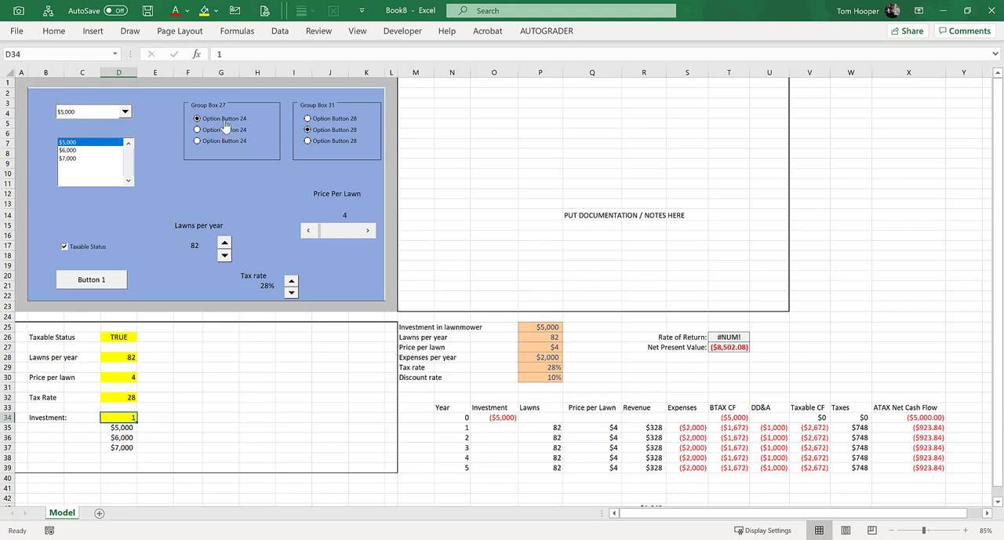
left_click(219, 118)
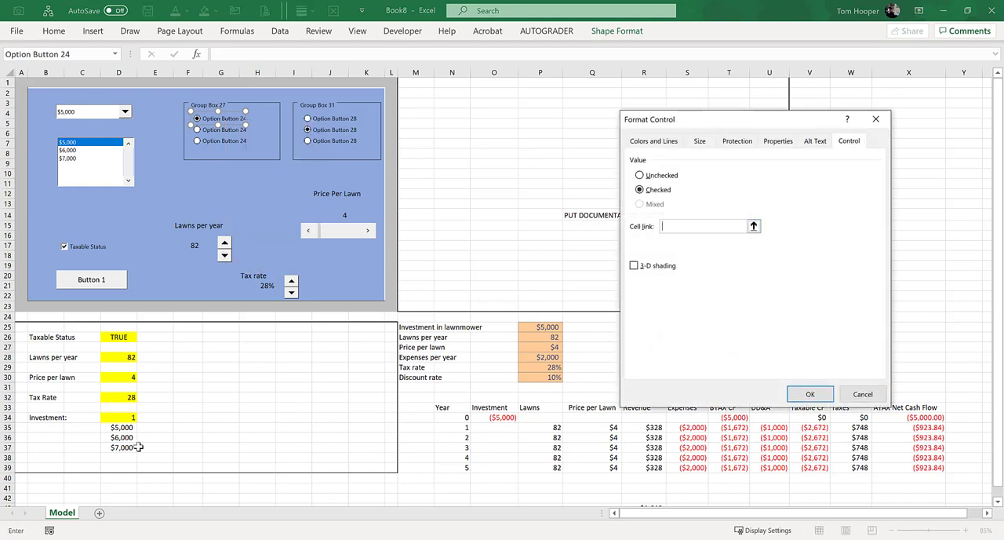
left_click(123, 417)
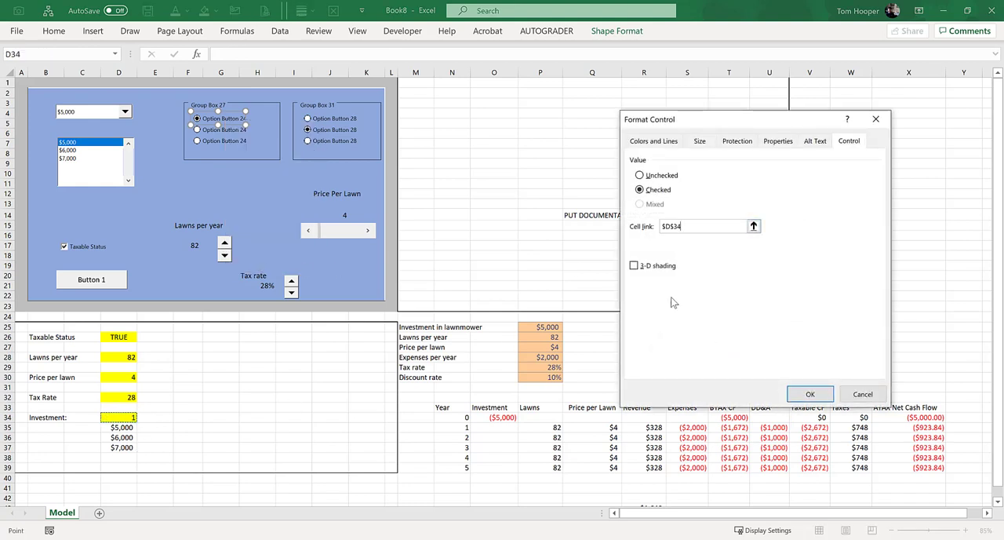
left_click(809, 393)
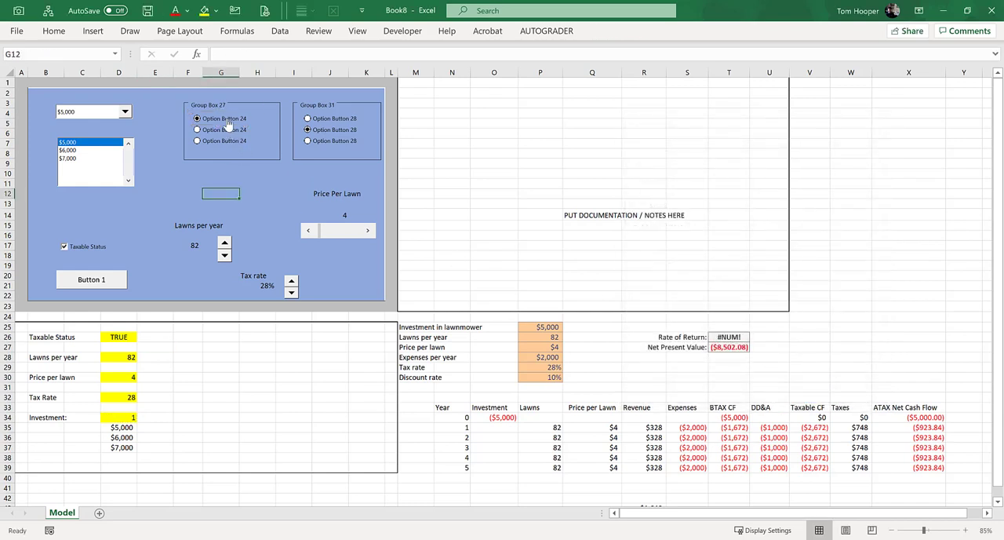
left_click(67, 149)
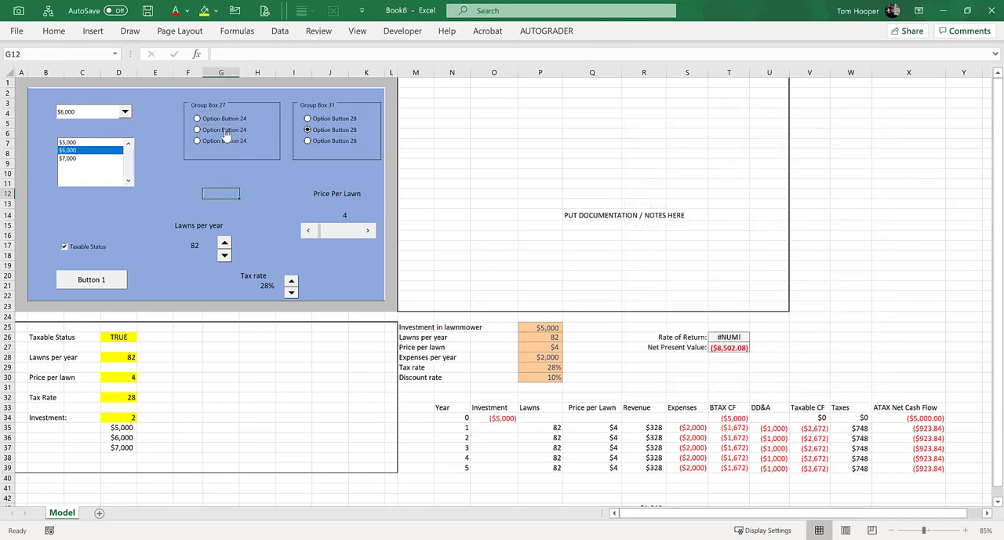
left_click(198, 119)
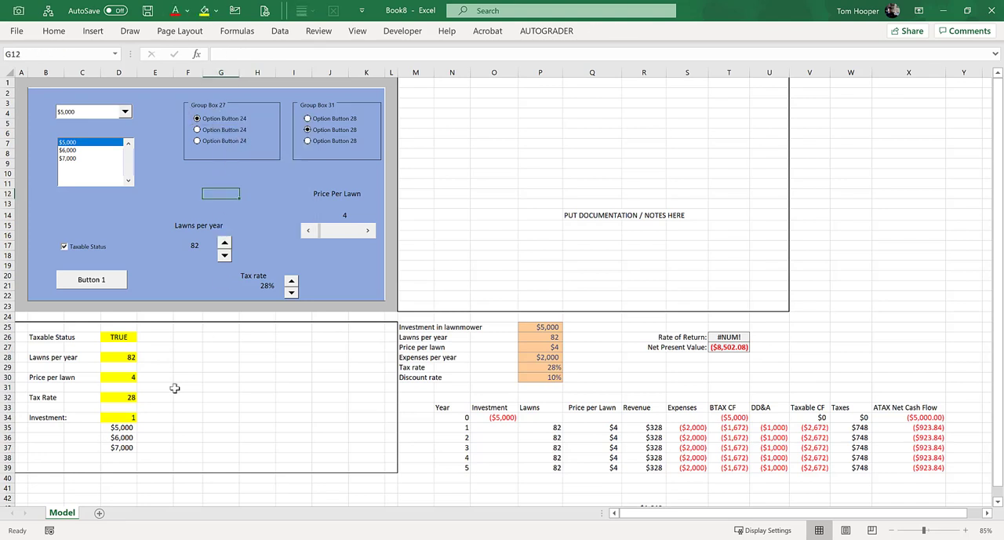
mouse_move(209, 175)
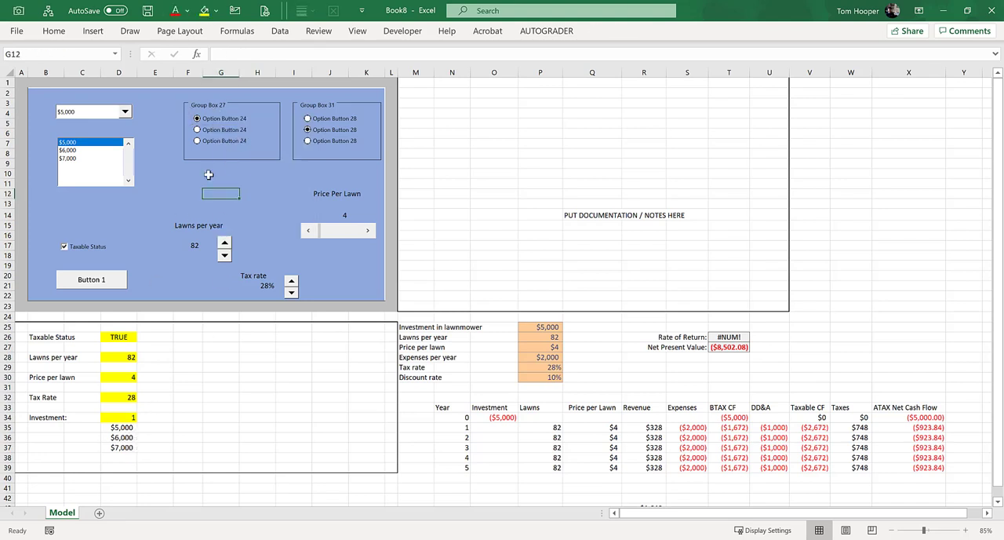
Caption the three option buttons in Group Box 27 as $5000, $6000 and $7000
right_click(222, 119)
type("$5")
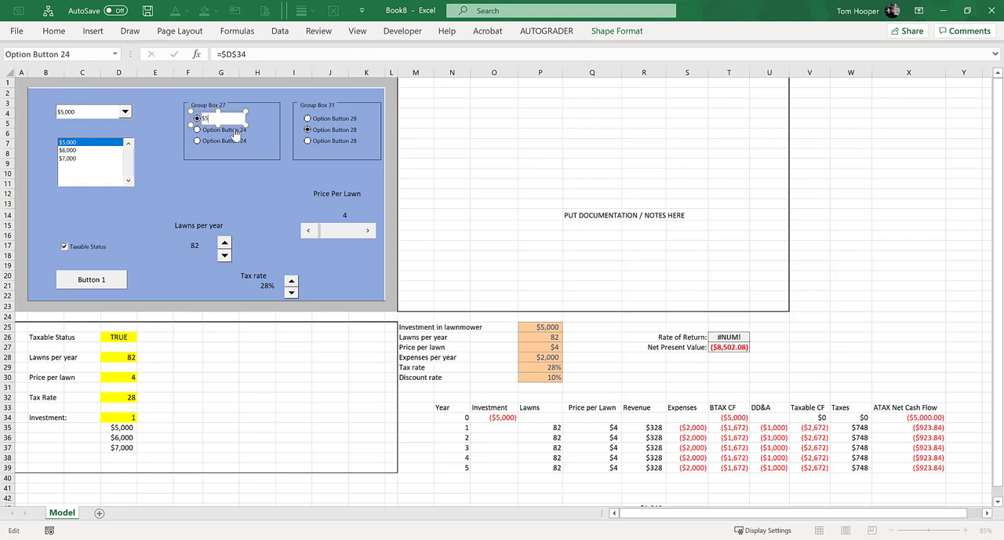
left_click(219, 119)
type("$6000")
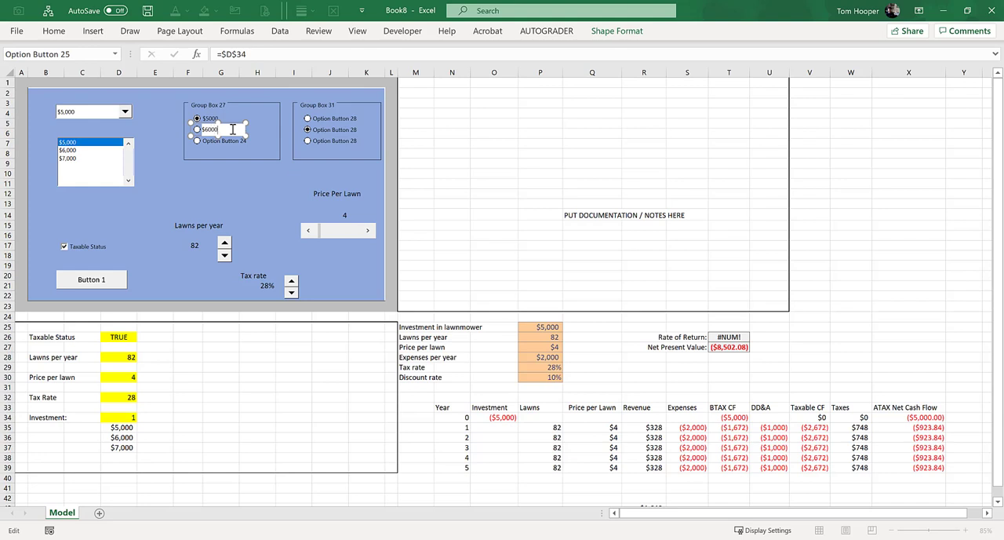
left_click(198, 129)
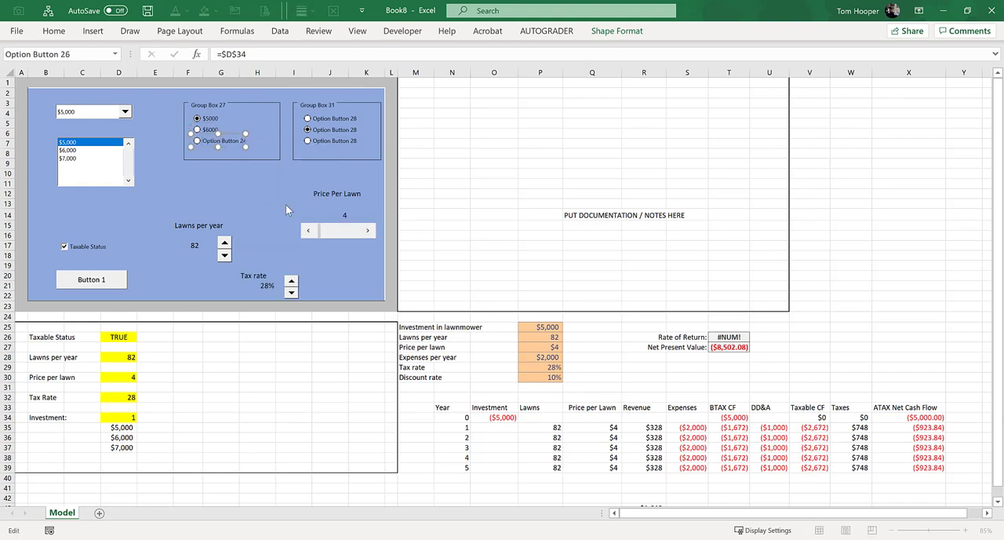
left_click(198, 139)
type("$7000")
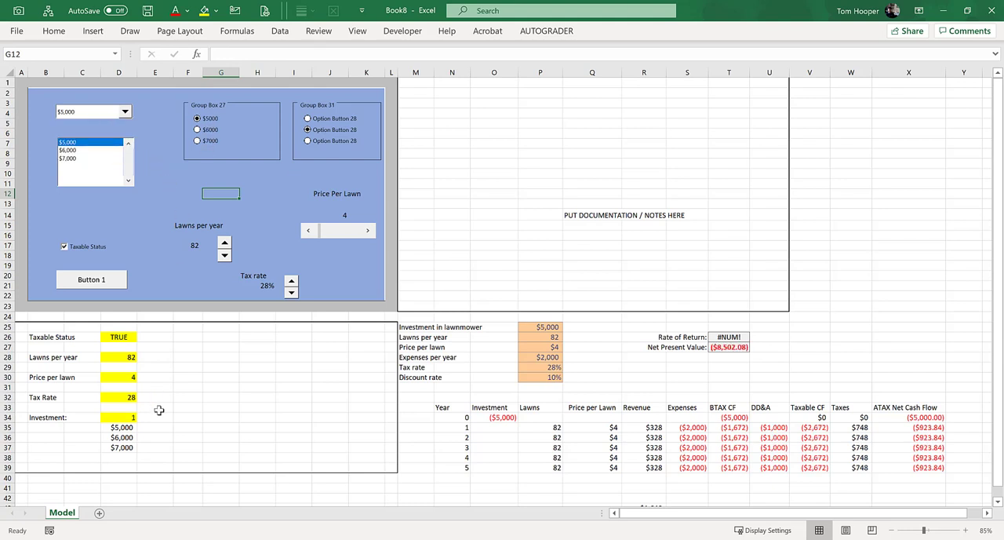
Change the investment choices in D35:D37 to $4,500, $5,500 and $6,500
left_click(121, 427)
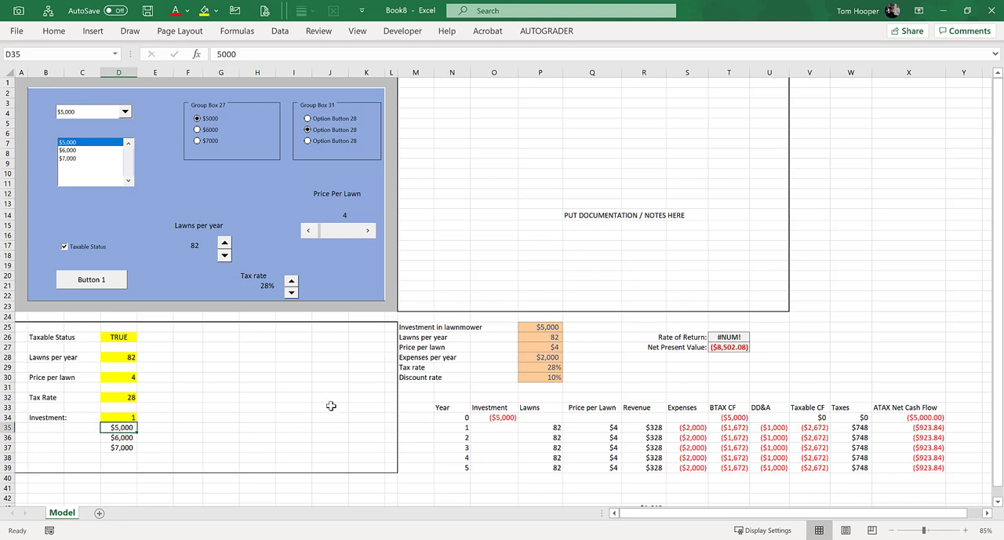
type("$4500")
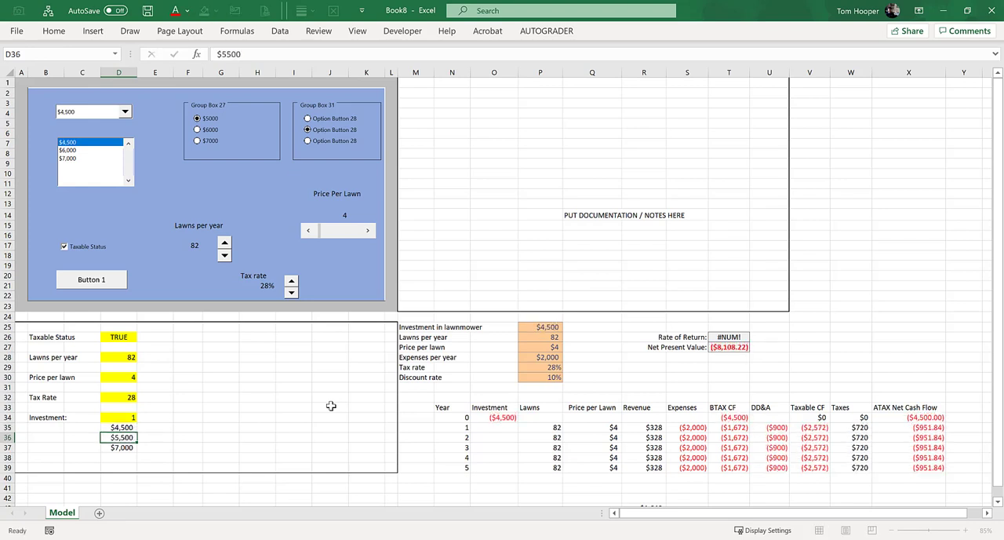
type("$650")
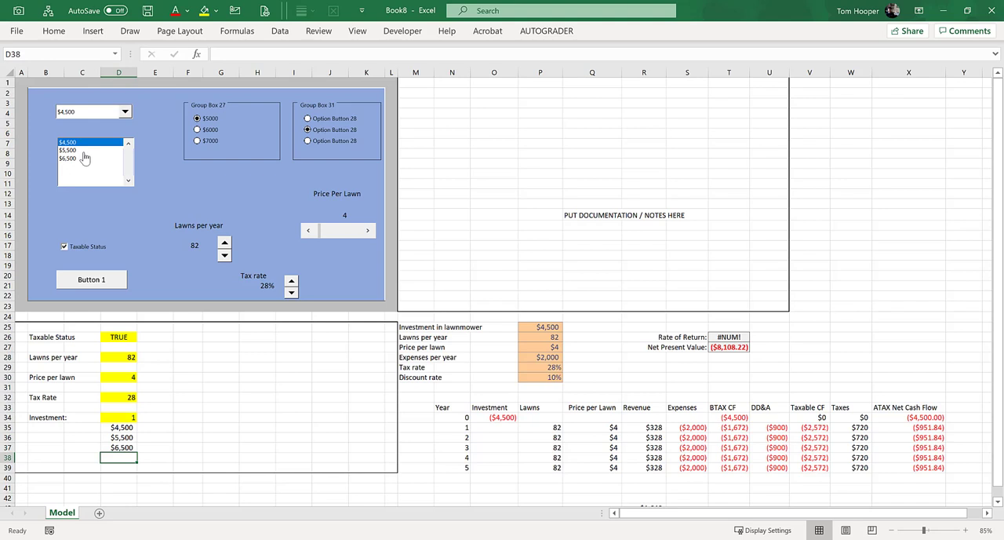
Review the investment list box's Format Control settings and confirm them unchanged
right_click(85, 157)
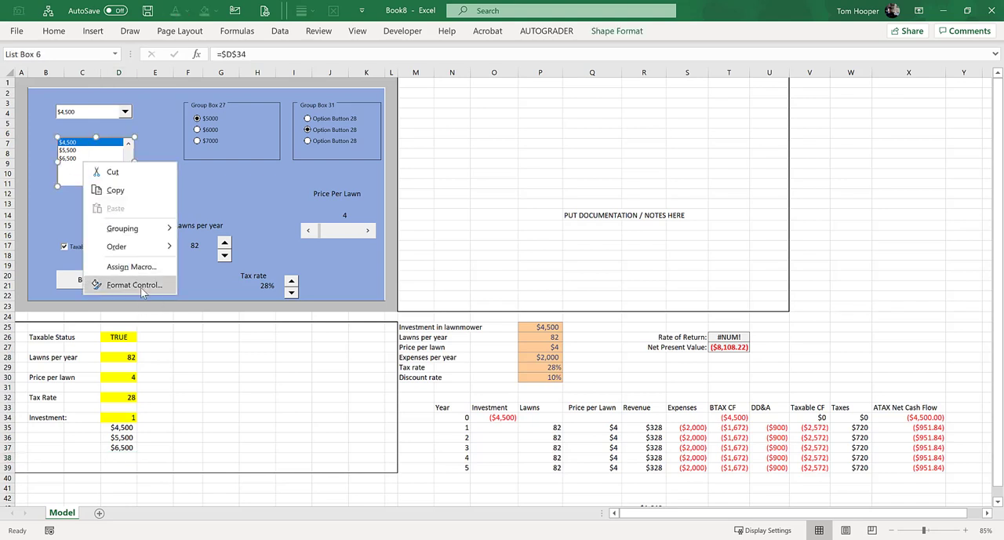
left_click(132, 284)
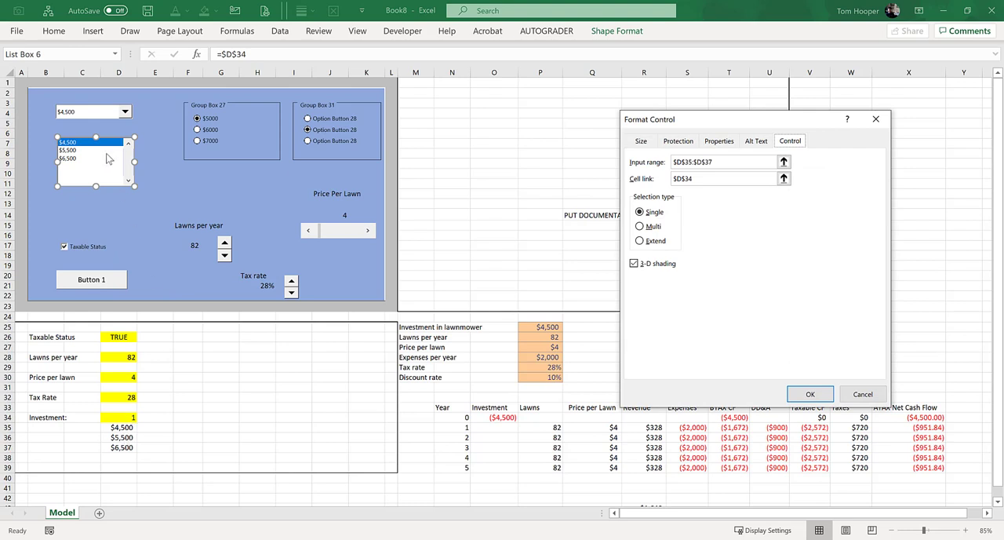
left_click(809, 394)
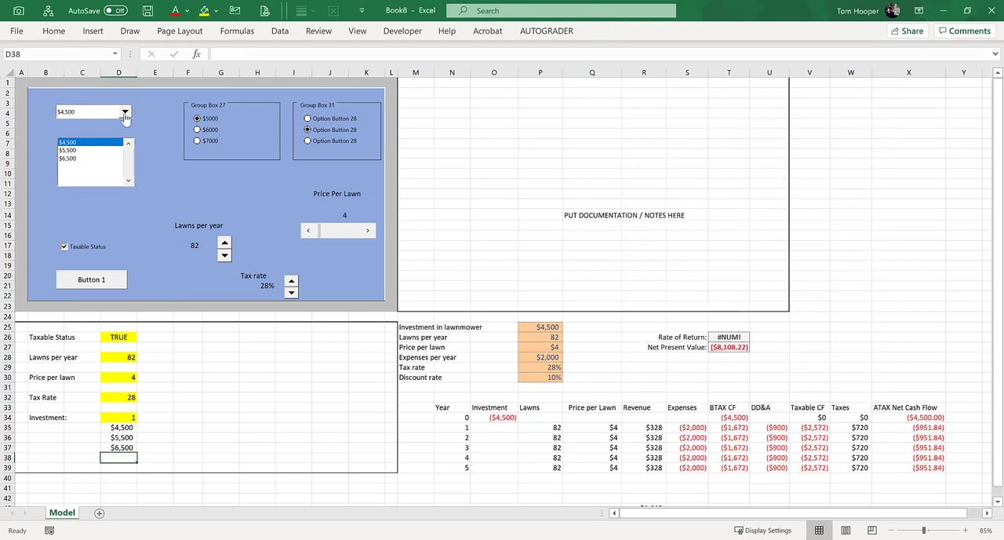
mouse_move(84, 149)
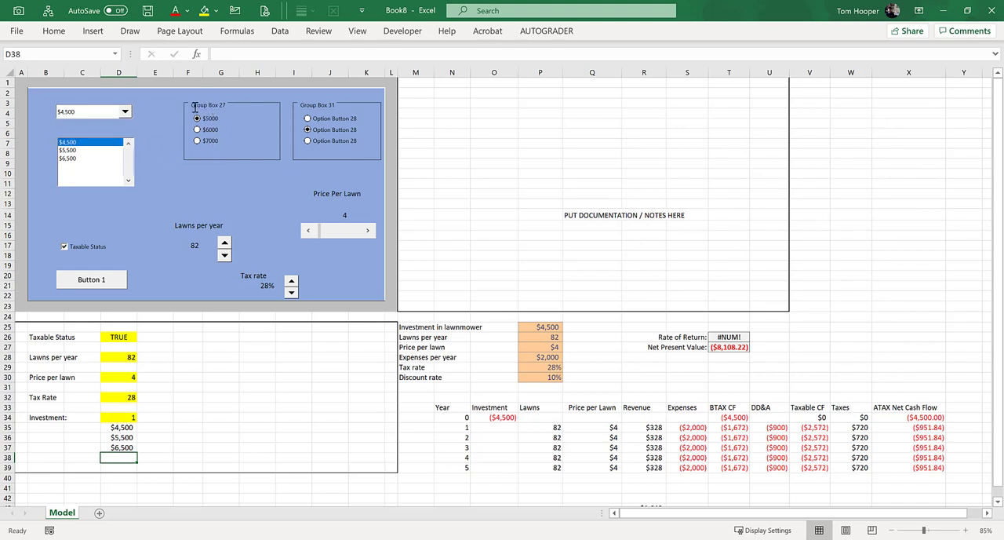
Caption Group Box 27 as Investment
left_click(233, 103)
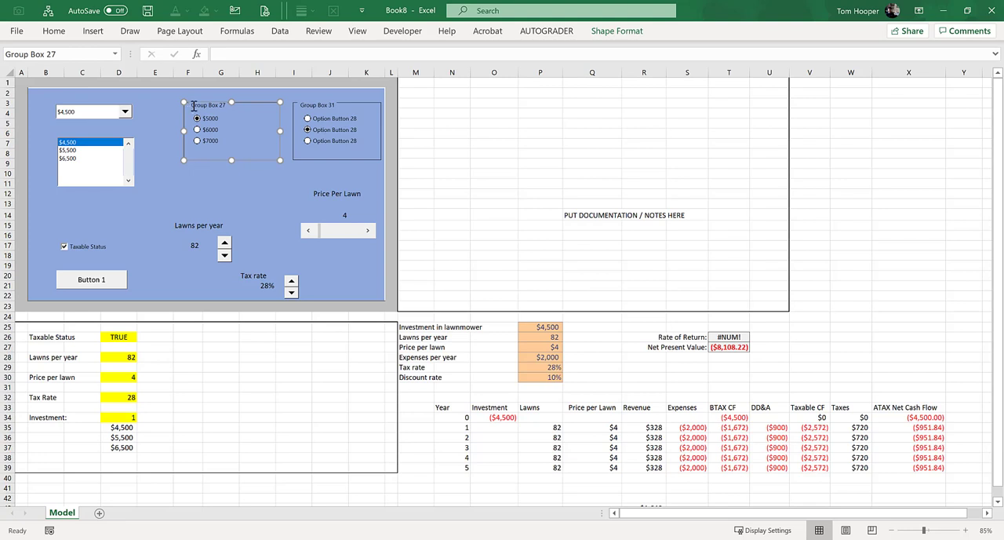
double_click(207, 104)
type("Investment")
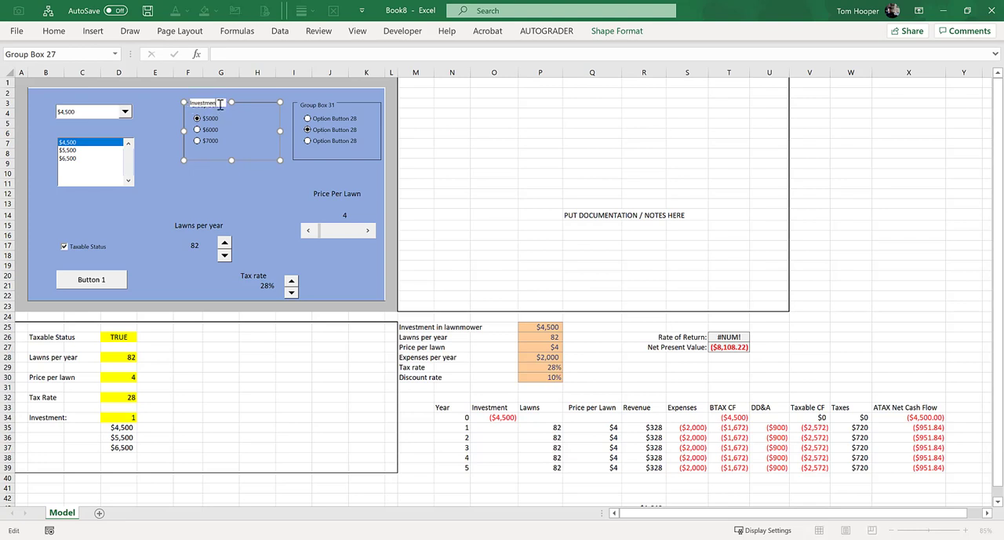
left_click(219, 184)
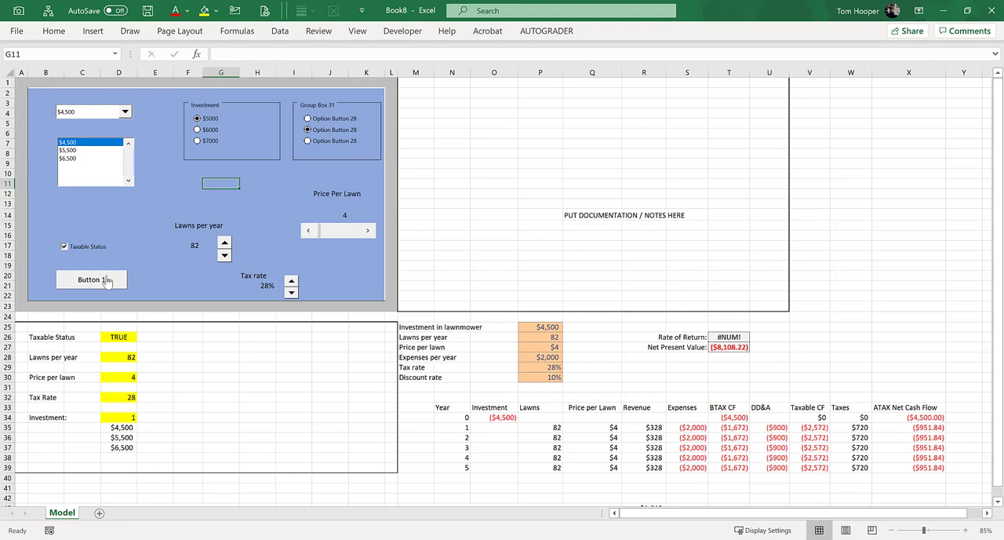
Assign the dashboard button a new Button1_Click macro, opening its empty code in the VBA editor
right_click(91, 279)
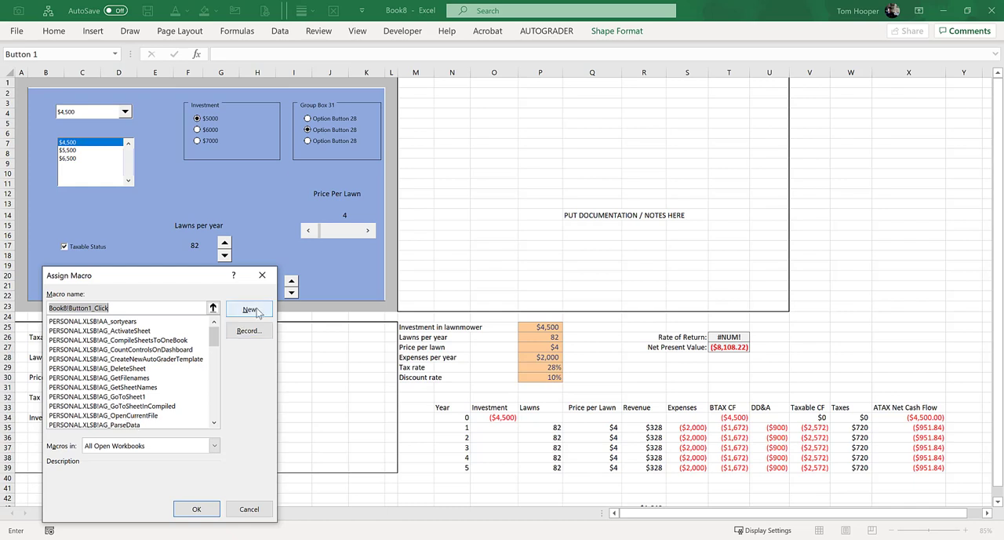
left_click(247, 307)
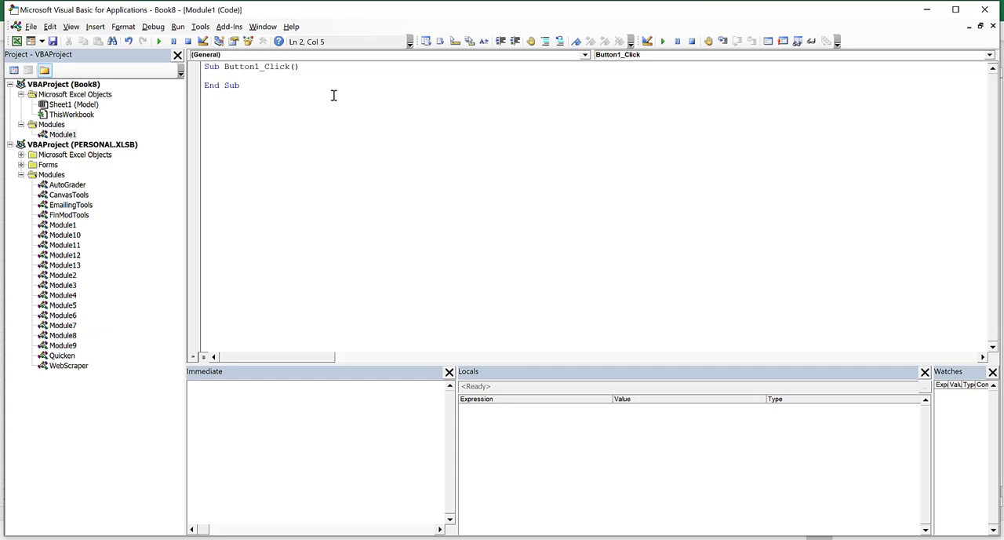
Write MsgBox "Hello World!" inside Sub Button1_Click
type("Msgbox \"h")
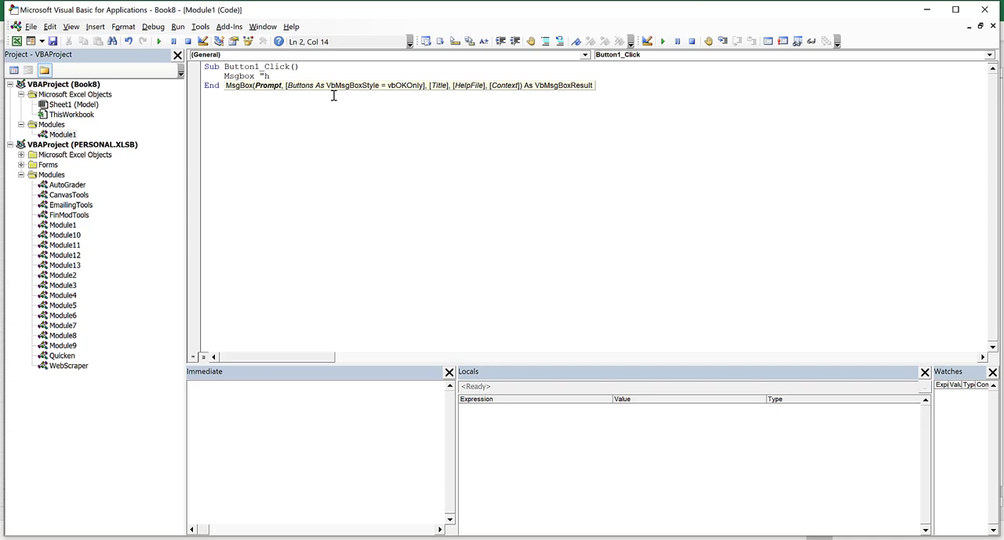
type("ello")
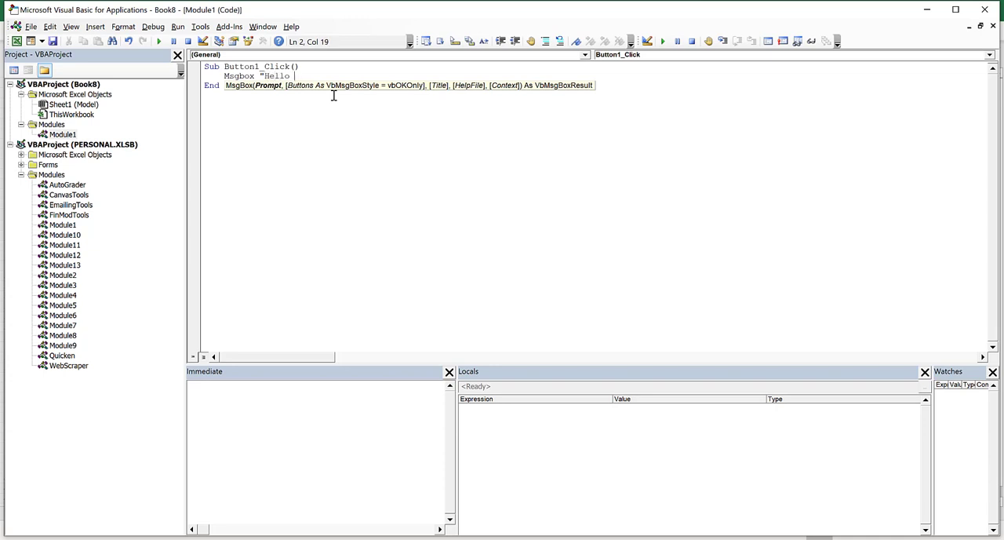
type("Worl")
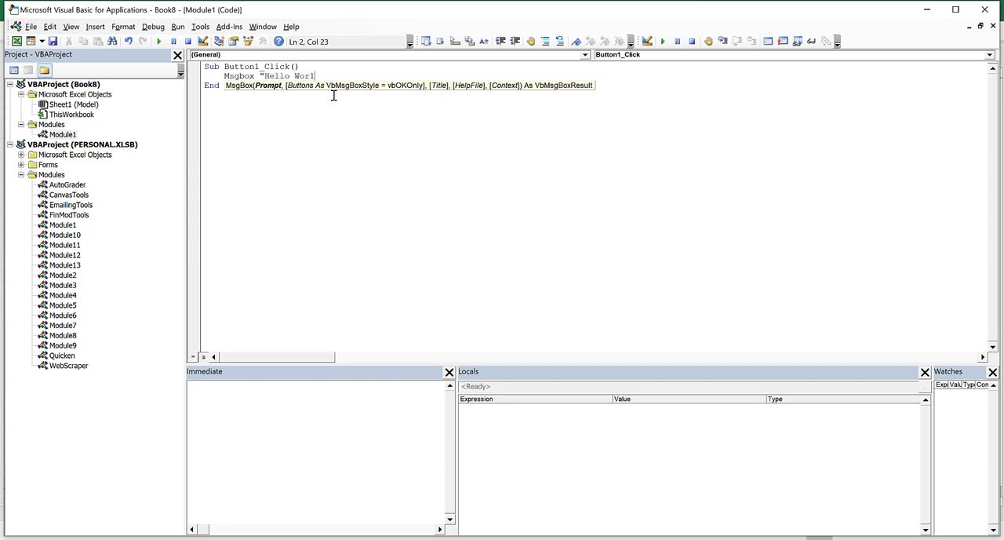
type("d!\"")
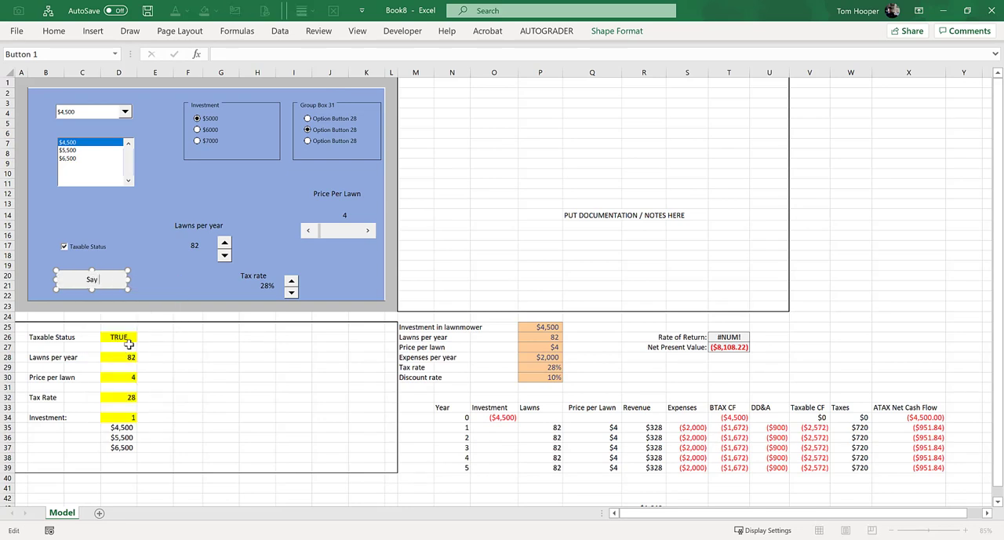
Label the button Say Hi!, run it to show the Hello World! message, and dismiss it
type("Hi!")
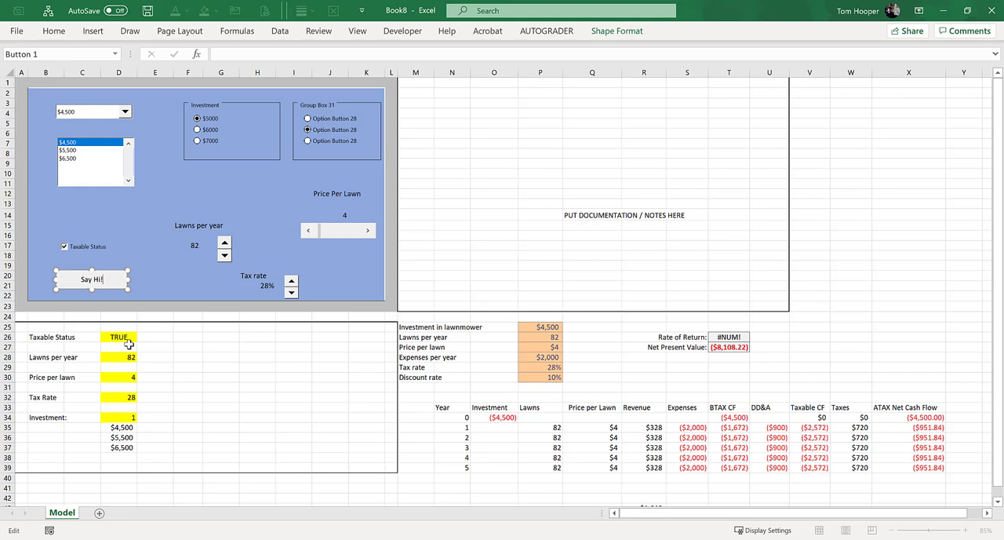
left_click(91, 280)
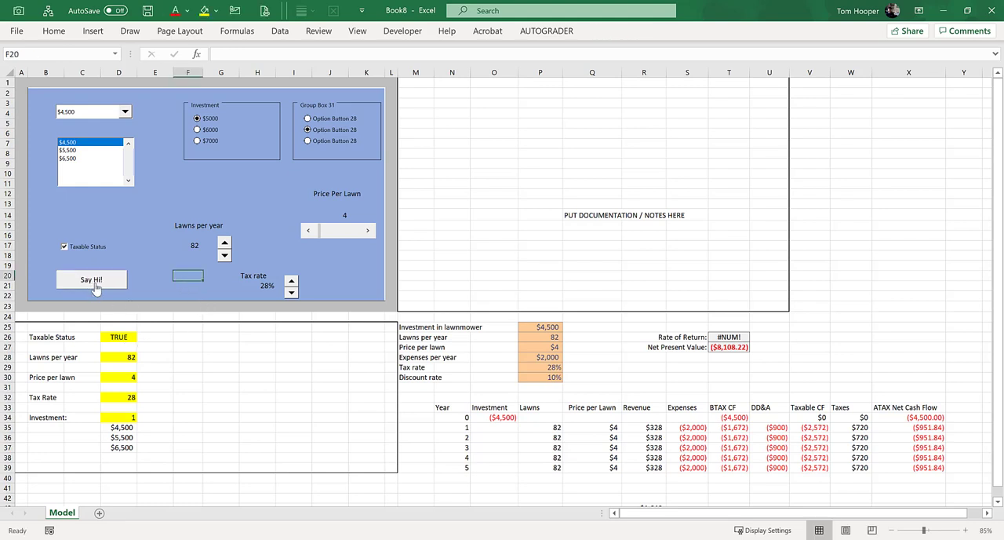
left_click(91, 279)
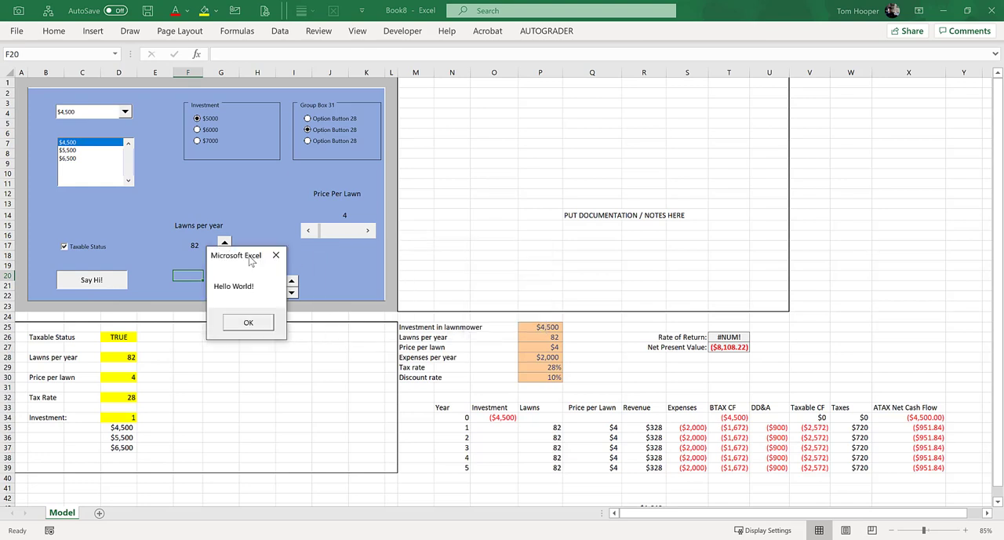
mouse_move(261, 336)
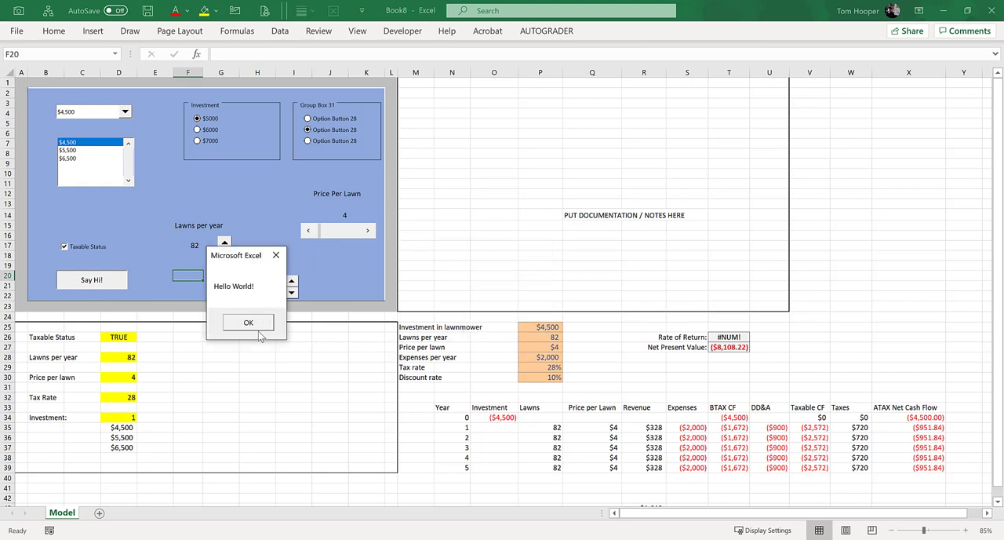
left_click(248, 322)
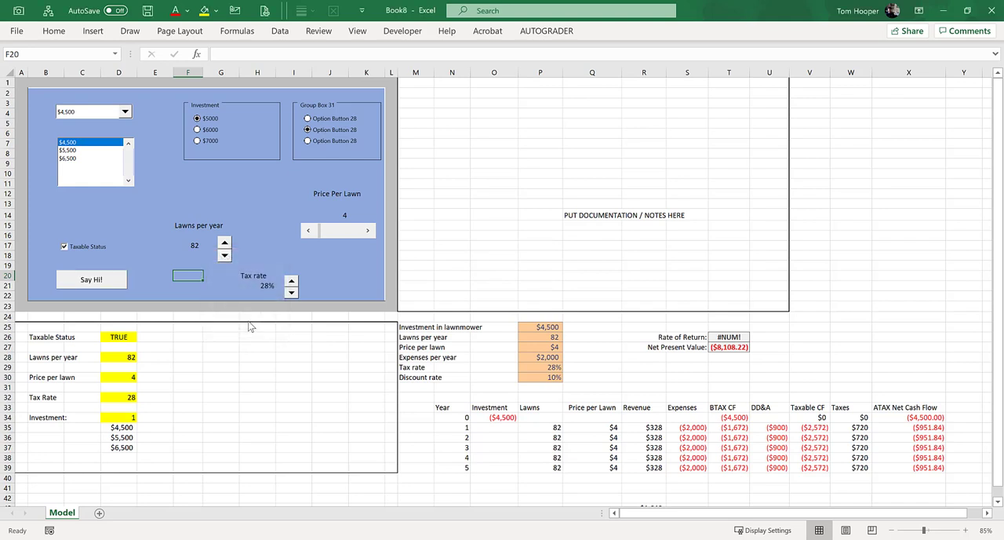
left_click(154, 244)
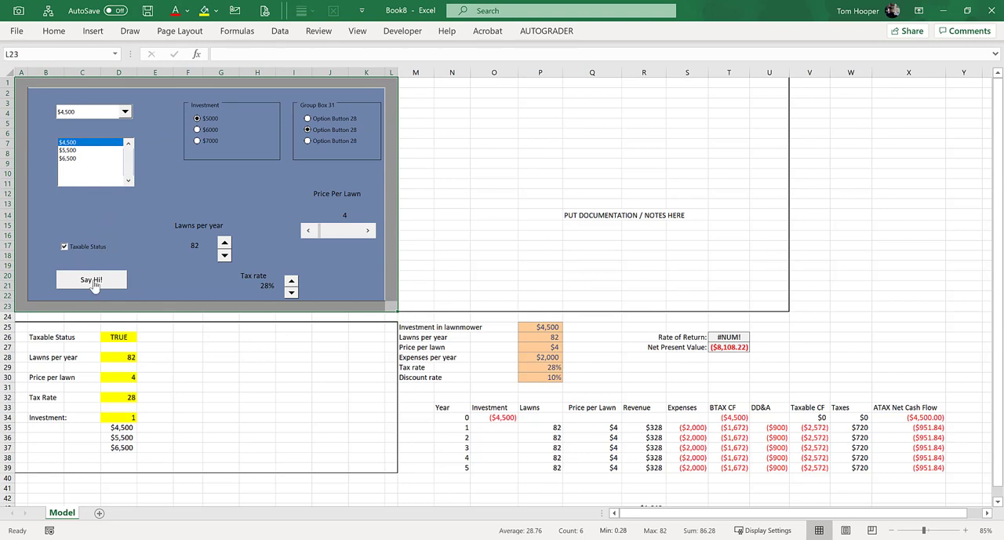
Relabel the dashboard button Zoom to Fit
left_click(91, 279)
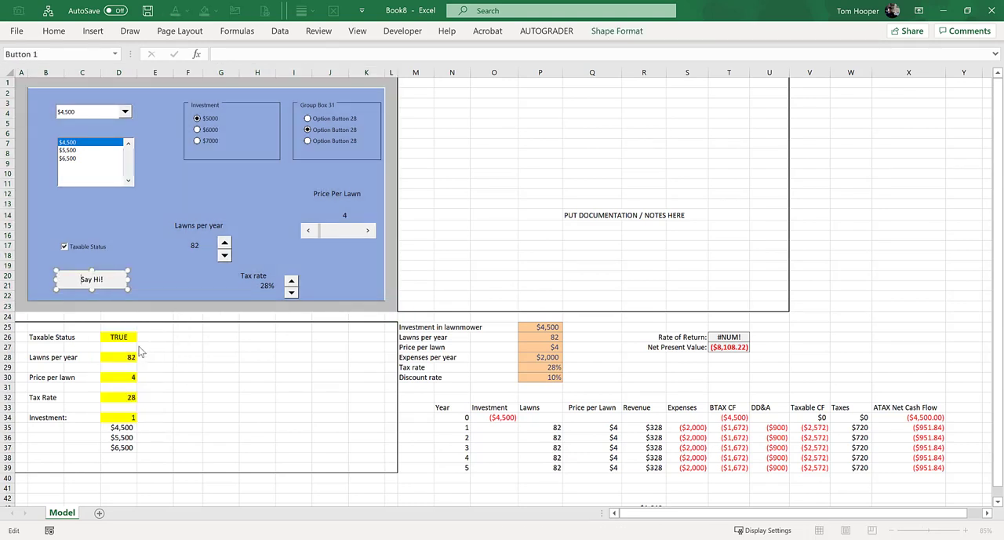
mouse_move(163, 320)
type("Zoom to Fit")
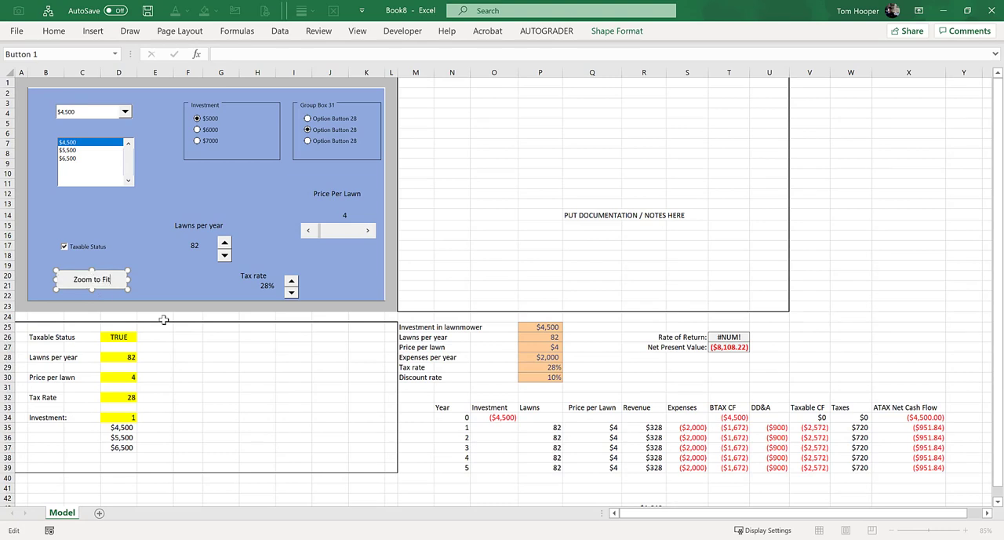
left_click(154, 286)
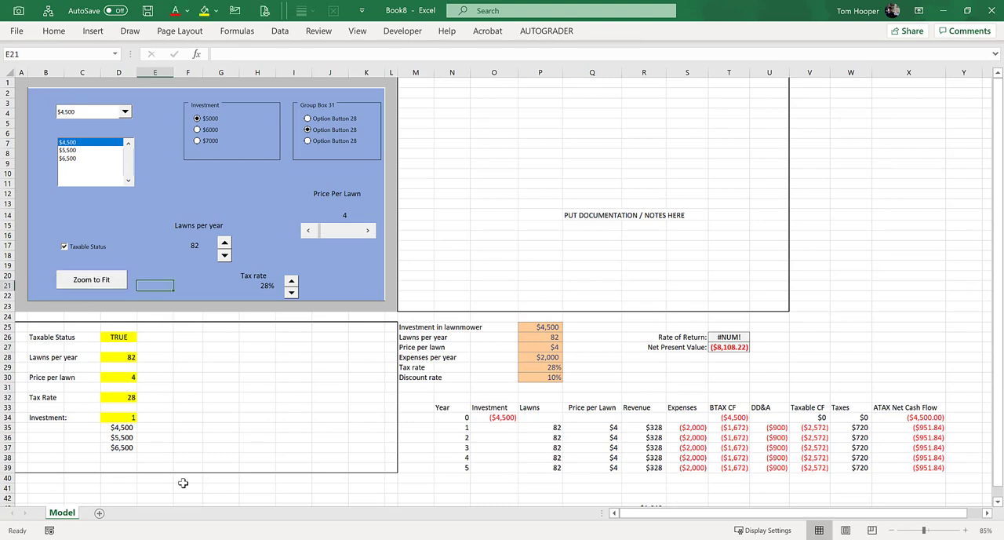
Start recording Macro9 stored in This Workbook with shortcut Ctrl+Shift+Z
left_click(851, 264)
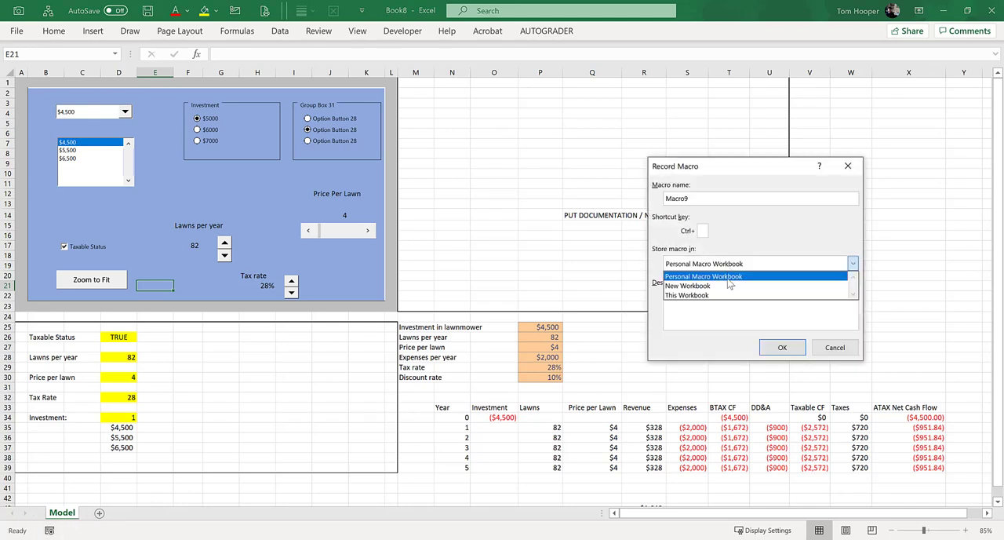
left_click(687, 295)
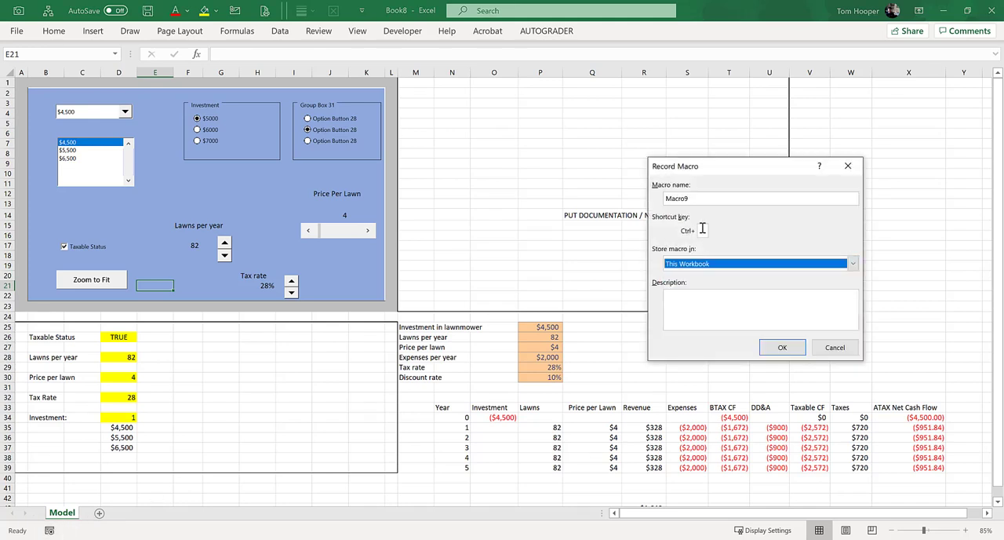
left_click(698, 229)
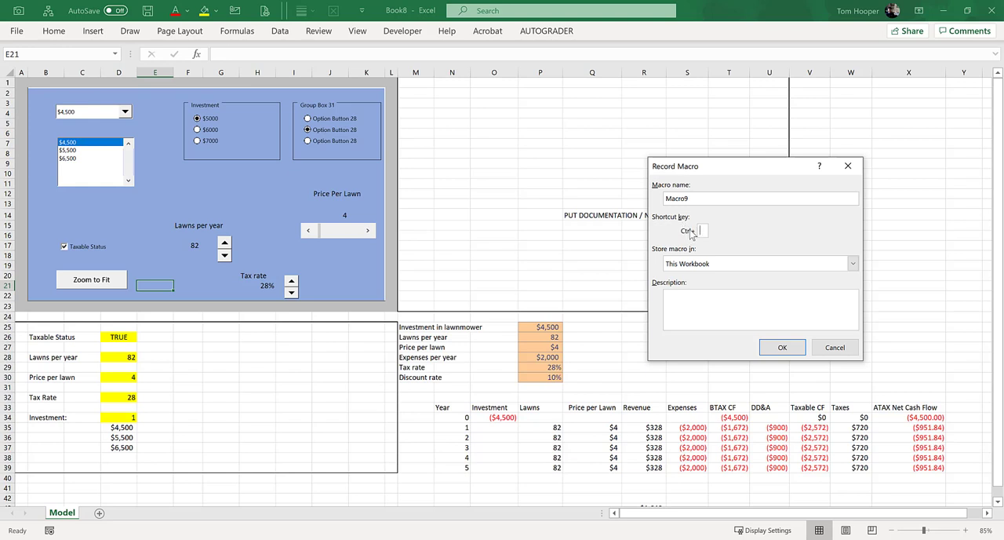
type("Z")
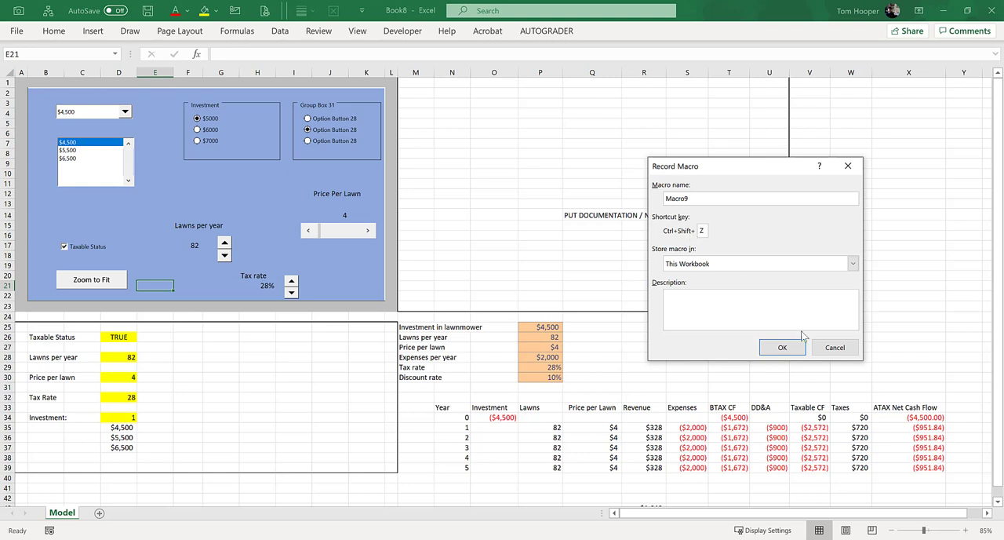
left_click(781, 349)
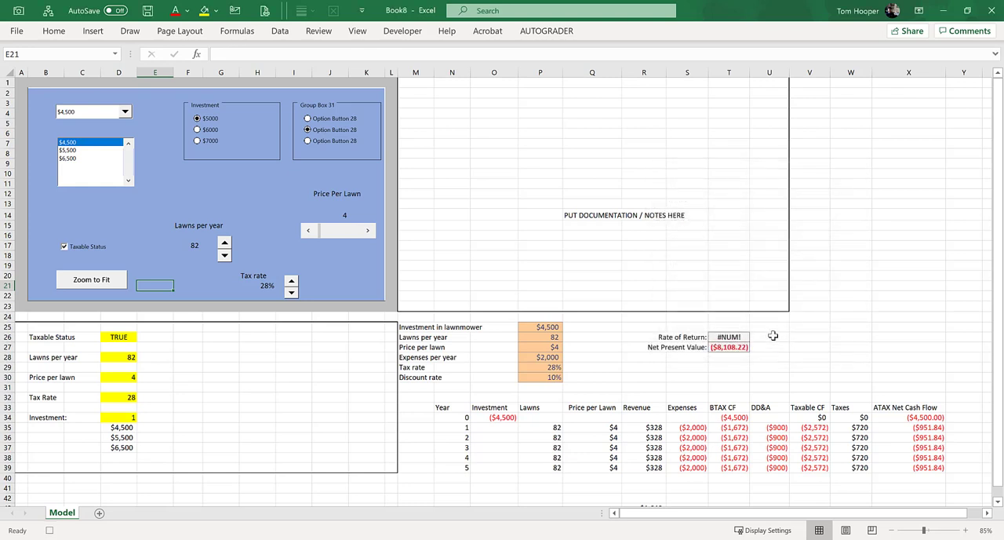
mouse_move(386, 309)
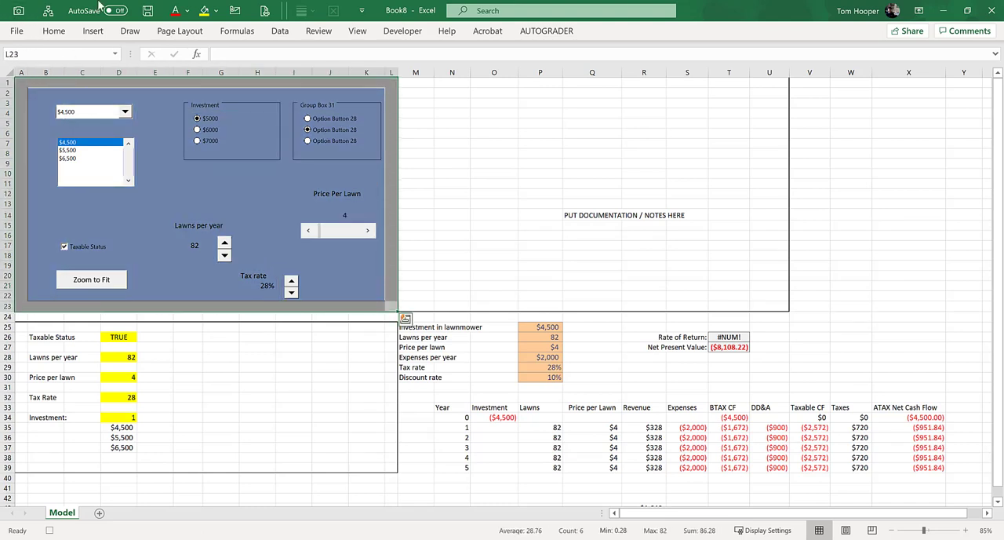
Record zooming the window to fit the selected dashboard range A1:L23
left_click(358, 32)
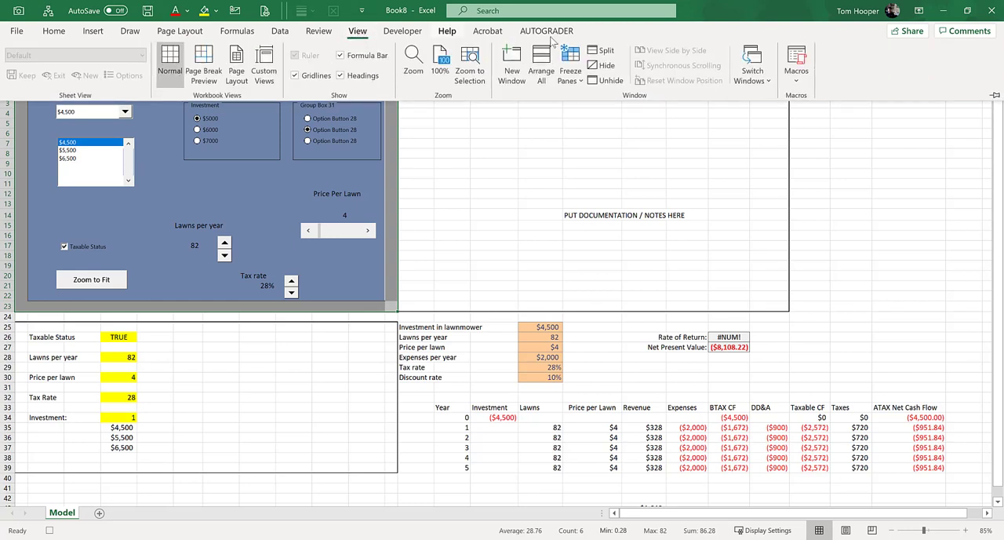
mouse_move(470, 63)
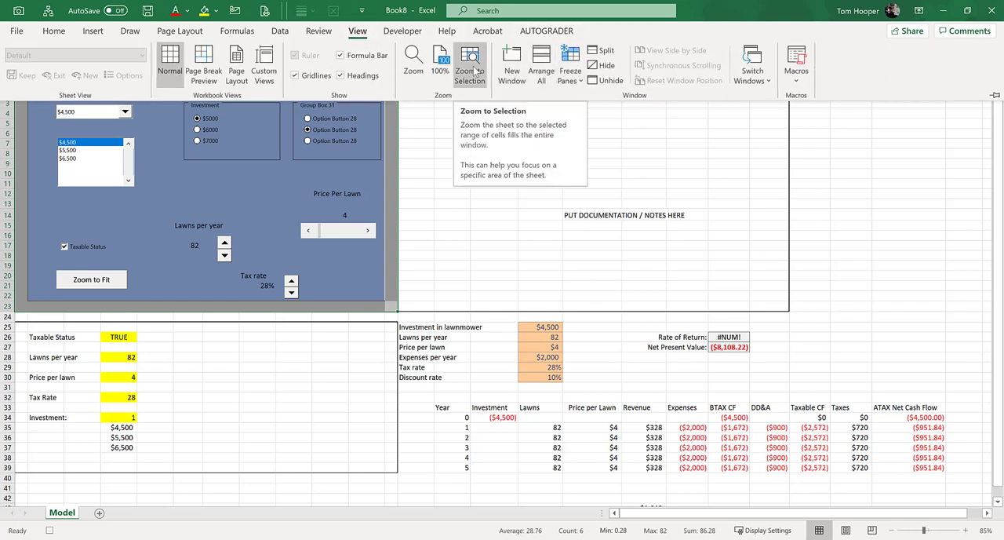
left_click(471, 64)
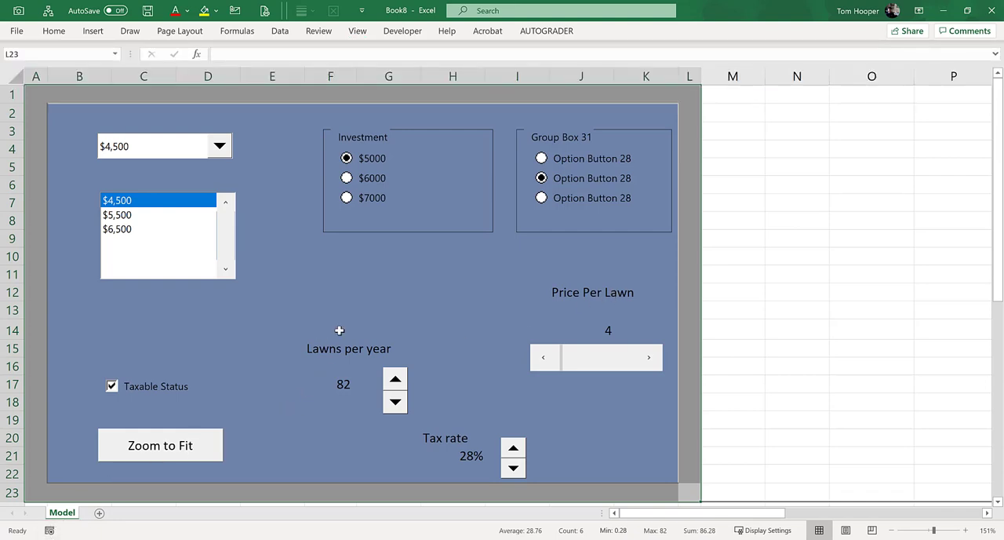
mouse_move(345, 289)
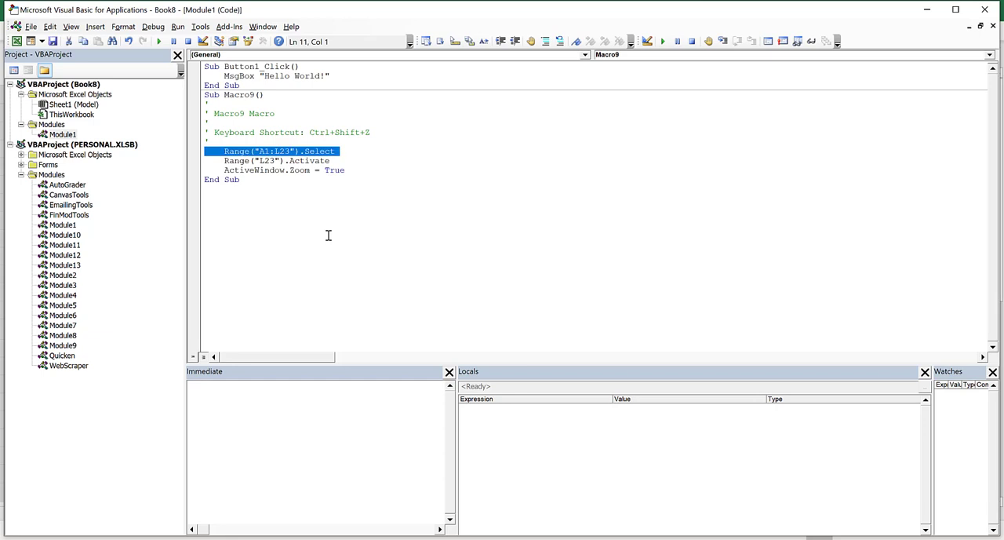
Remove the L23 activation line and rename Macro9 to ZoomToFitSelection in Module1
left_click(276, 160)
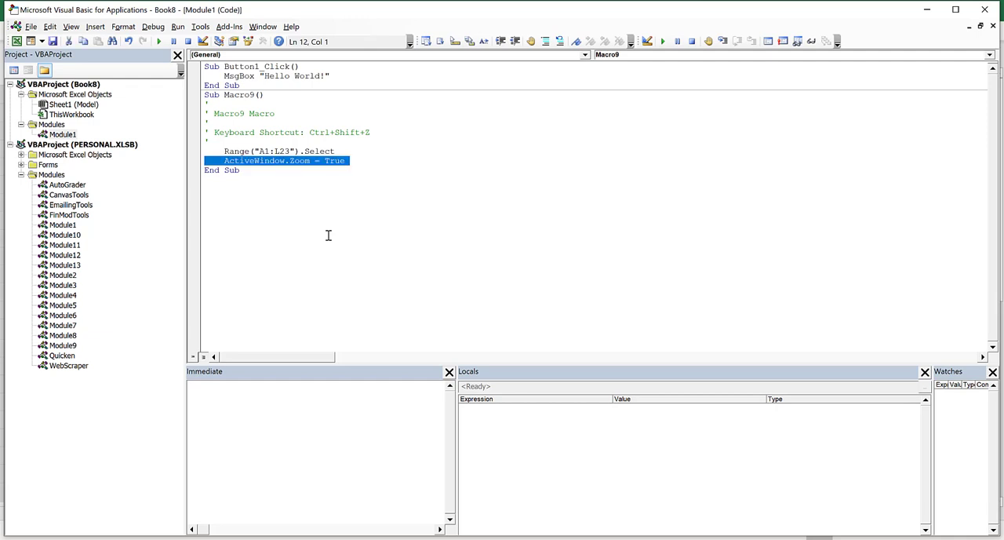
double_click(235, 95)
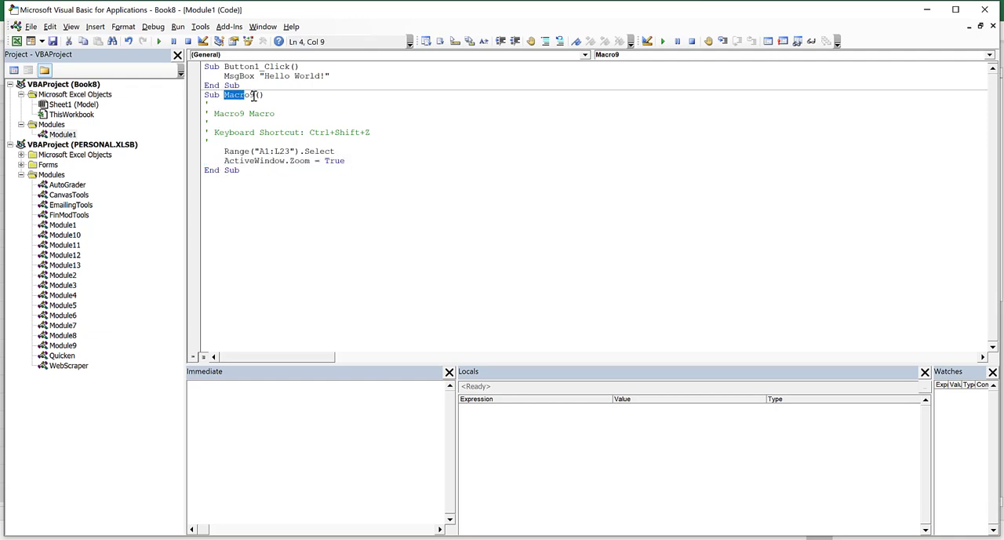
type("ZoomTo")
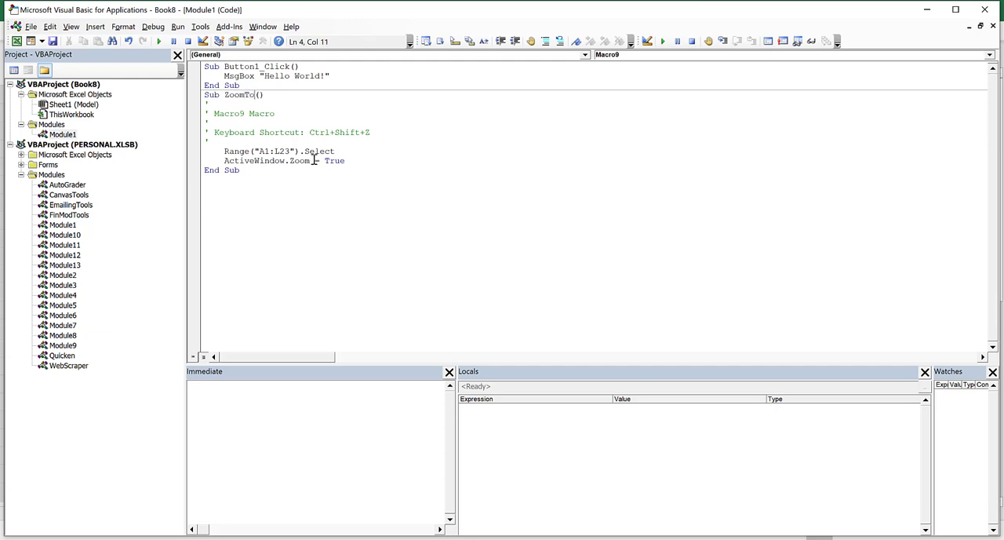
type("Fit")
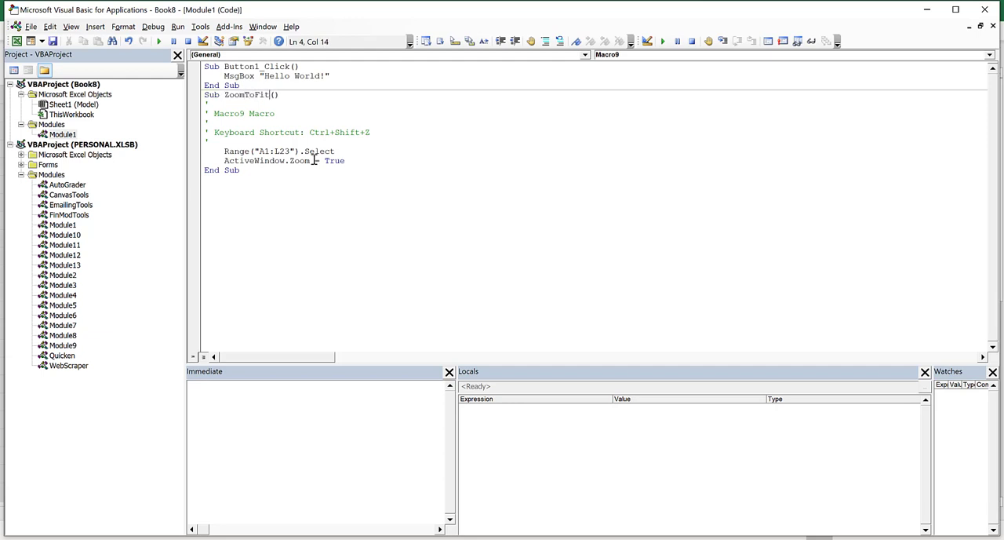
type("Selection")
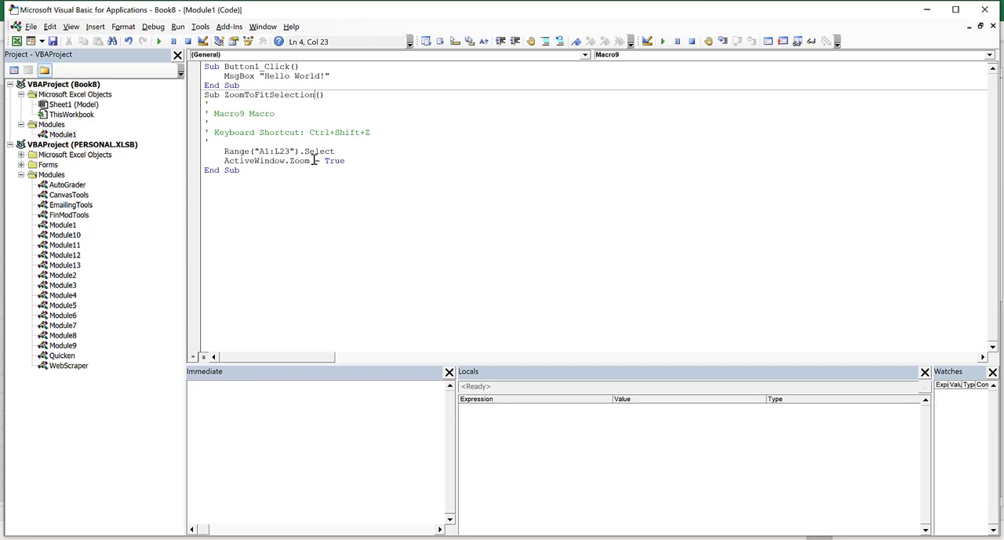
left_click(217, 151)
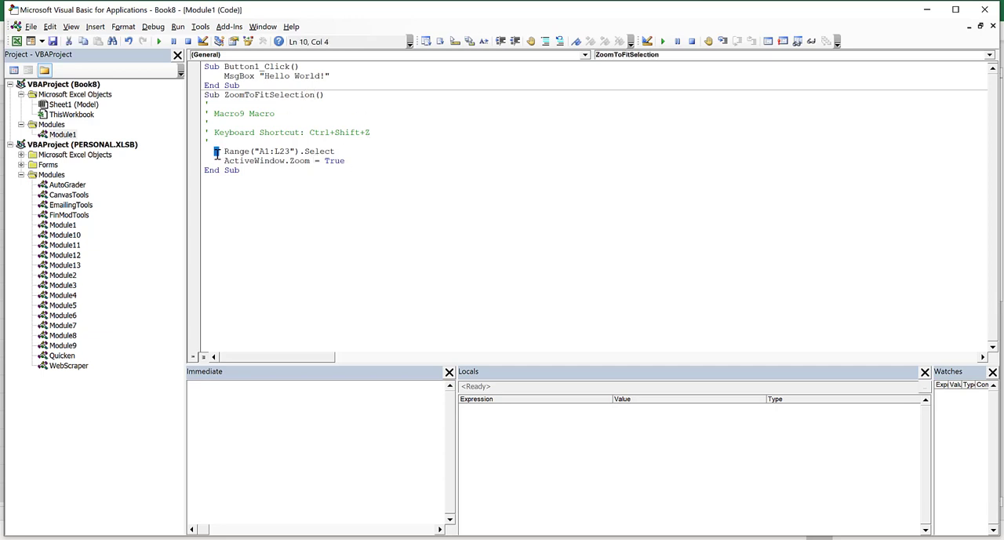
left_click(210, 169)
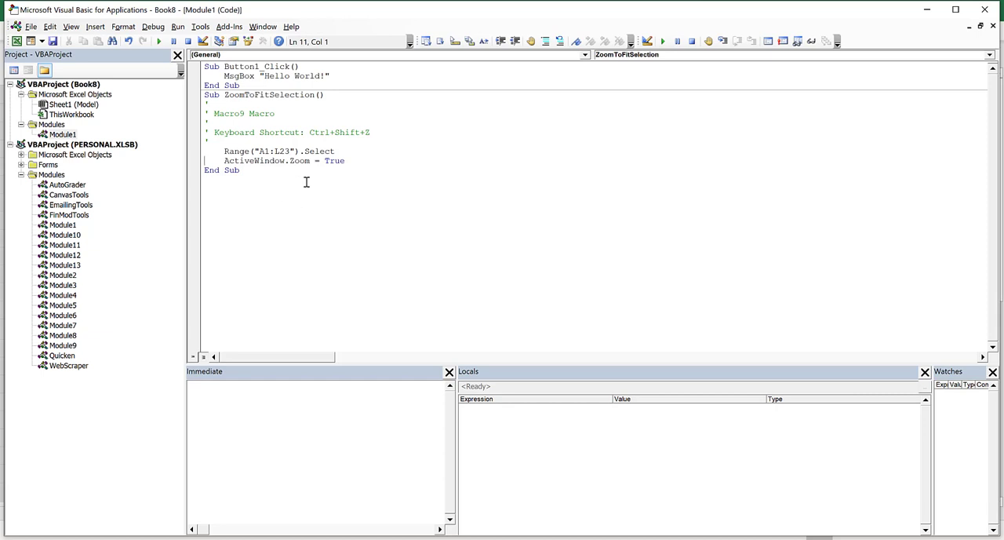
mouse_move(317, 195)
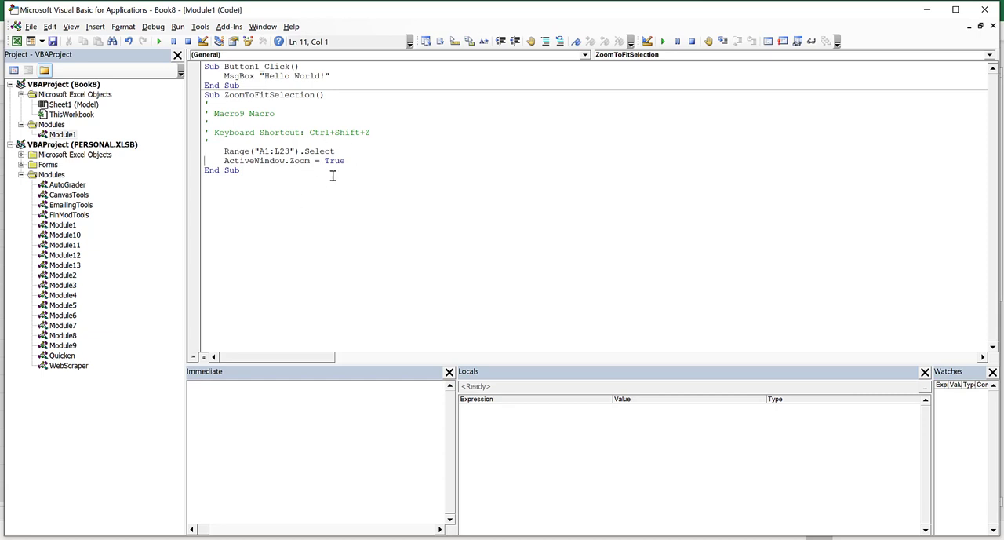
key("alt+tab")
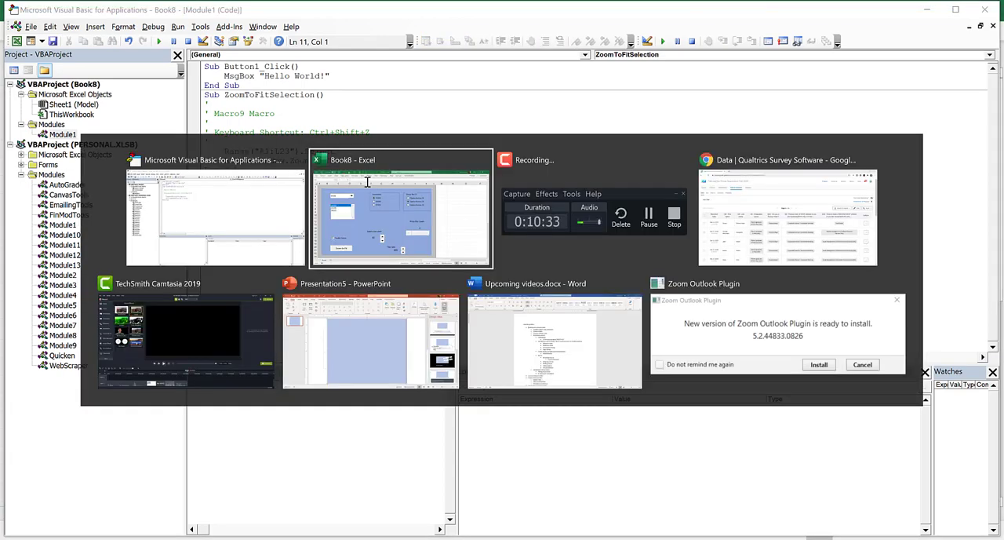
Assign the ZoomToFitSelection macro to the Zoom to Fit button and run it once to test
left_click(400, 216)
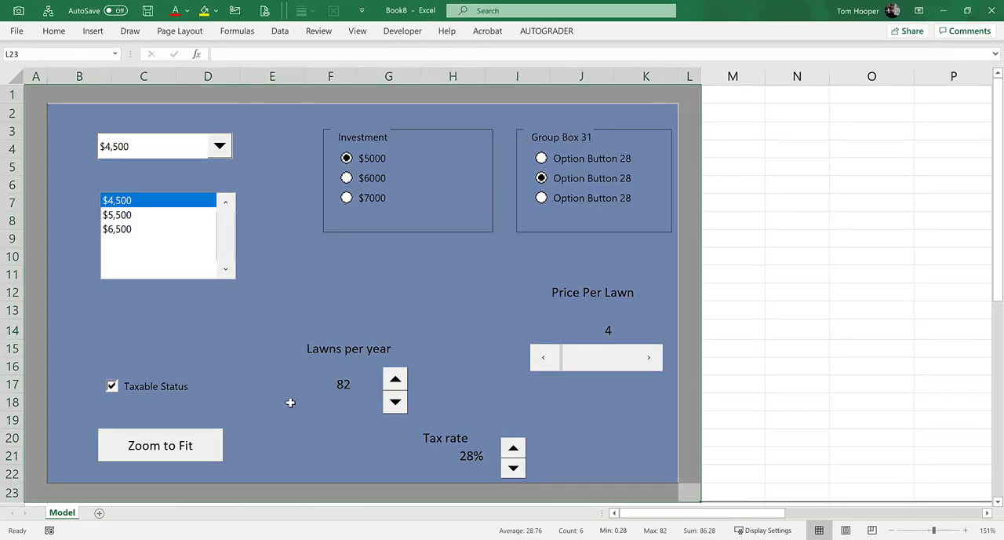
left_click(273, 418)
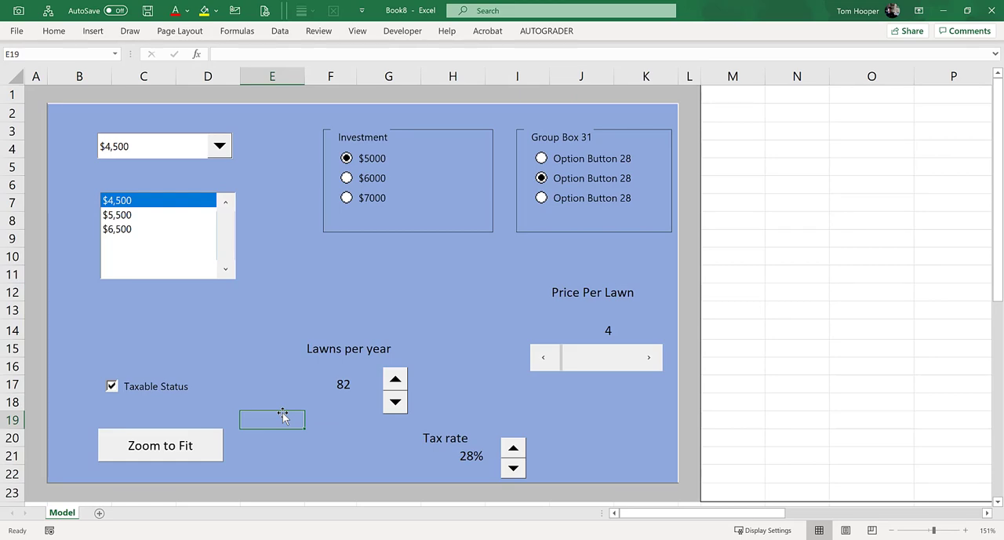
left_click(160, 445)
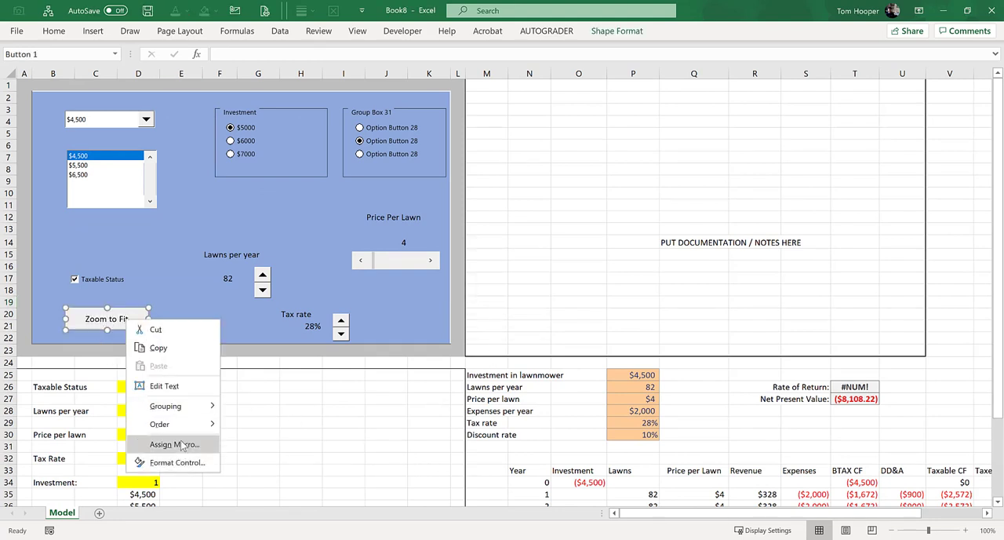
left_click(173, 444)
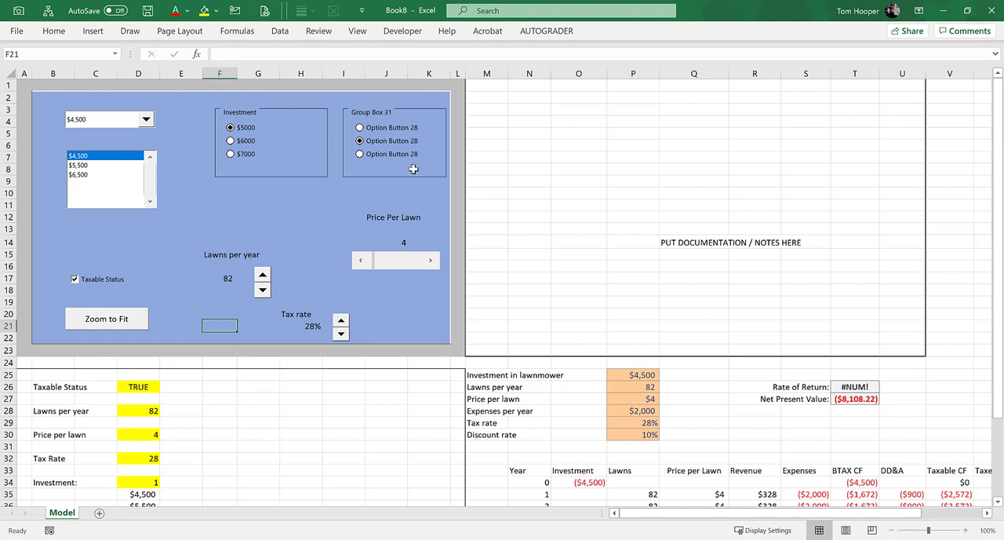
mouse_move(144, 327)
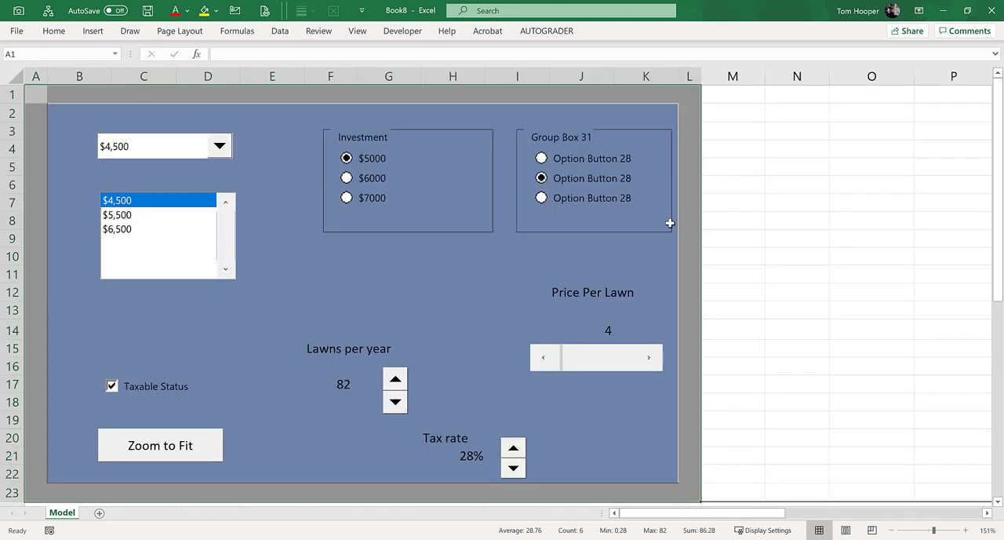
left_click(733, 455)
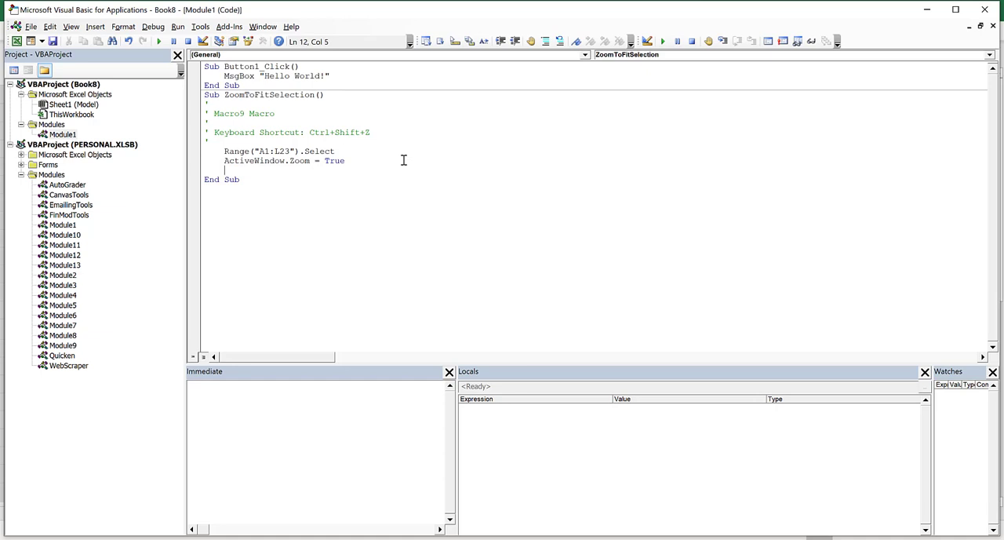
Add Range("A1").Select after ActiveWindow.Zoom = True so the macro ends on cell A1
type("Range")
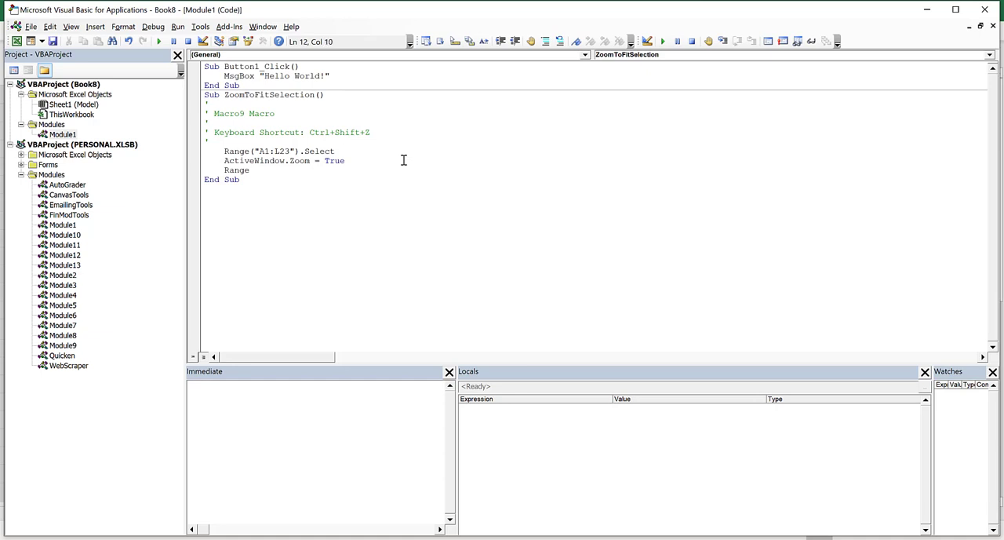
type("(\"A1")
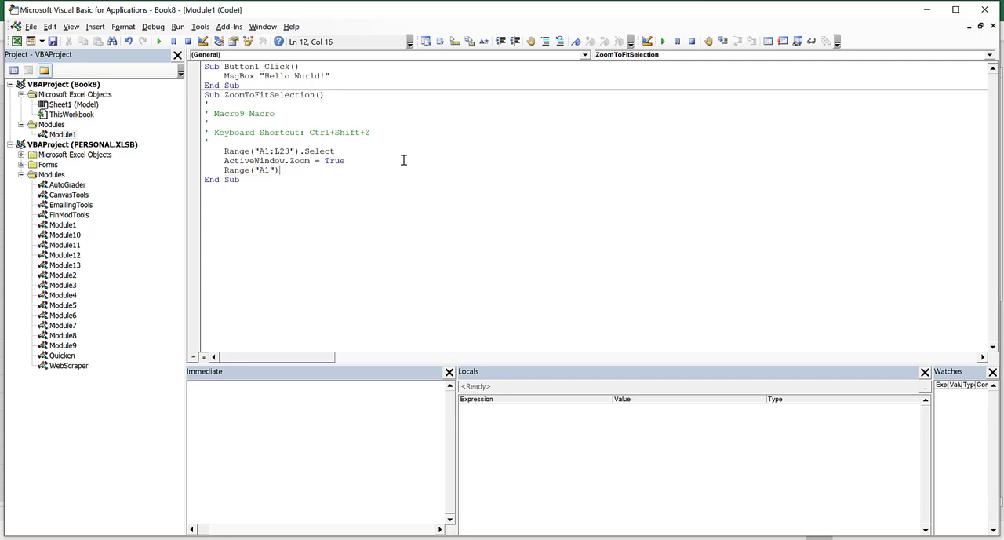
type(".Select")
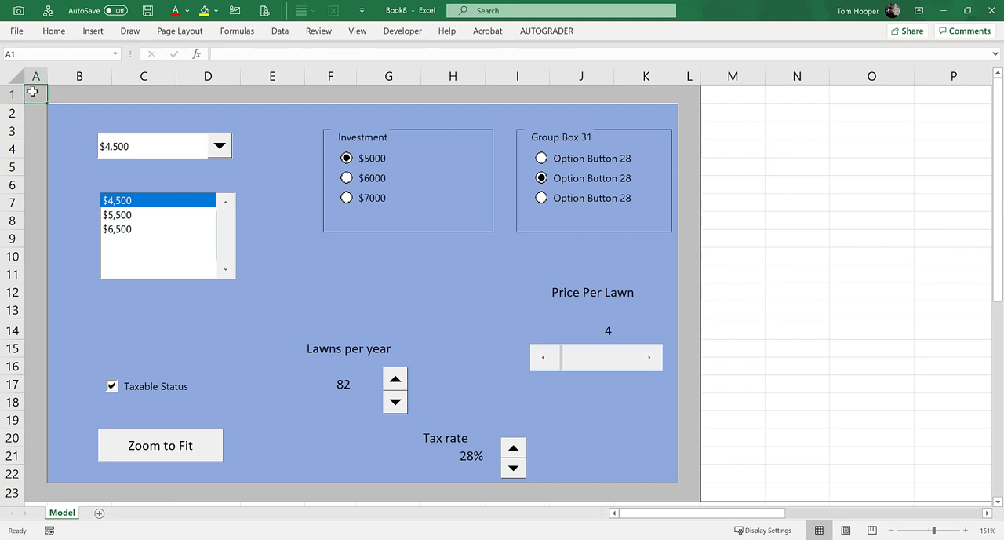
mouse_move(402, 31)
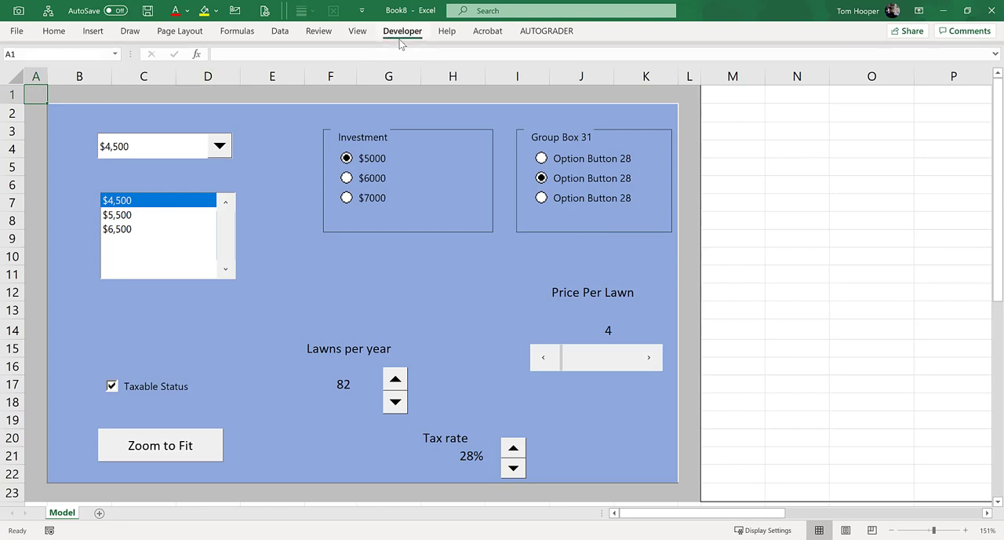
left_click(273, 63)
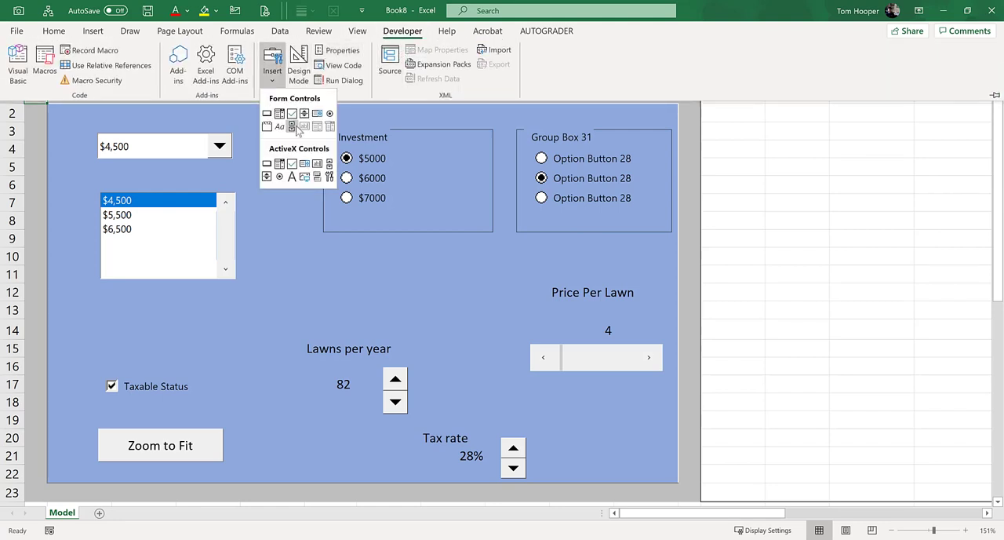
mouse_move(291, 125)
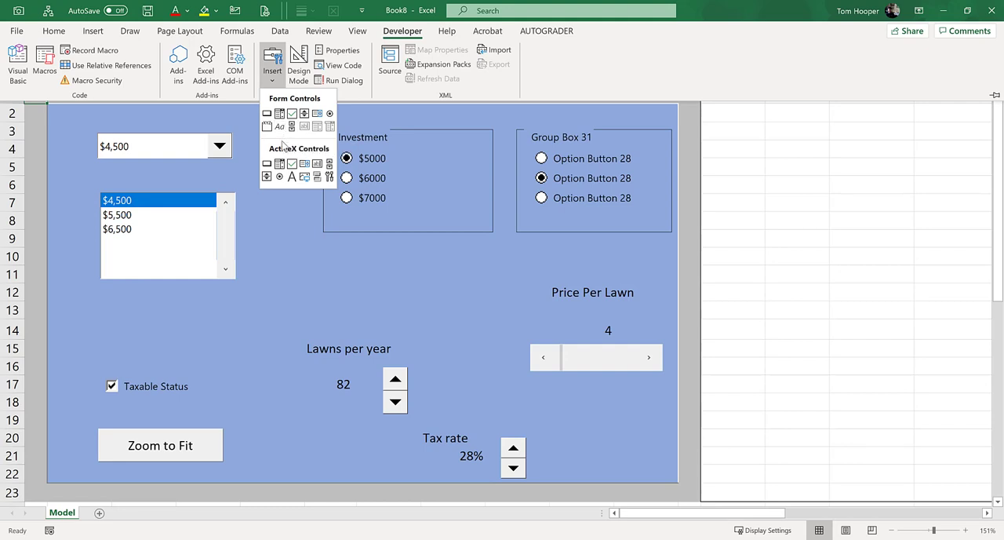
mouse_move(304, 113)
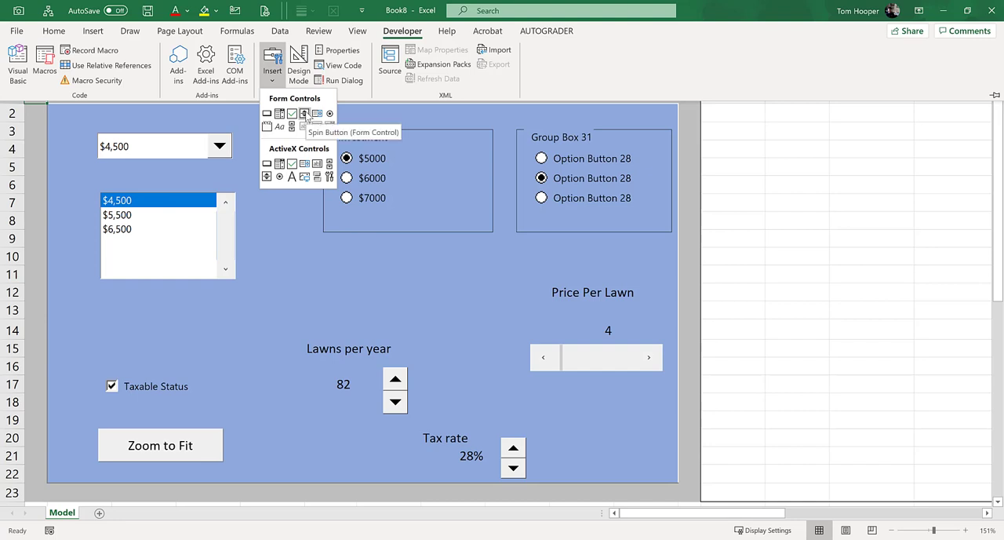
mouse_move(291, 126)
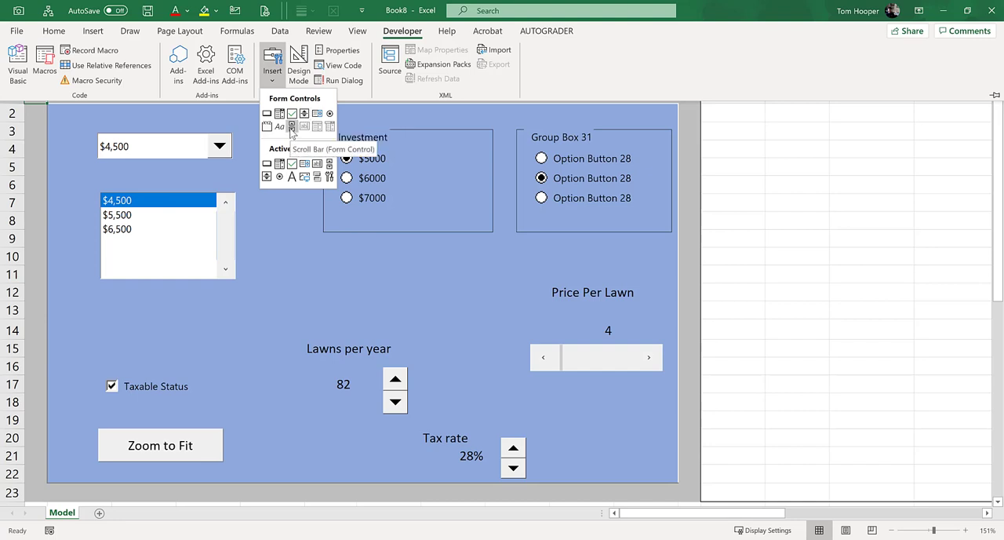
scroll("down", 3)
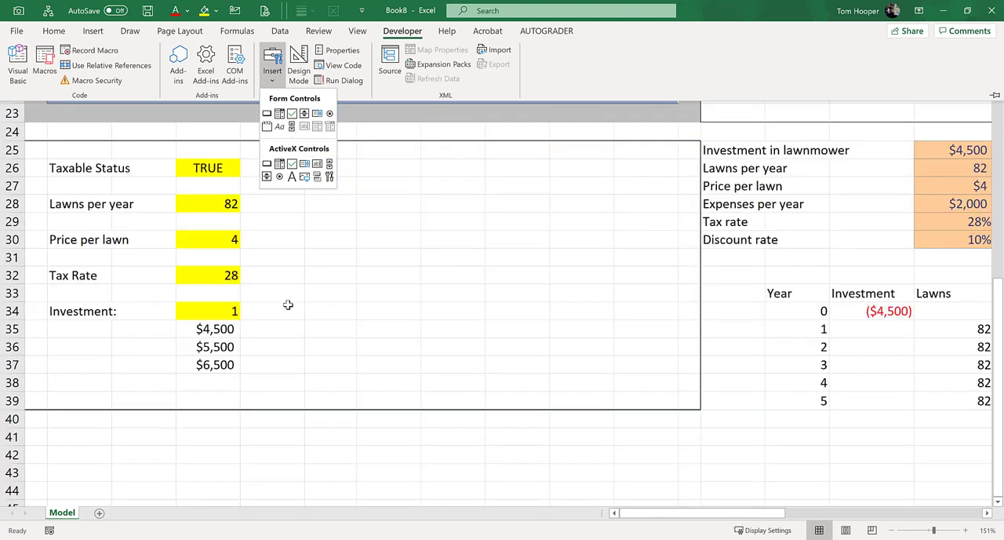
mouse_move(216, 273)
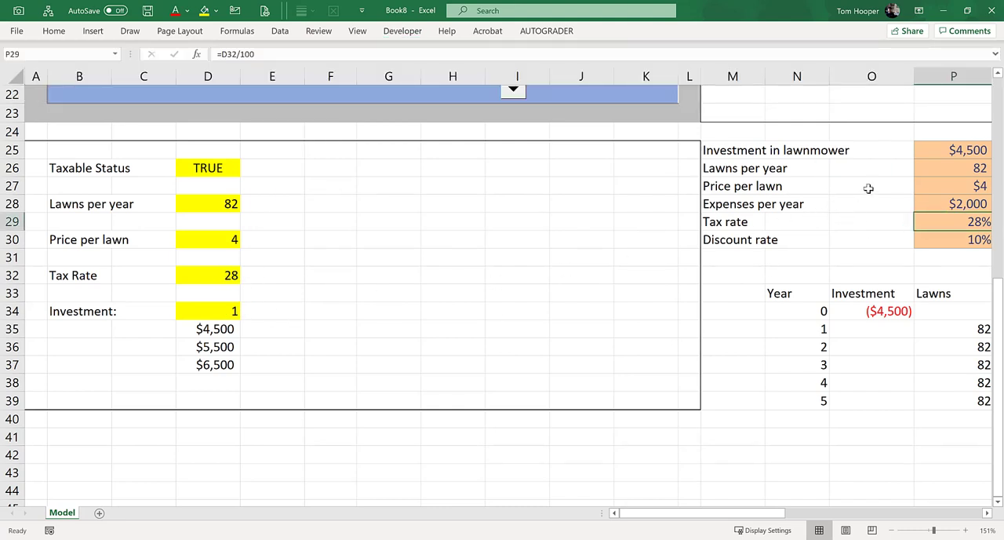
left_click(954, 151)
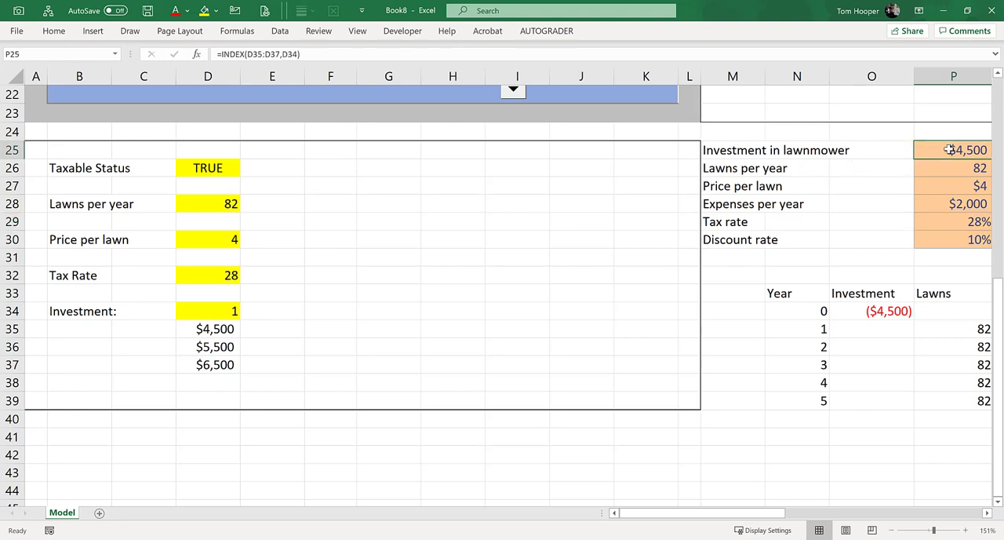
mouse_move(845, 182)
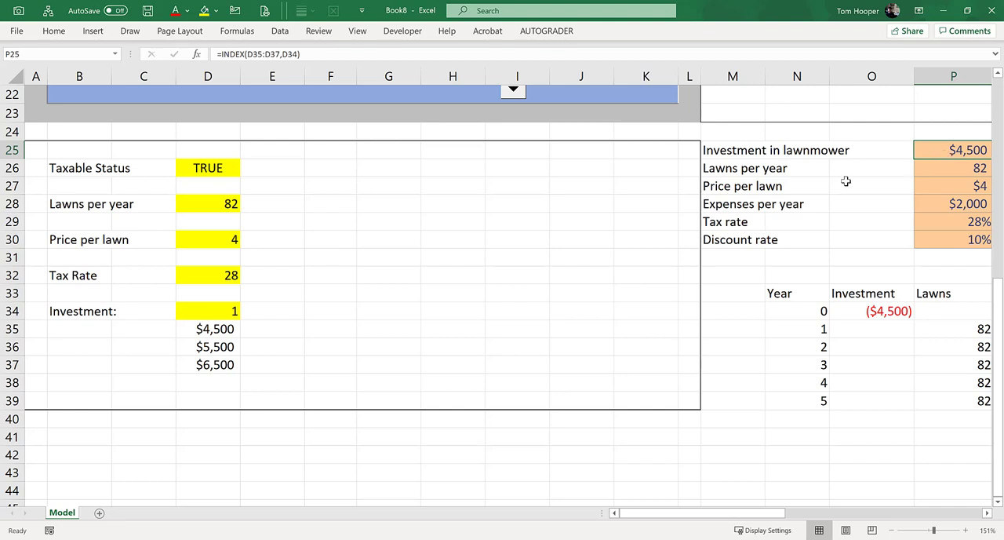